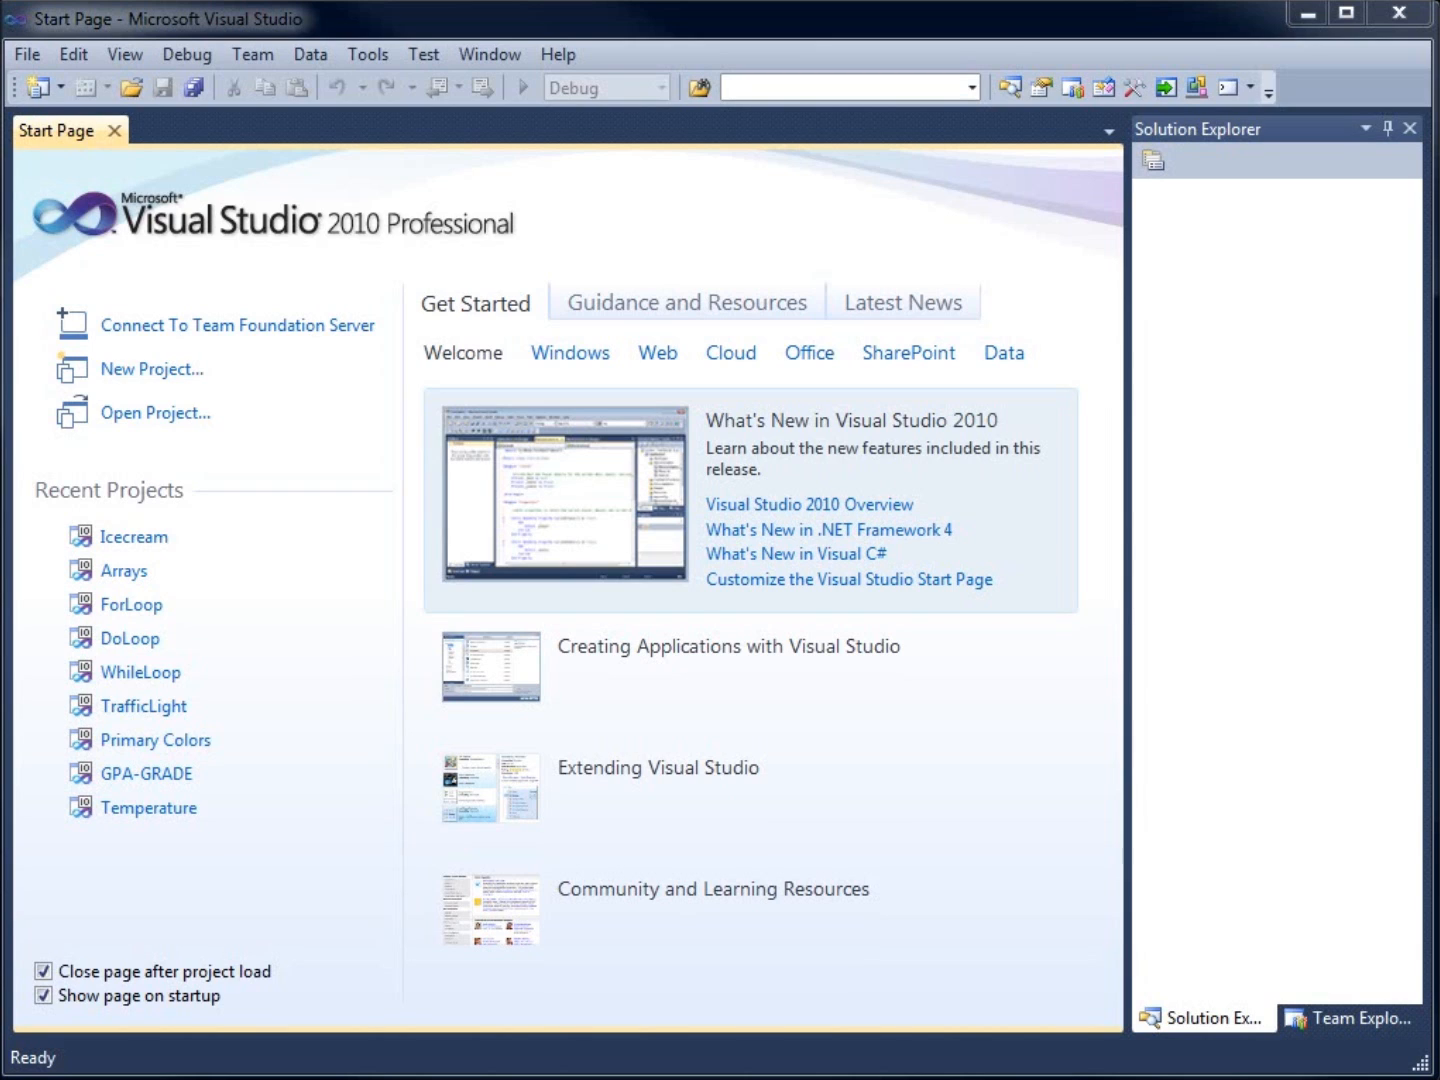
pyautogui.moveTo(258, 250)
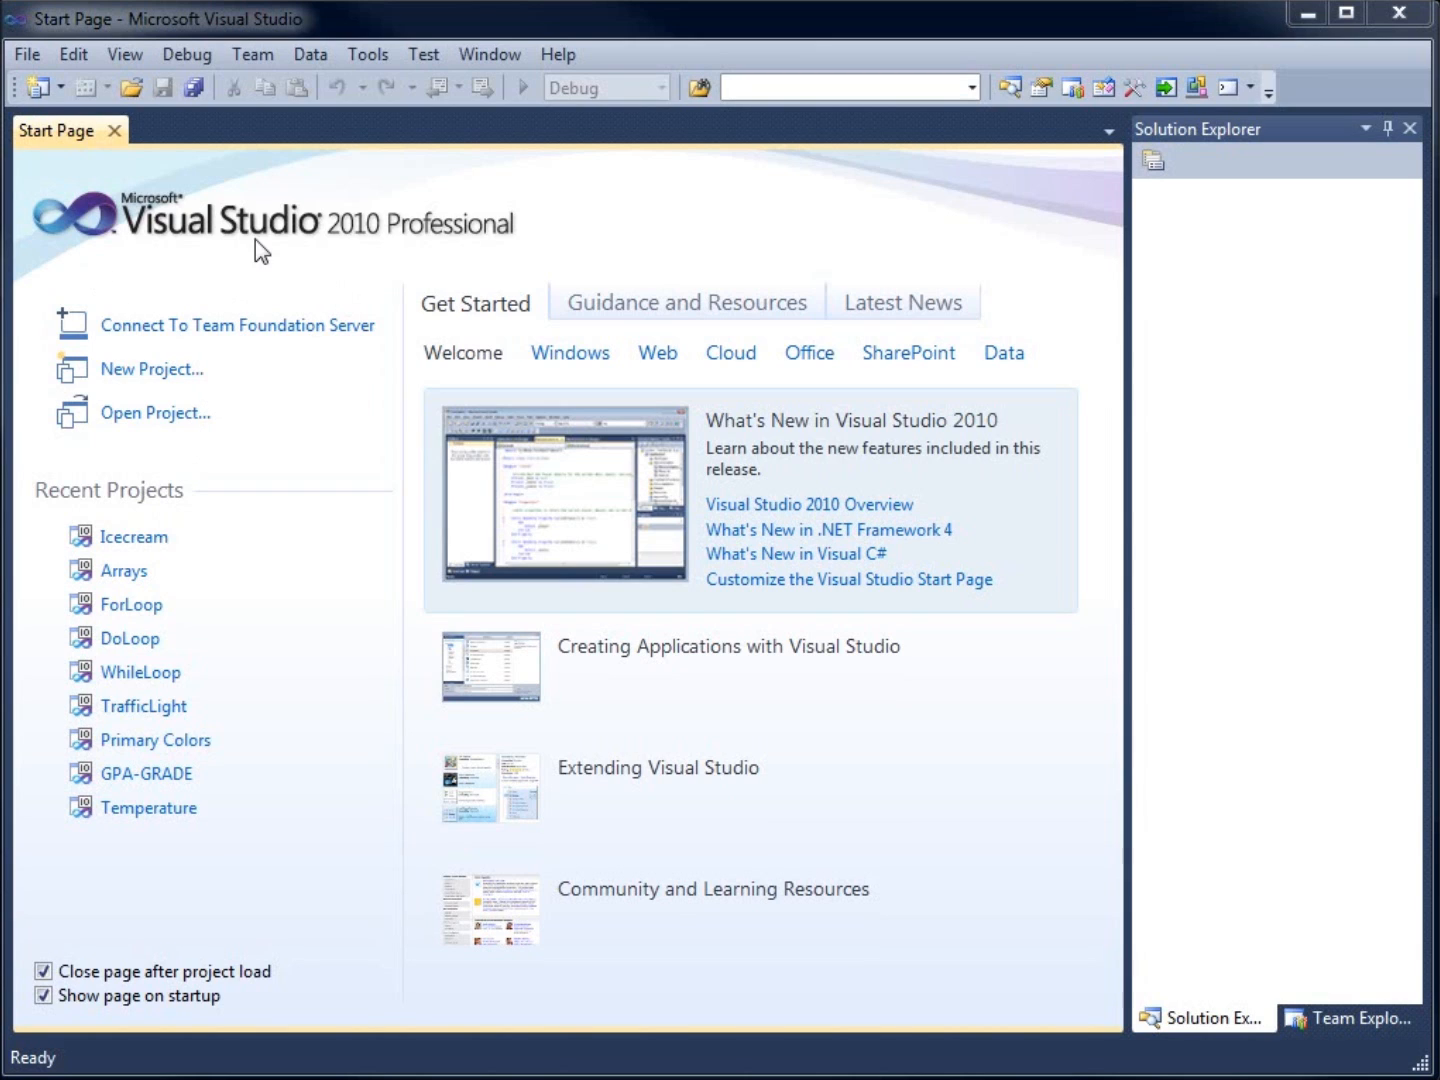
# Step: Start a new Windows Forms Application project and name it 'Variable Scope'
pyautogui.click(31, 55)
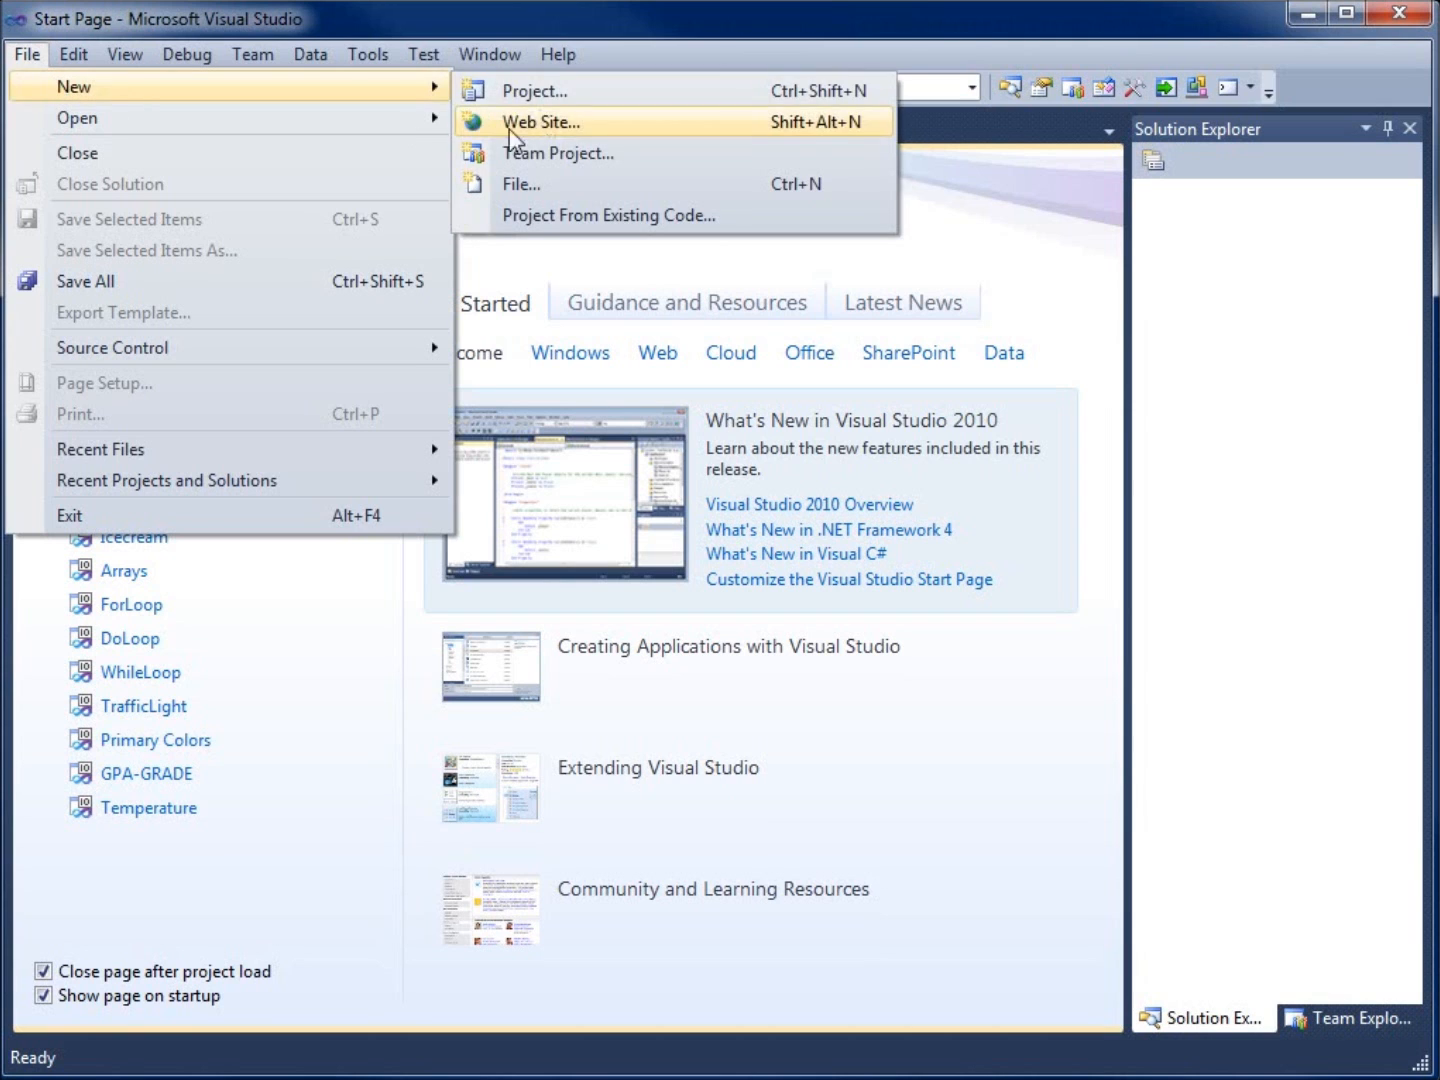
pyautogui.click(534, 90)
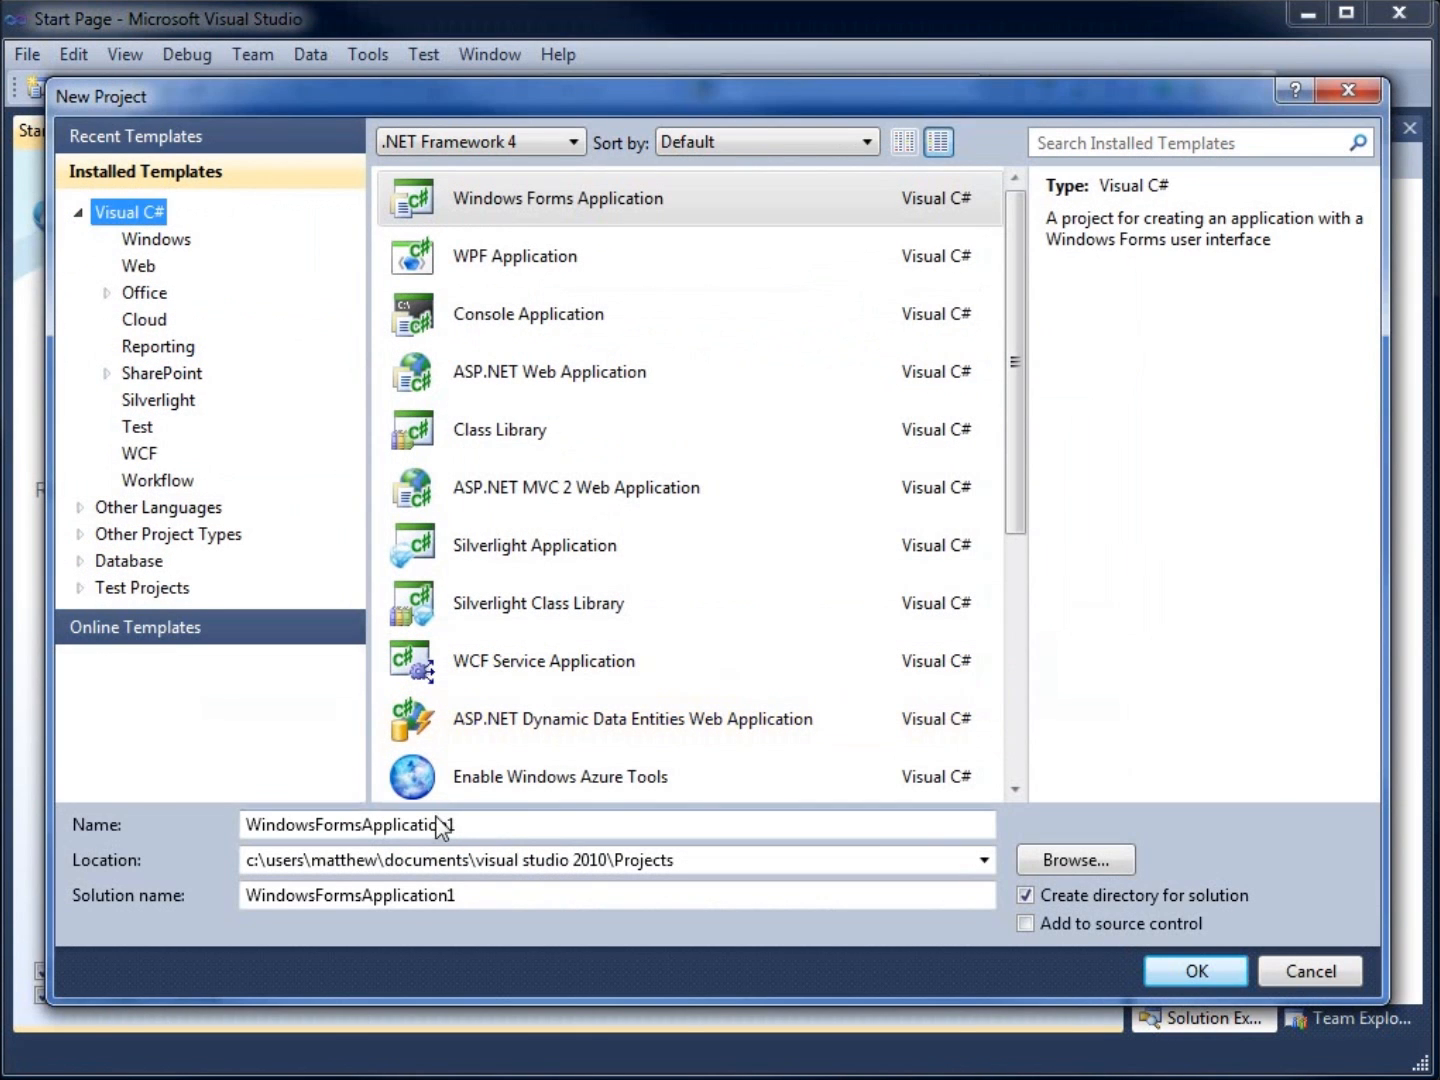
pyautogui.write('V')
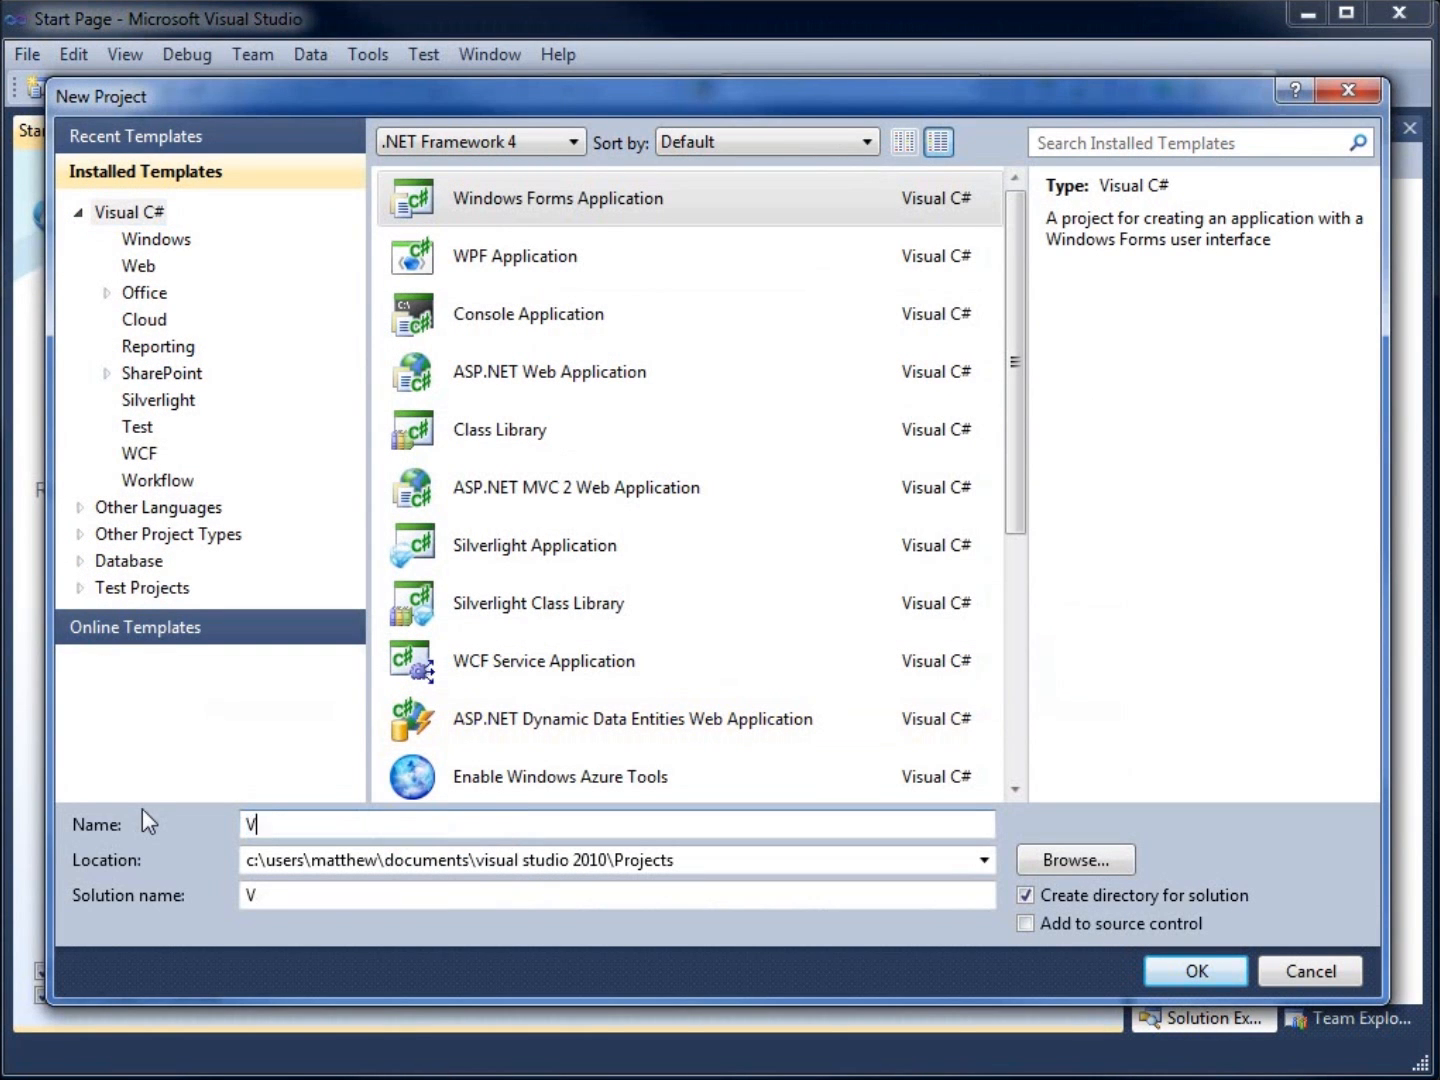
pyautogui.write('ariable S')
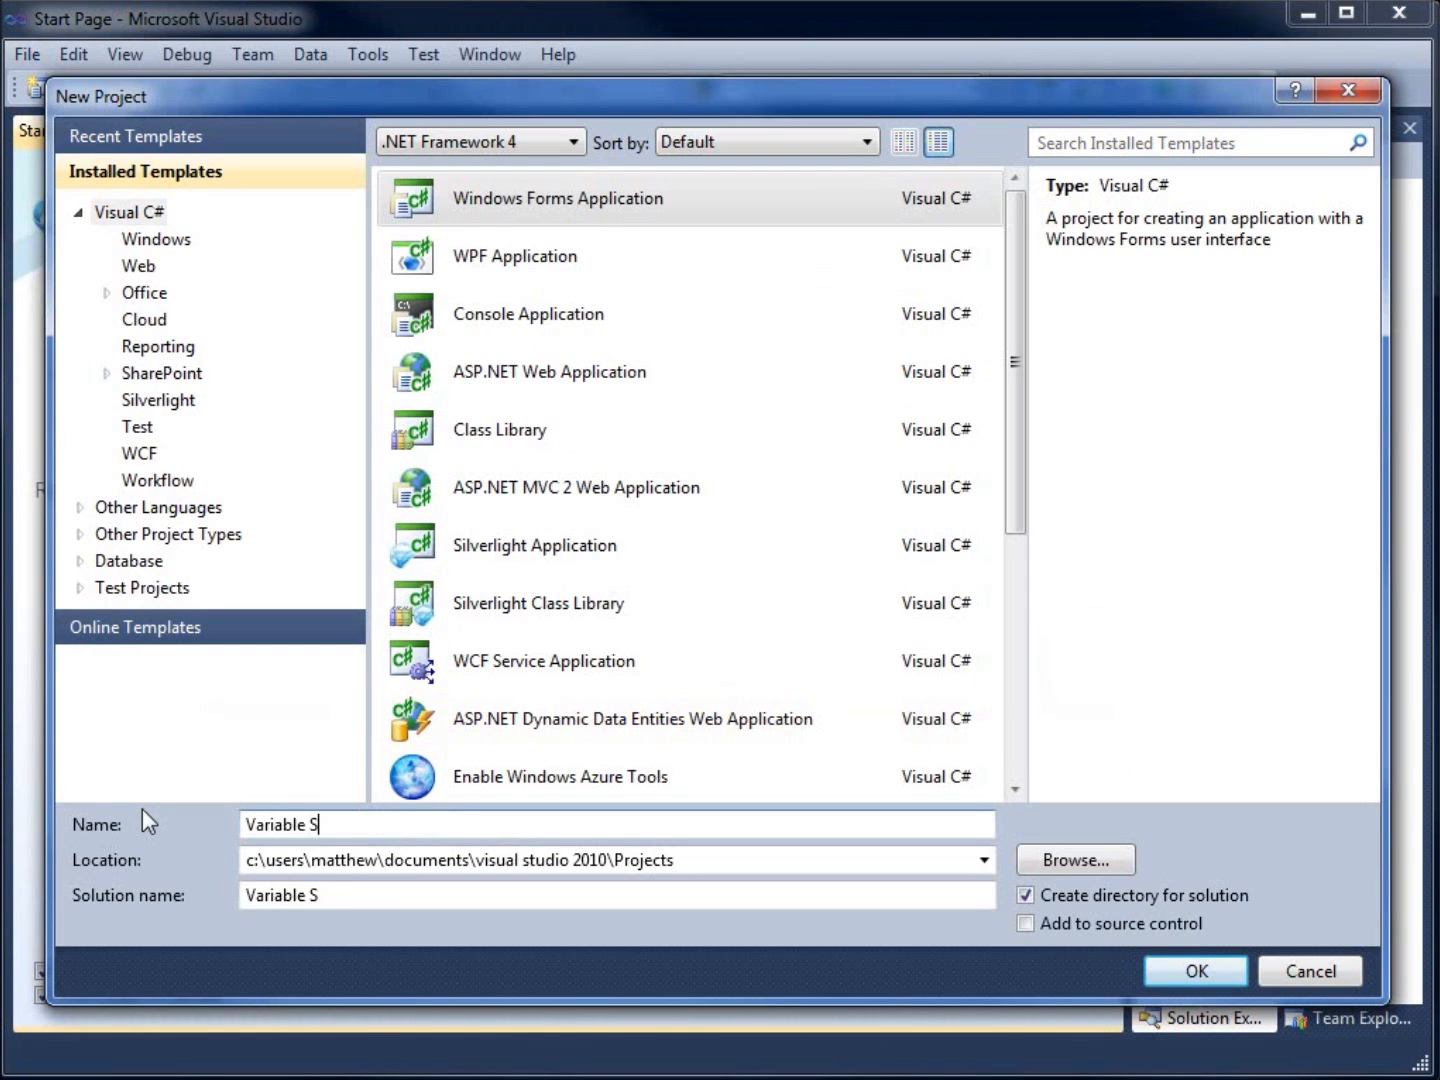
pyautogui.write('cope')
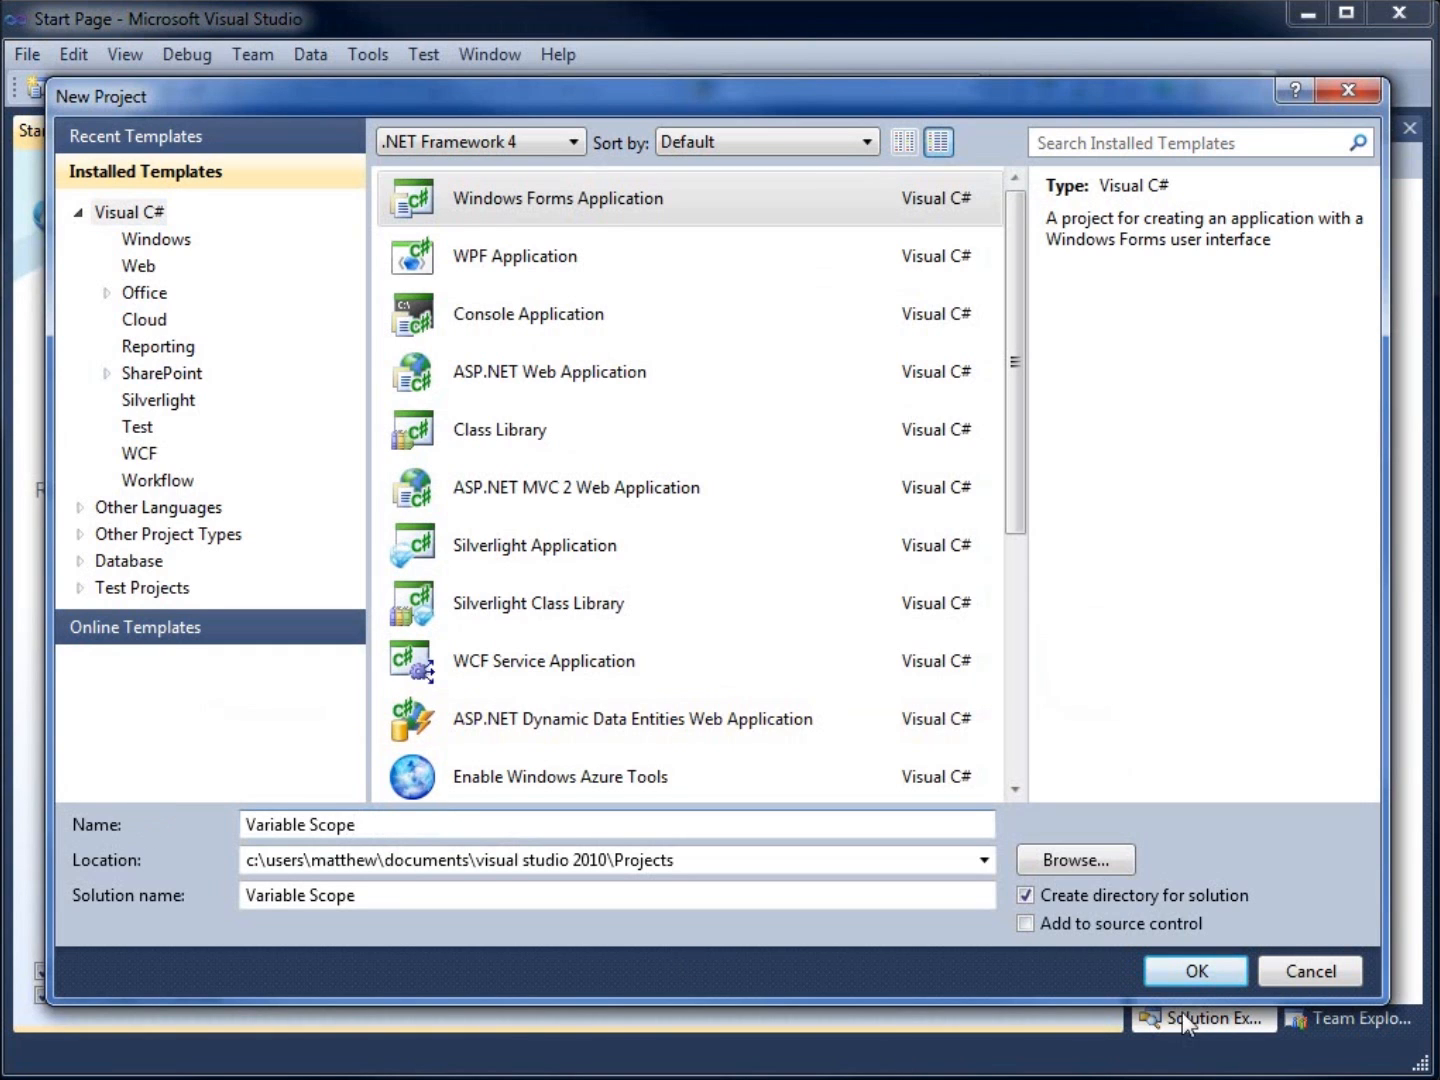
# Step: Create the Variable Scope project and open button1's empty Click handler code
pyautogui.click(1195, 971)
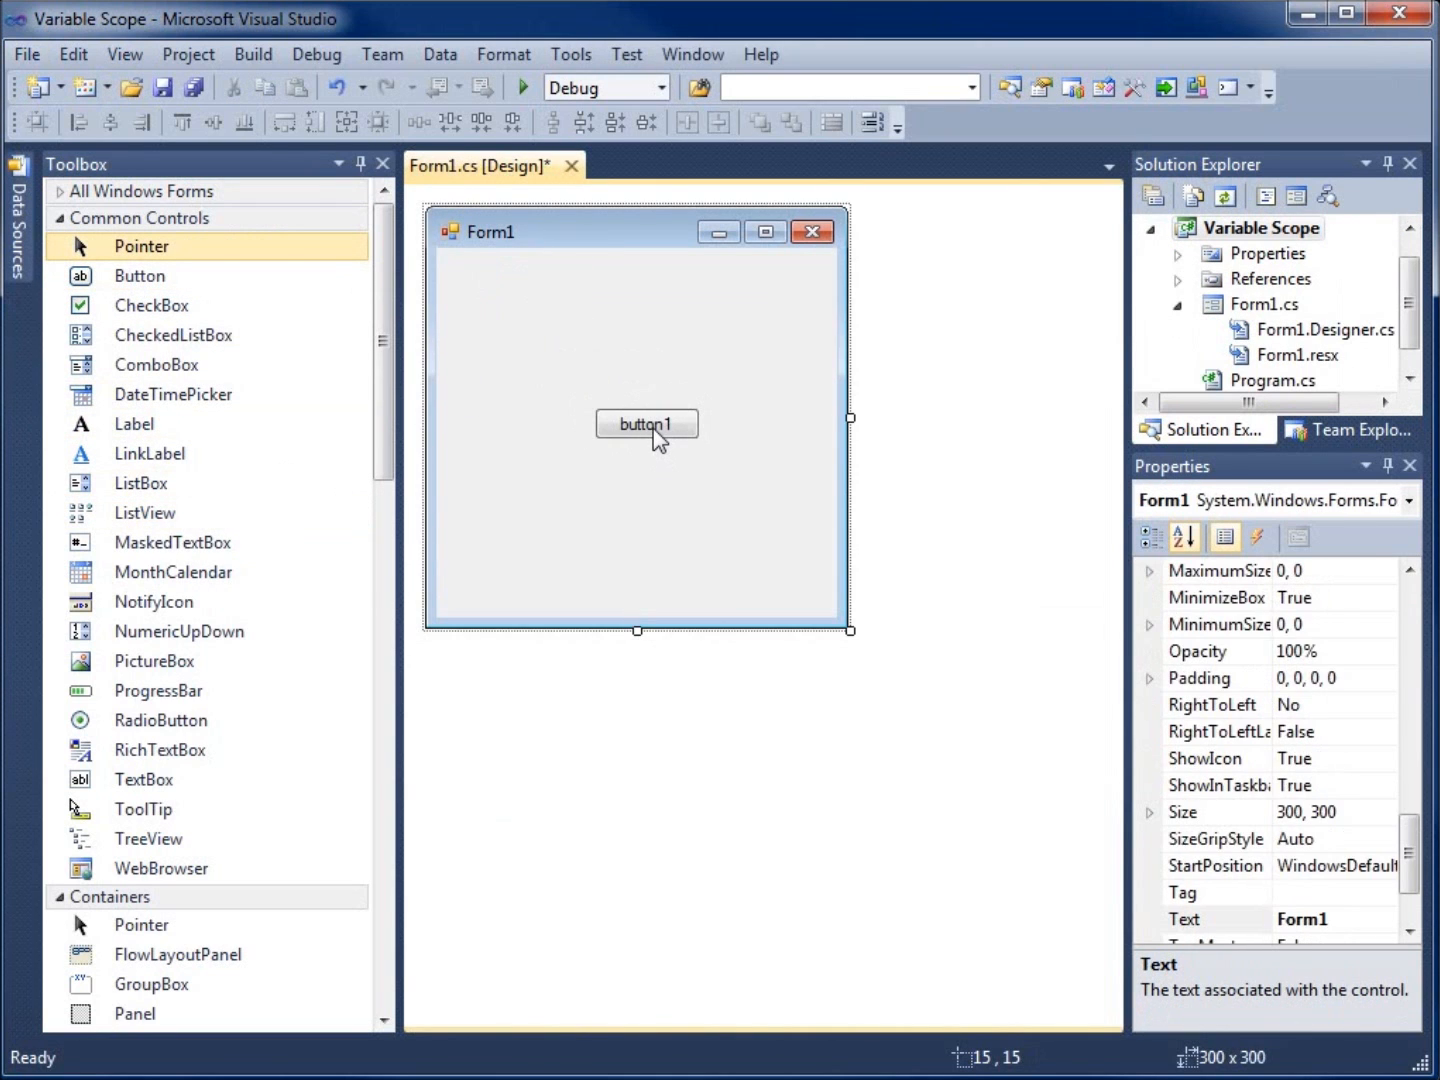
pyautogui.doubleClick(646, 423)
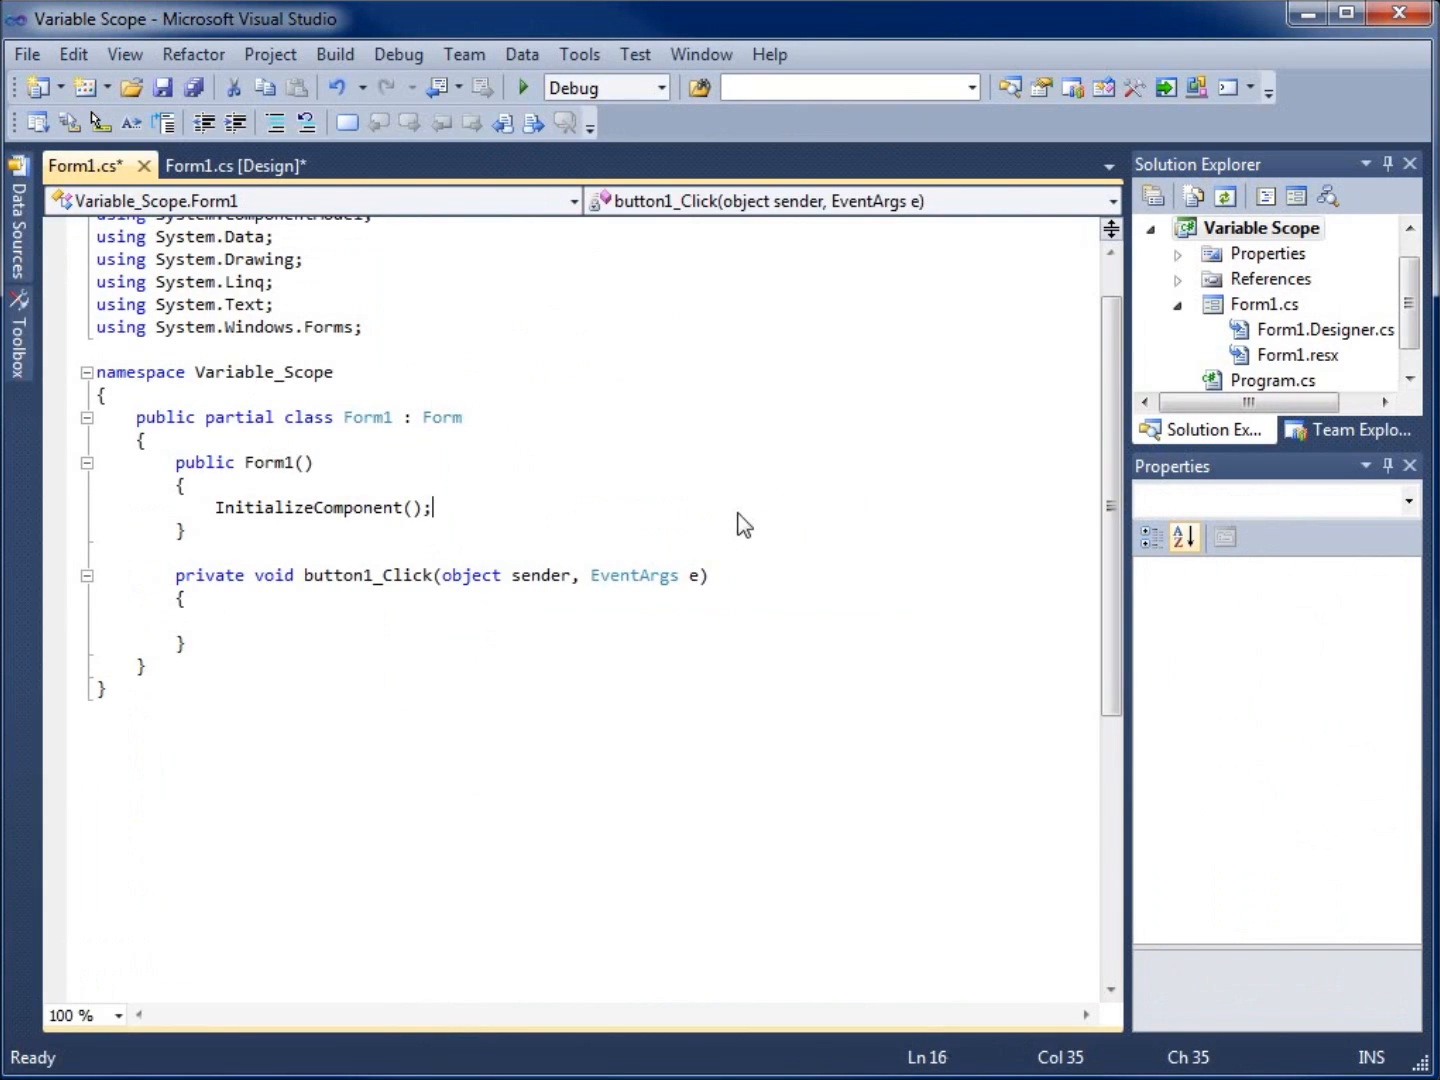
pyautogui.click(215, 620)
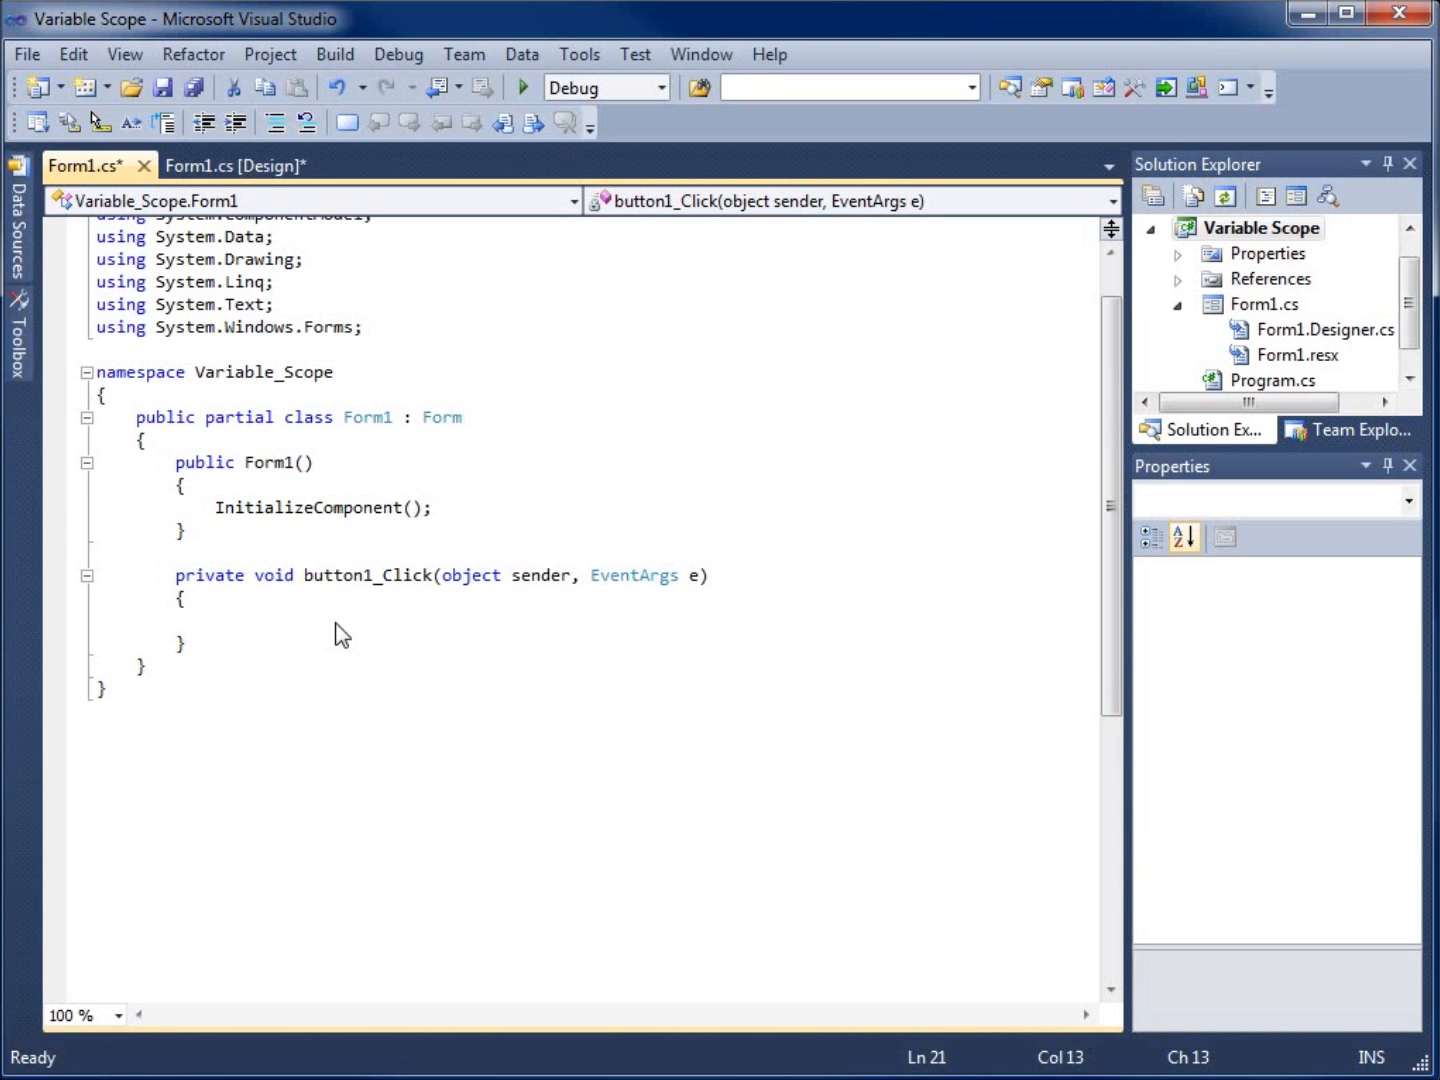
# Step: In button1_Click, write if (5 < 7) { string MyName = "Matt"; }
pyautogui.click(214, 620)
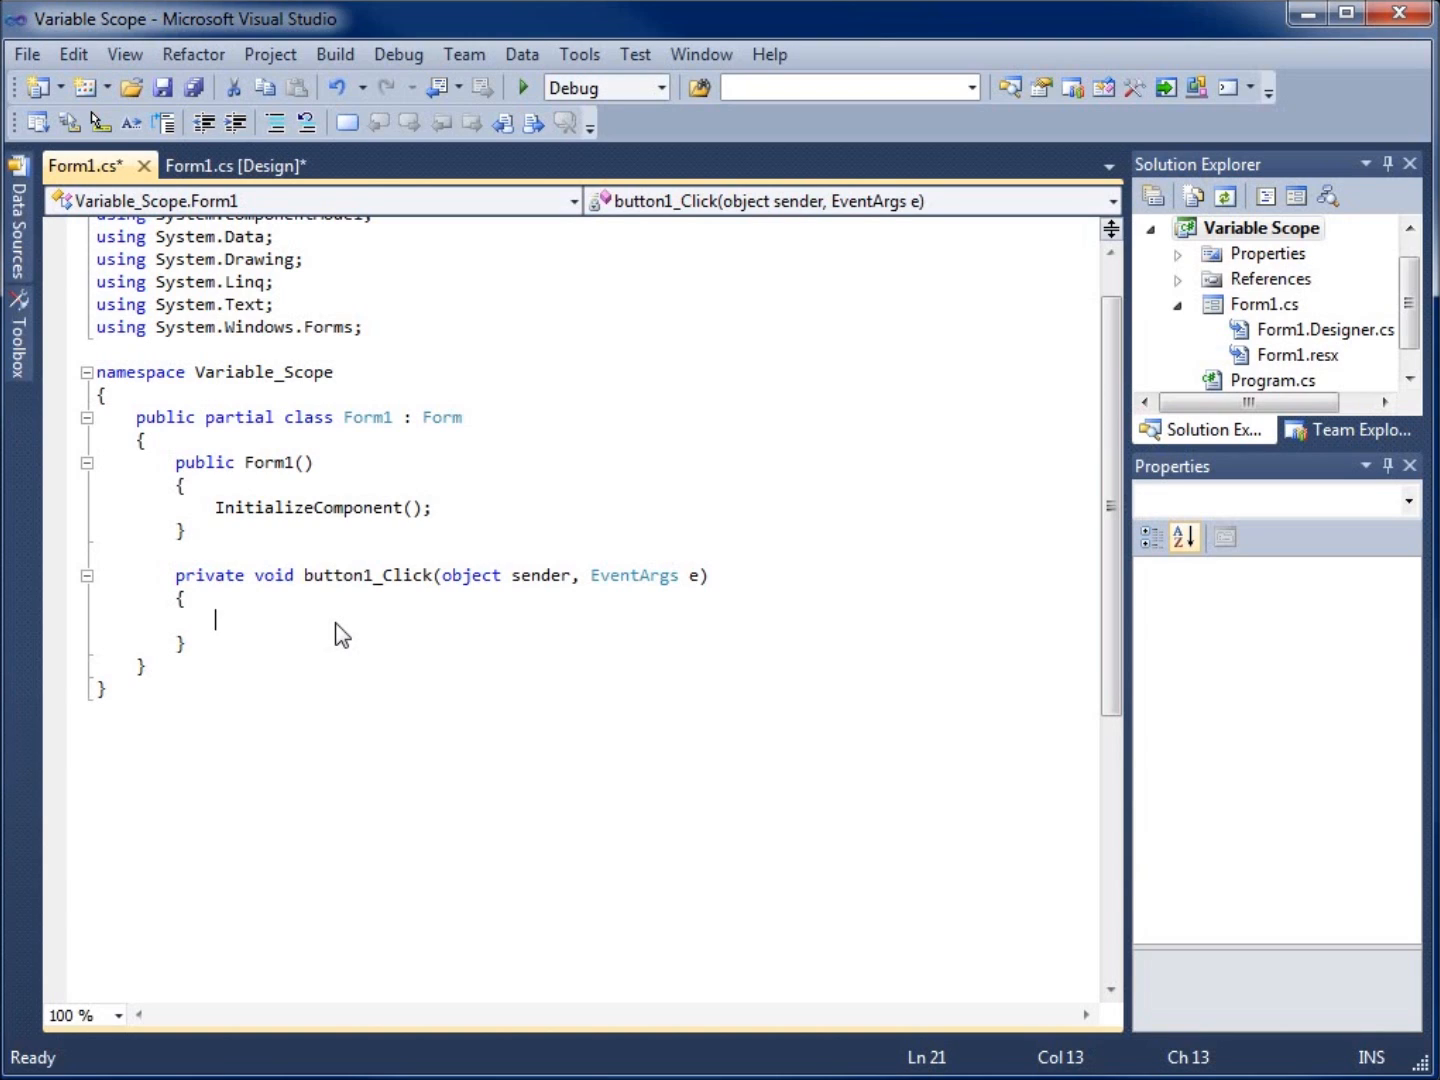
pyautogui.write('if')
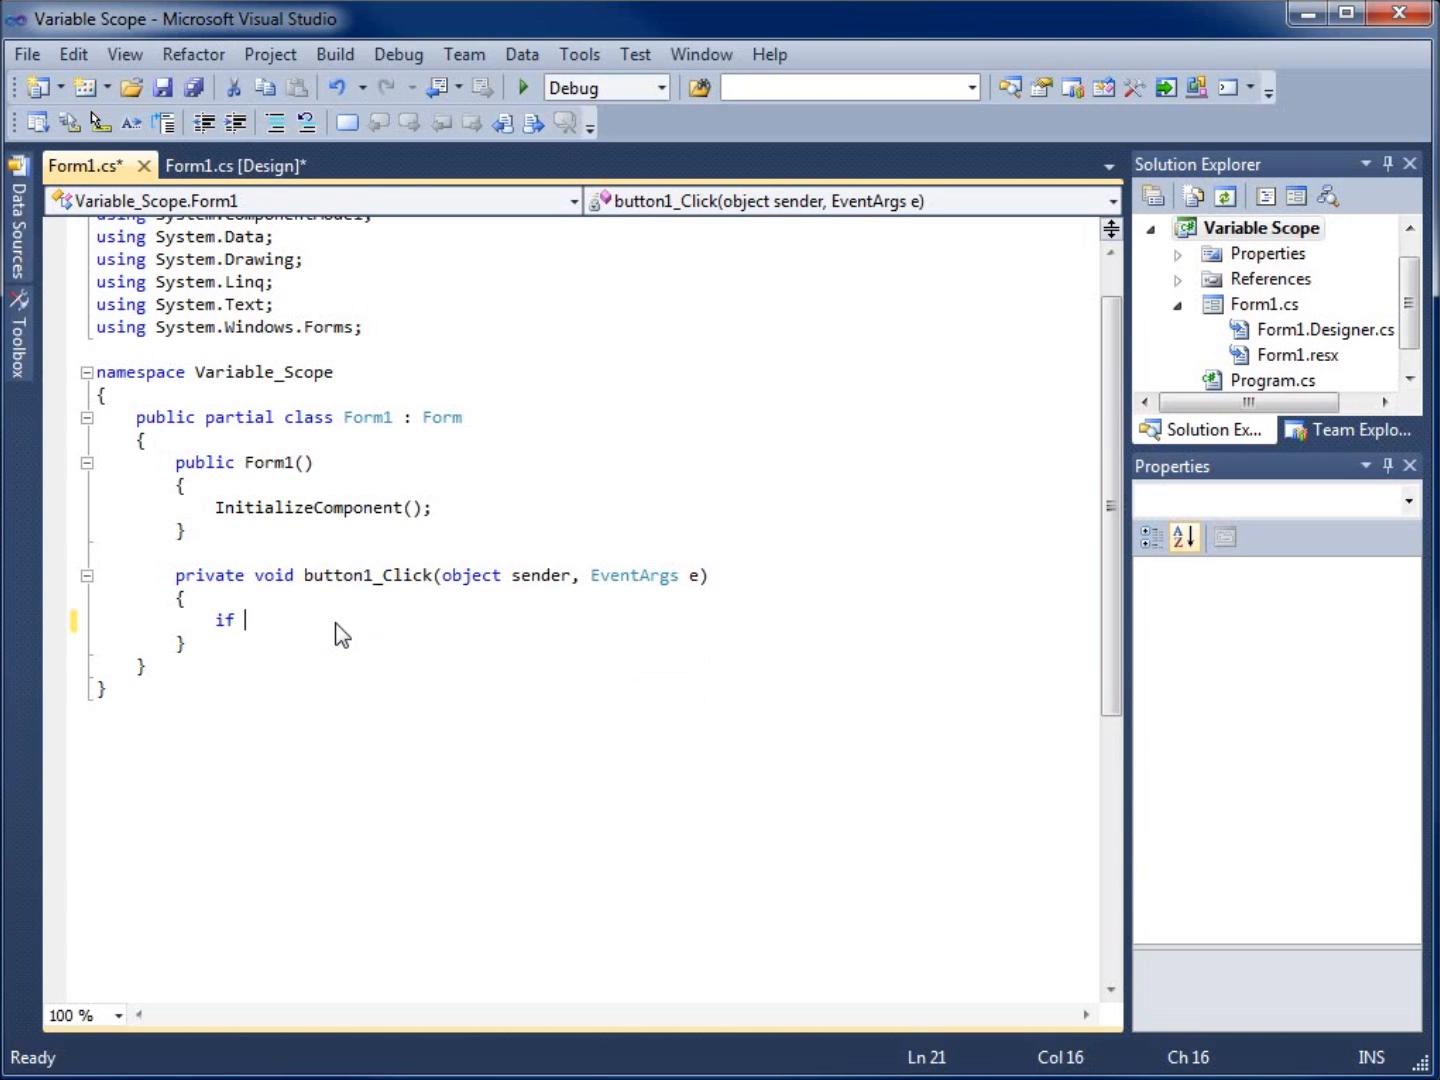
pyautogui.write('(')
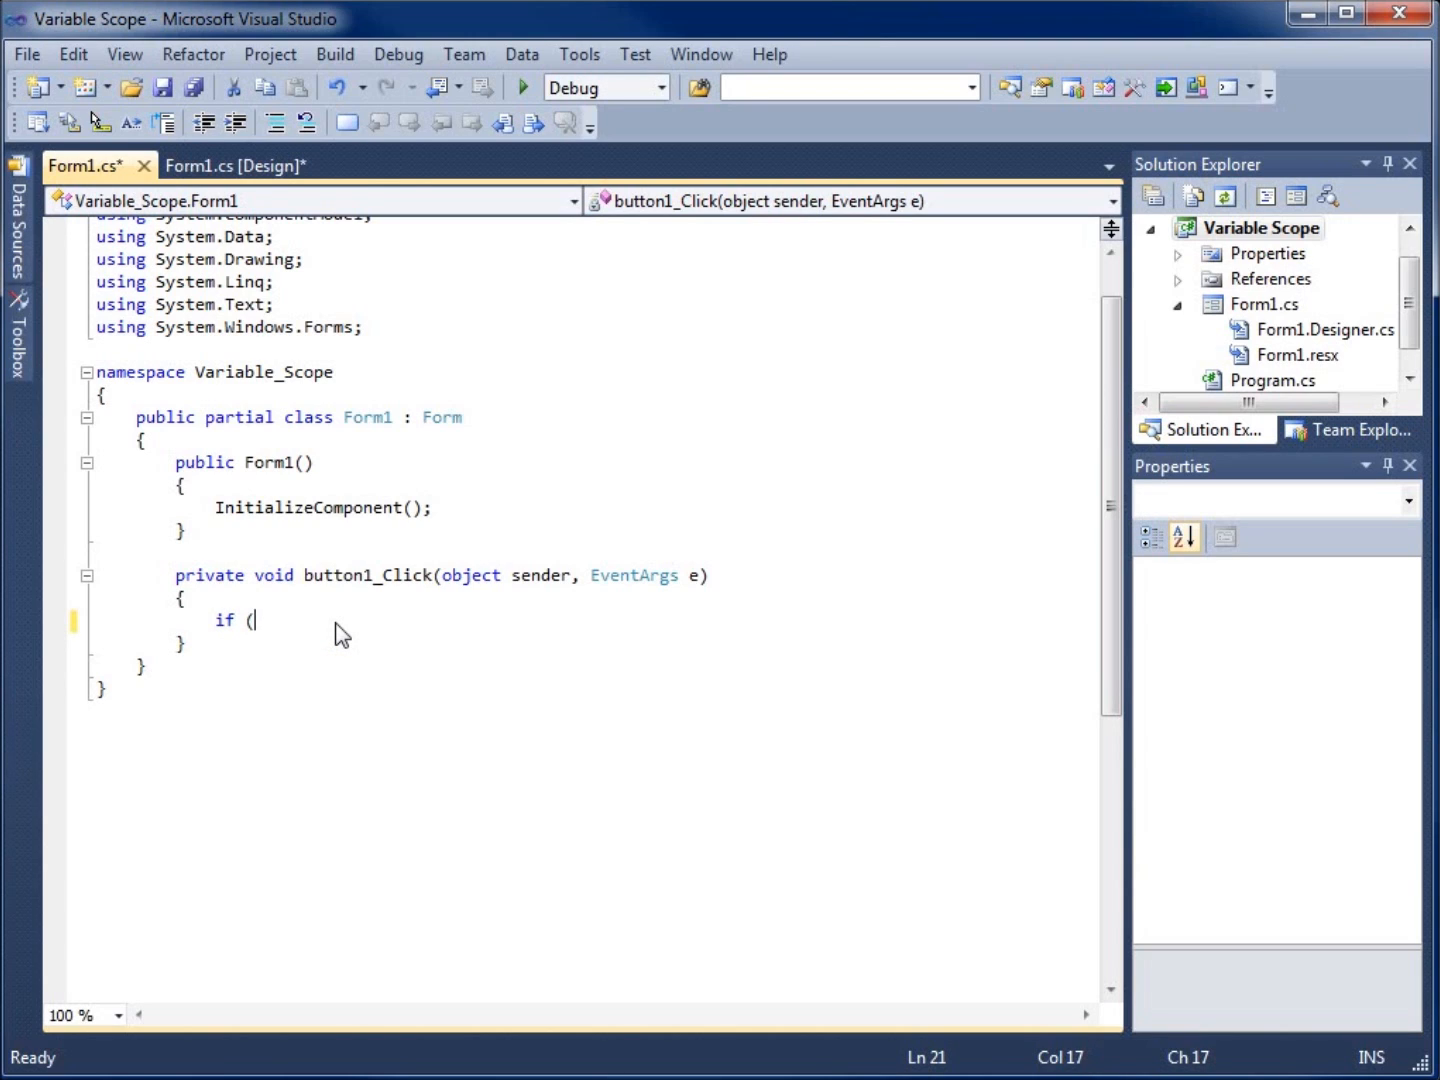
pyautogui.write('5<')
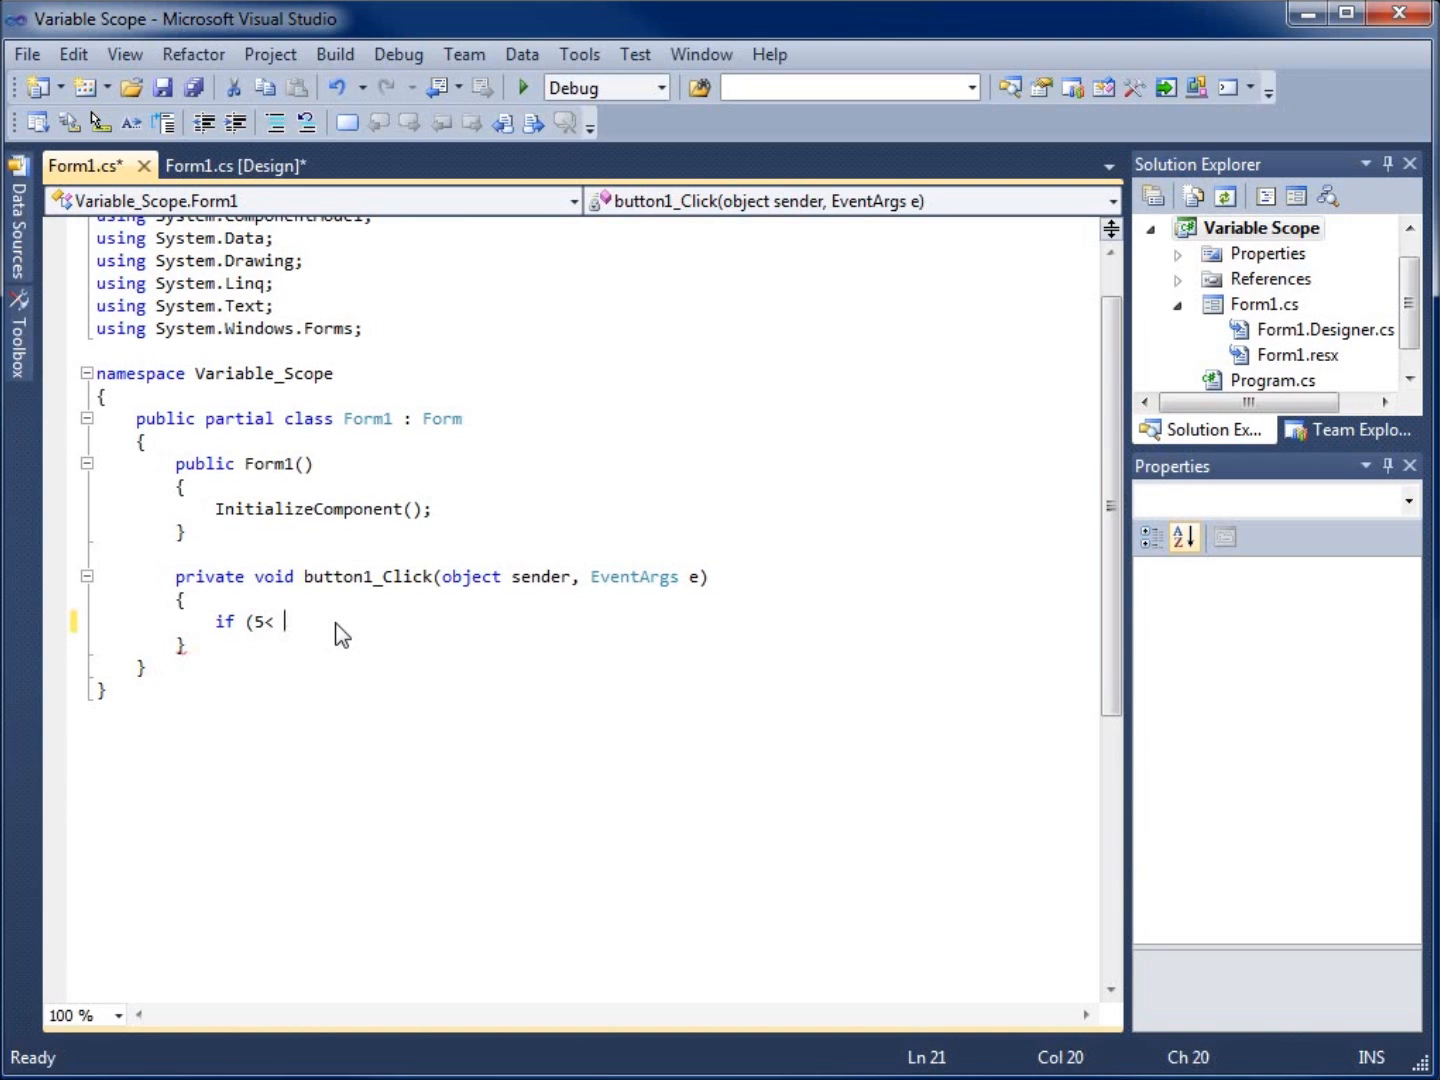
pyautogui.write('7)')
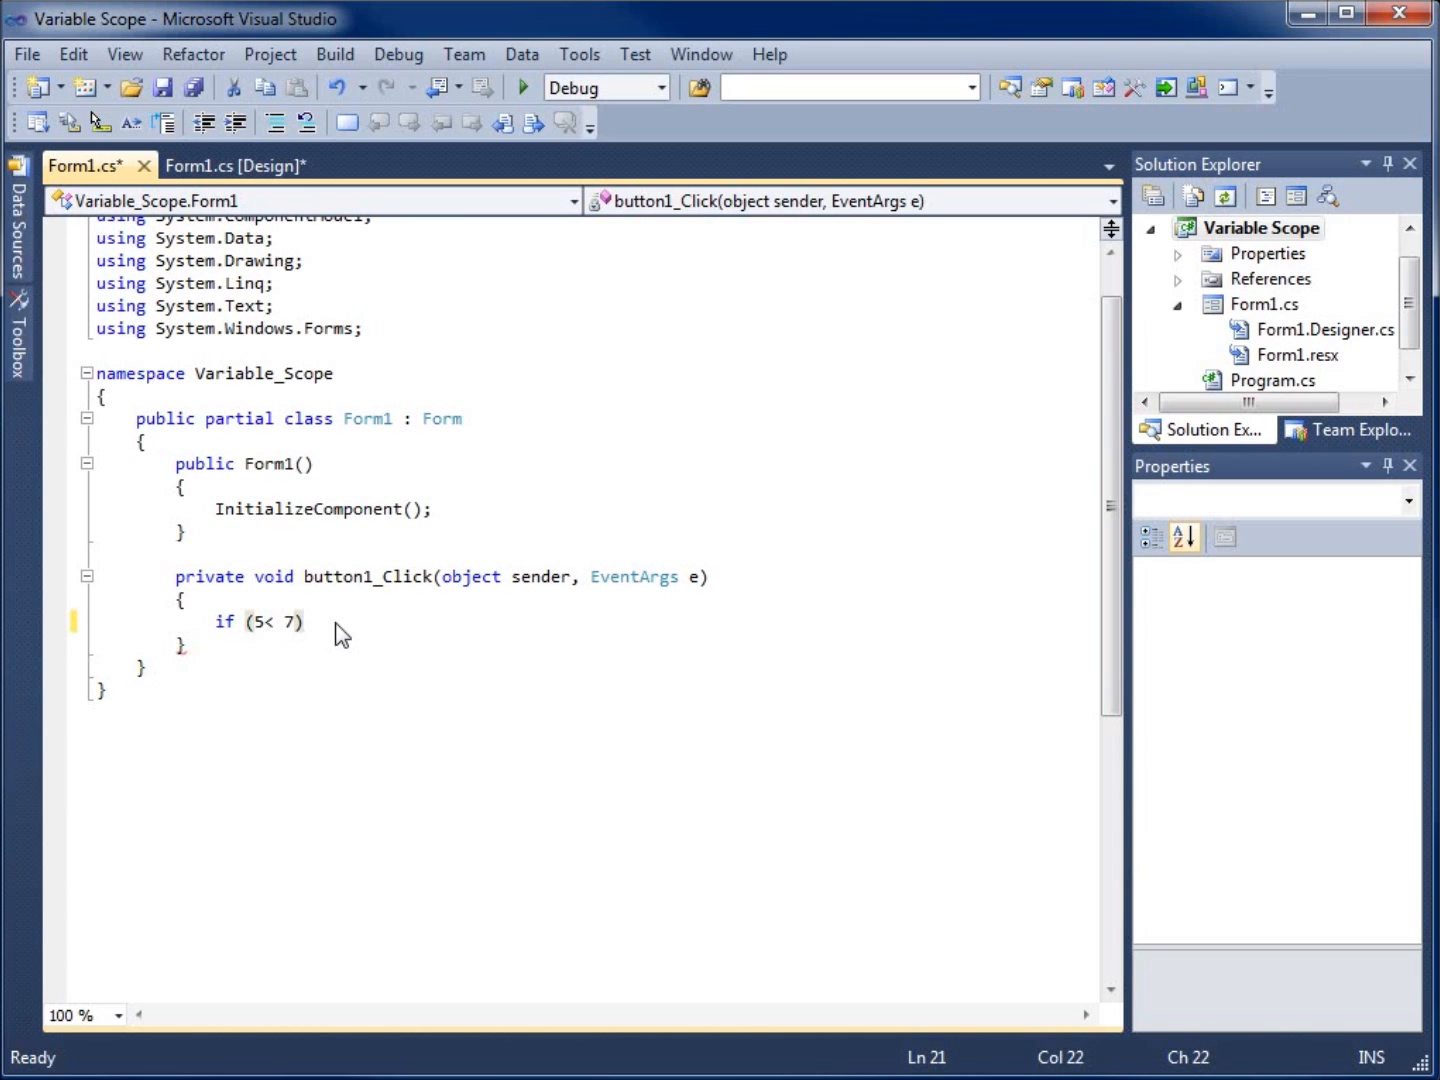
pyautogui.write('{')
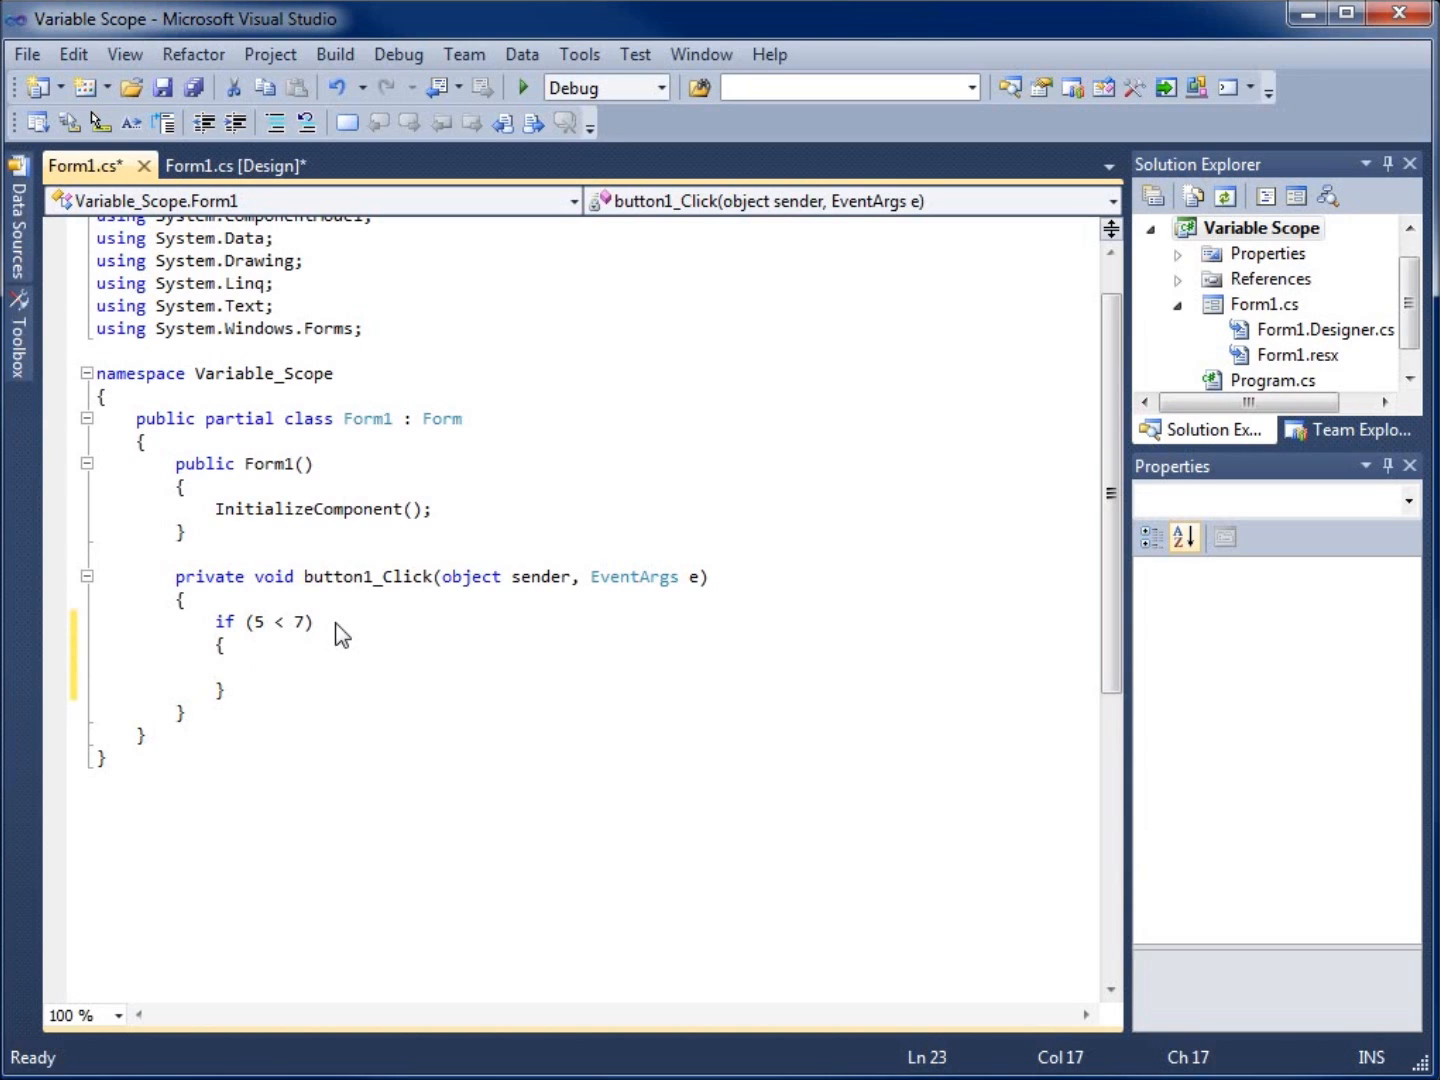
pyautogui.write('string')
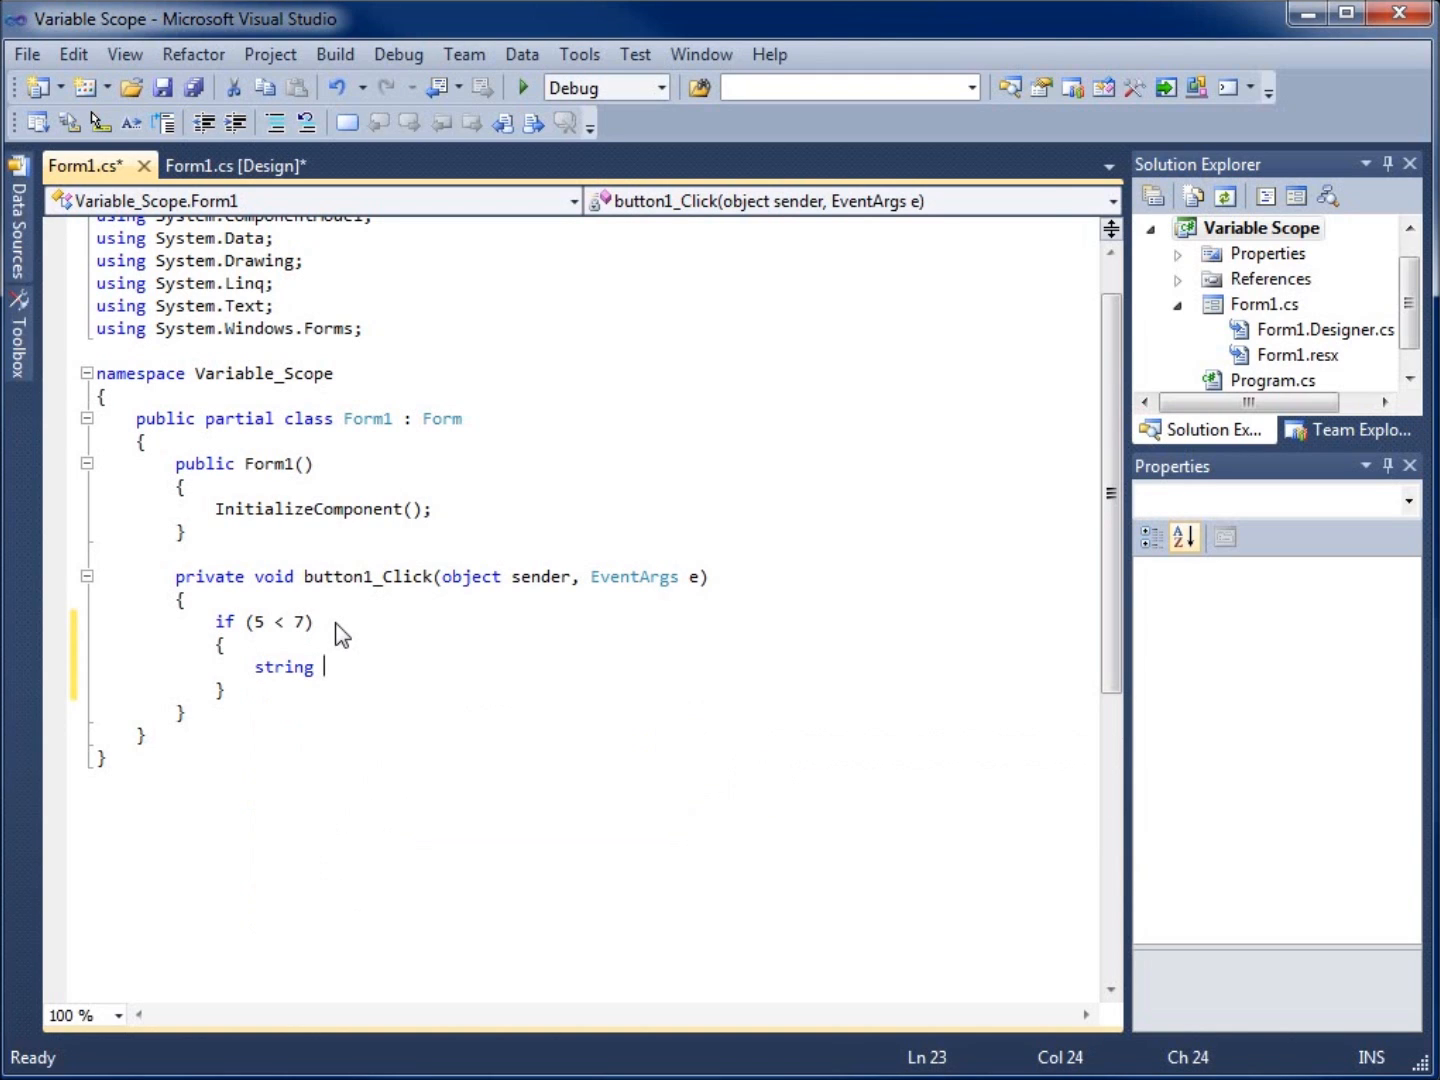
pyautogui.write('My')
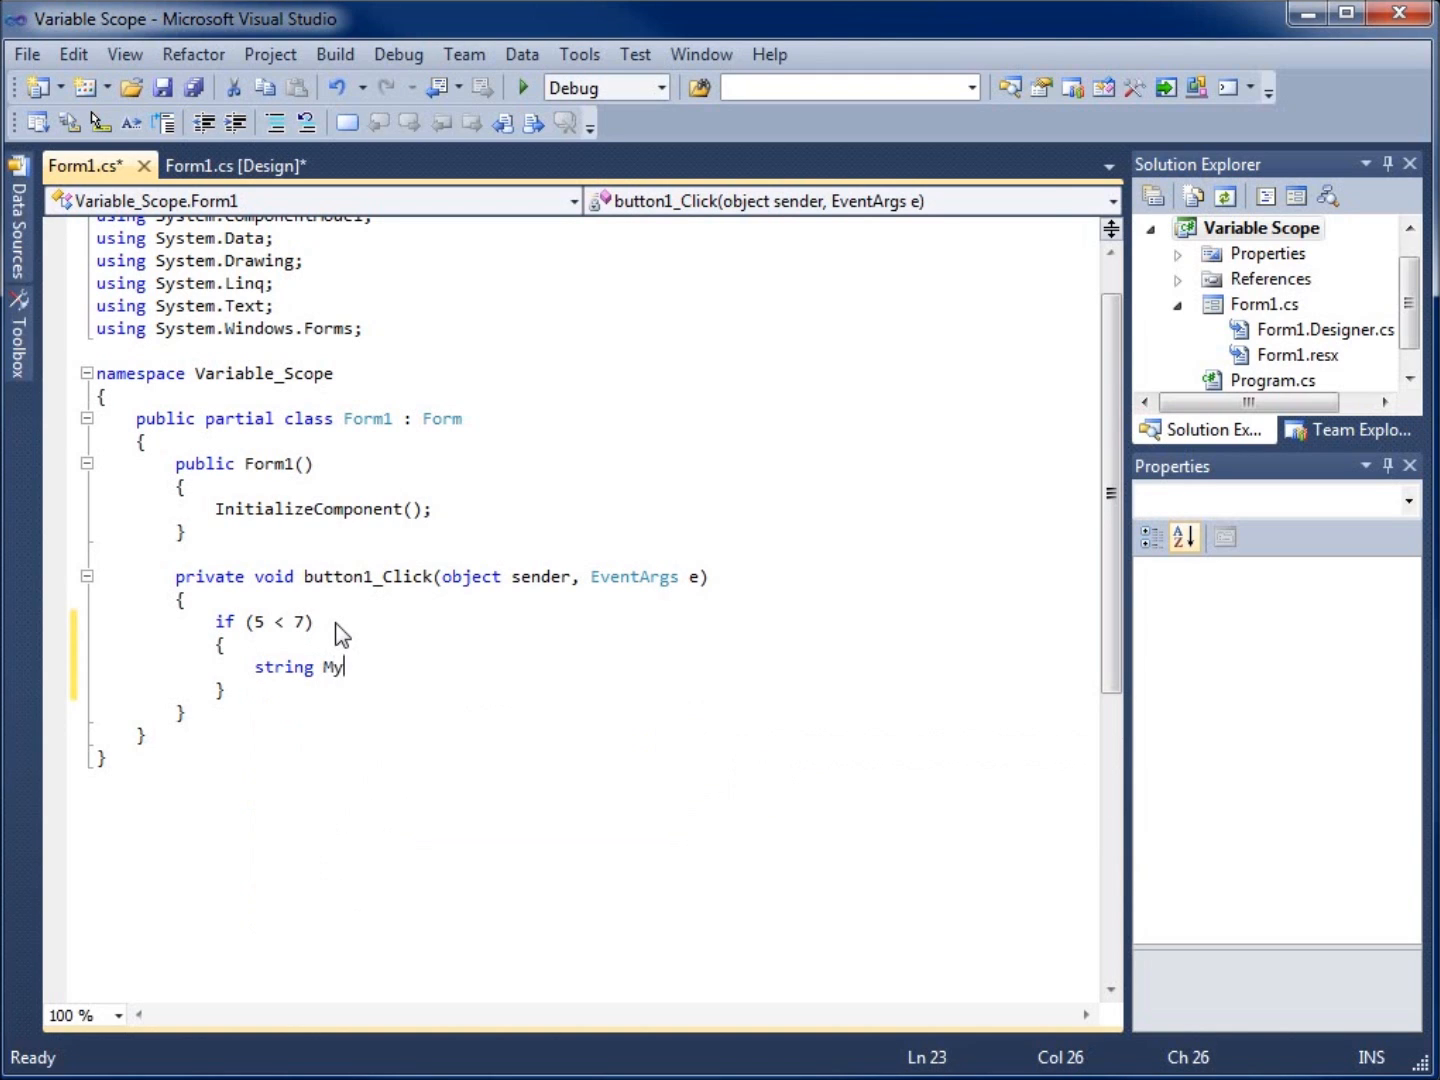
pyautogui.write('Name =')
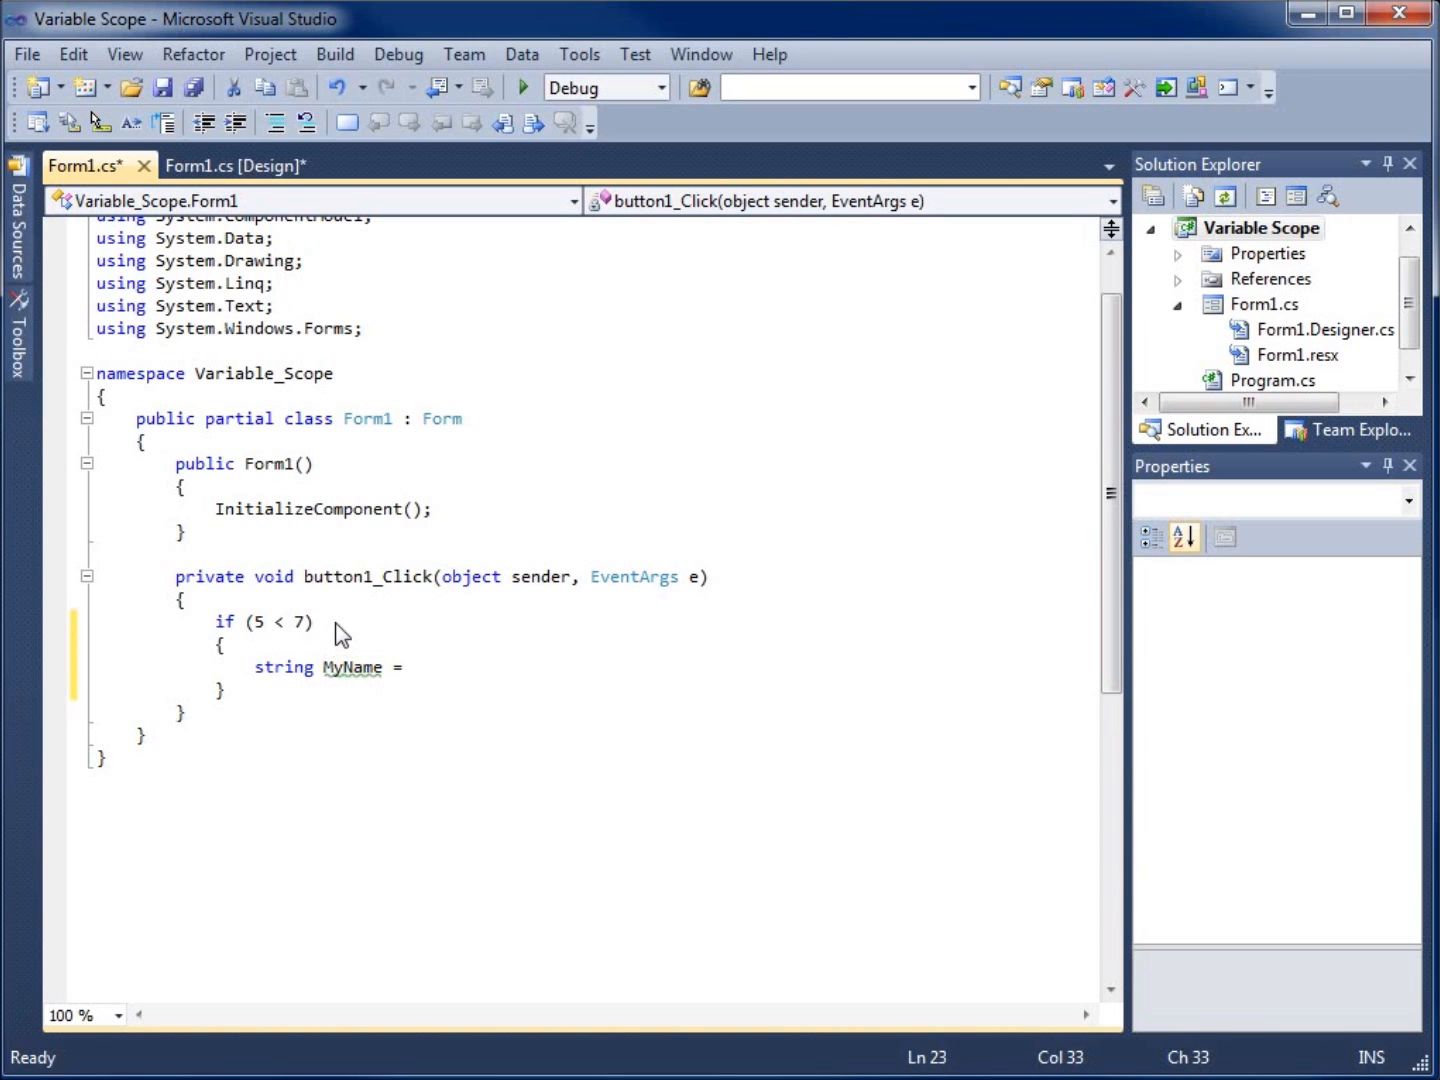
pyautogui.write('"Matt"')
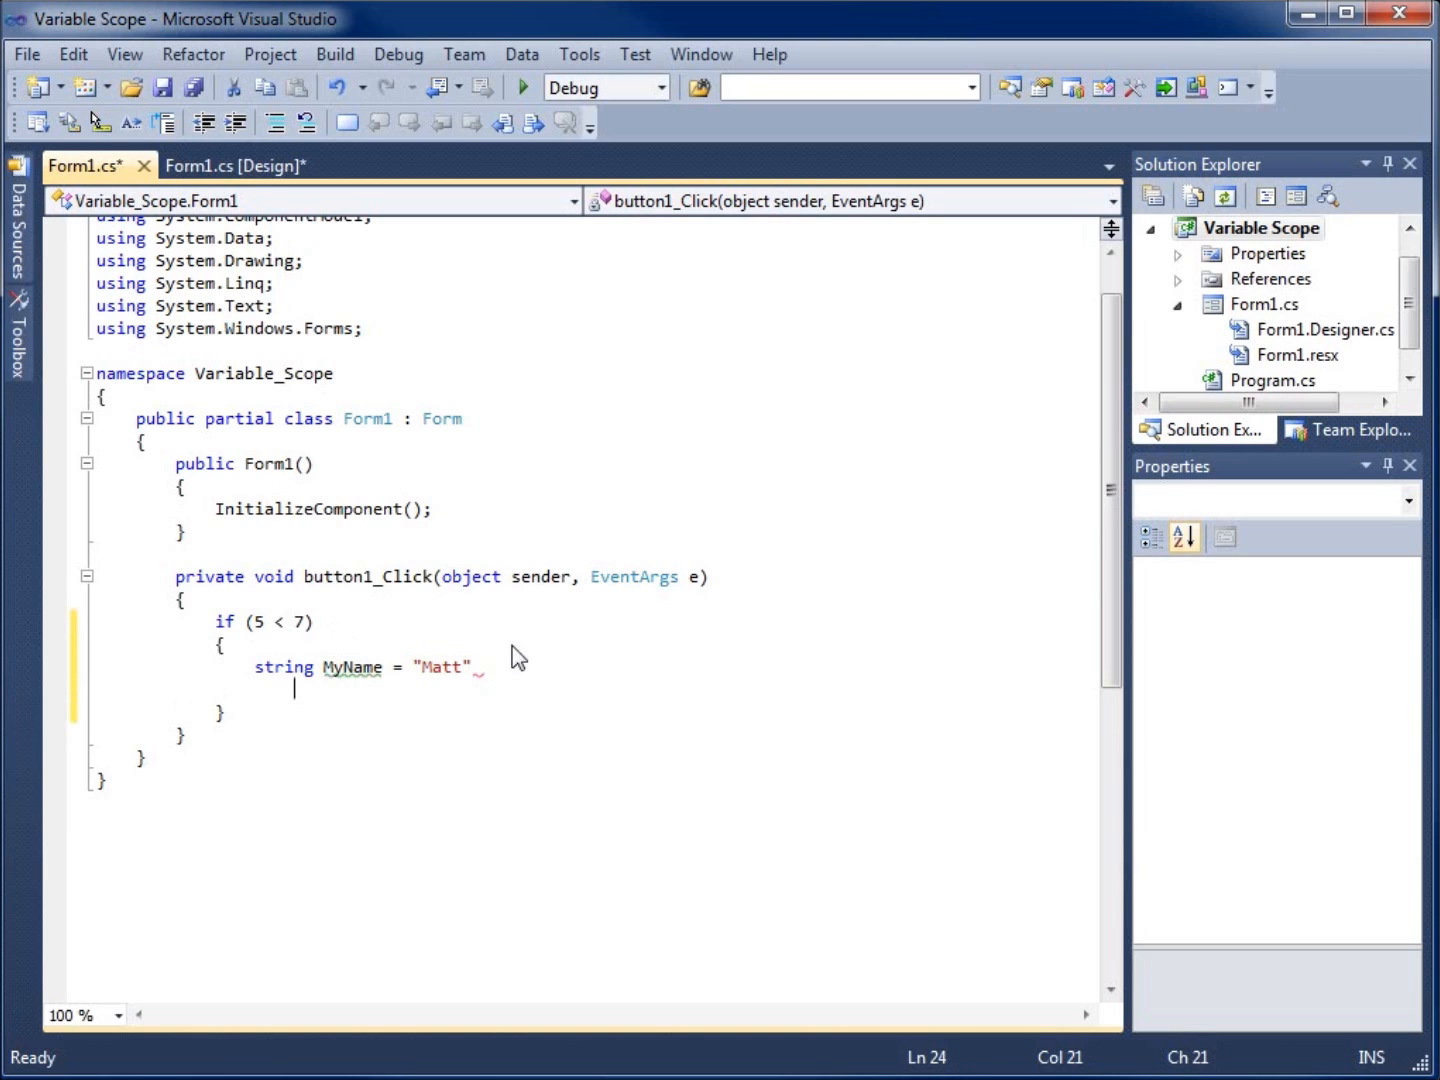
pyautogui.write(';')
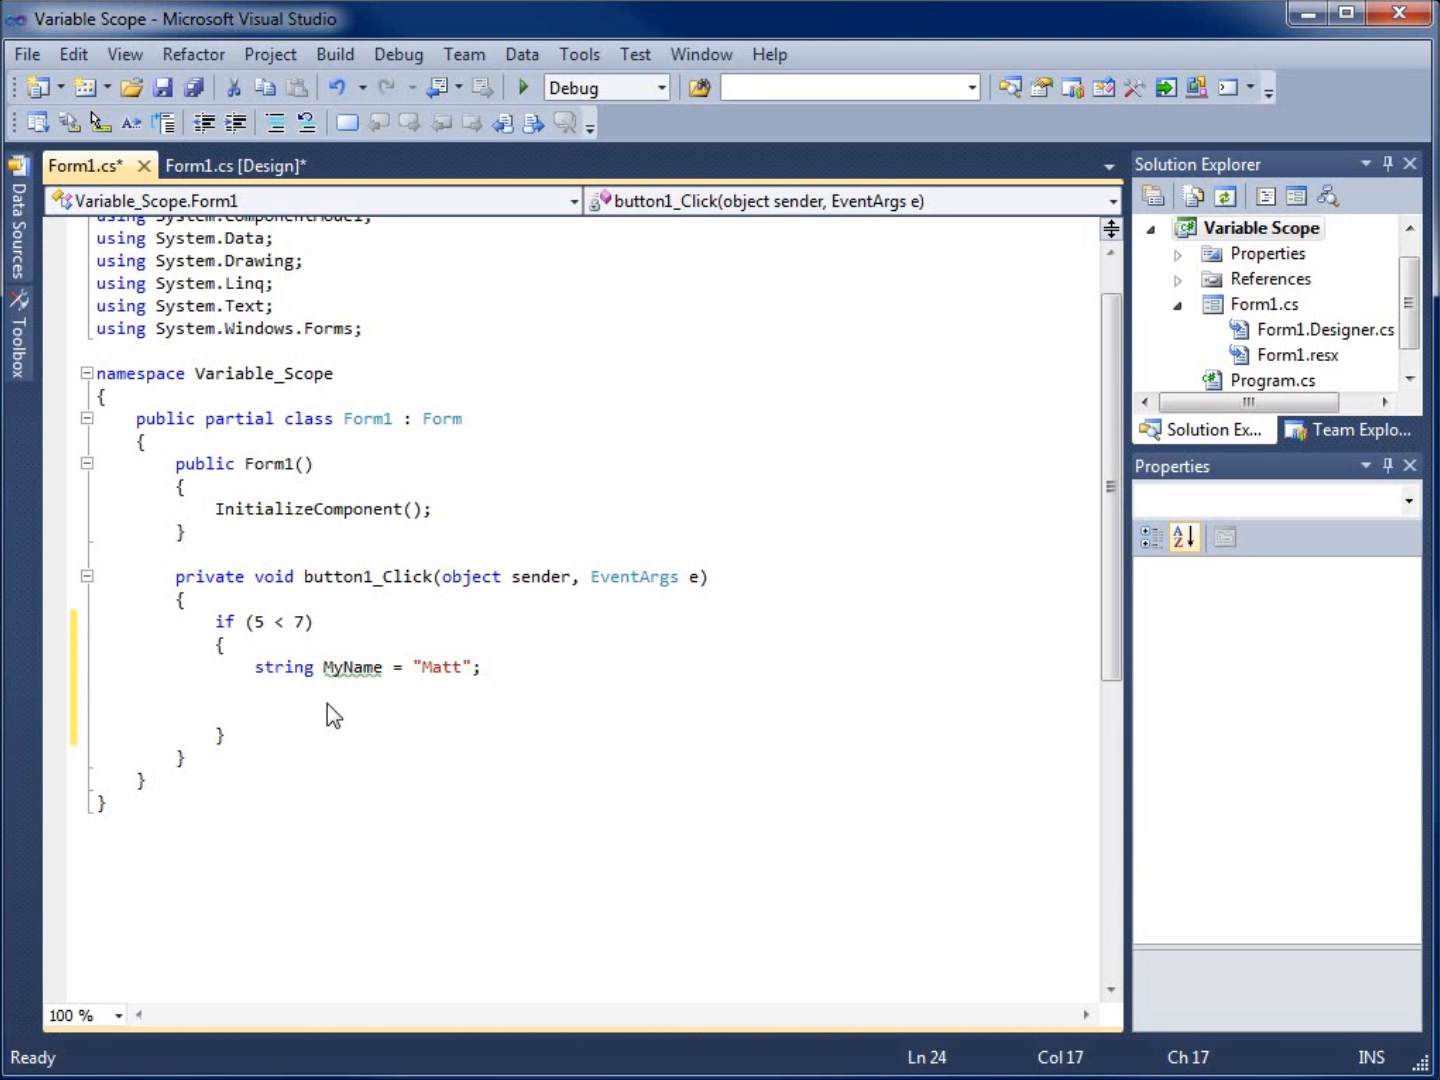
# Step: Add MessageBox.Show(MyName); inside the if block
pyautogui.write('MessageBox')
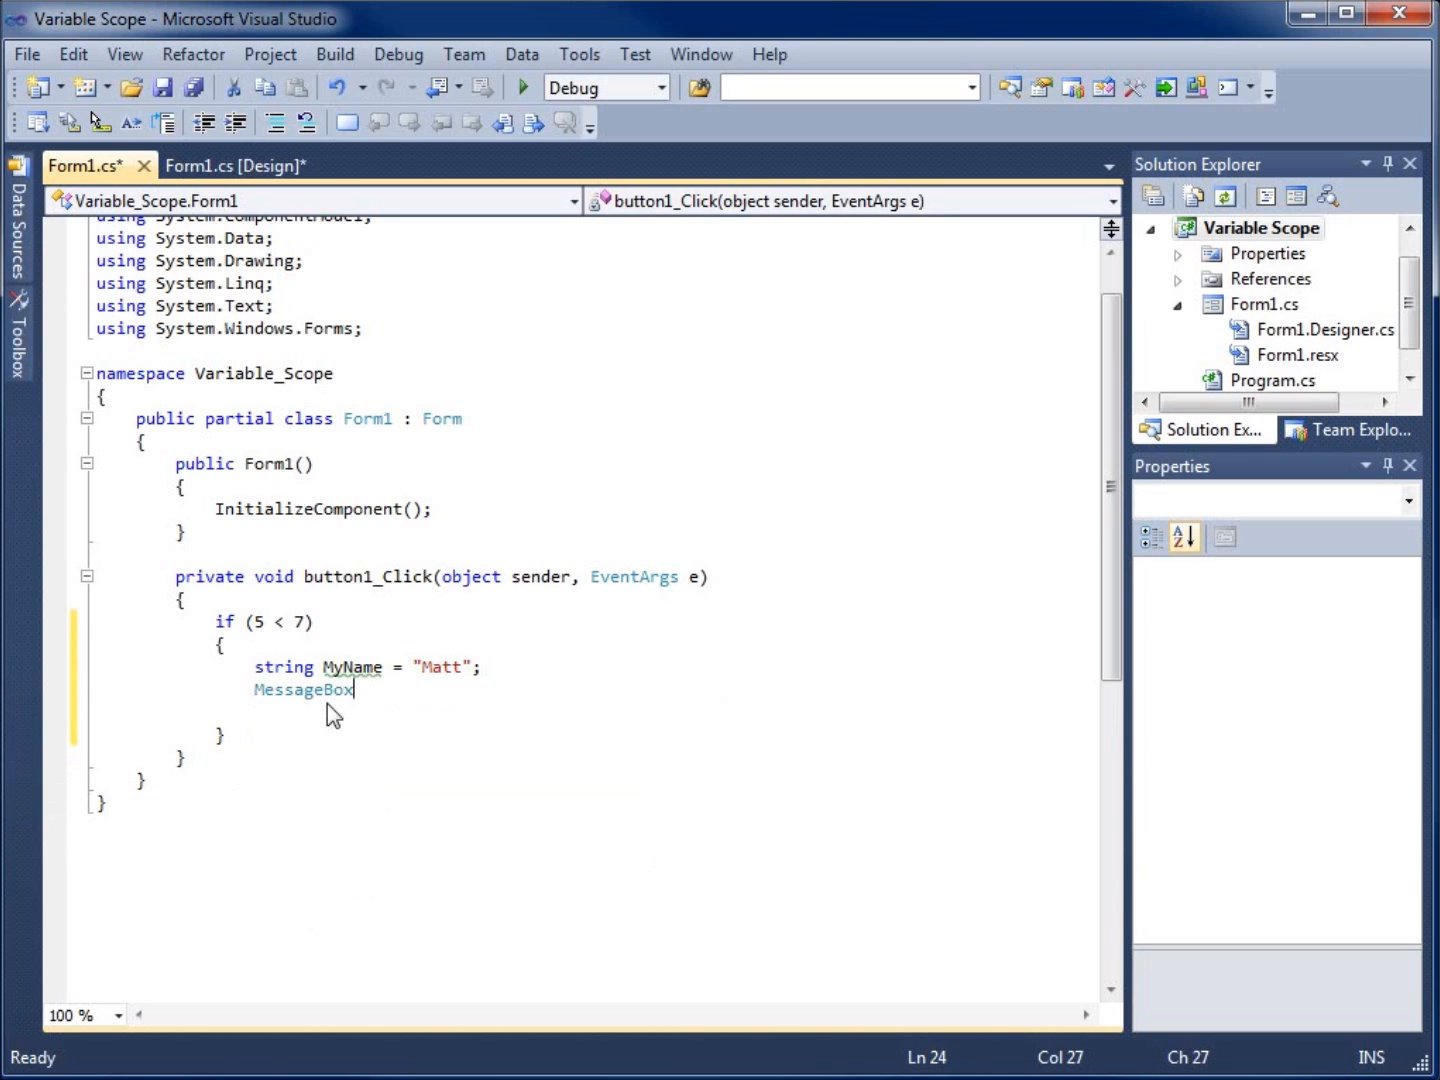
pyautogui.write('.Show')
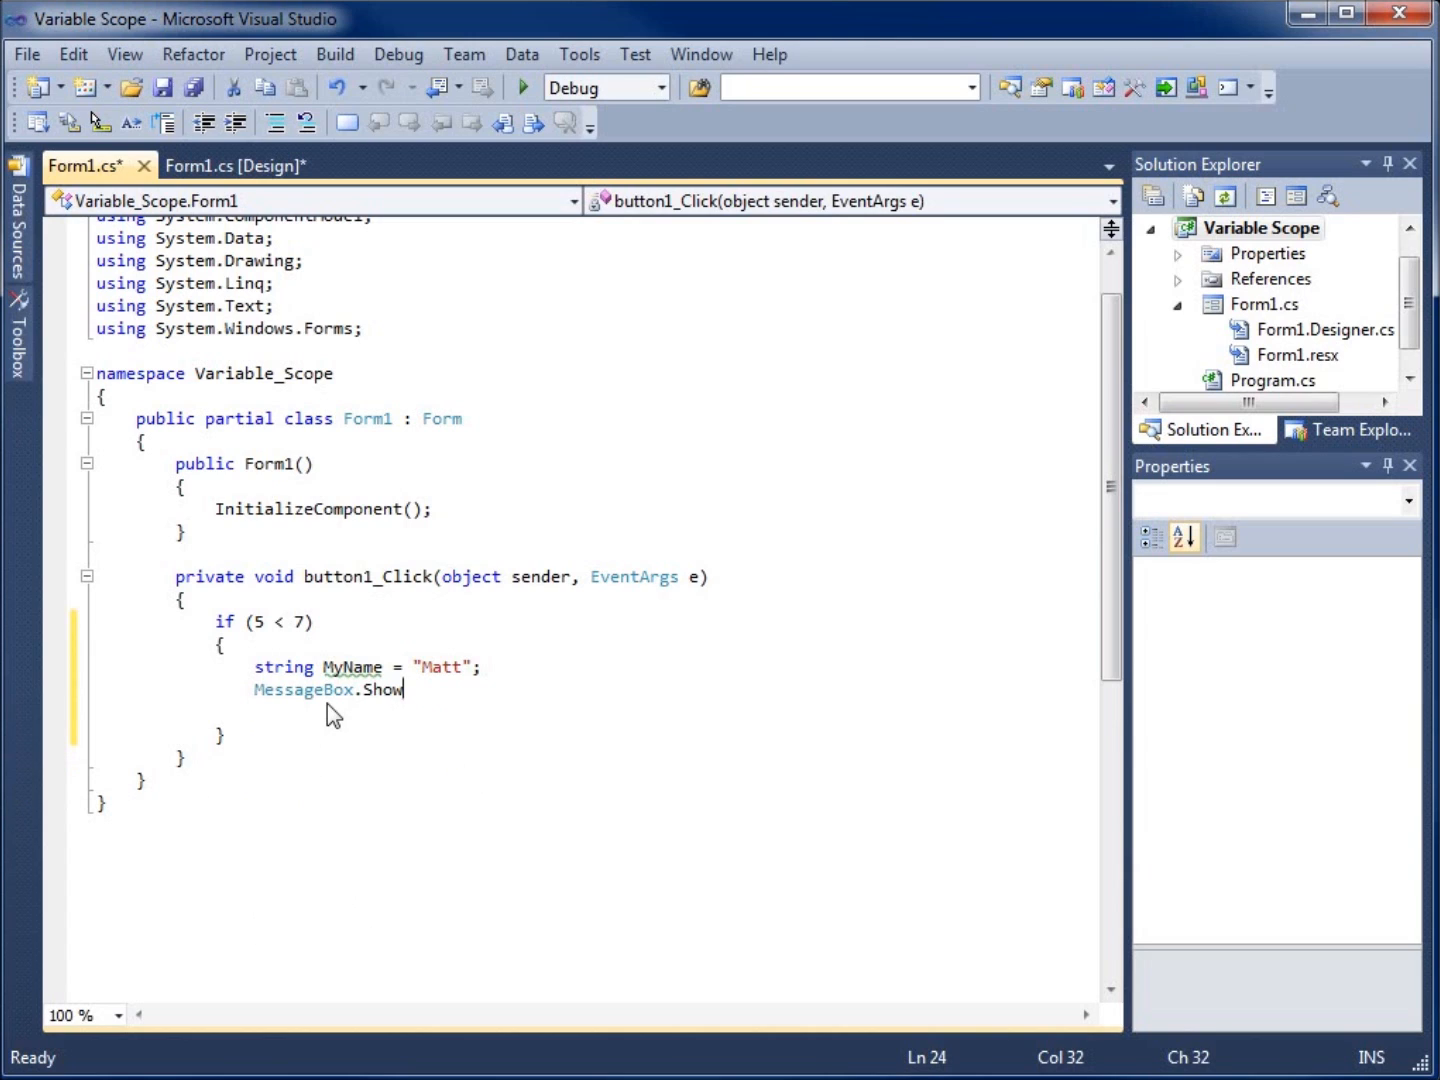
pyautogui.write('(')
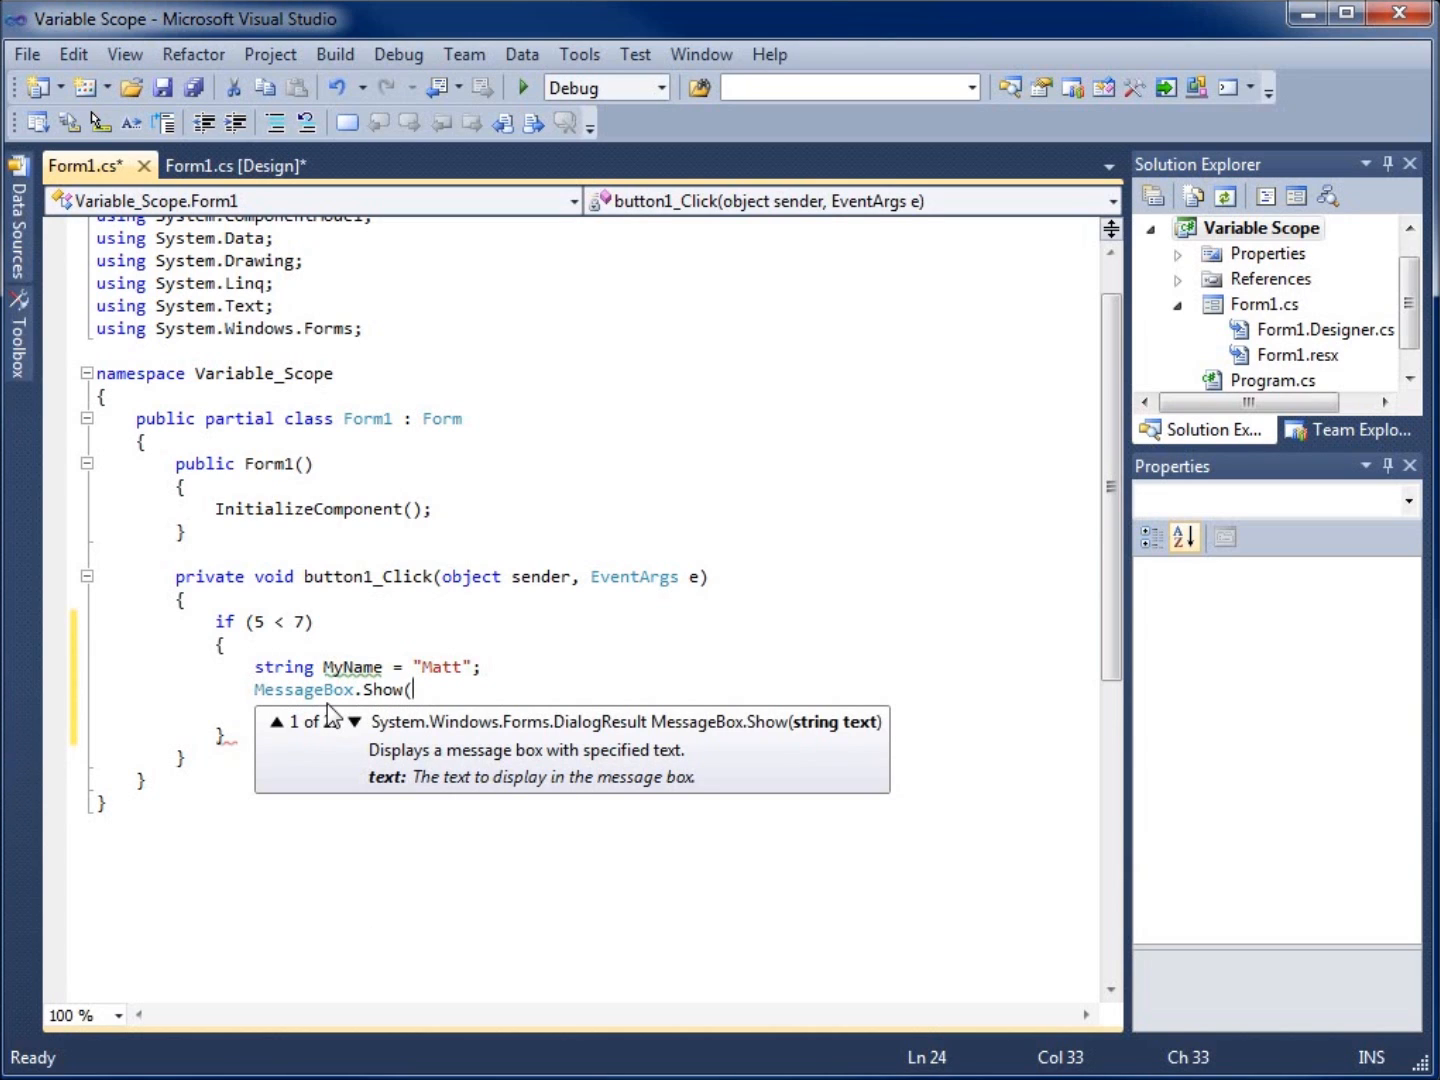
pyautogui.write('M')
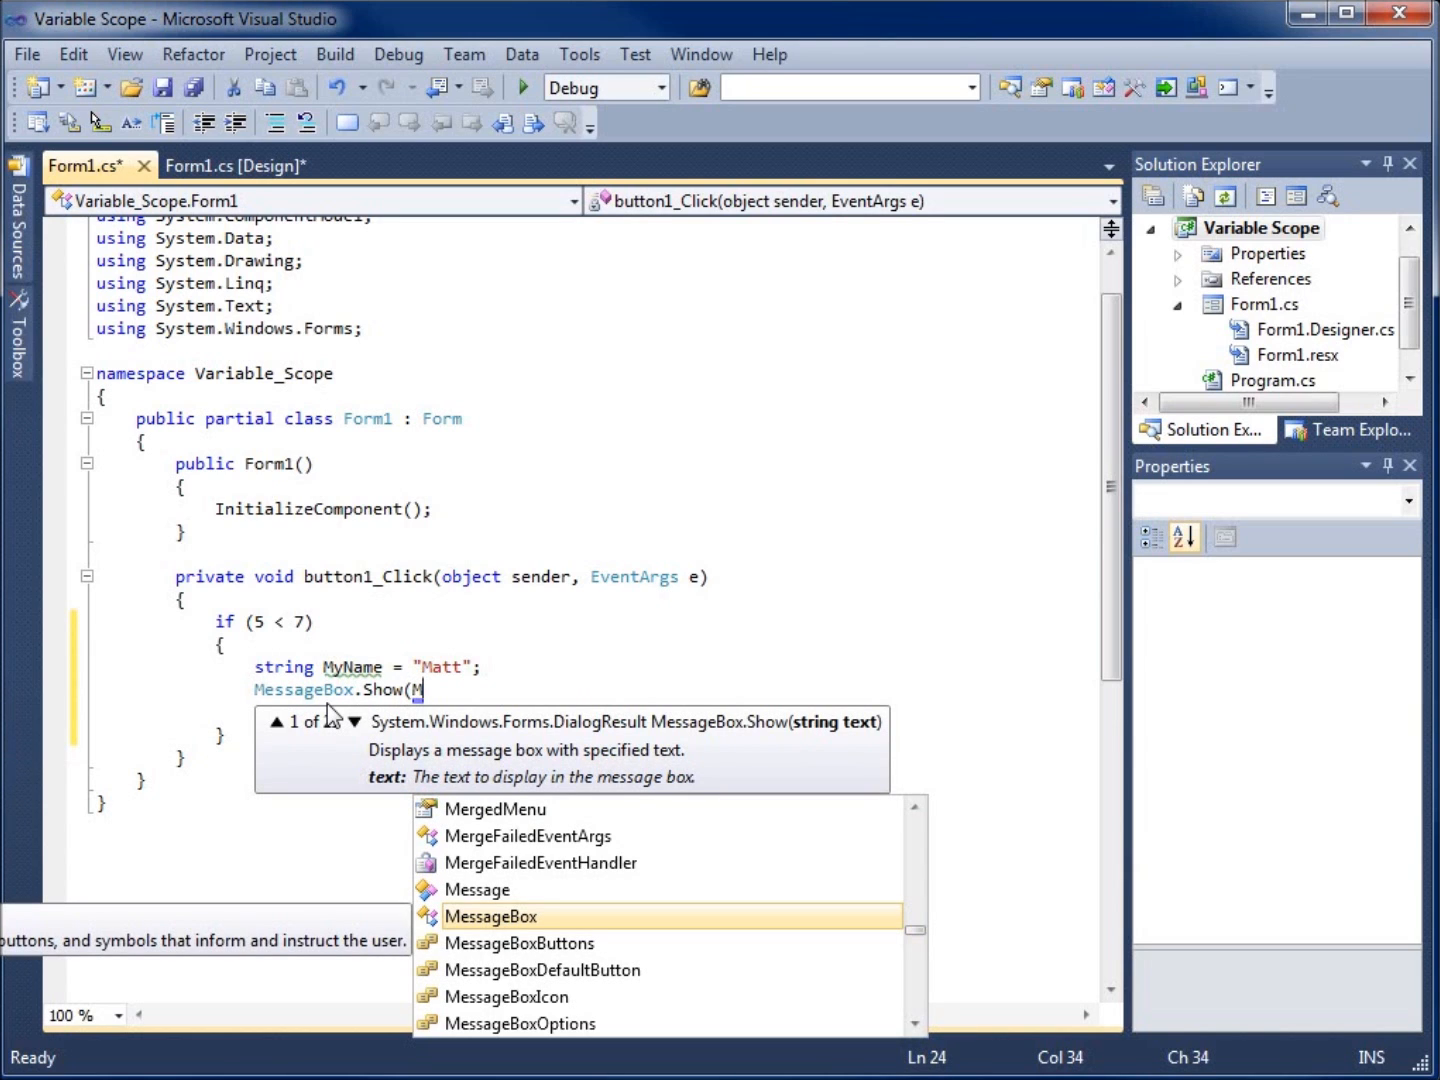
pyautogui.write('yName')
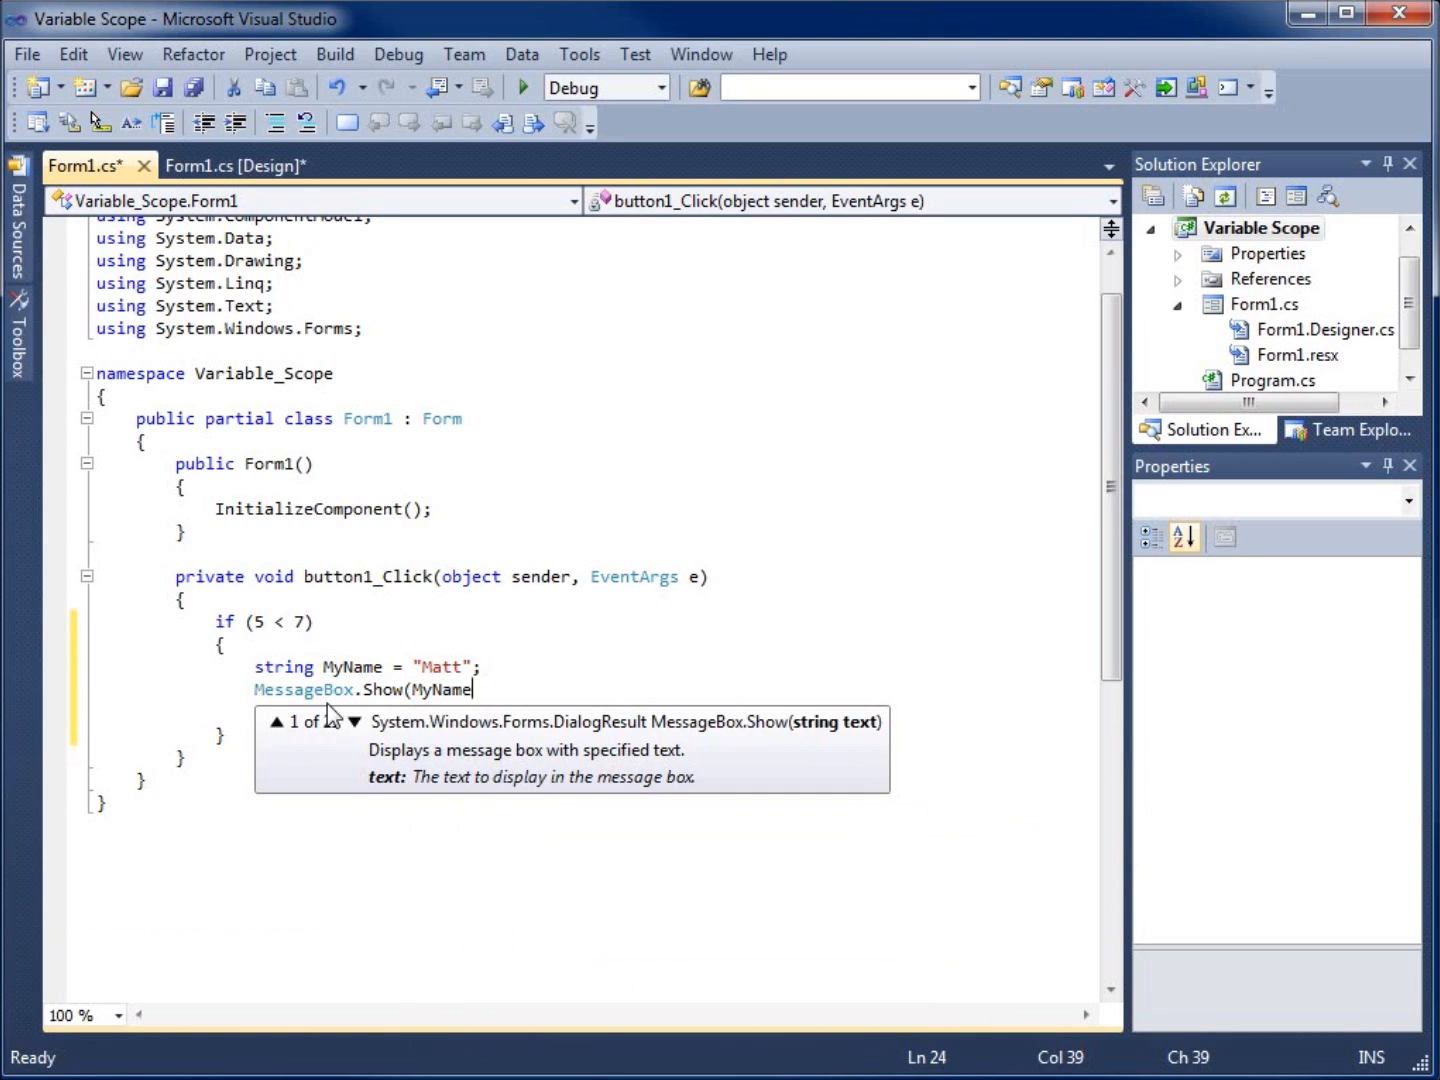
pyautogui.write(');')
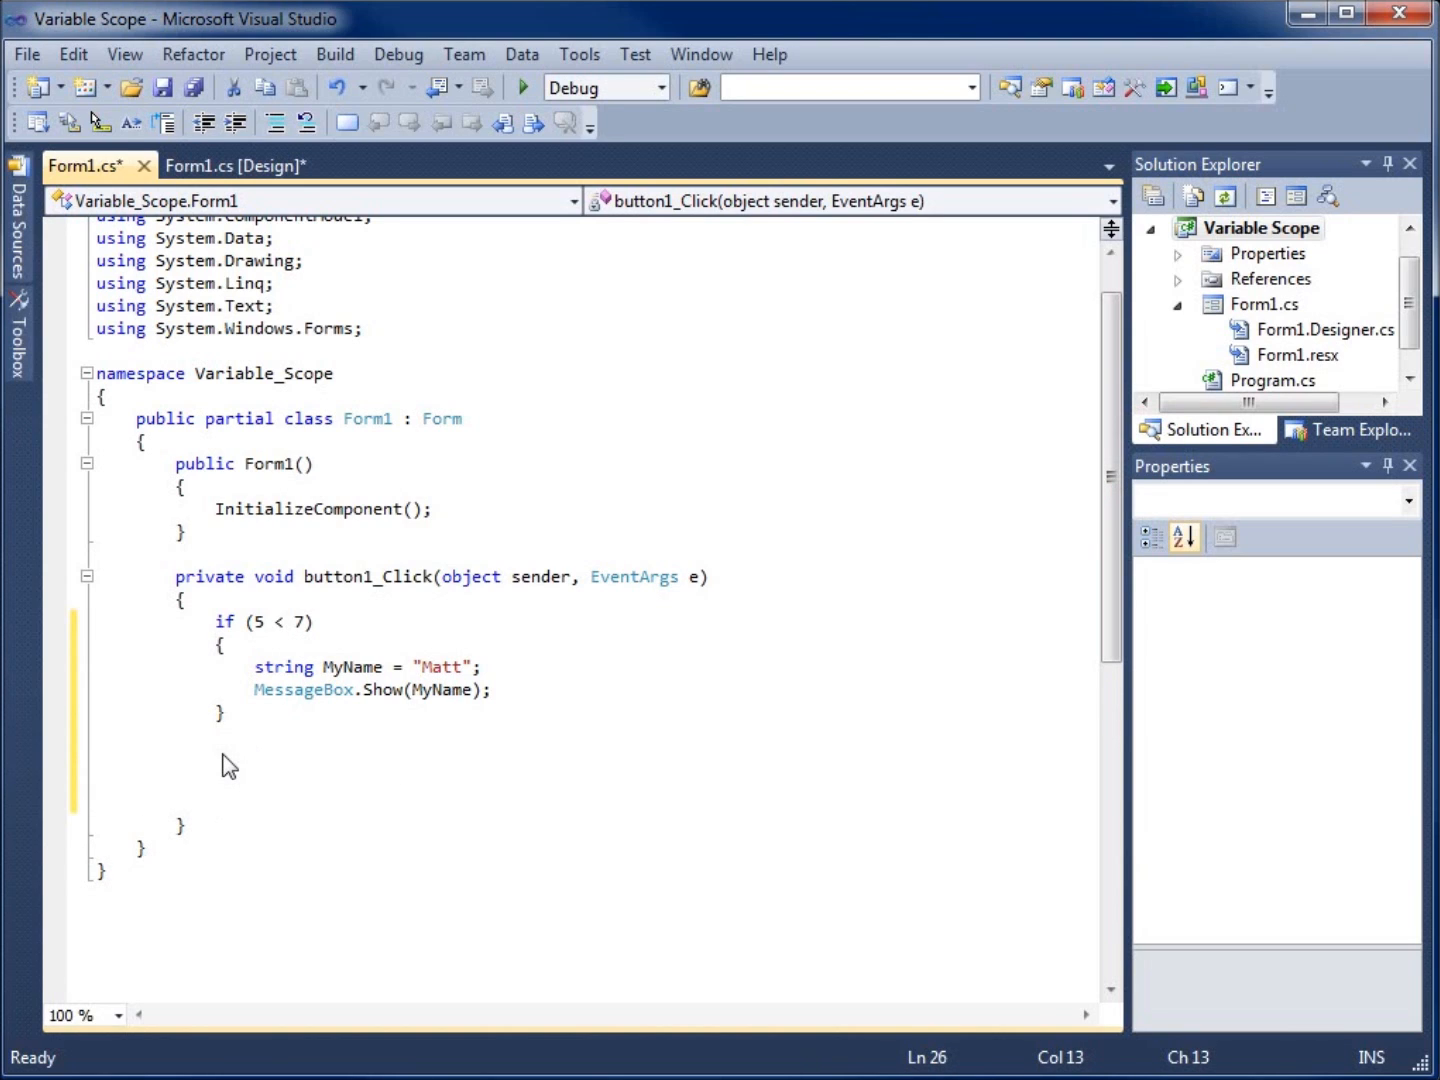
pyautogui.click(214, 764)
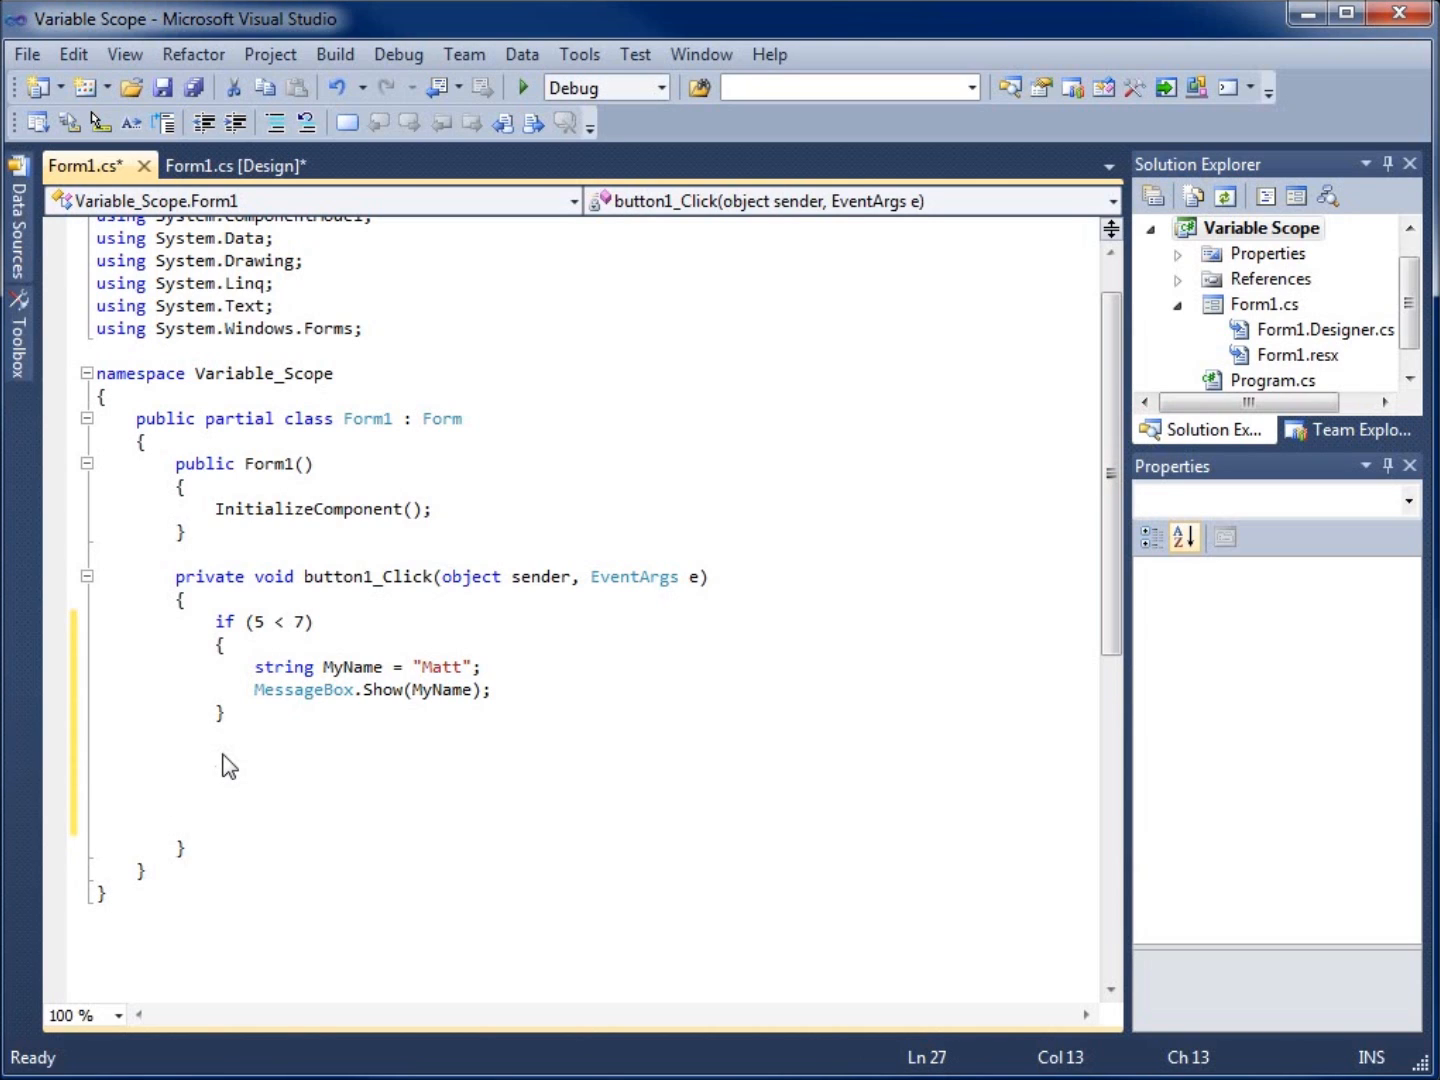
pyautogui.write('M')
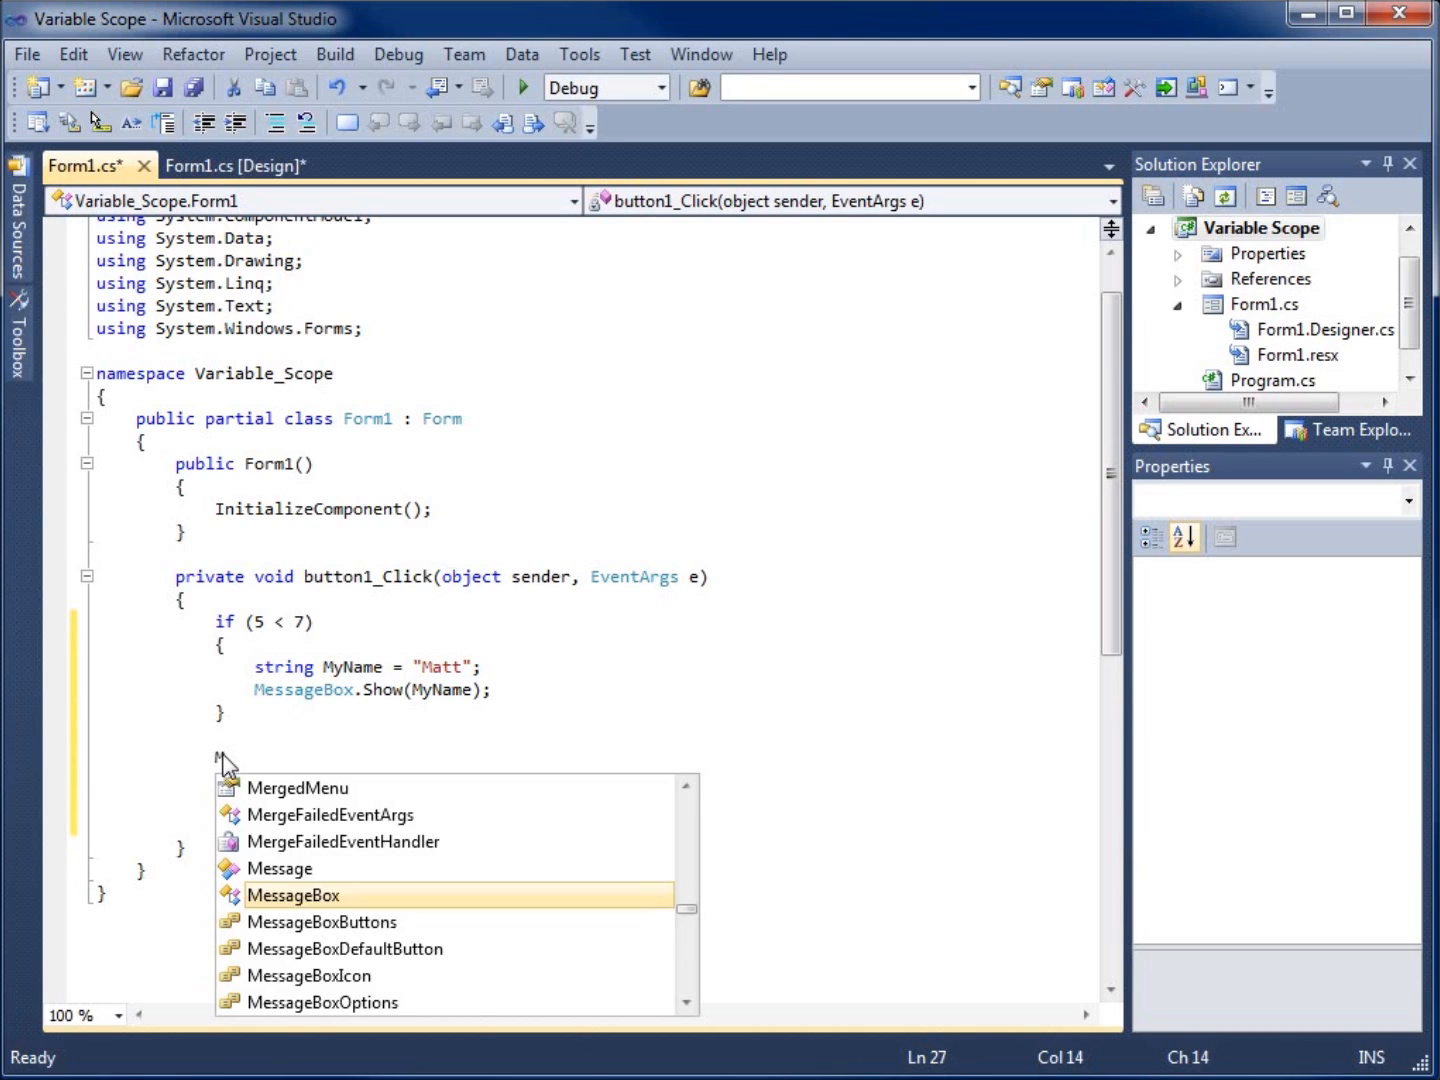
pyautogui.write('MyName')
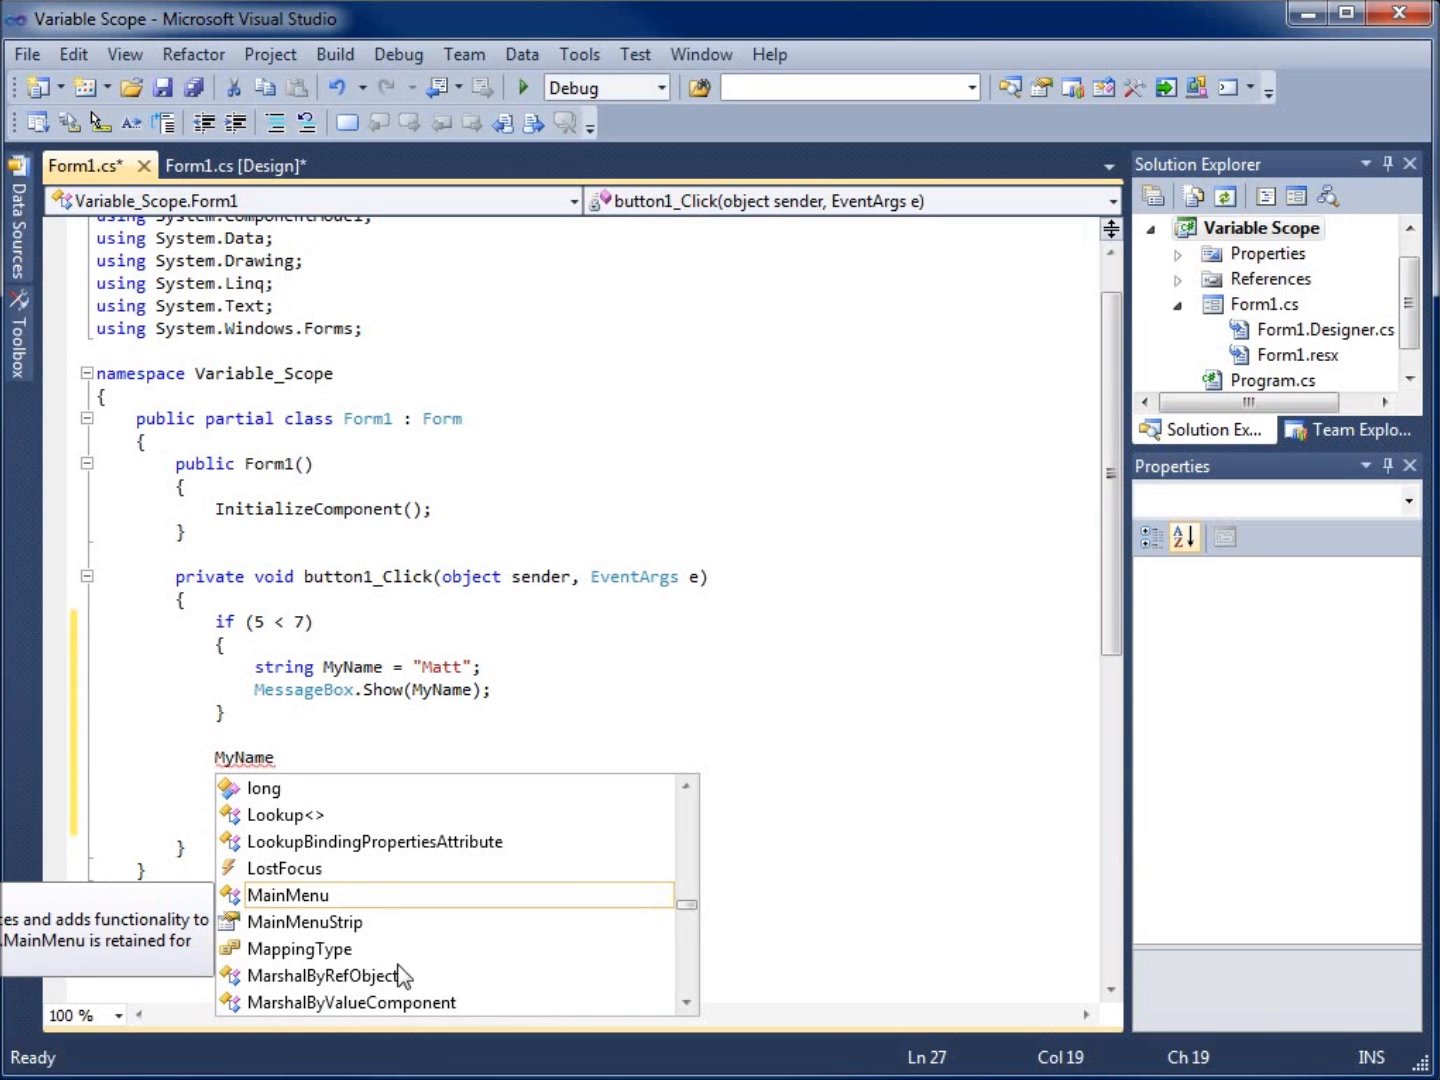
pyautogui.moveTo(318, 792)
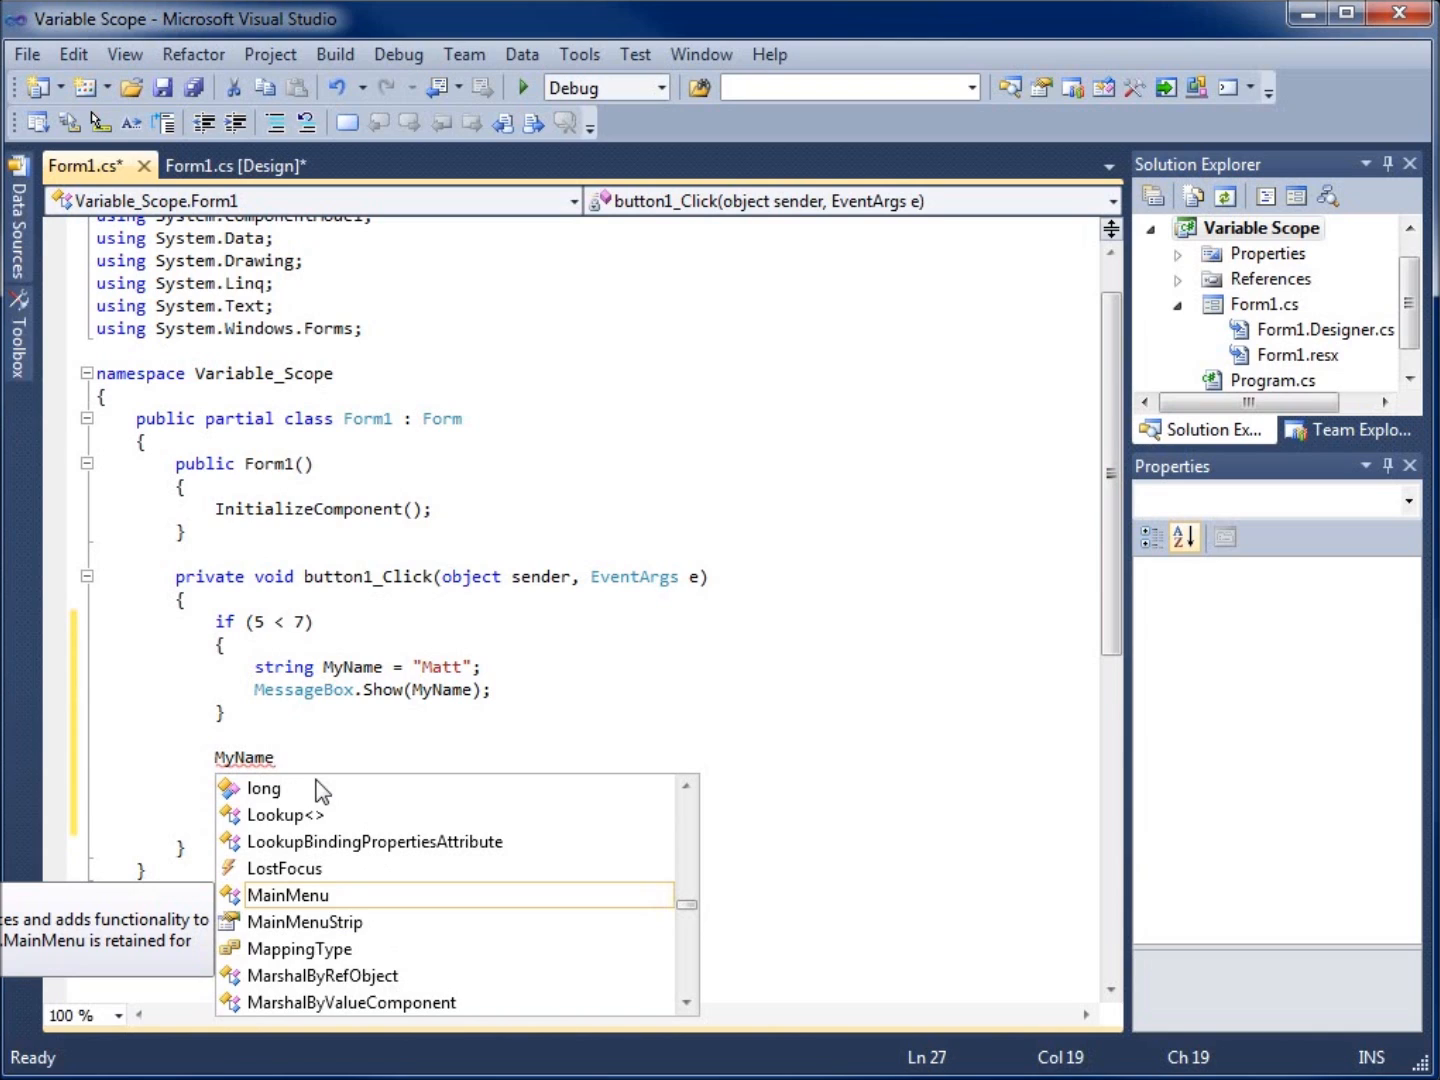
pyautogui.write('= "')
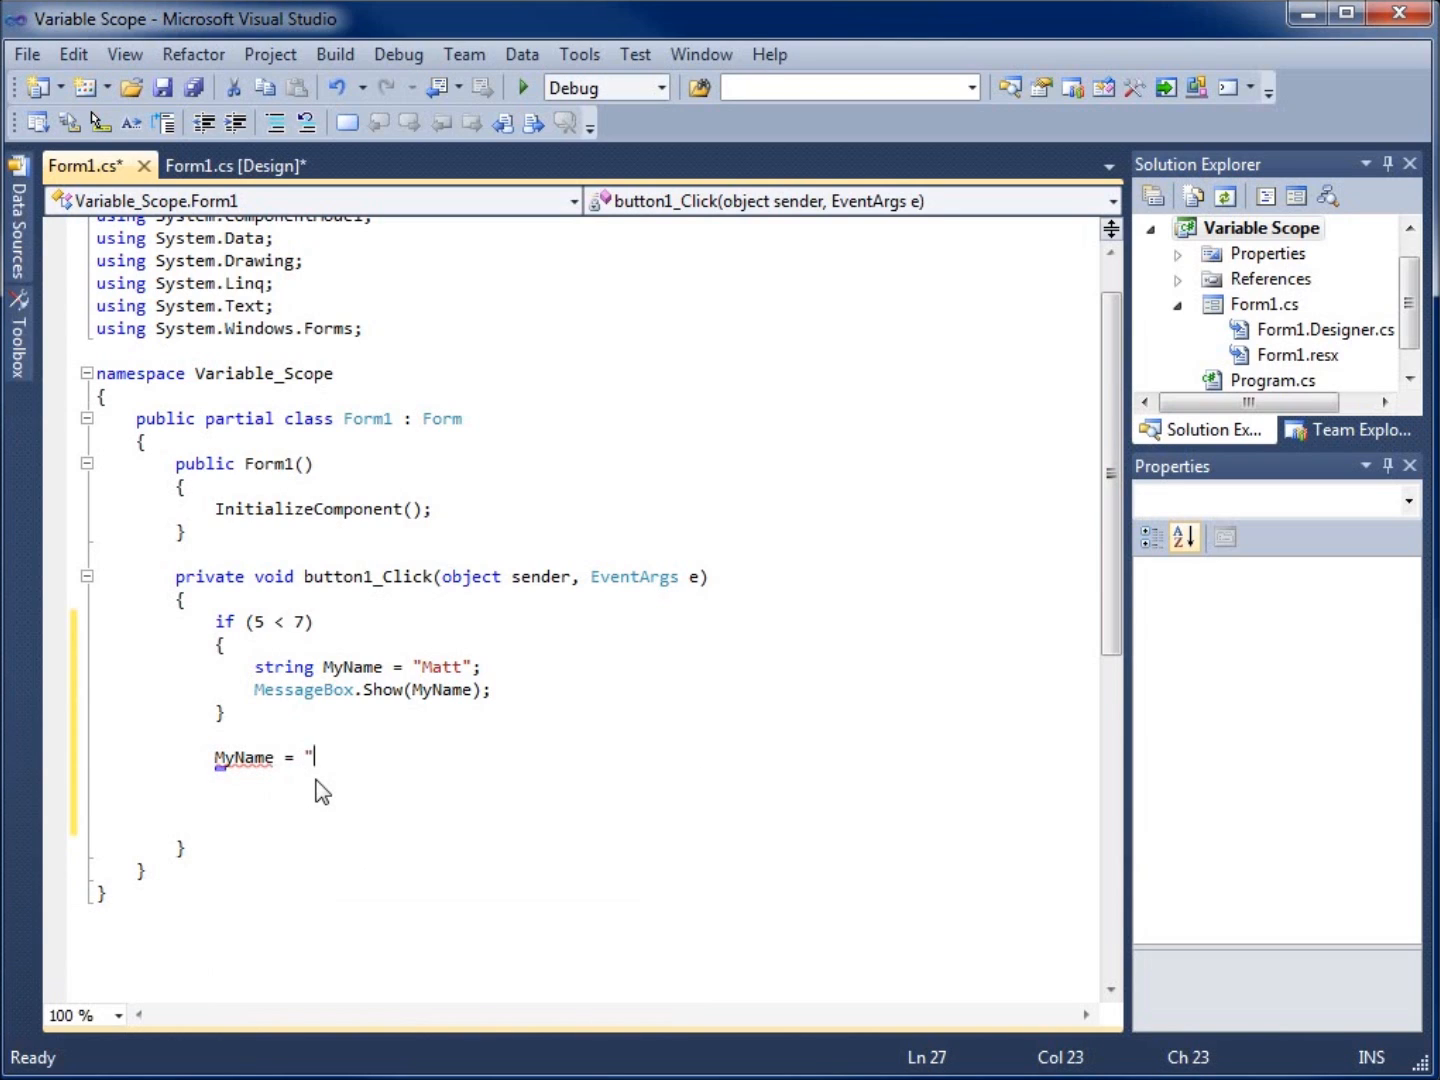
pyautogui.write('Matthew')
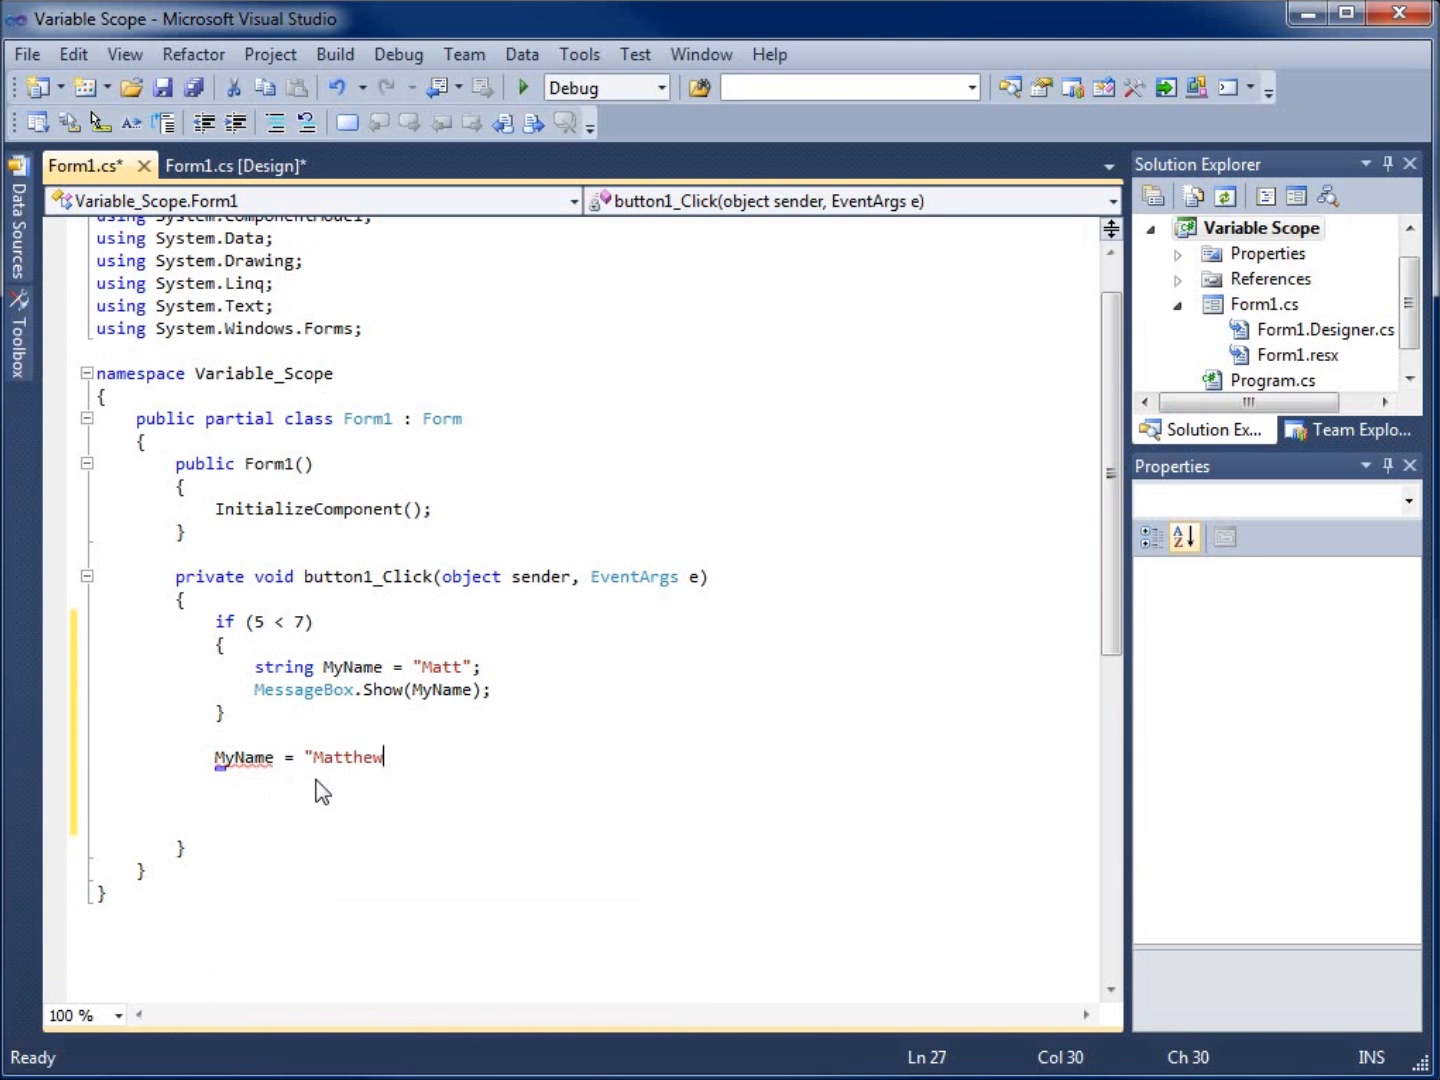
pyautogui.write('";')
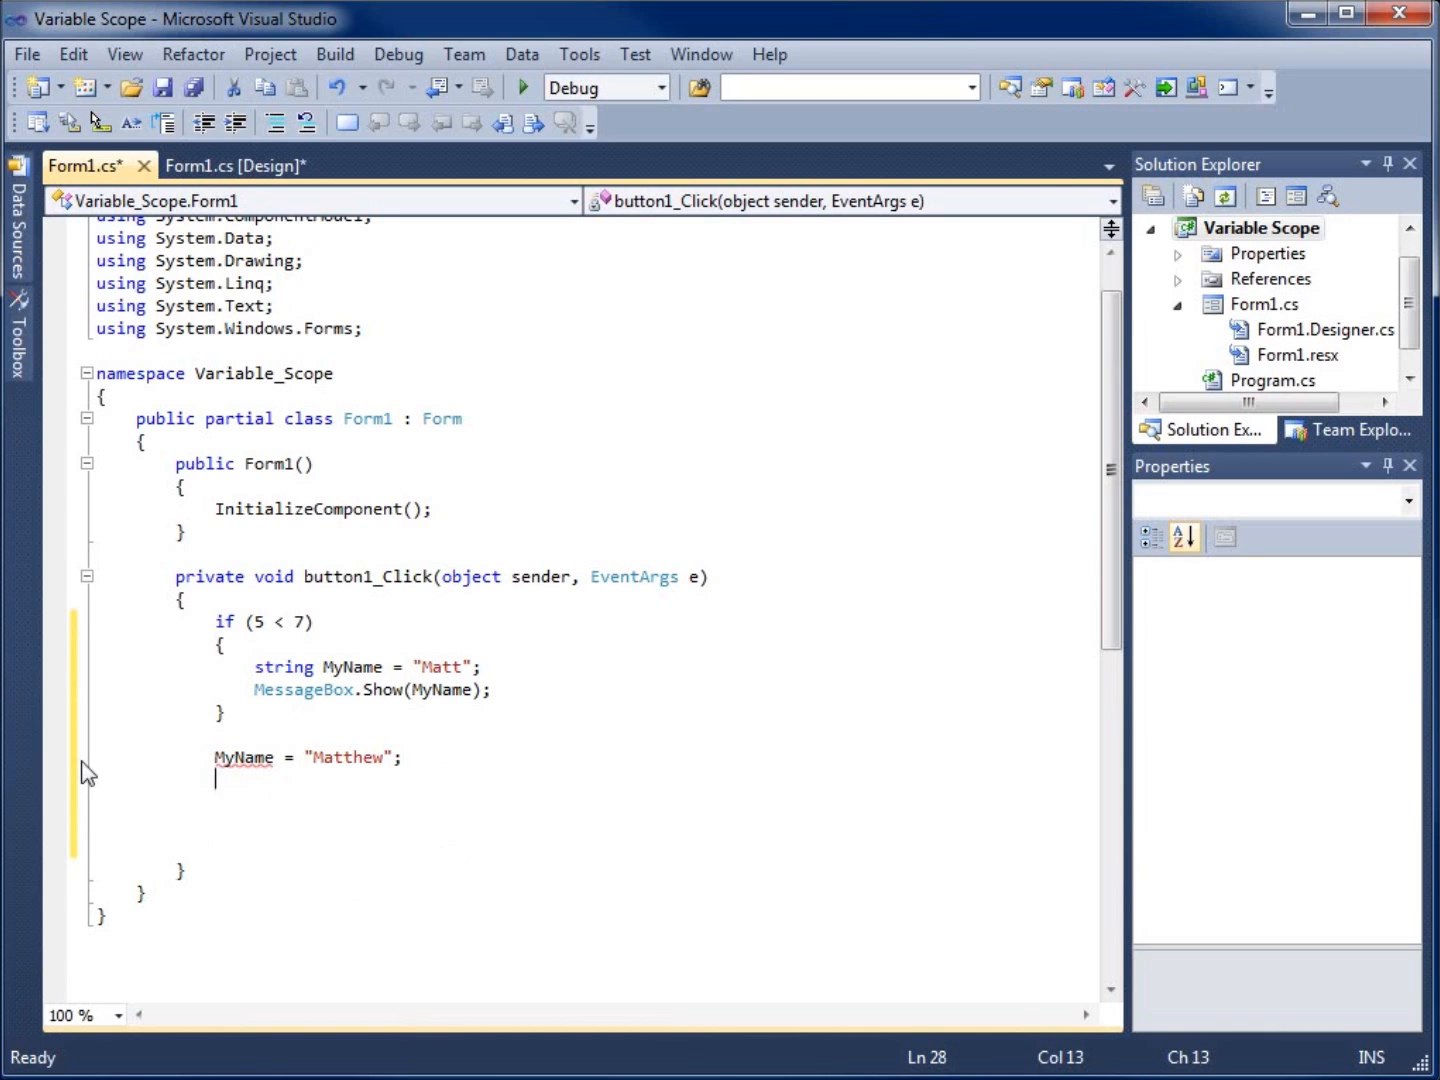
pyautogui.moveTo(258, 772)
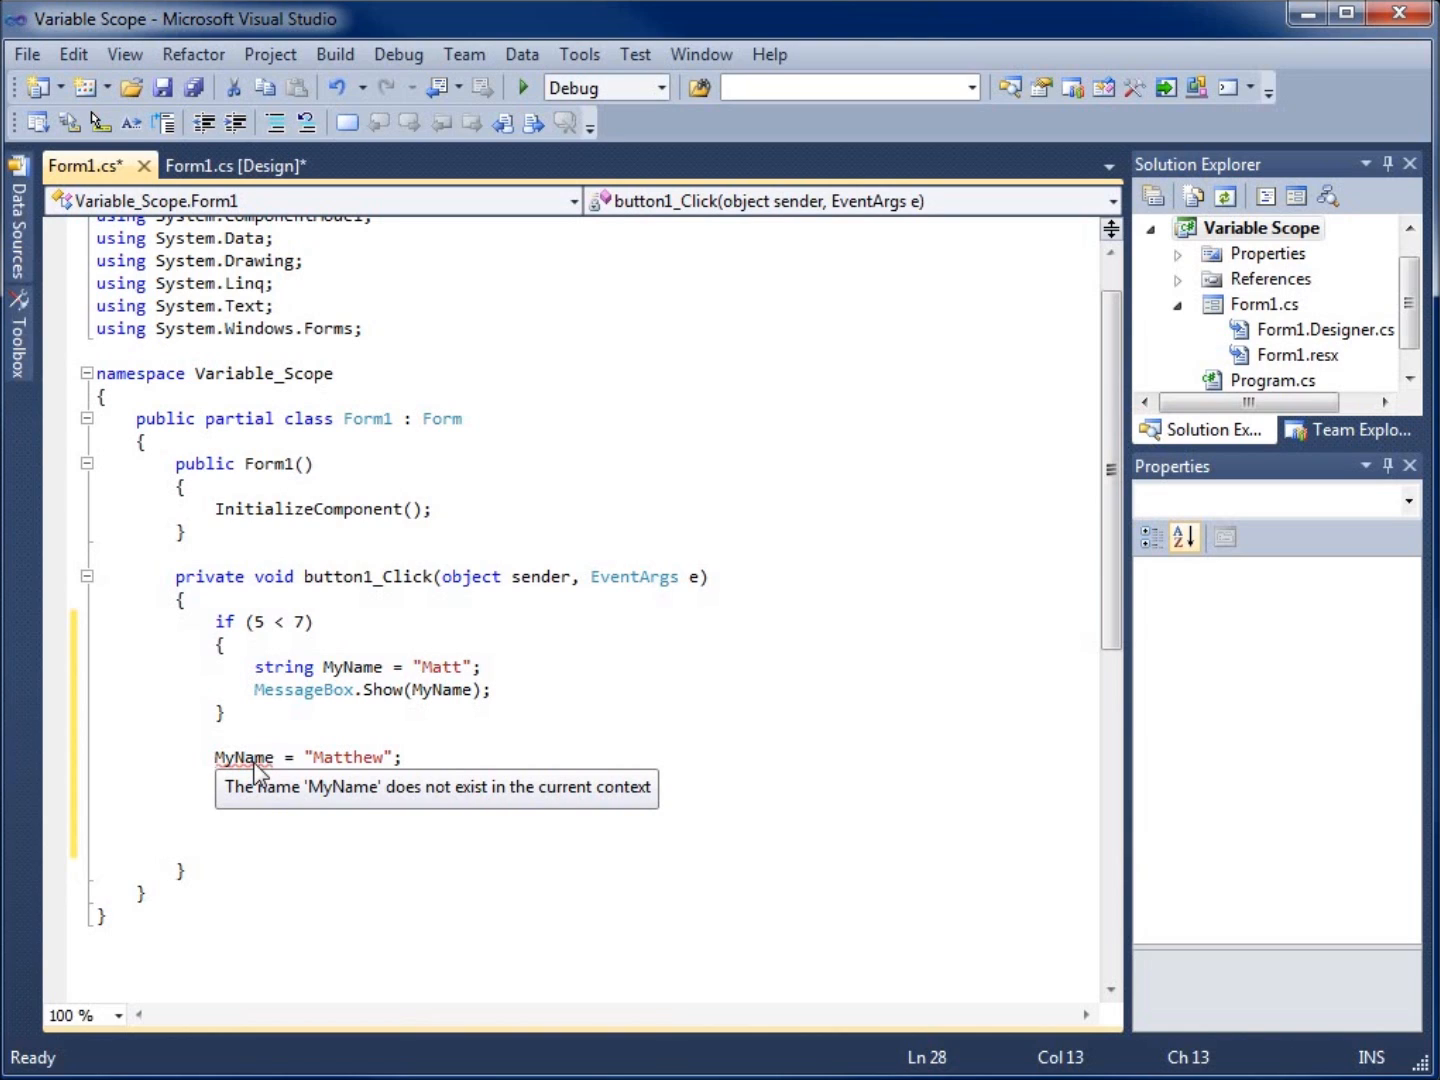
pyautogui.moveTo(430, 690)
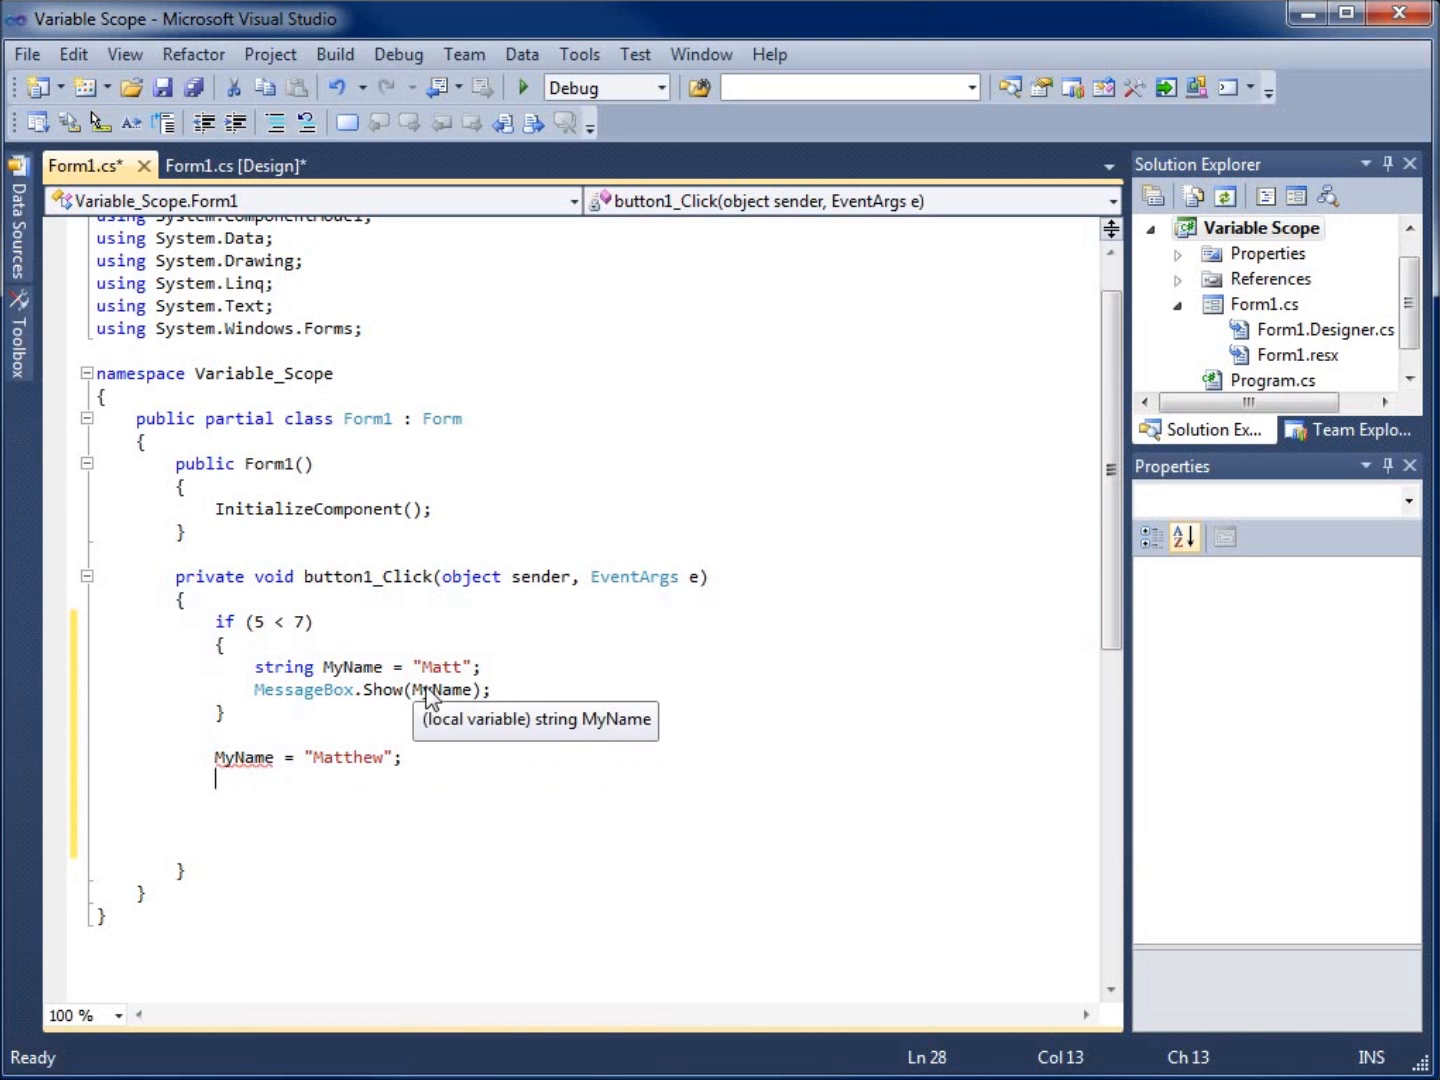
pyautogui.moveTo(290, 720)
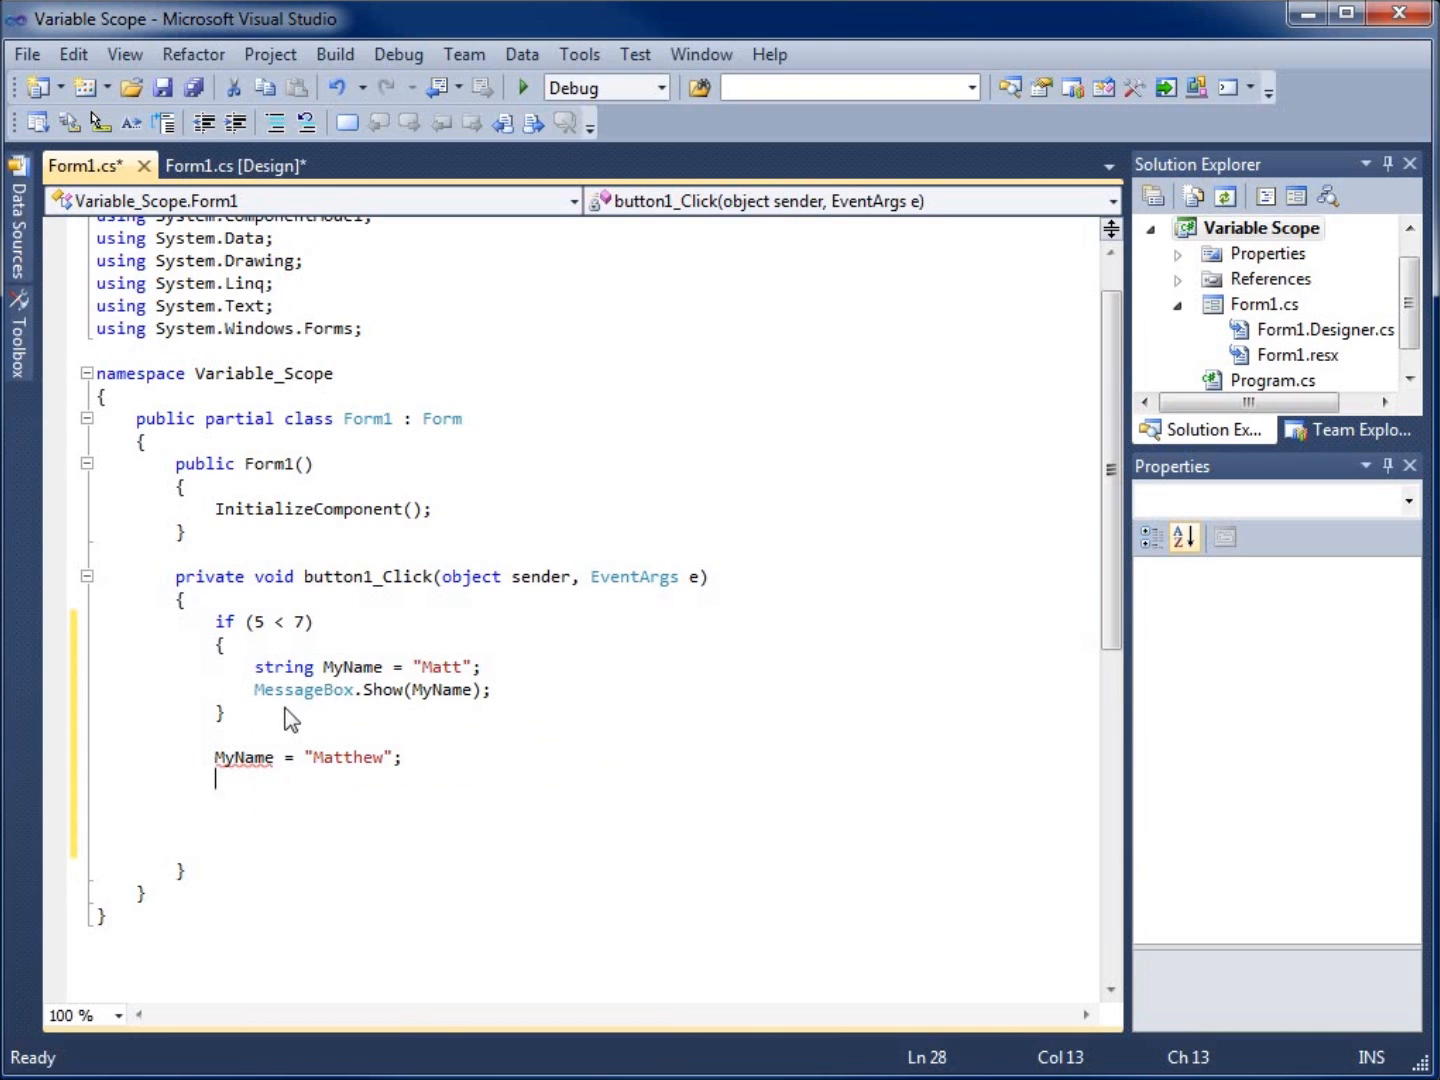
pyautogui.moveTo(217, 667); pyautogui.dragTo(217, 712)
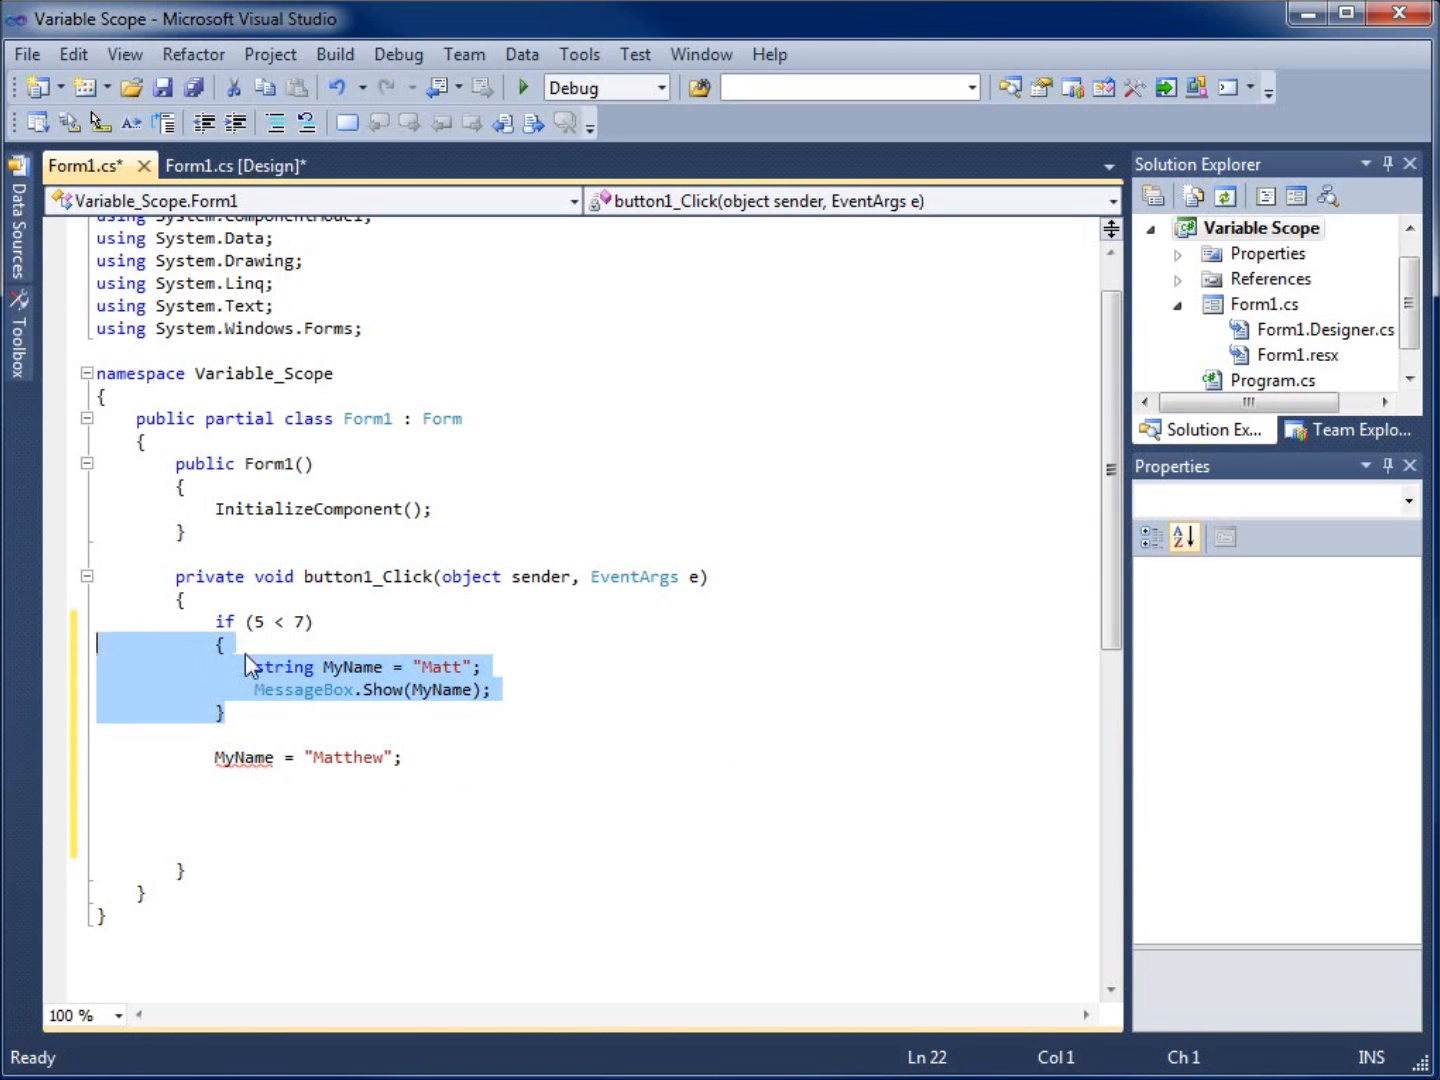
pyautogui.moveTo(433, 676)
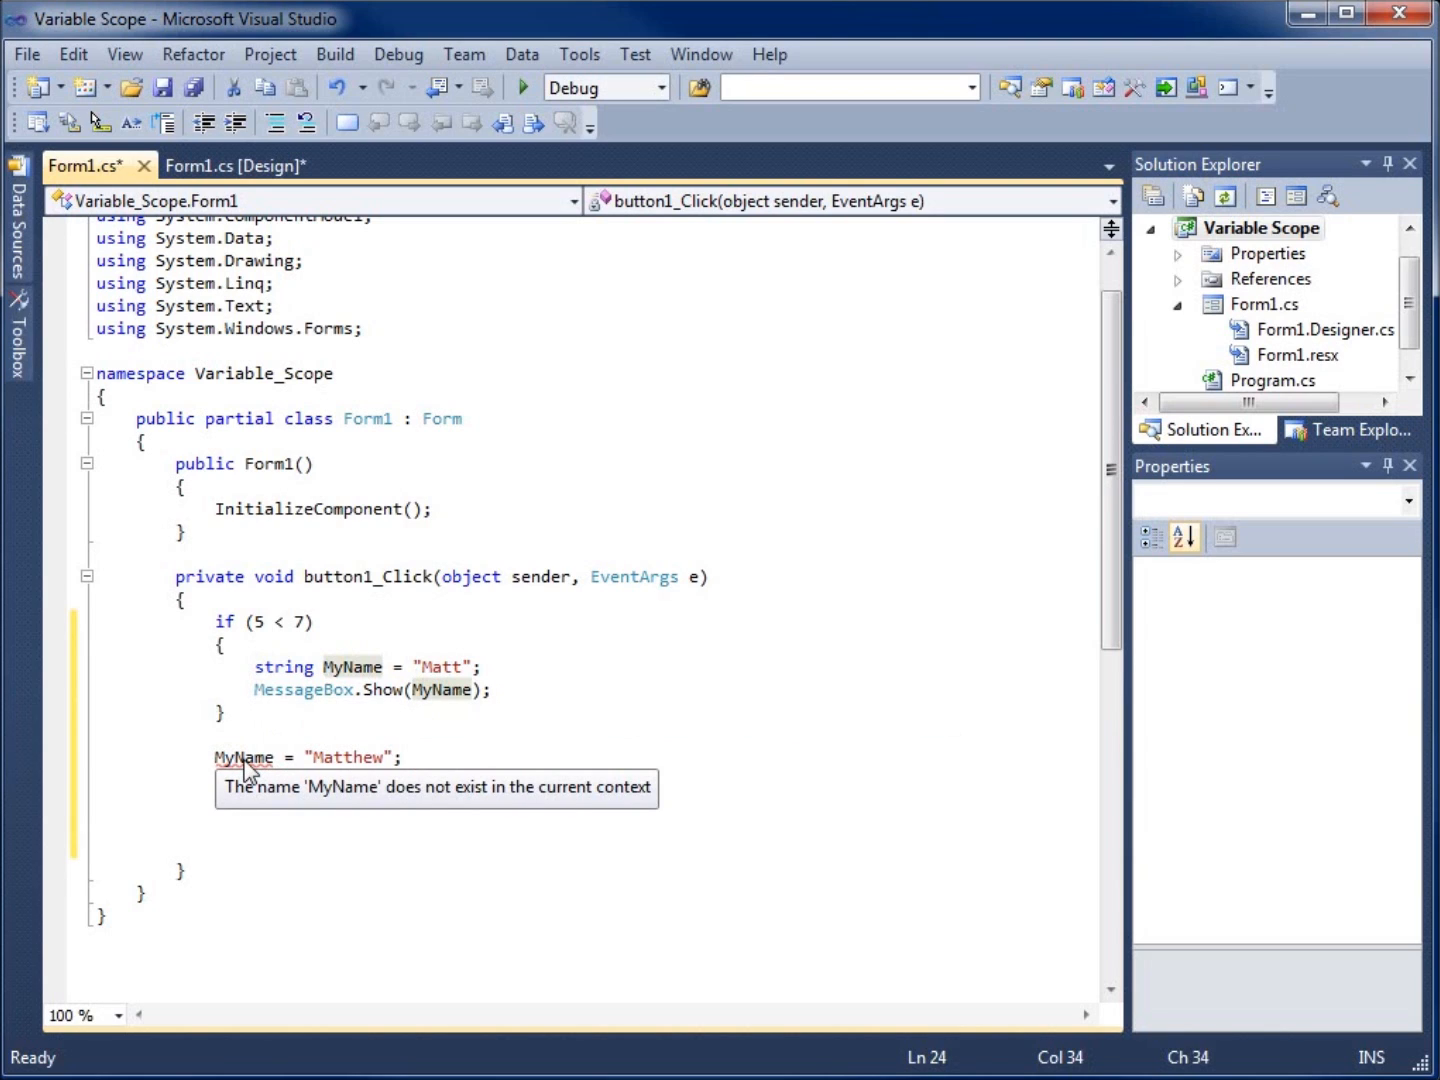
pyautogui.moveTo(301, 809)
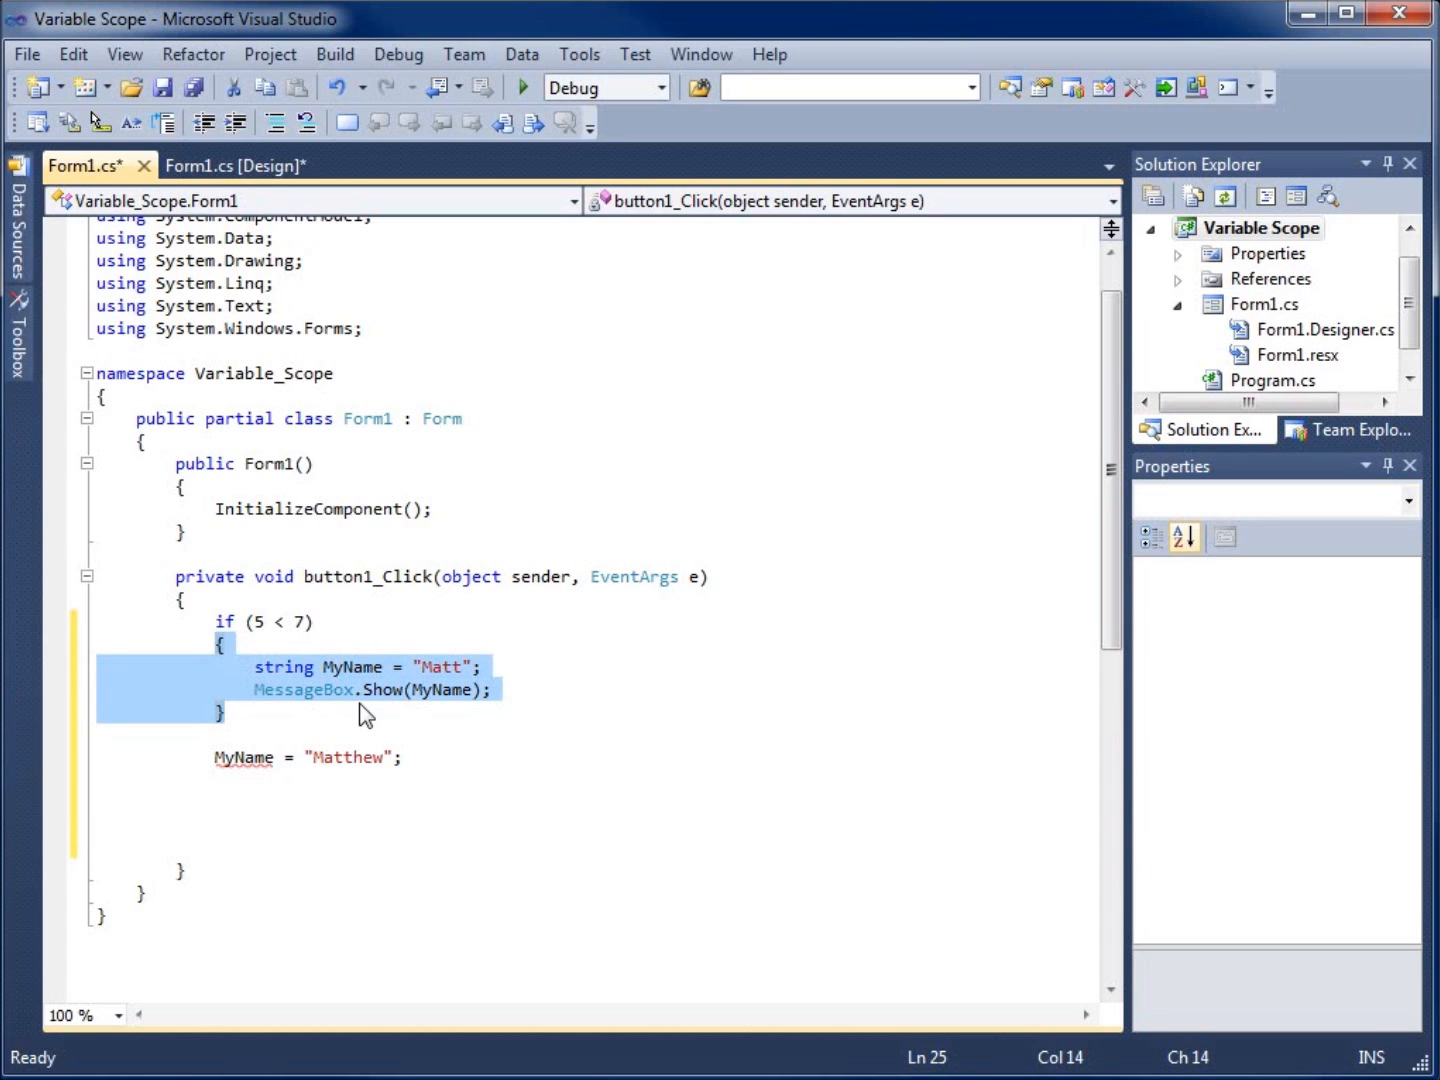
pyautogui.click(368, 689)
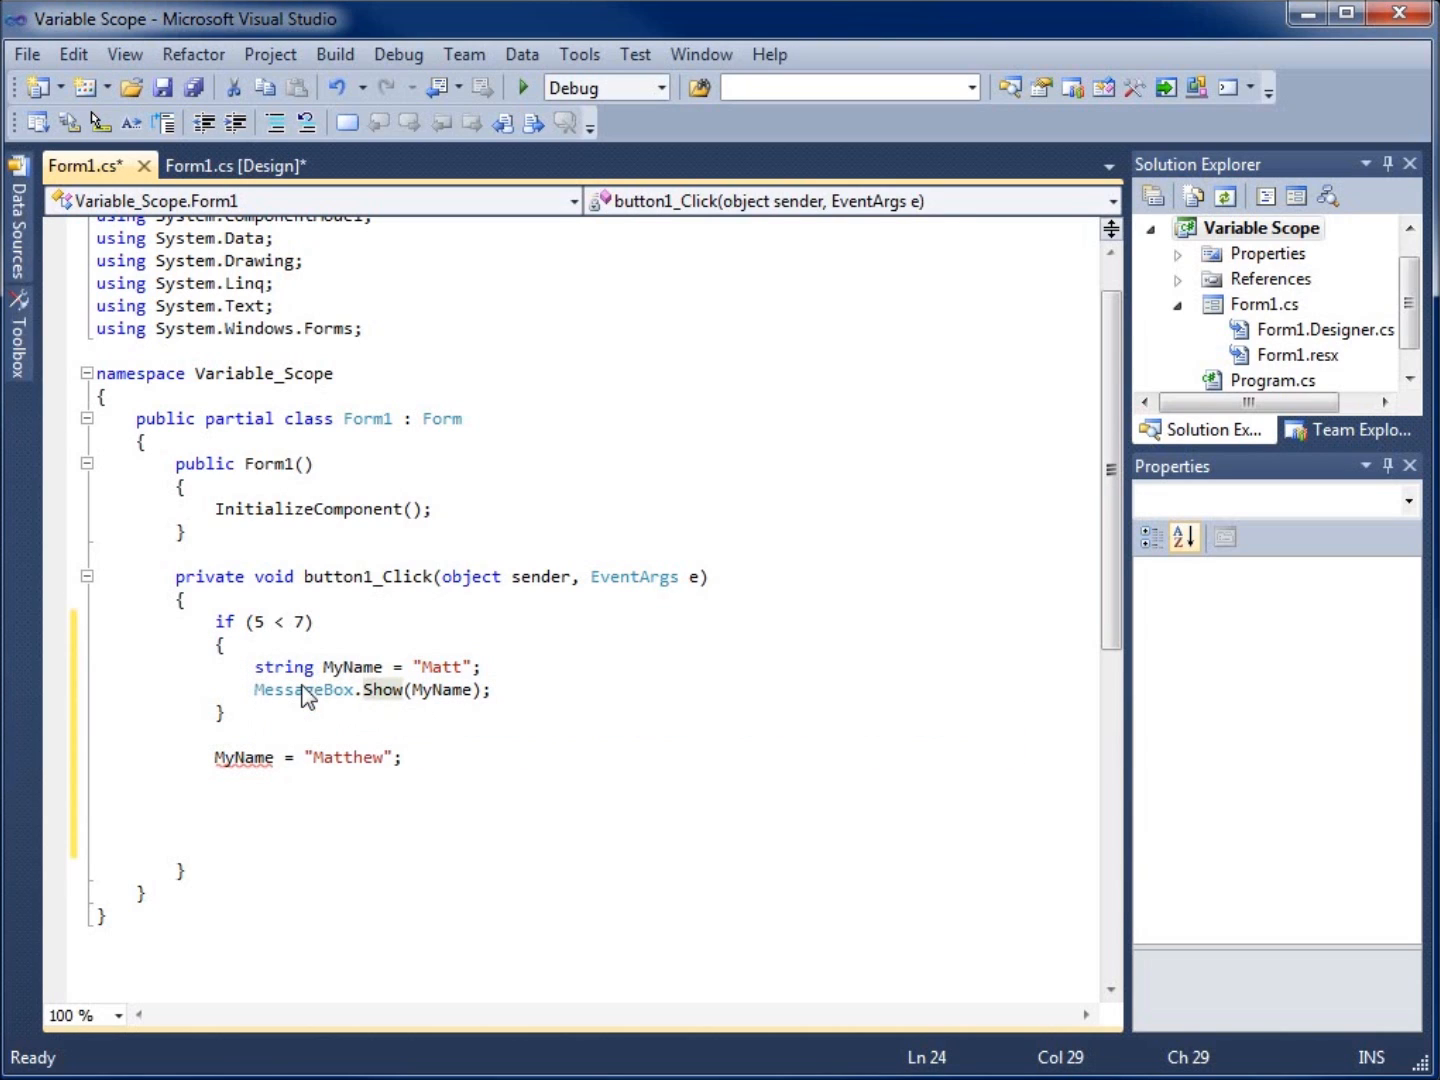
pyautogui.moveTo(251, 742)
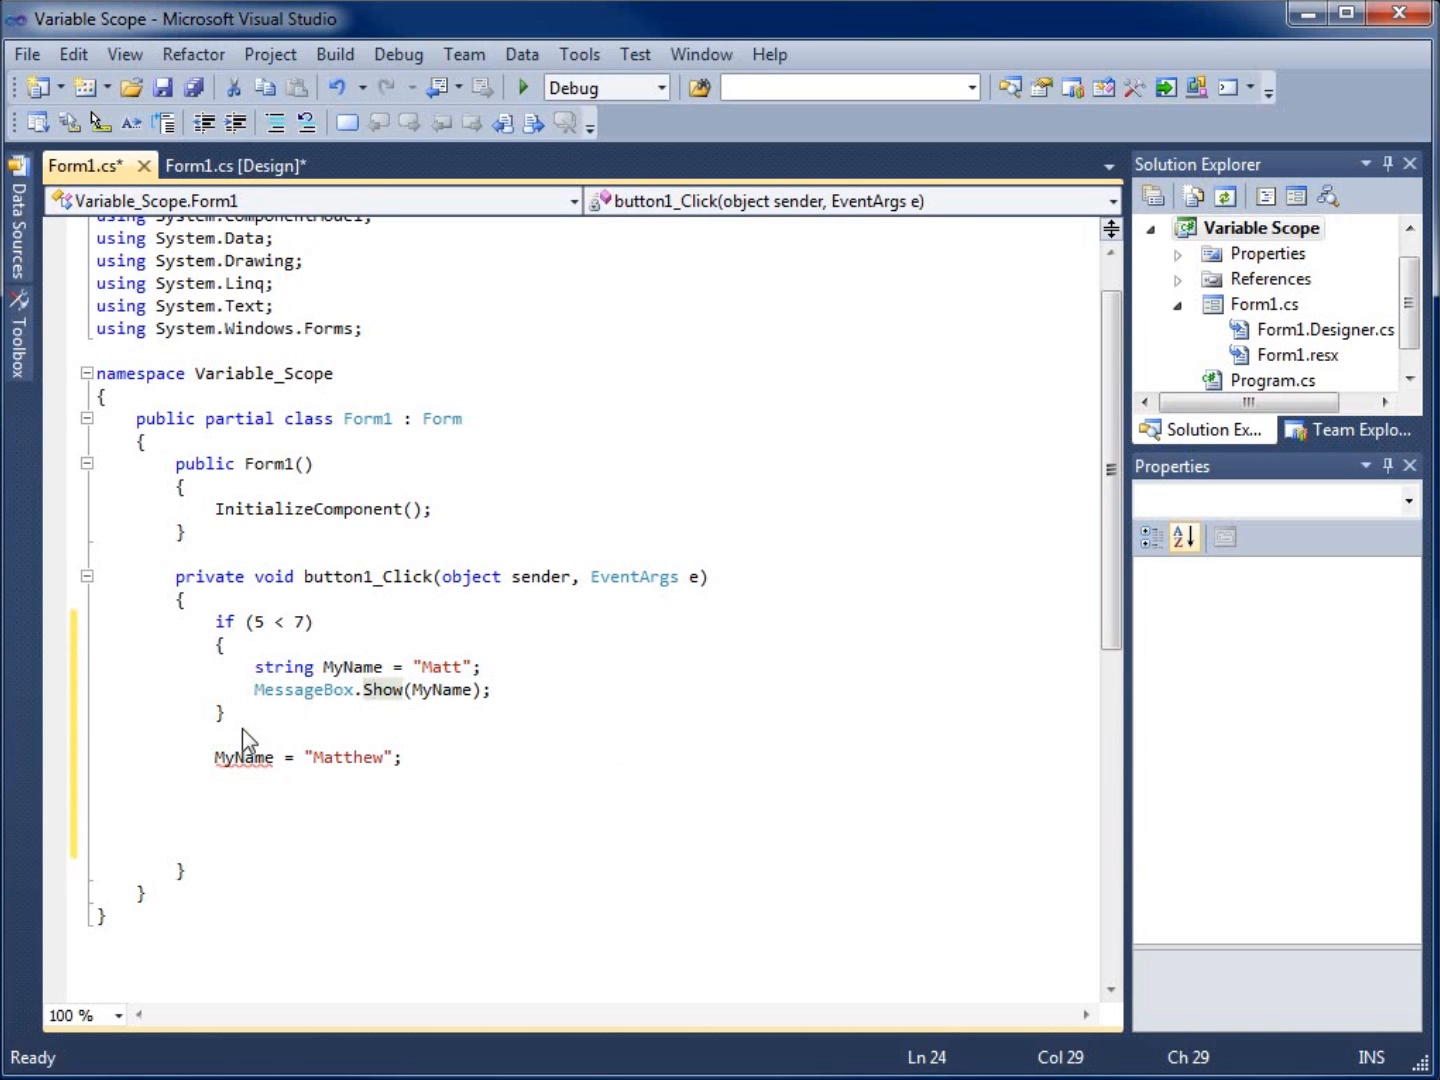
pyautogui.moveTo(237, 722)
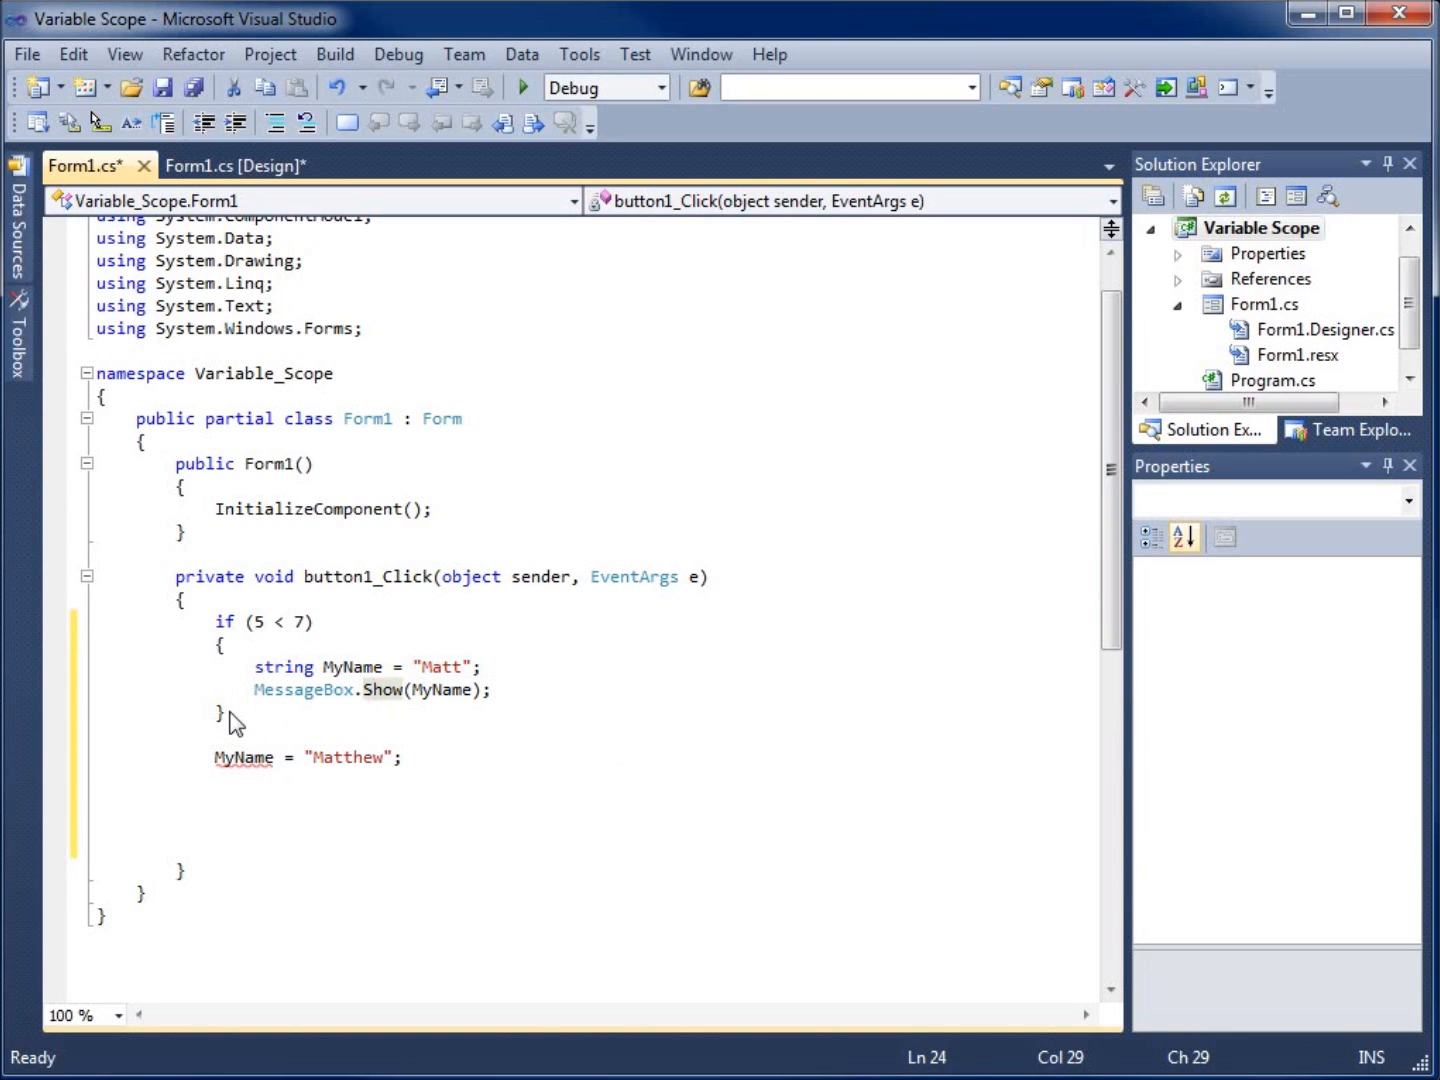
pyautogui.moveTo(360, 735)
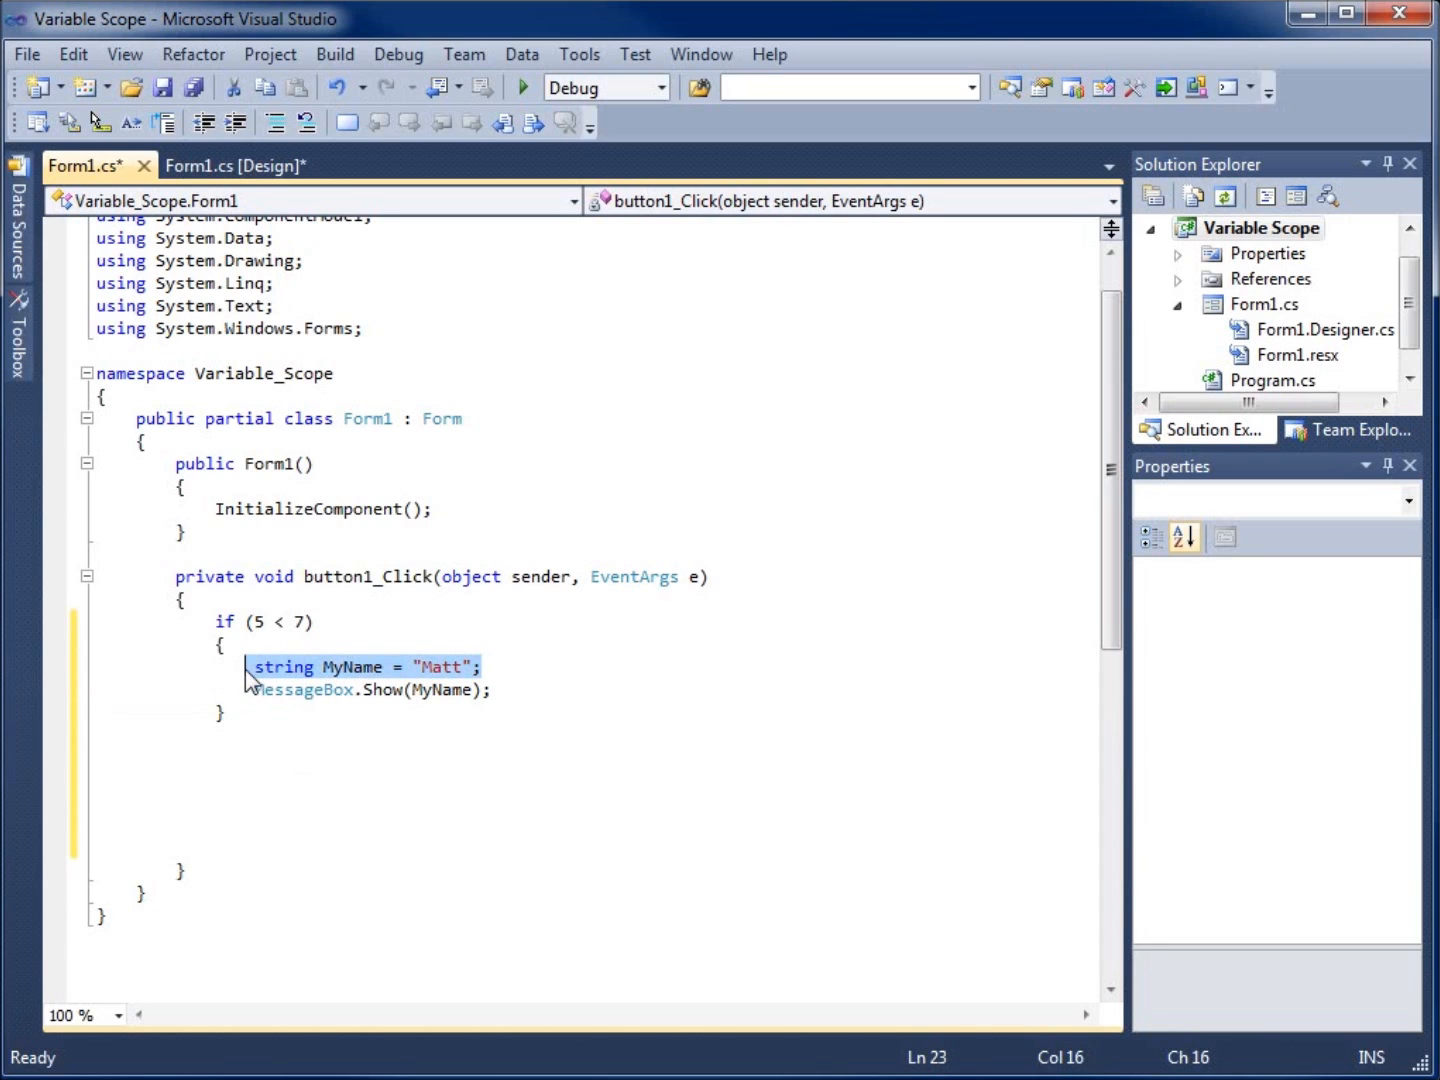
# Step: Place string MyName = "Matt"; above the if (5 < 7) statement
pyautogui.press('Delete')
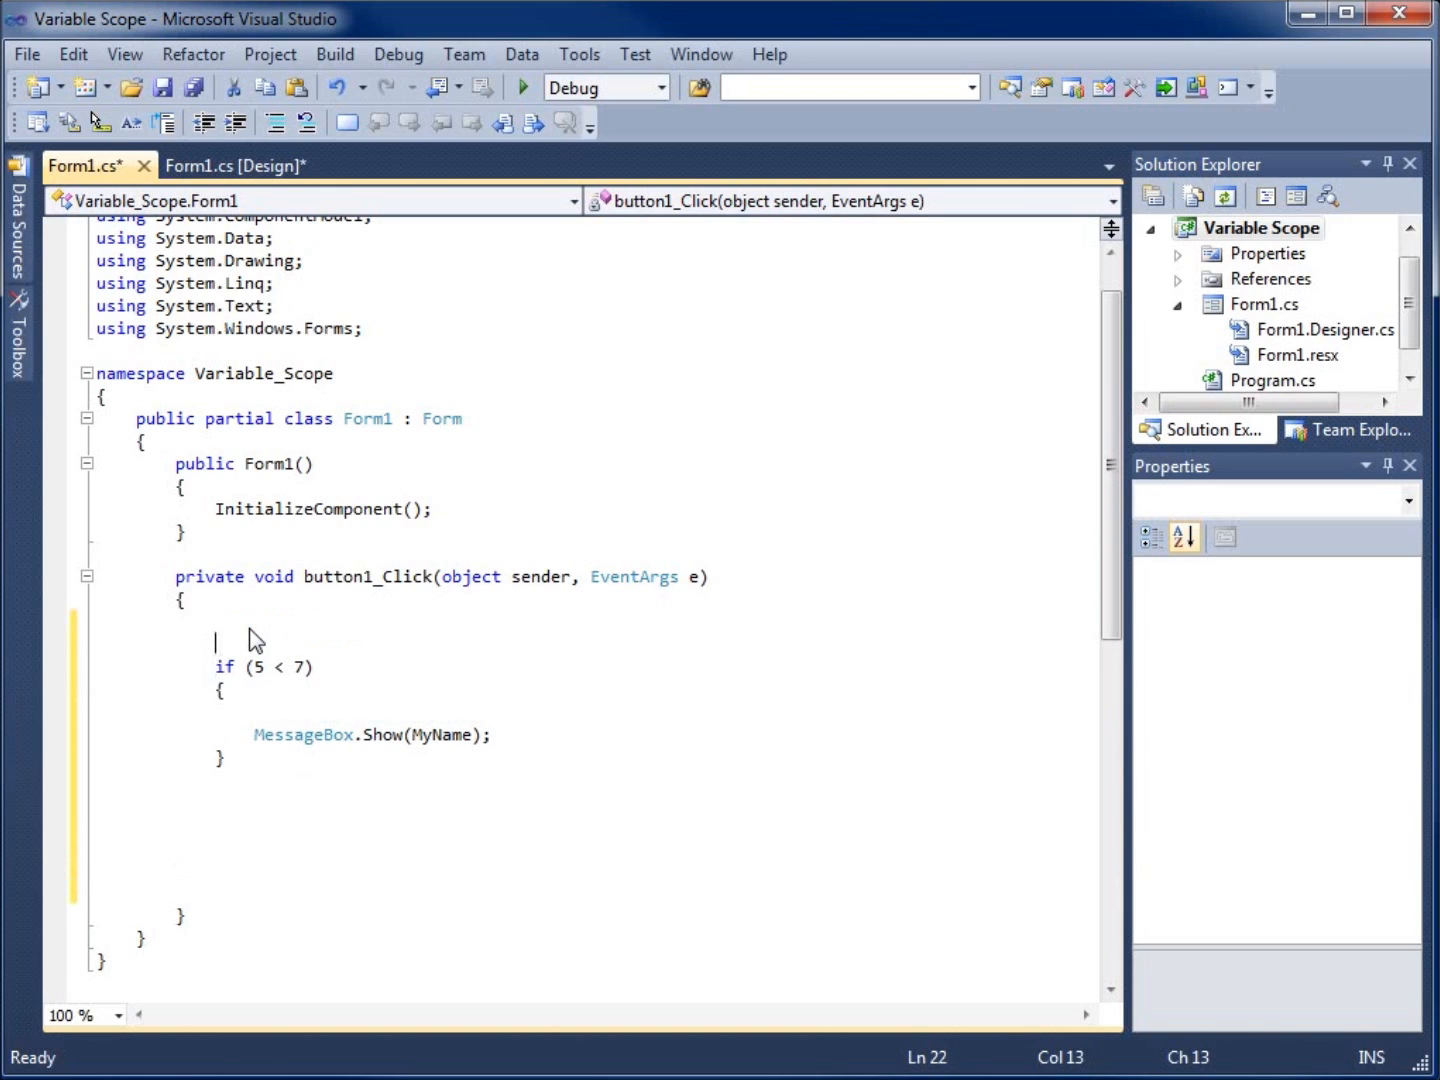
pyautogui.write('string MyName = "Matt";')
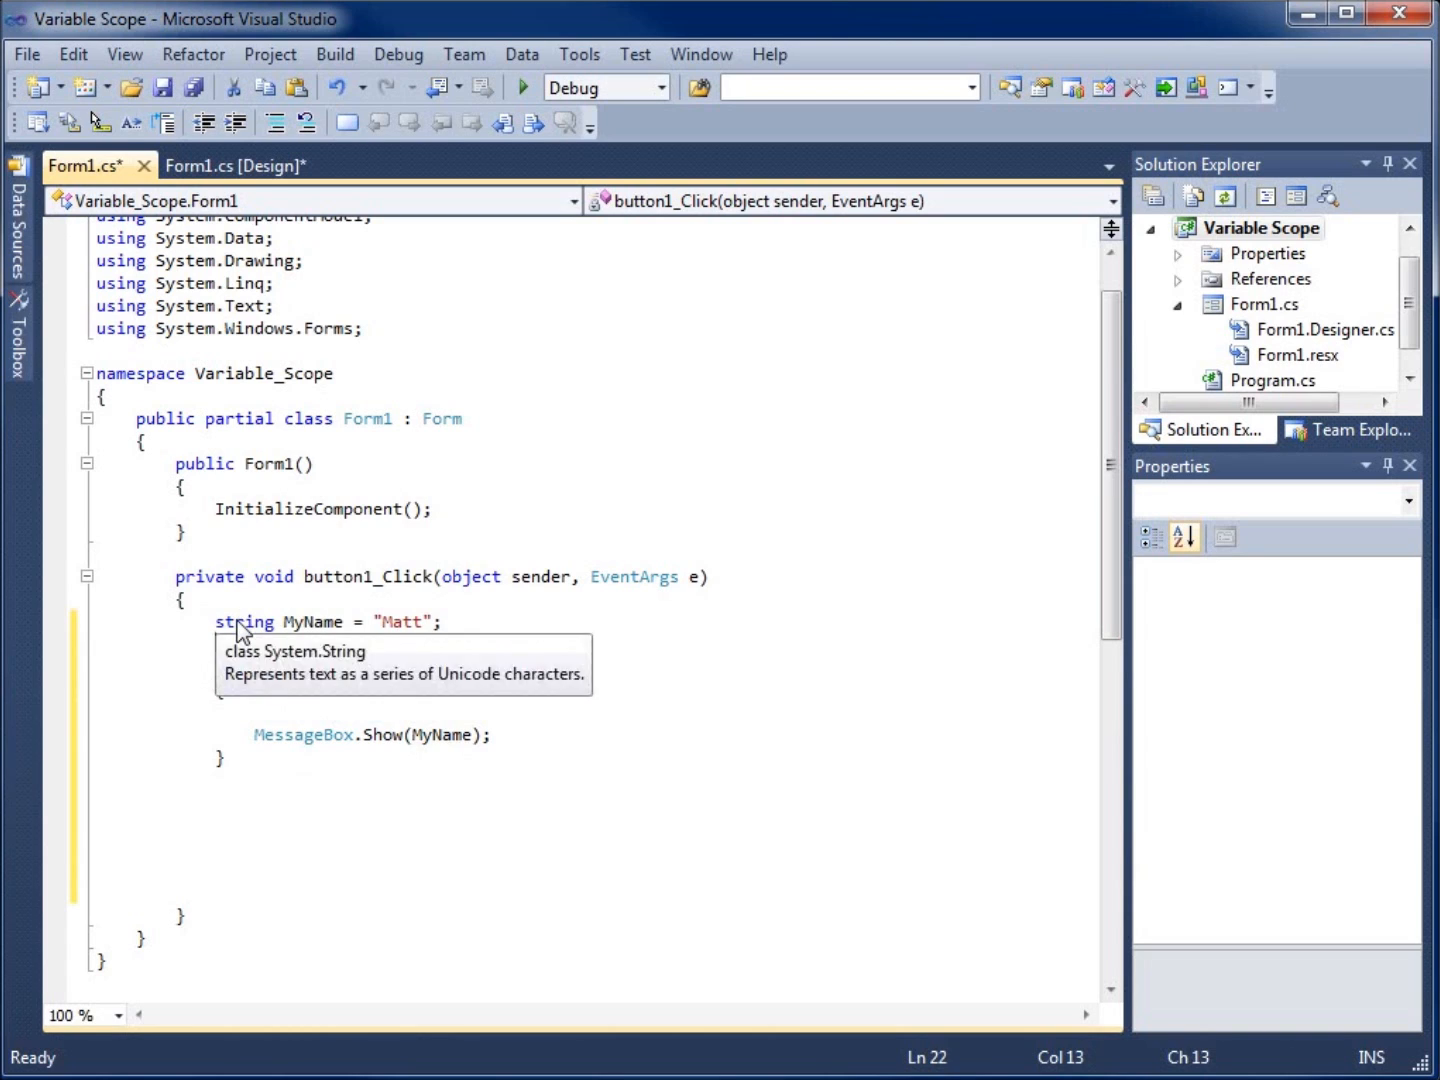
pyautogui.write('if (5 < 7)')
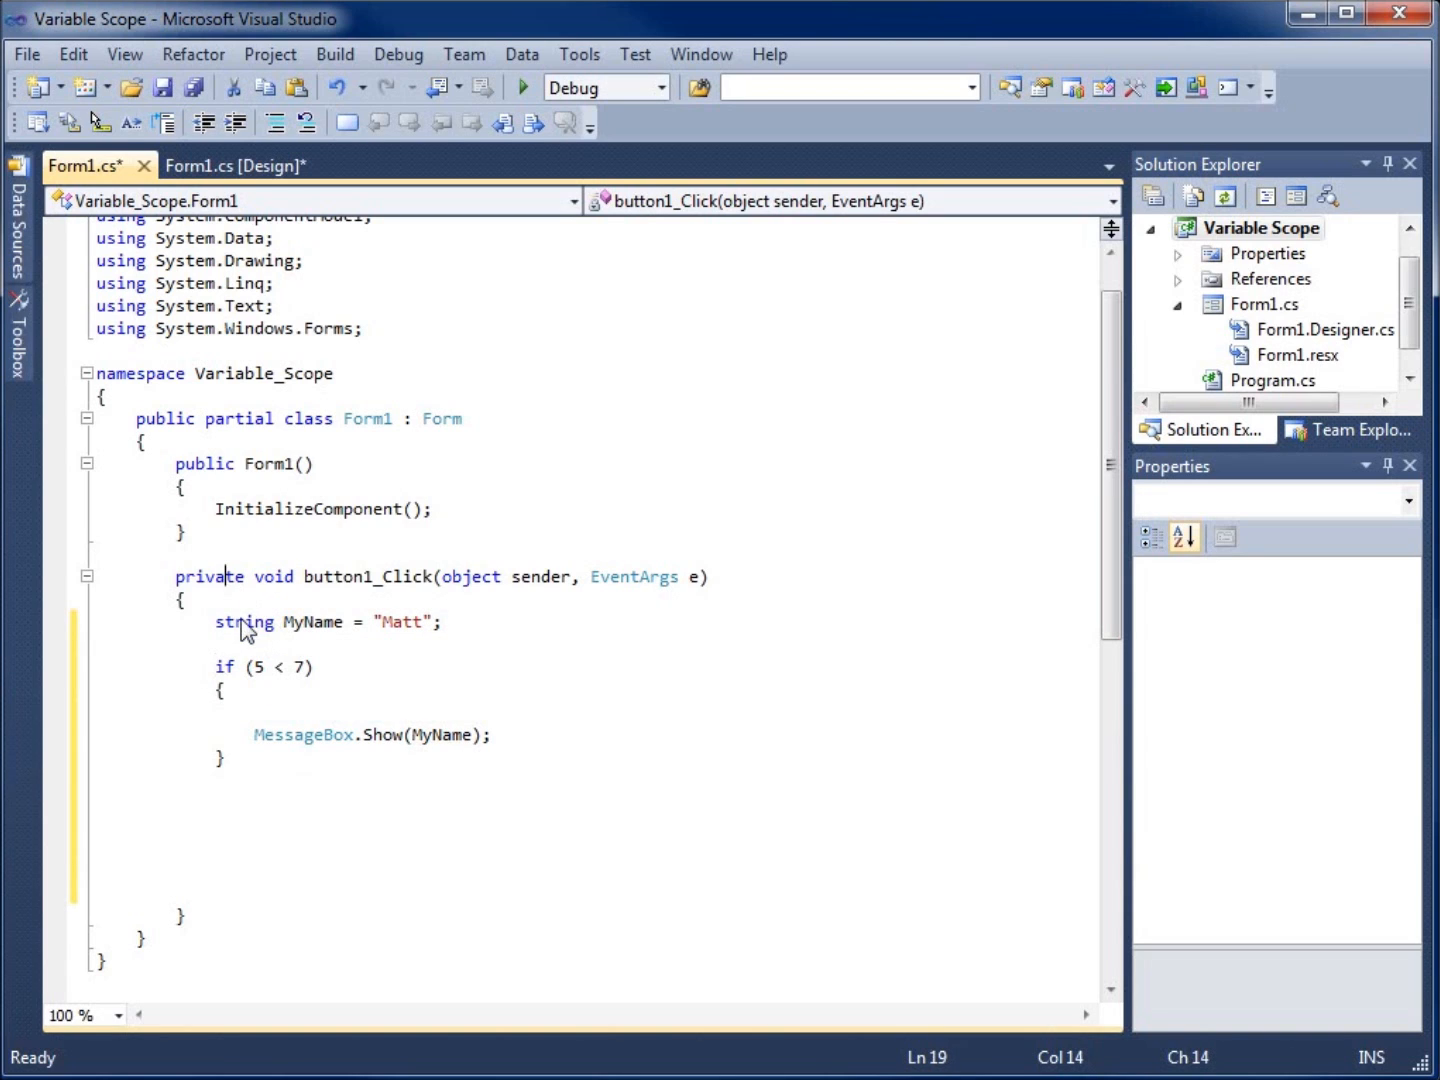
pyautogui.moveTo(244, 636)
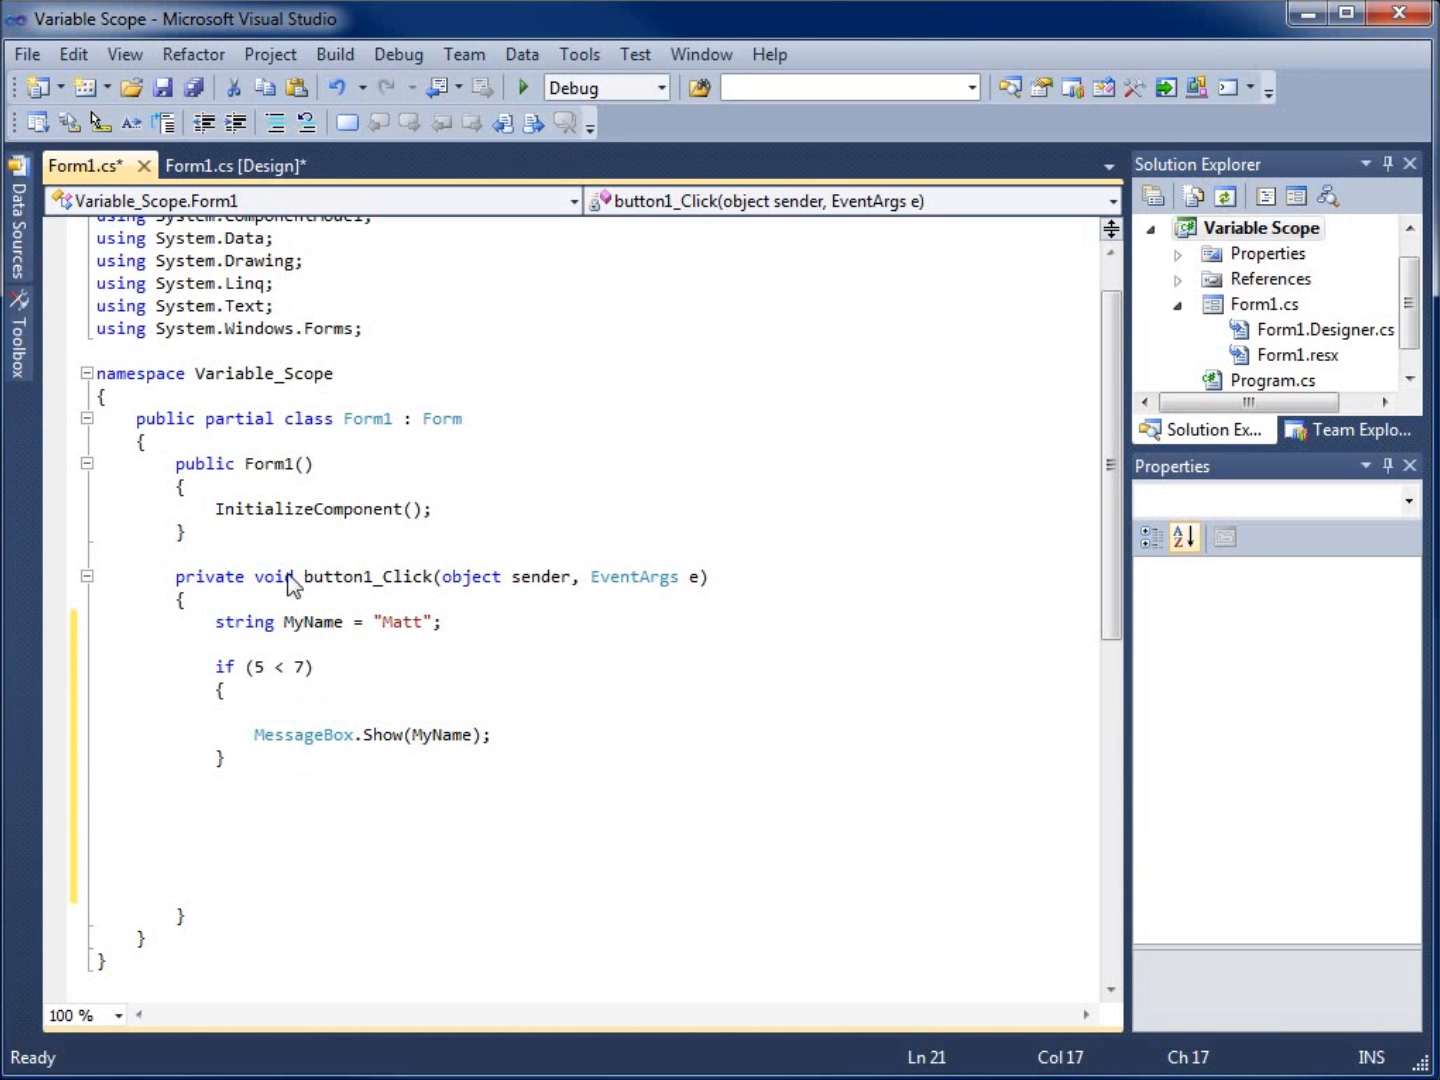
pyautogui.moveTo(265, 701)
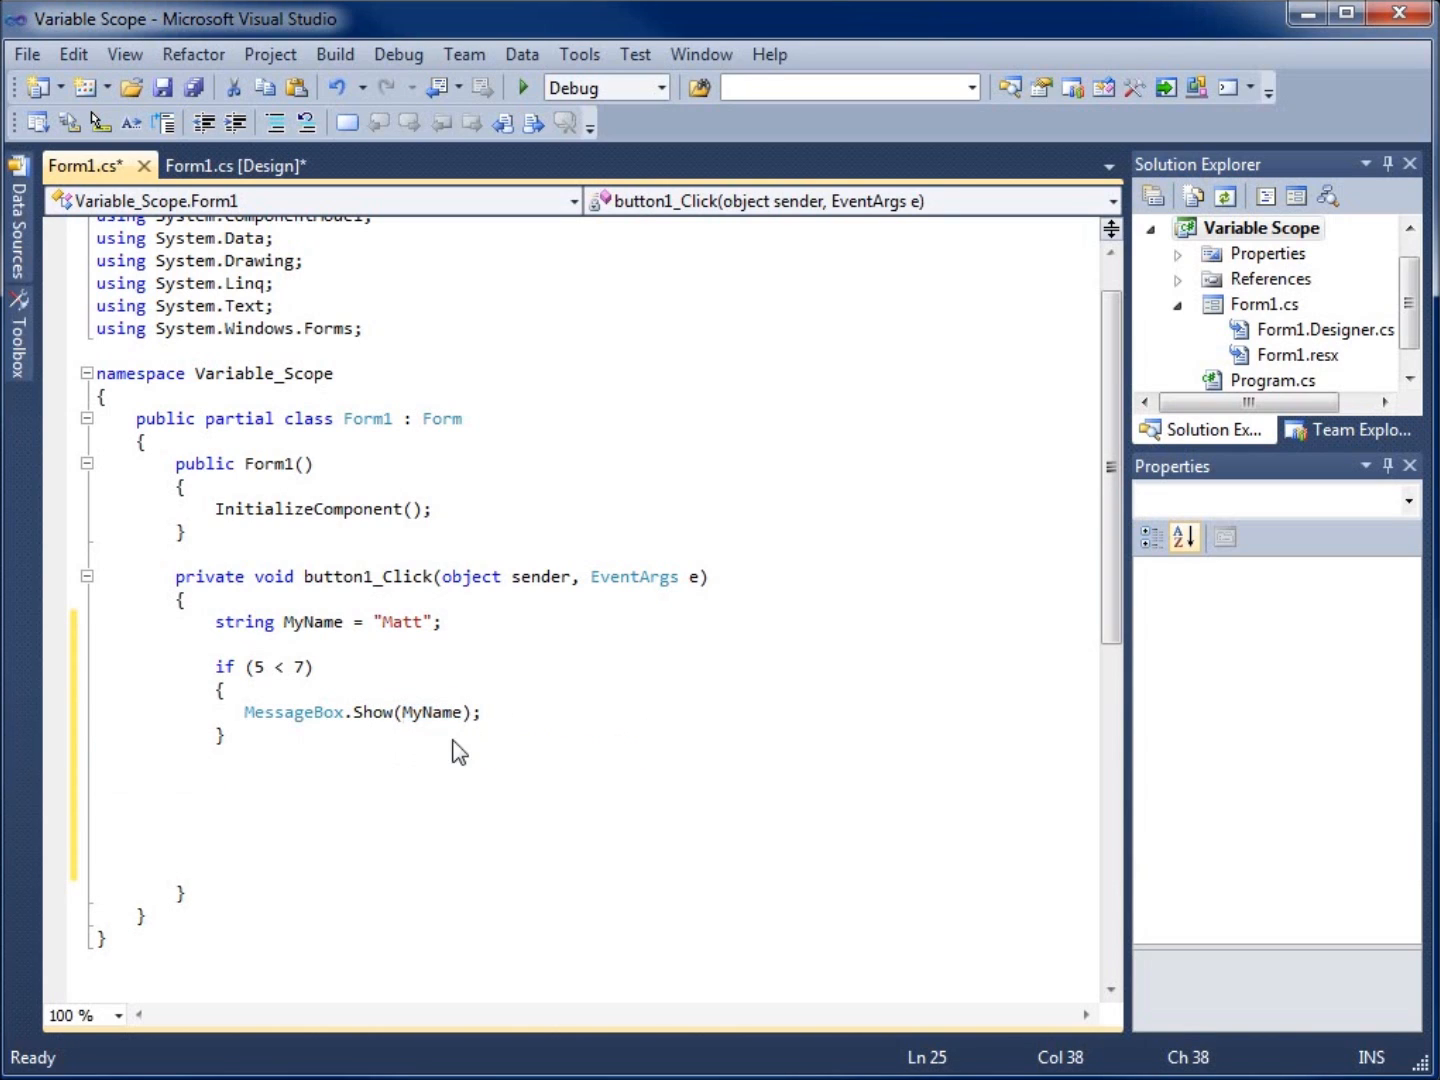
pyautogui.moveTo(435, 730)
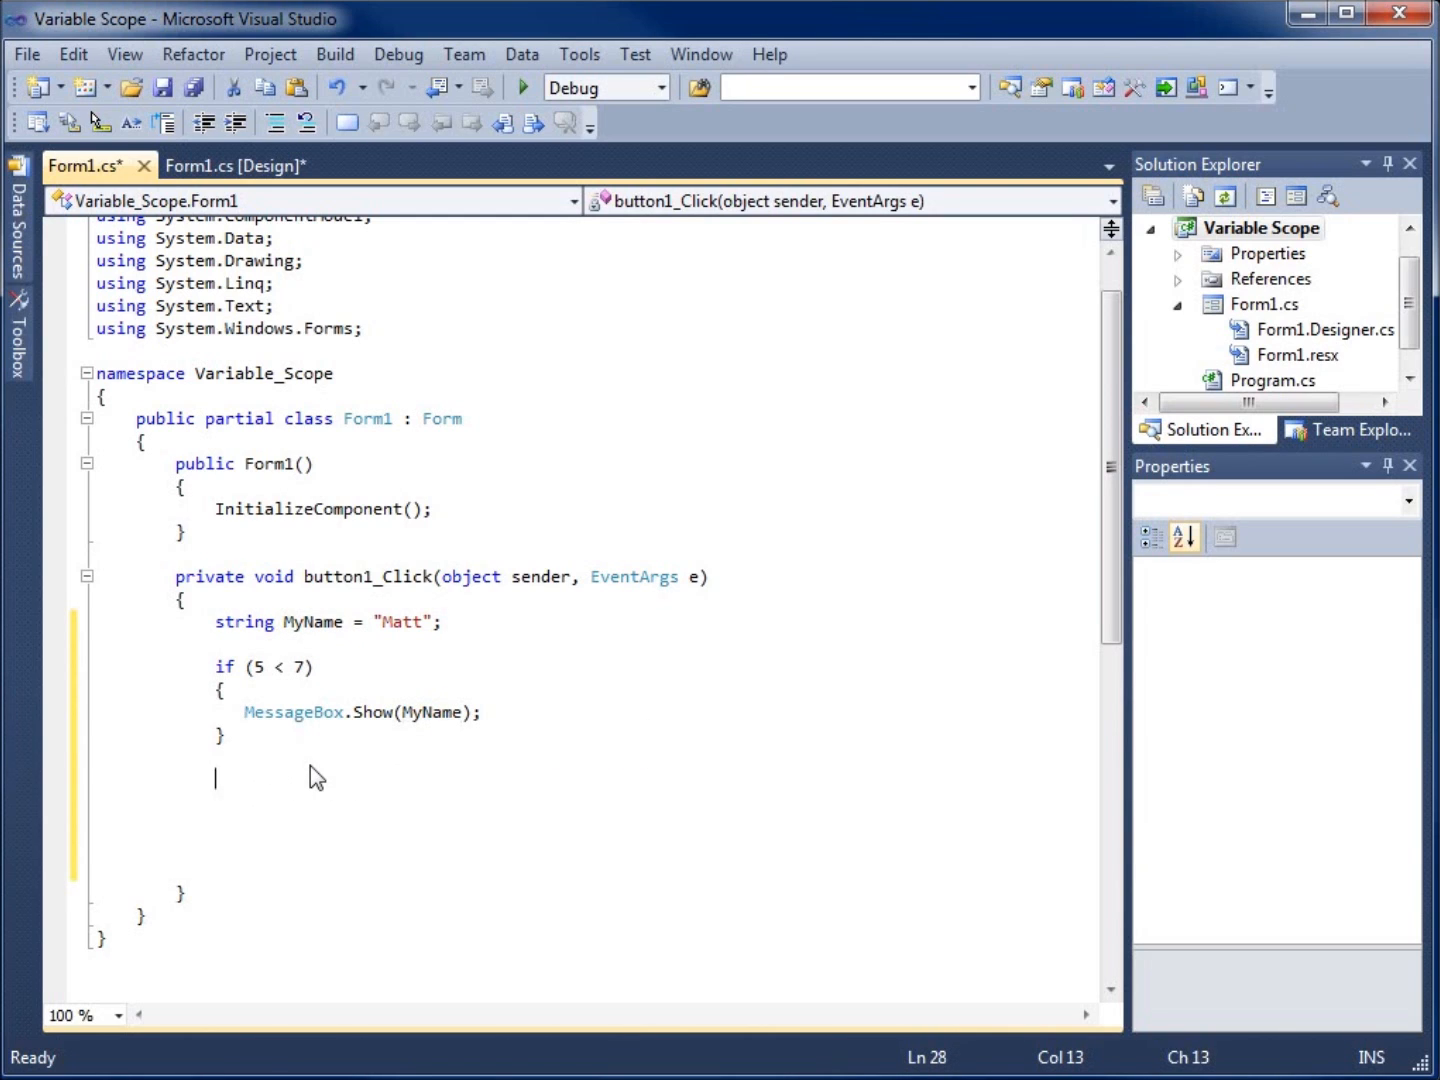
# Step: Type MyName = "Matthew"; below the if block and start a new line
pyautogui.write('MyName')
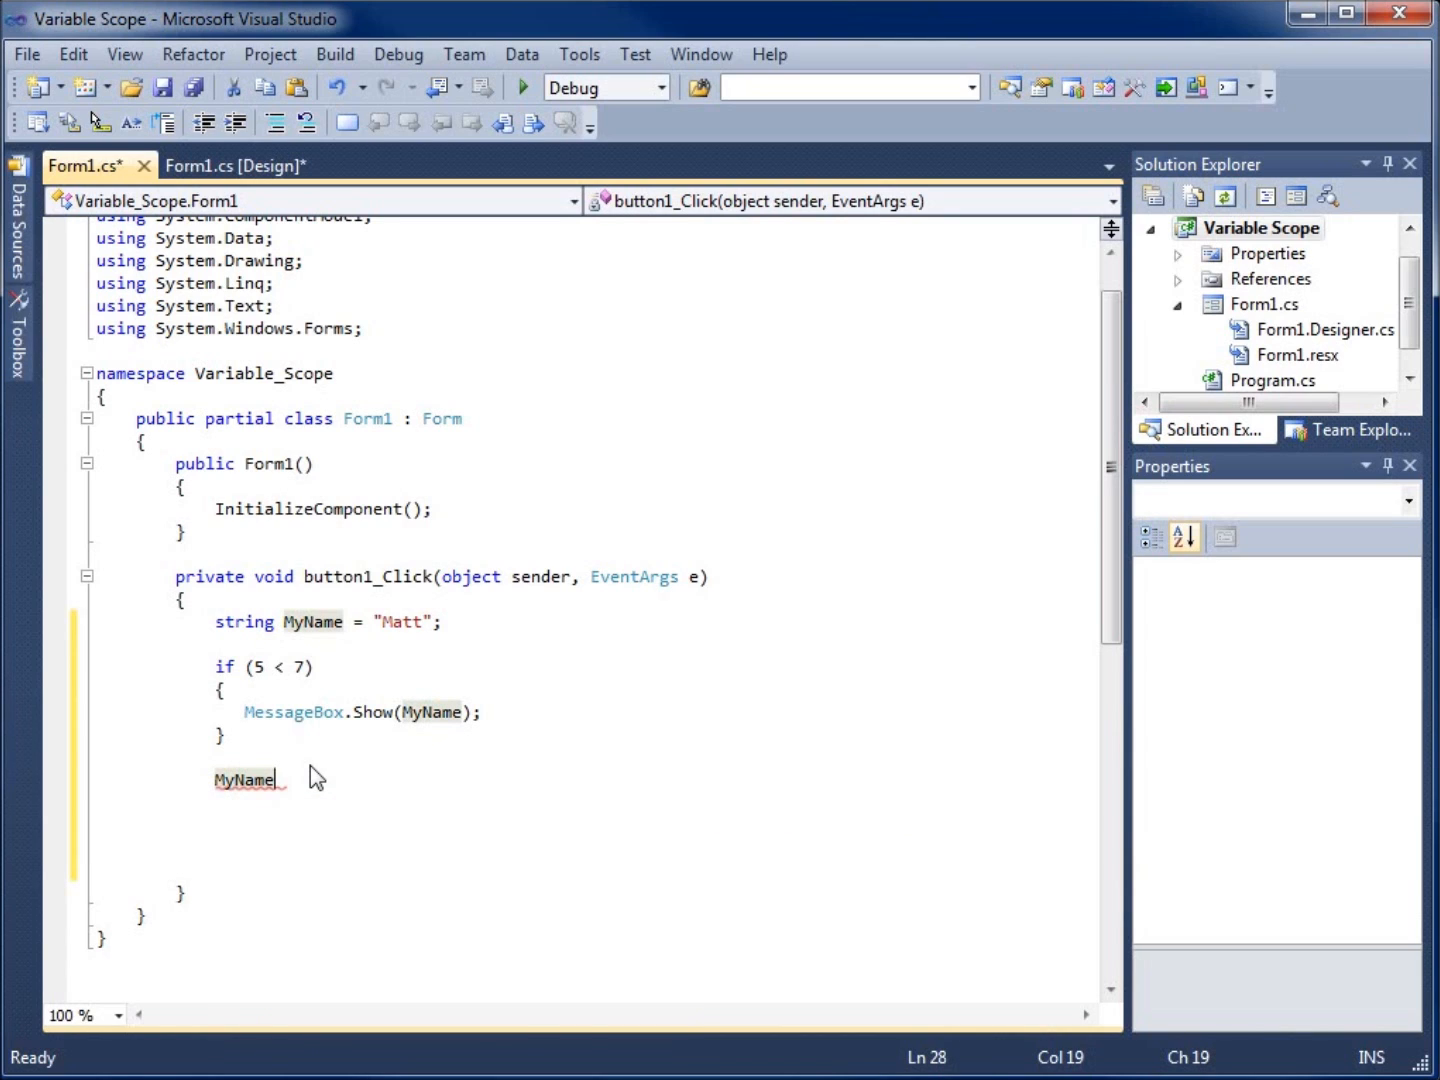
pyautogui.write('= "')
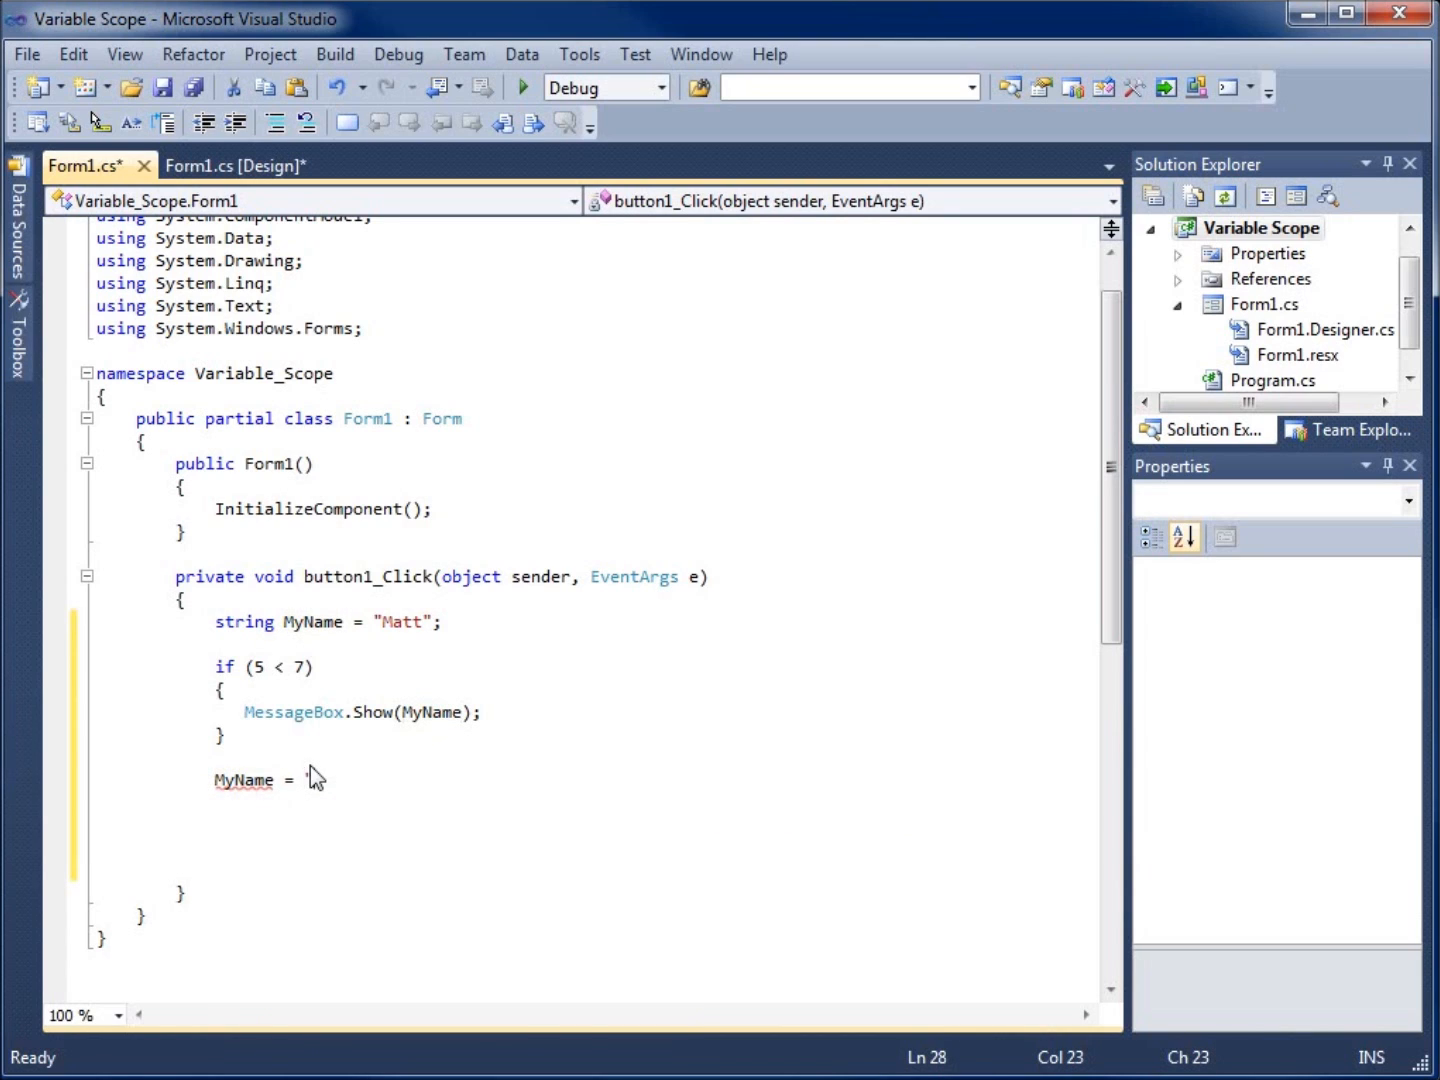
pyautogui.write('atthew"')
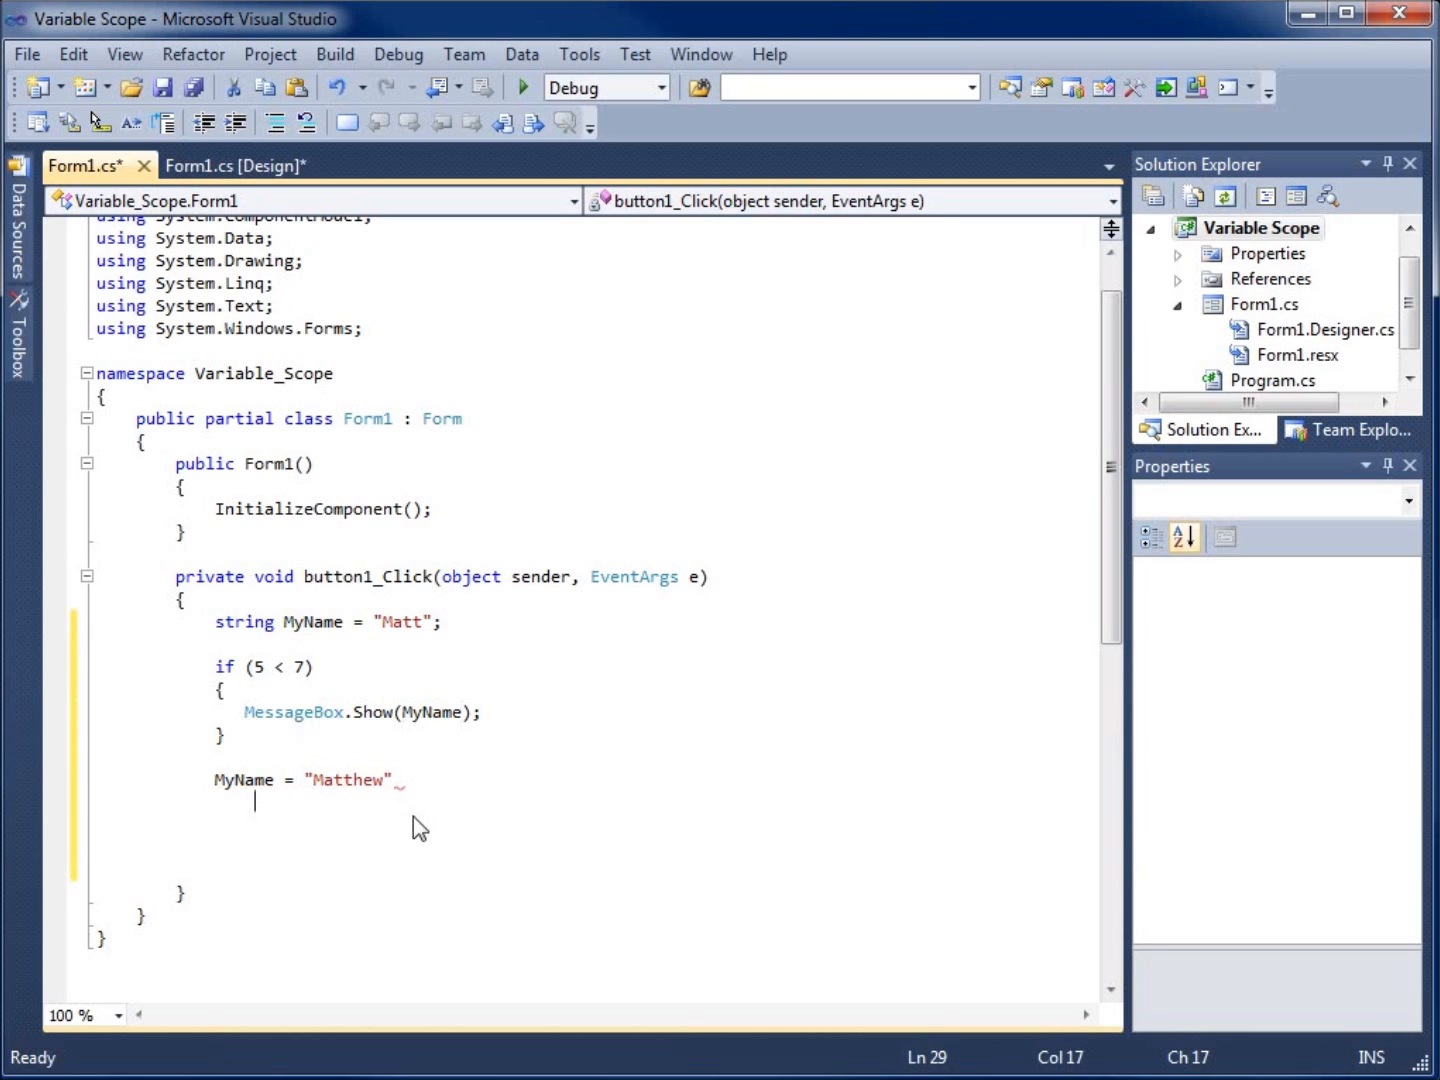
pyautogui.click(408, 780)
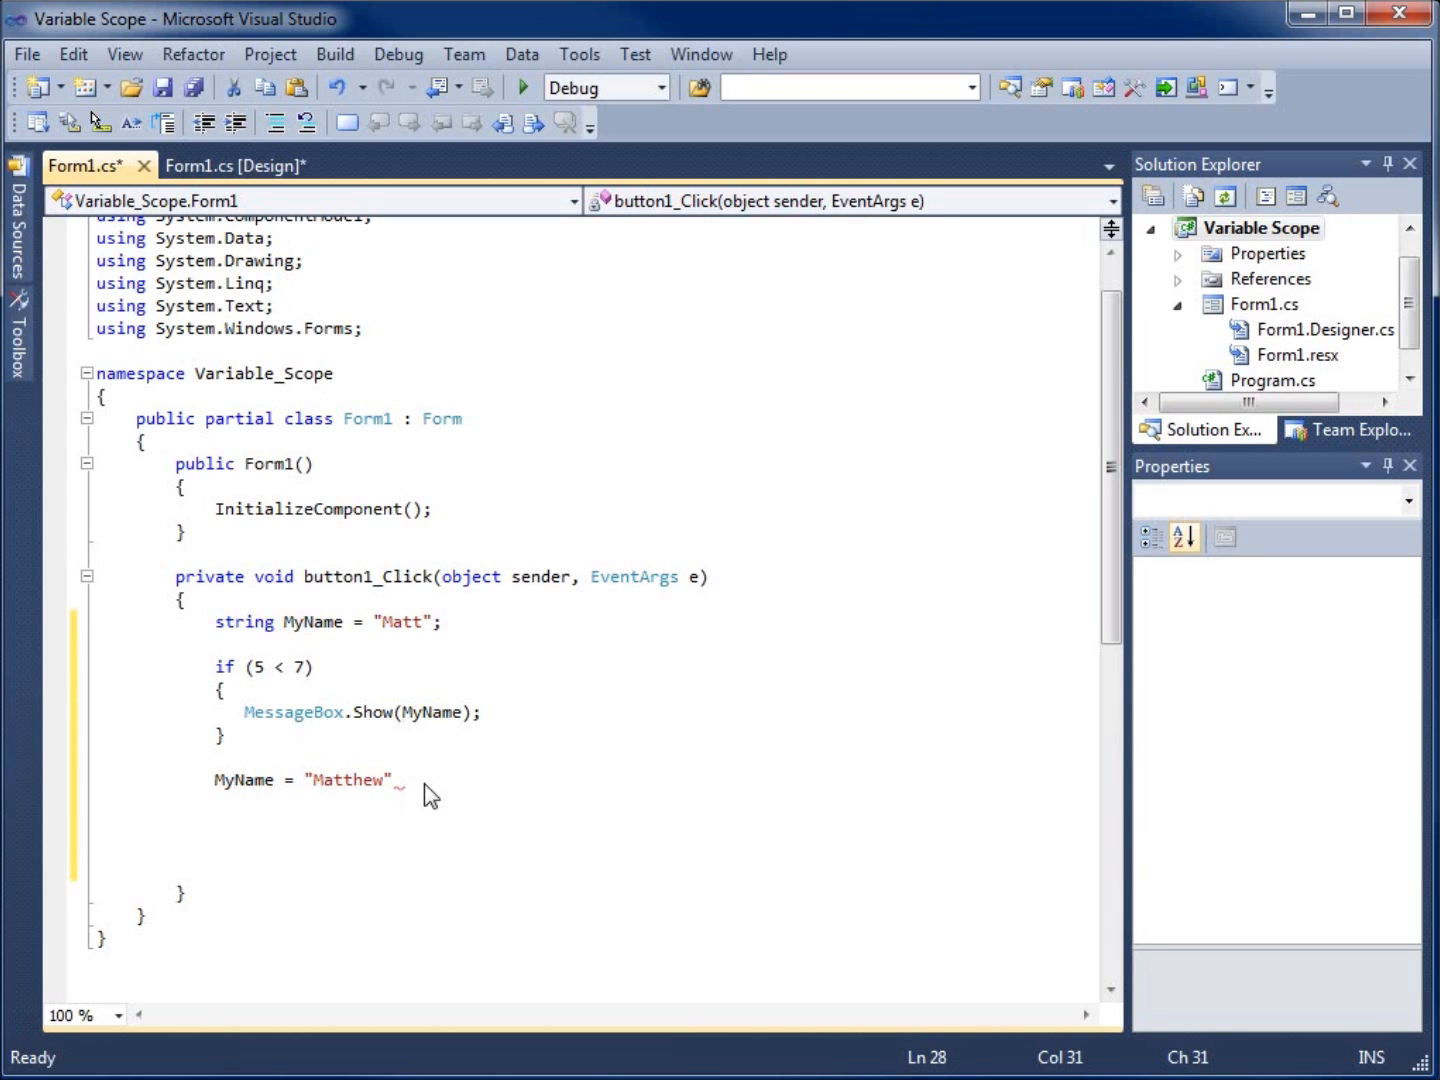
pyautogui.press('Enter')
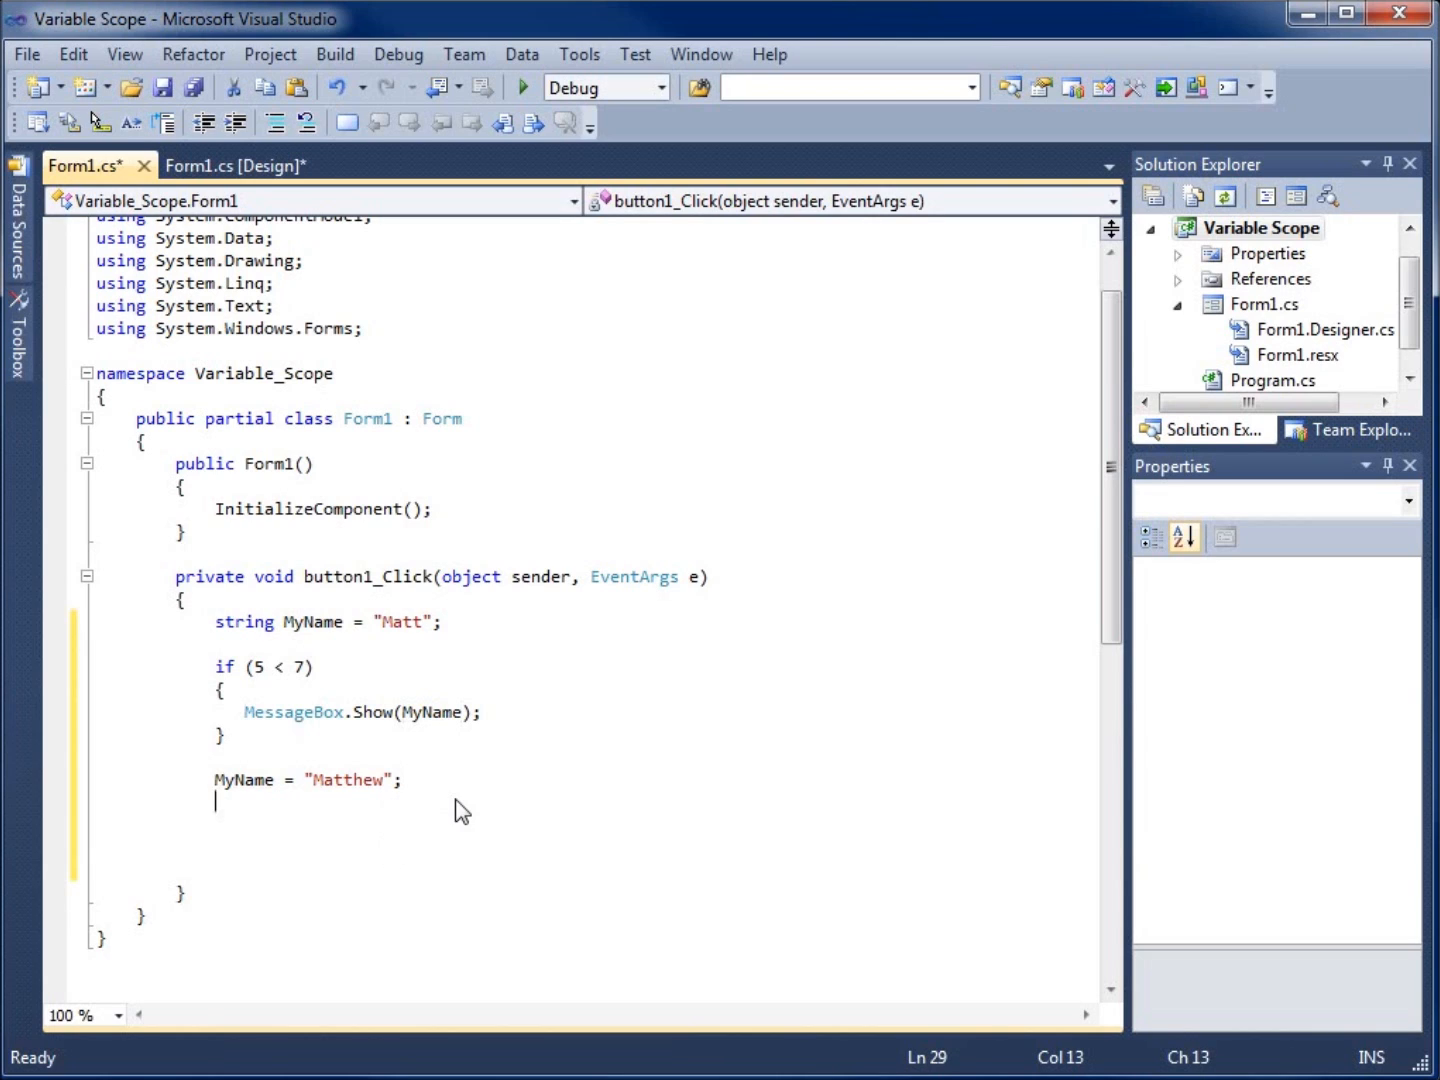
pyautogui.moveTo(245, 622)
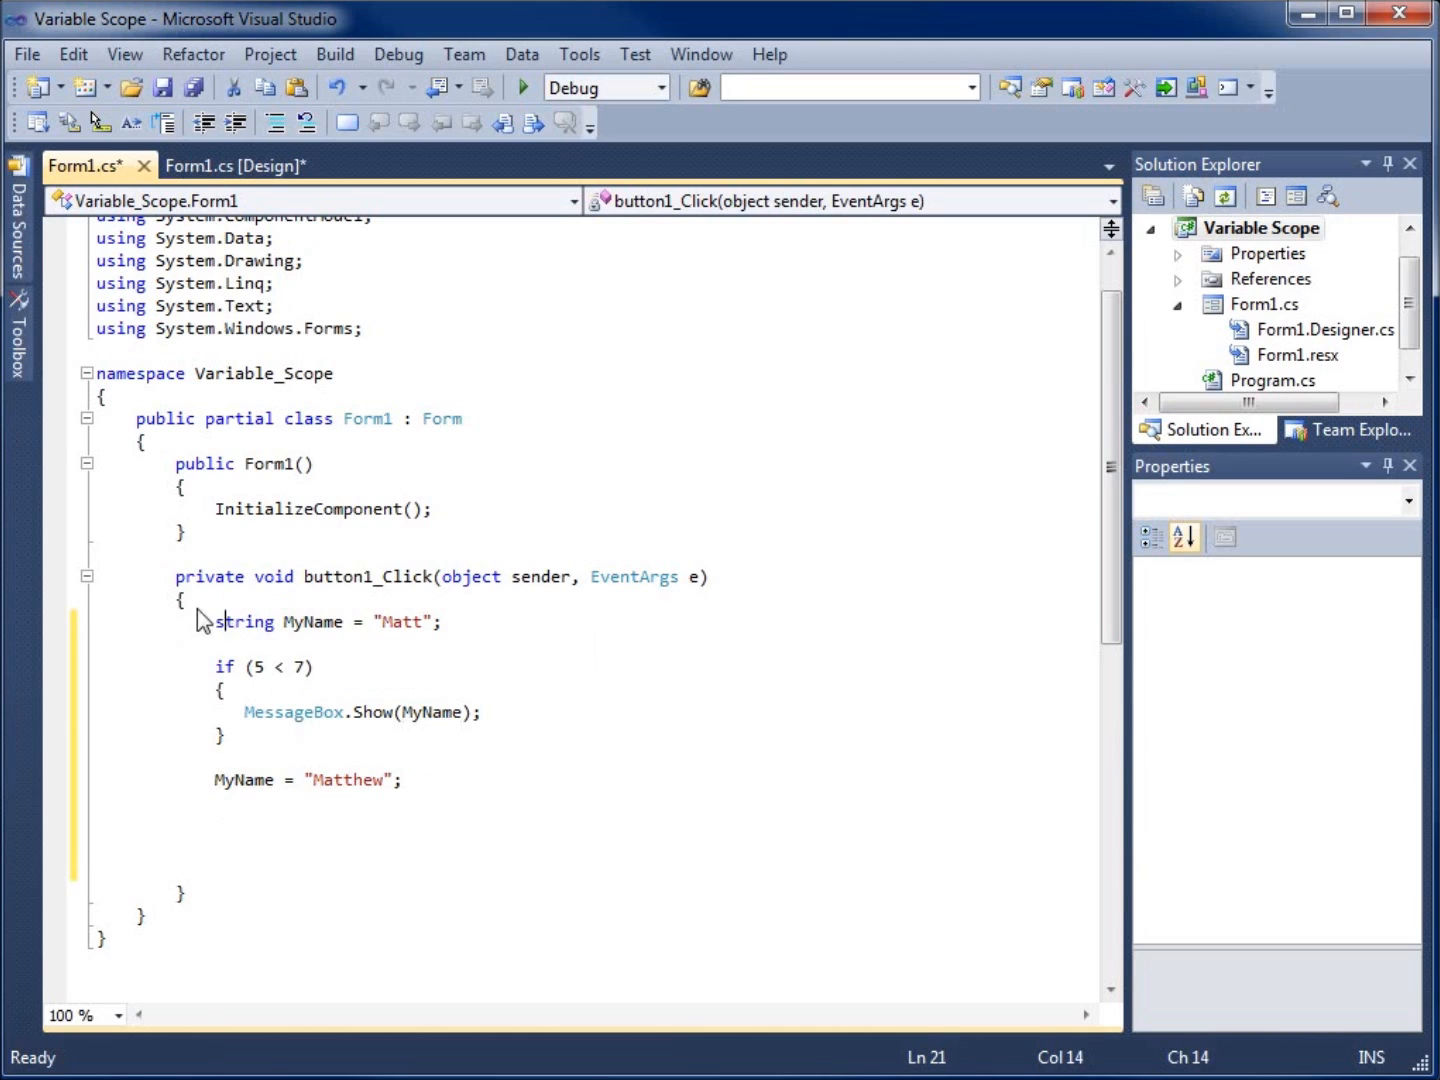
pyautogui.moveTo(214, 621); pyautogui.dragTo(440, 621)
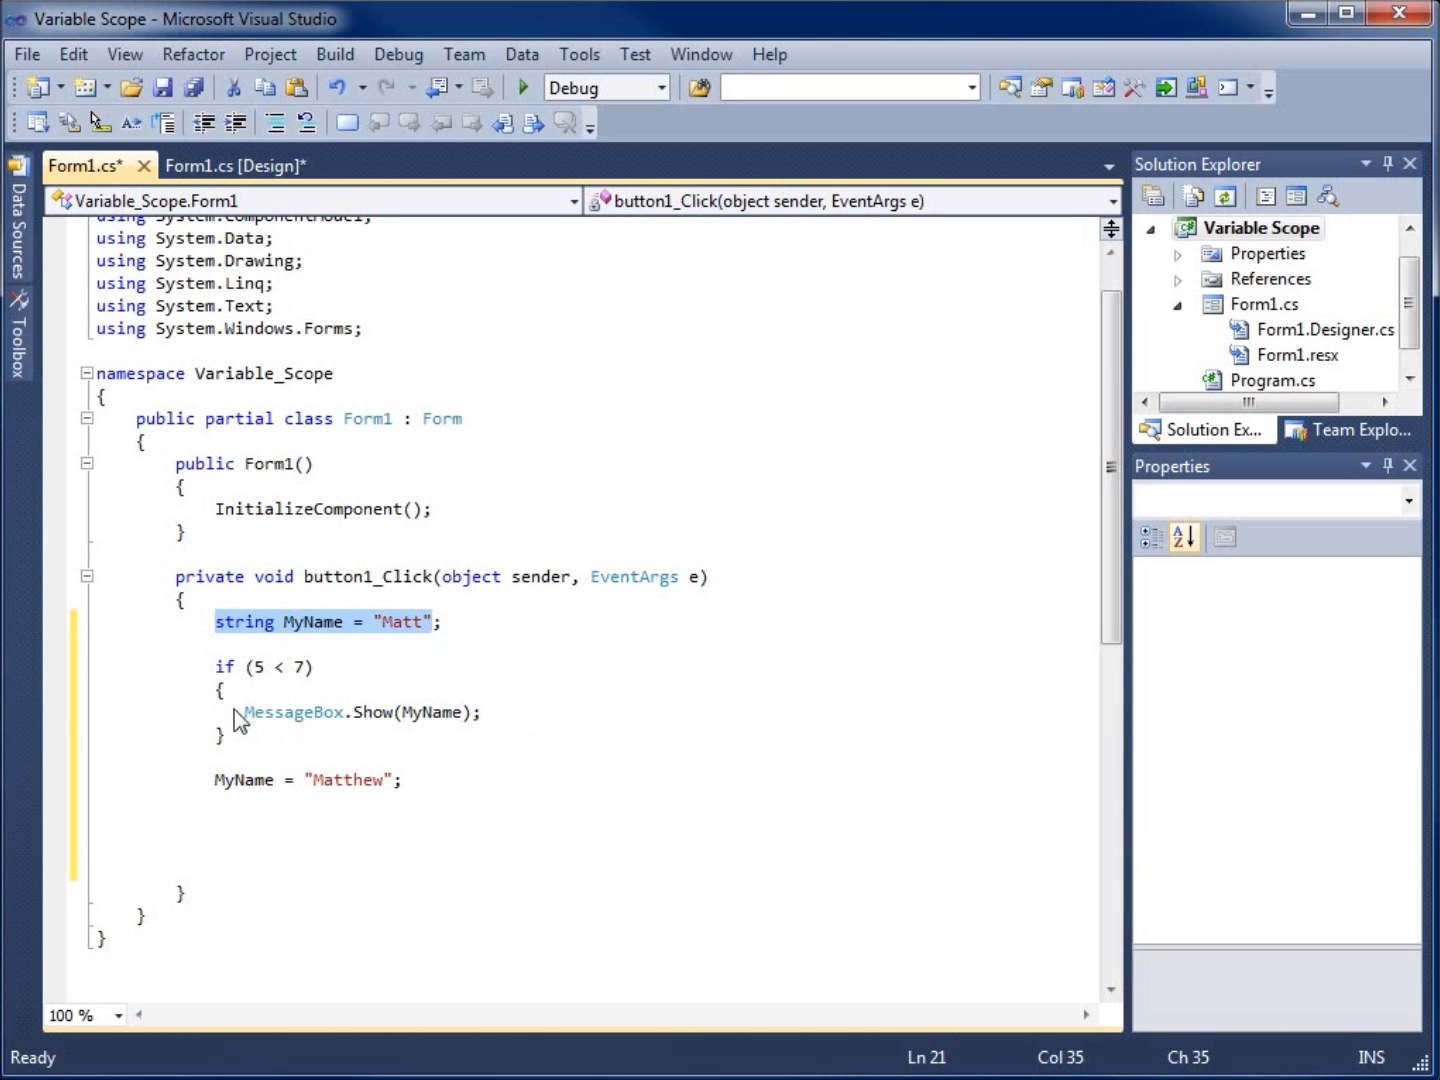
pyautogui.click(250, 643)
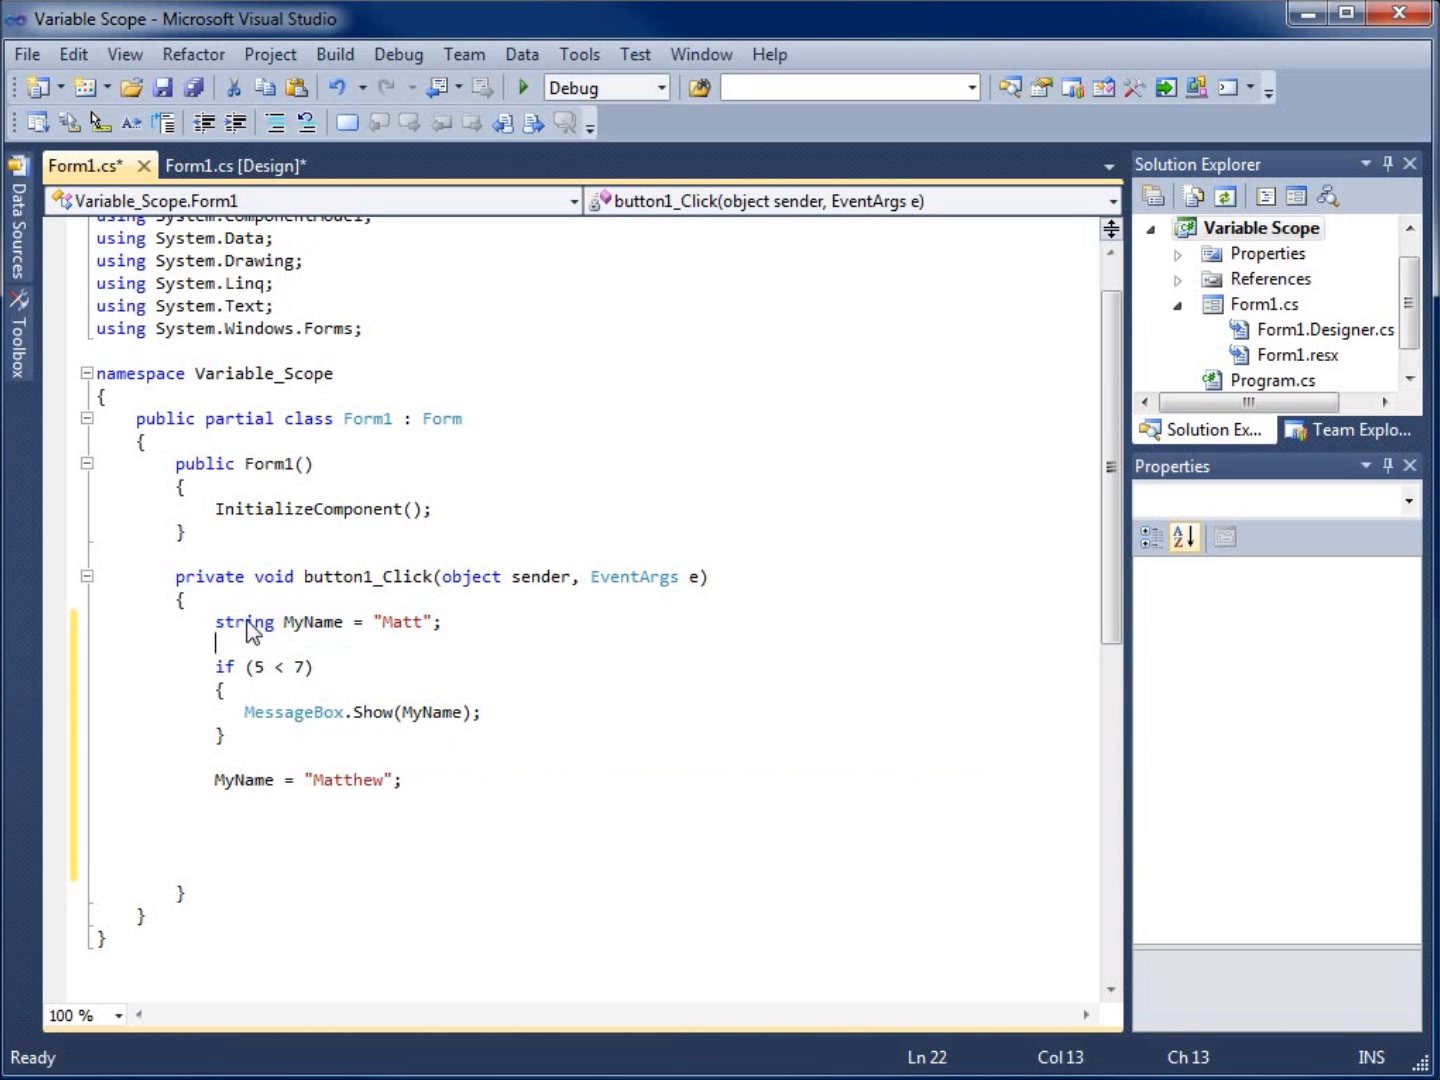
pyautogui.moveTo(178, 610)
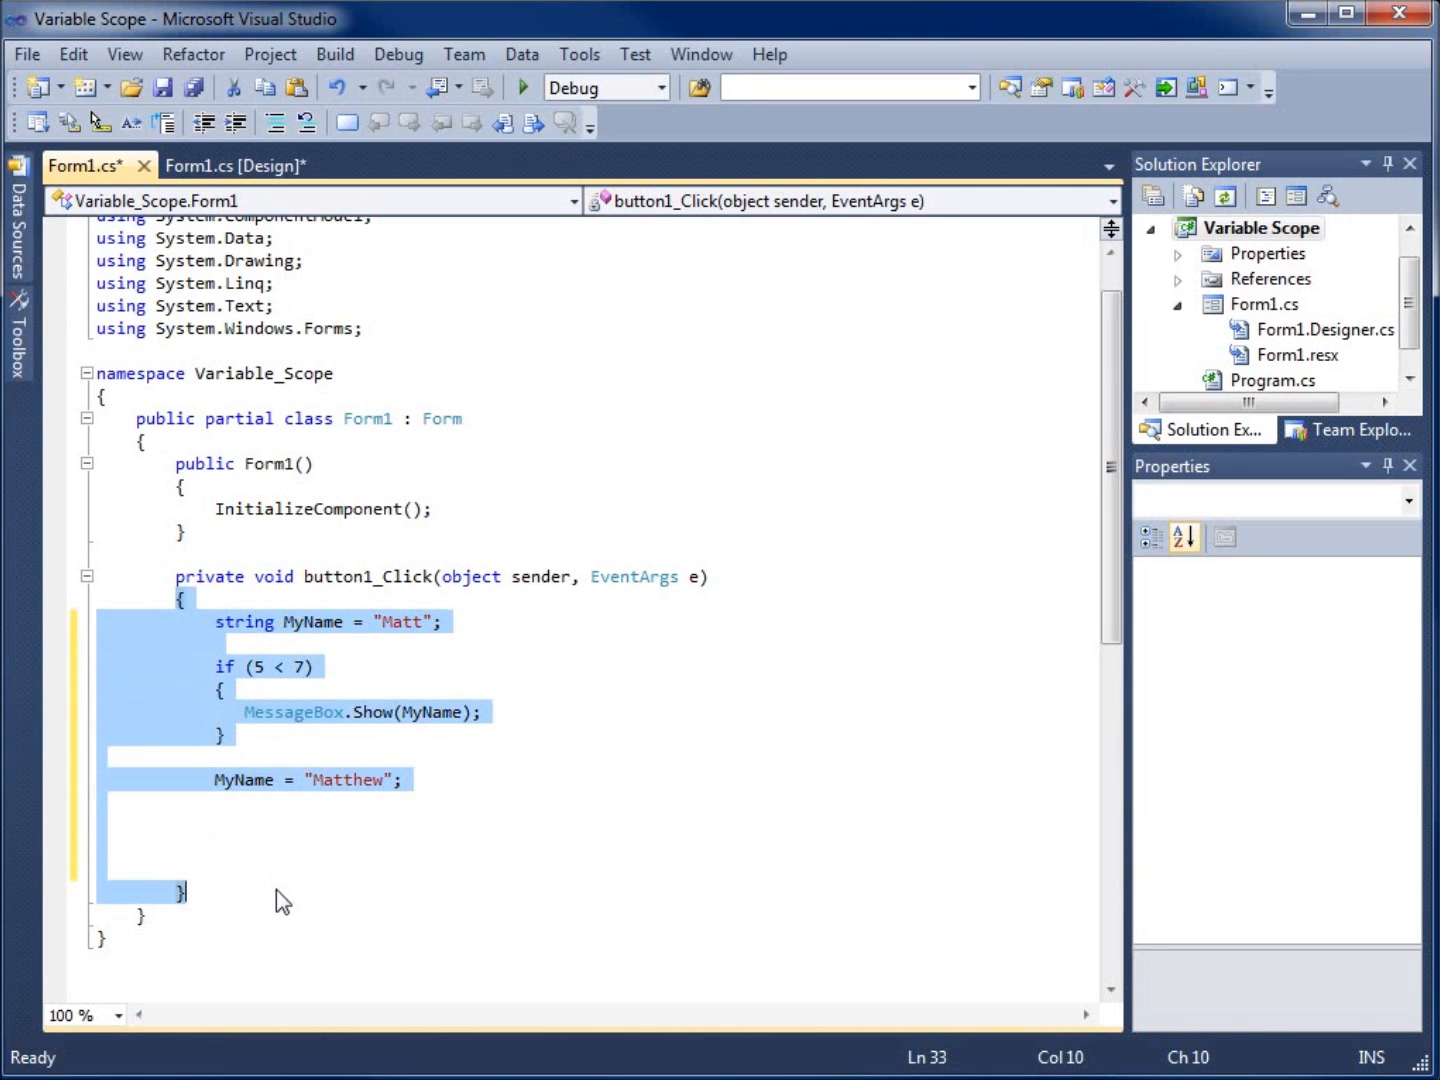
pyautogui.moveTo(202, 932)
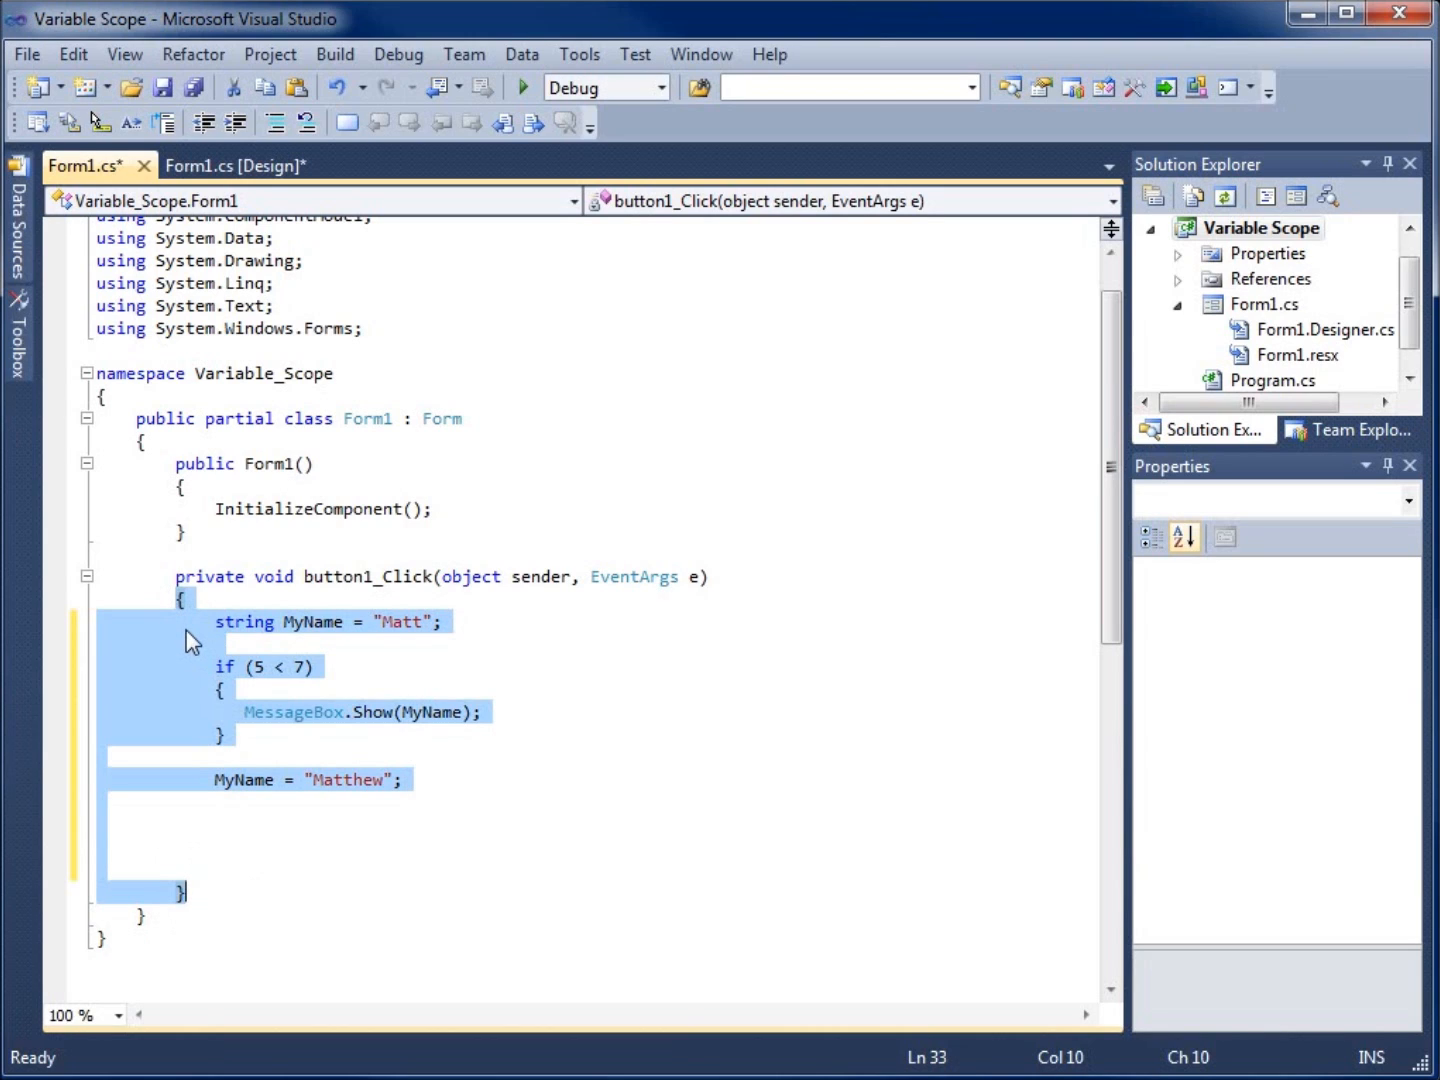
pyautogui.moveTo(332, 739)
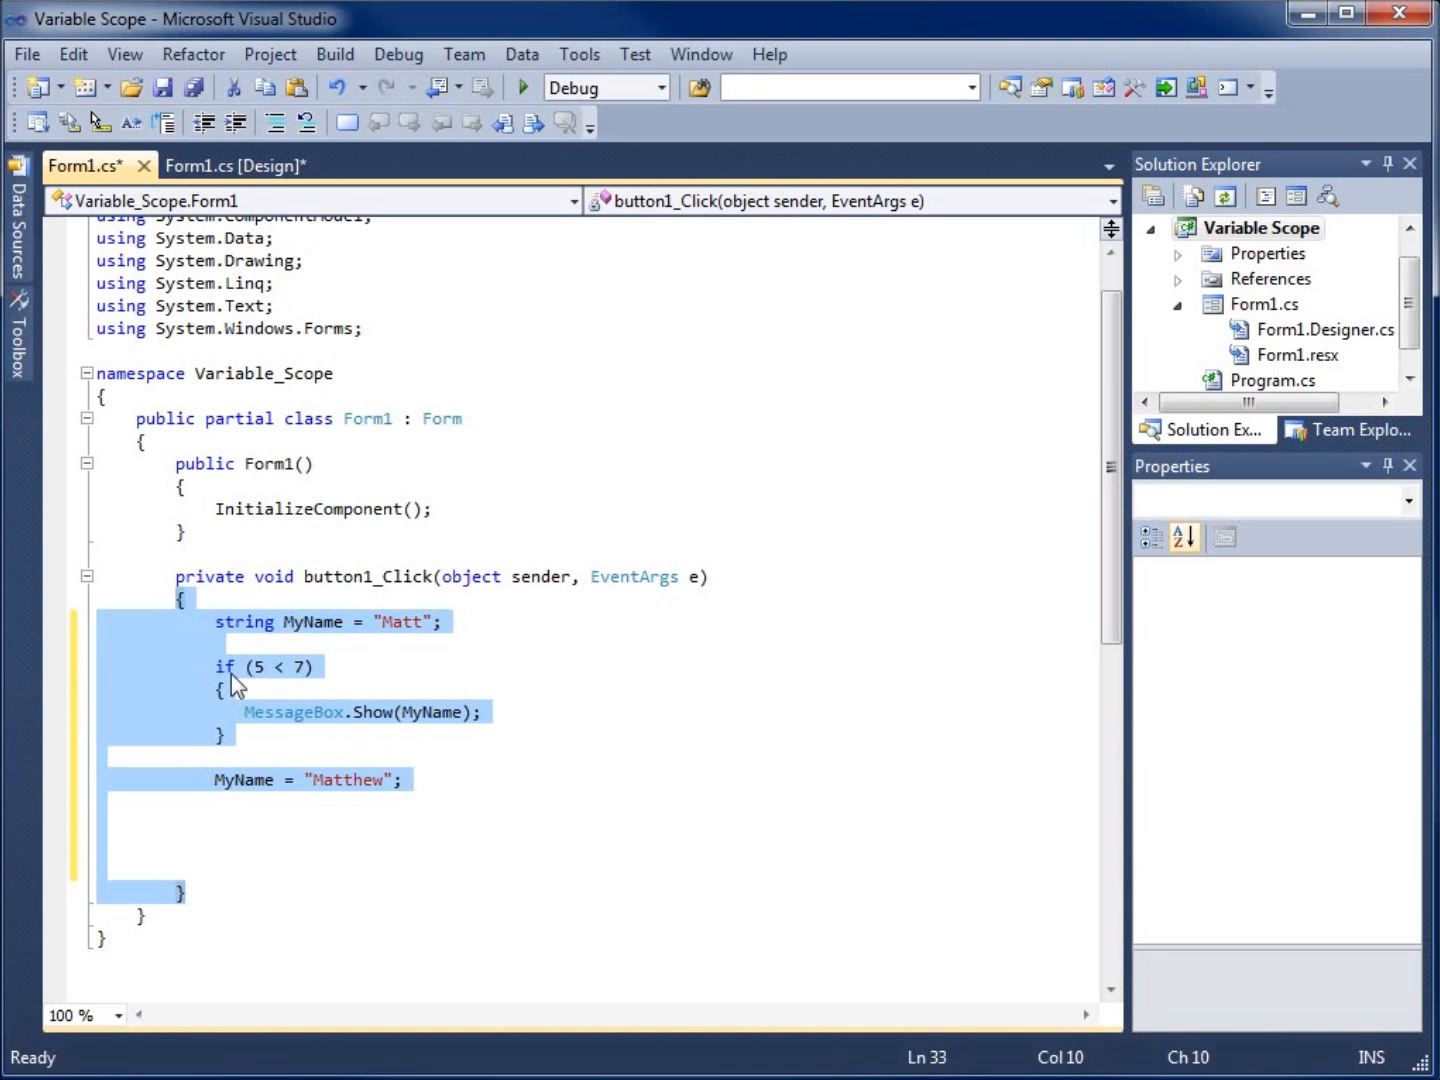
pyautogui.moveTo(320, 650)
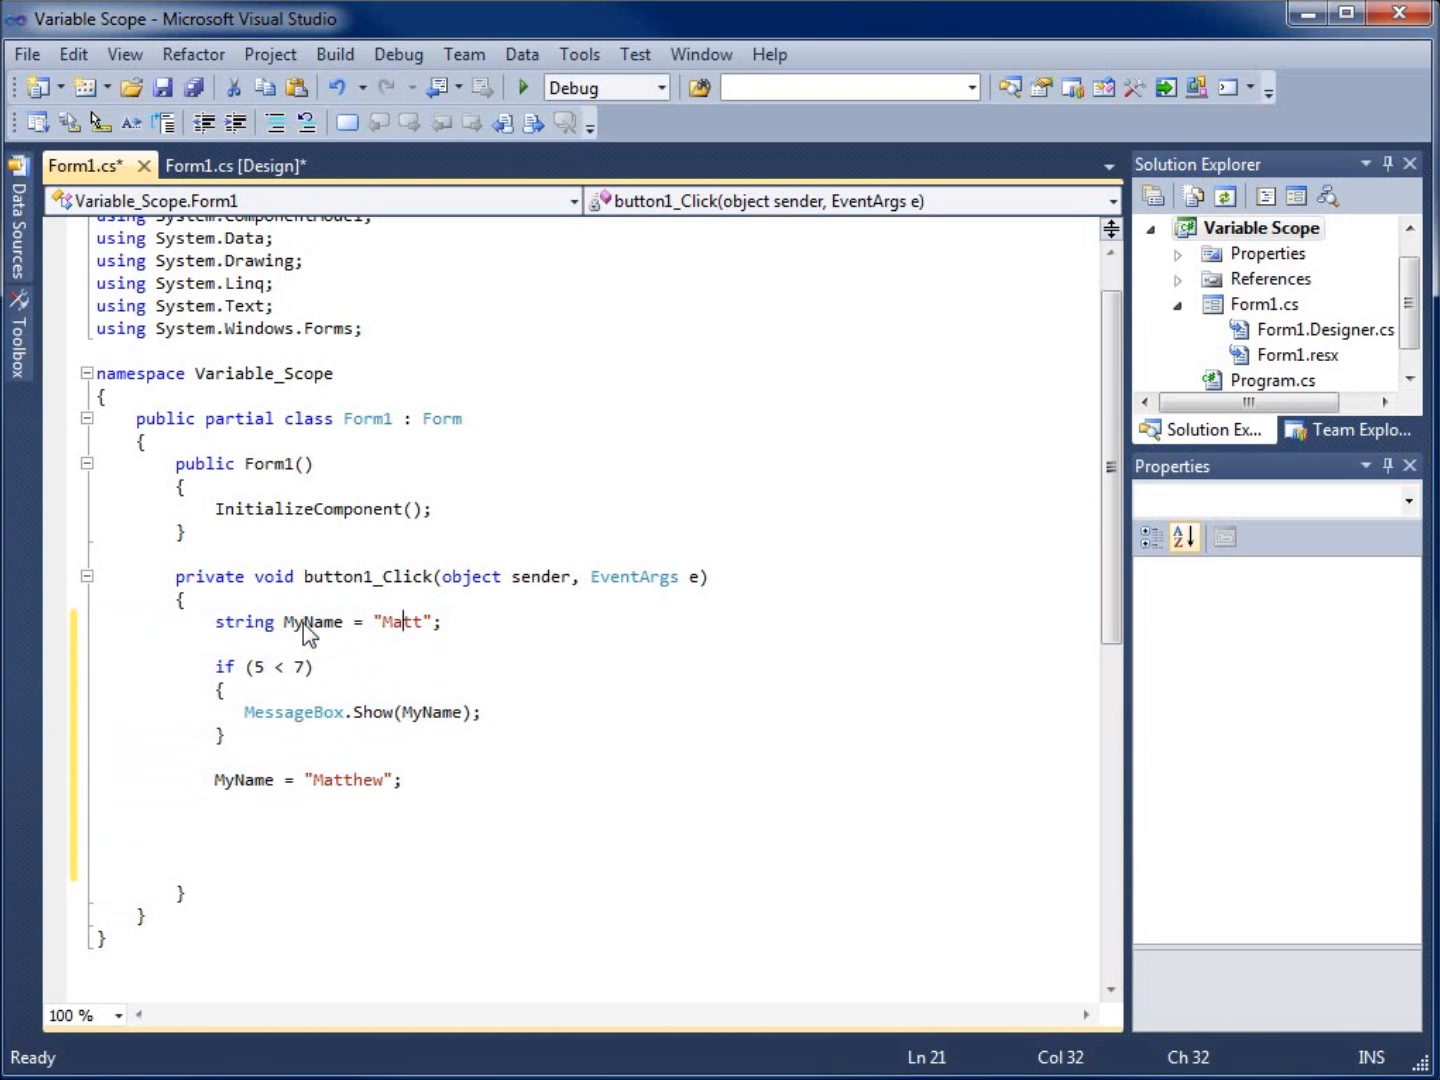
pyautogui.moveTo(283, 663)
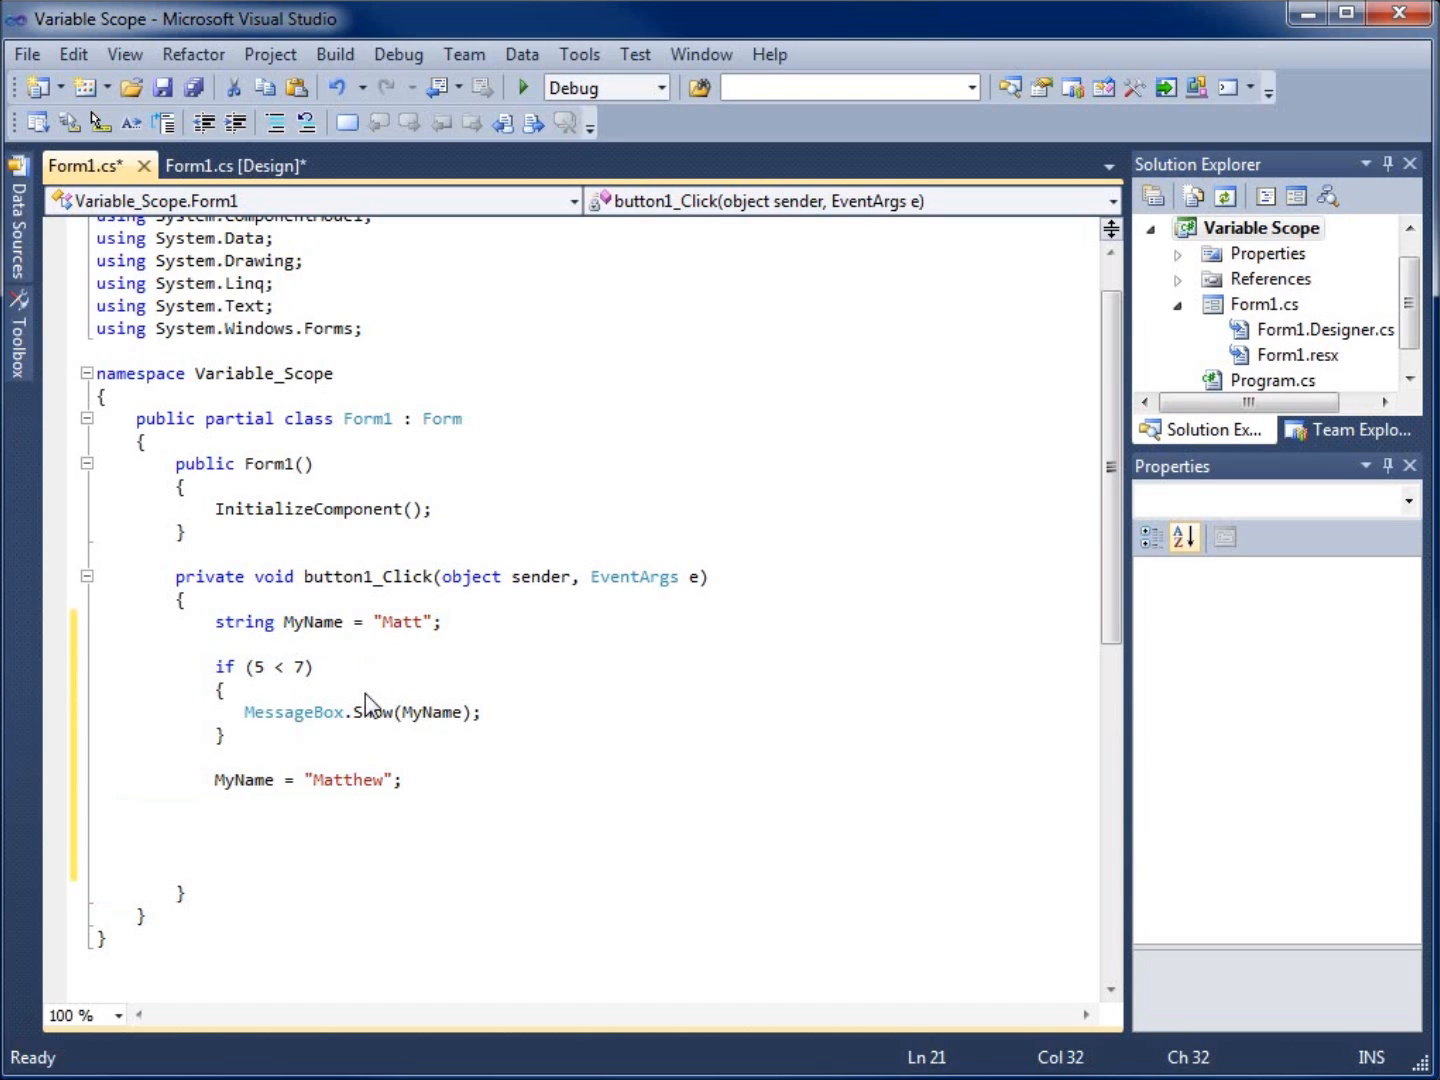
pyautogui.moveTo(245, 692)
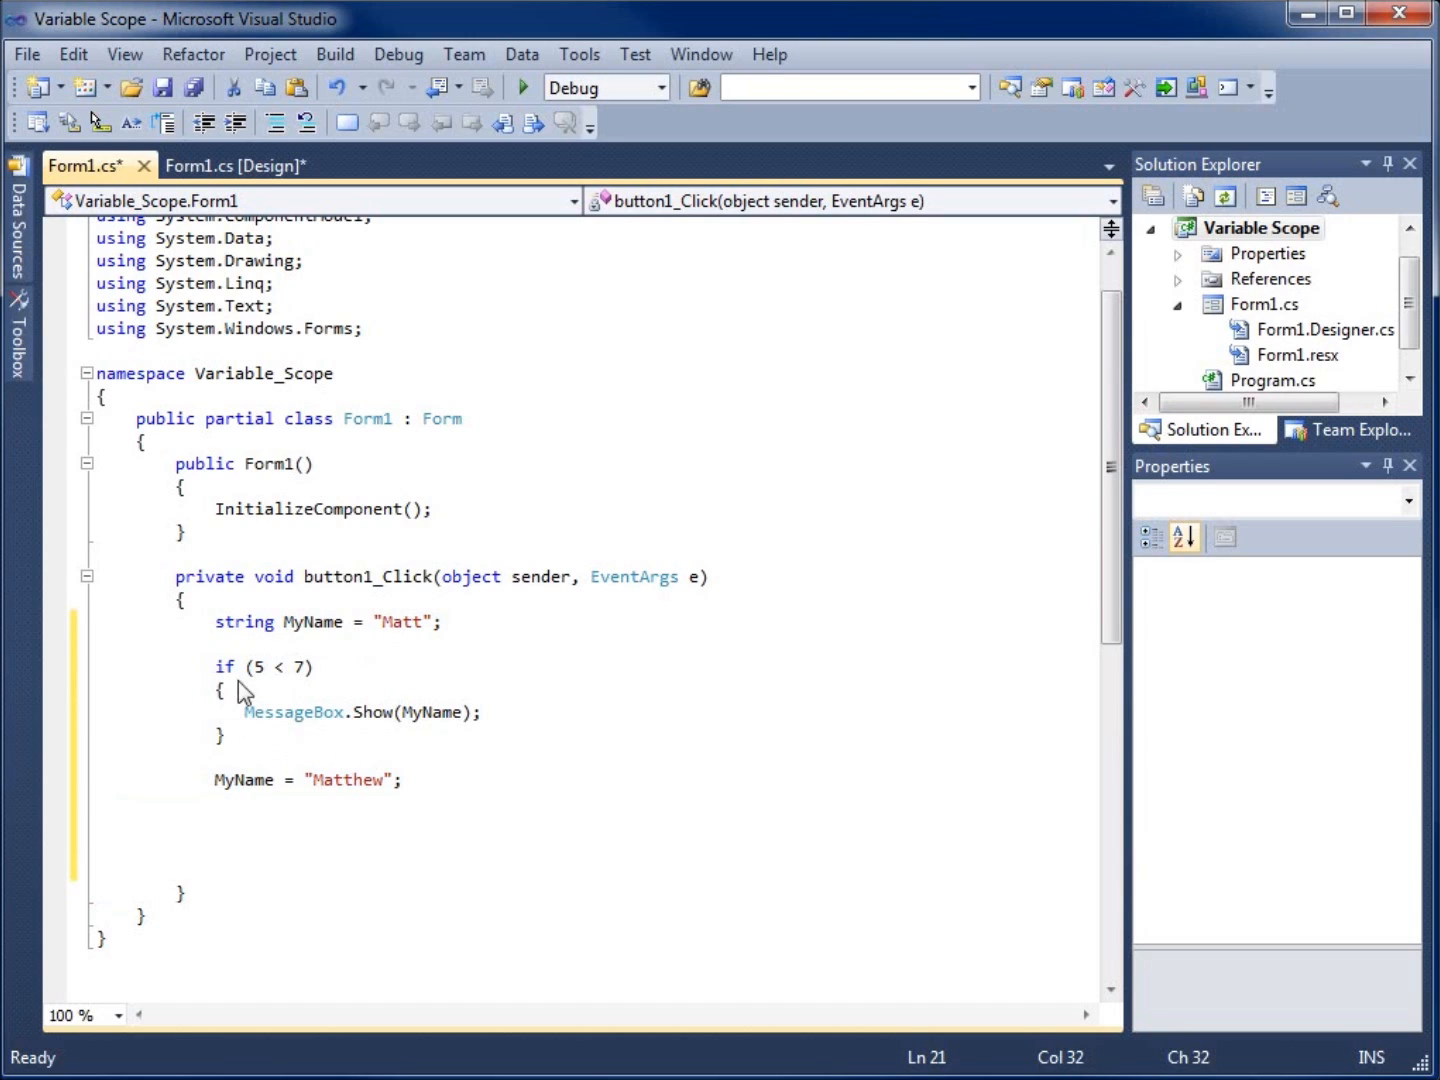
pyautogui.moveTo(268, 708)
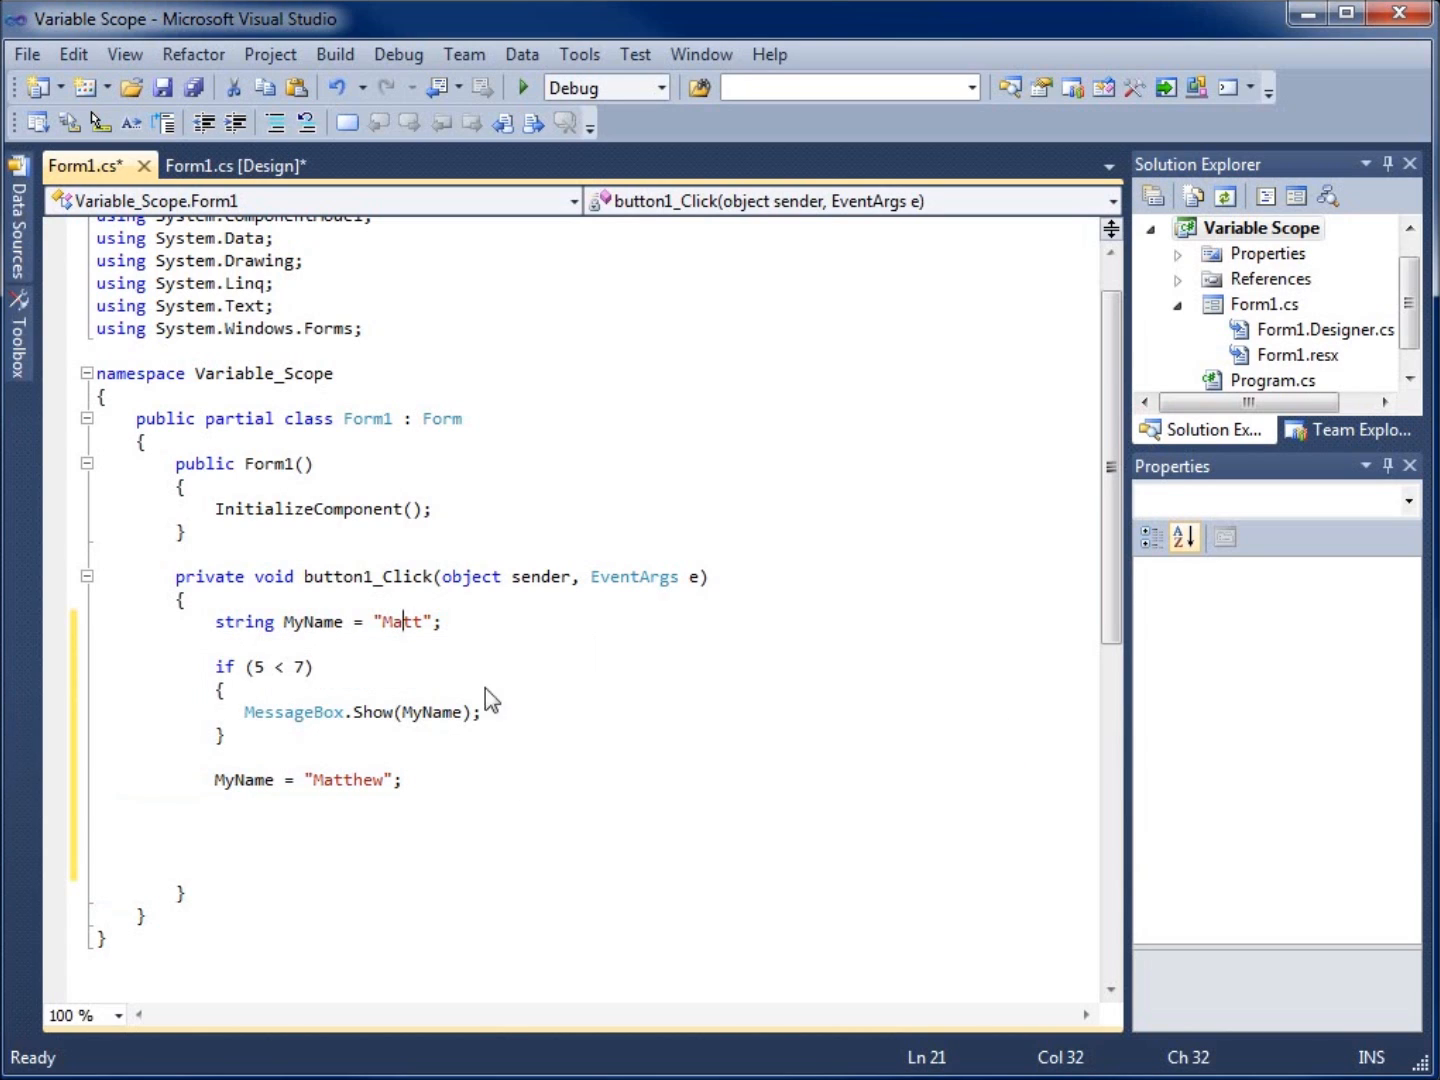
pyautogui.moveTo(533, 783)
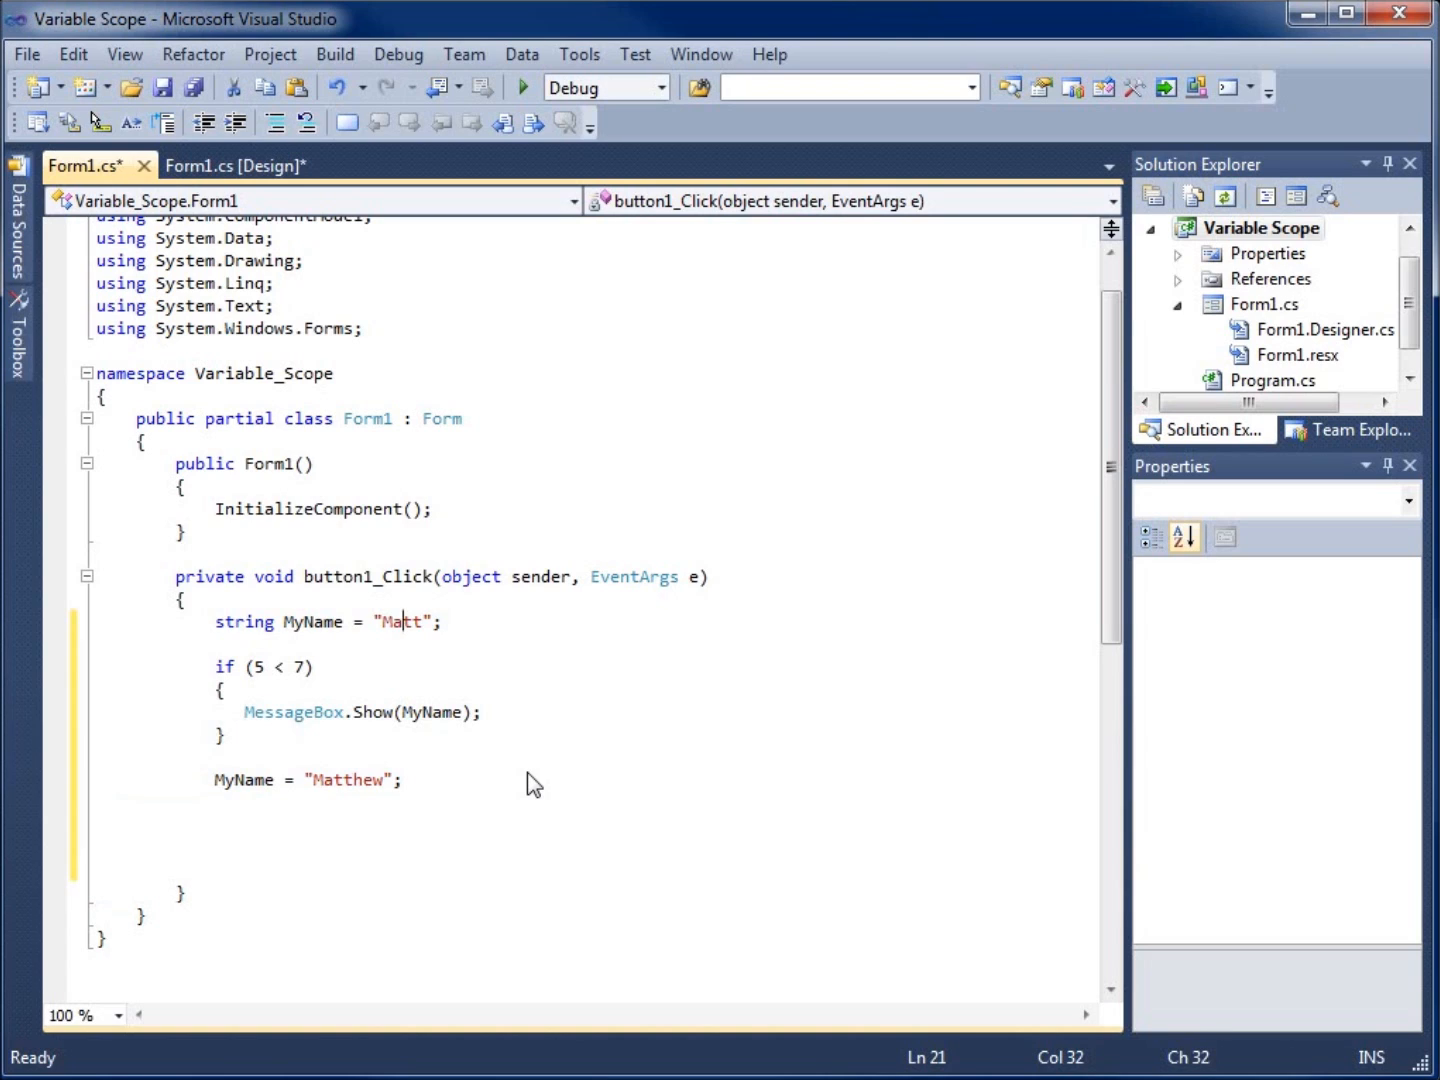
pyautogui.moveTo(500, 774)
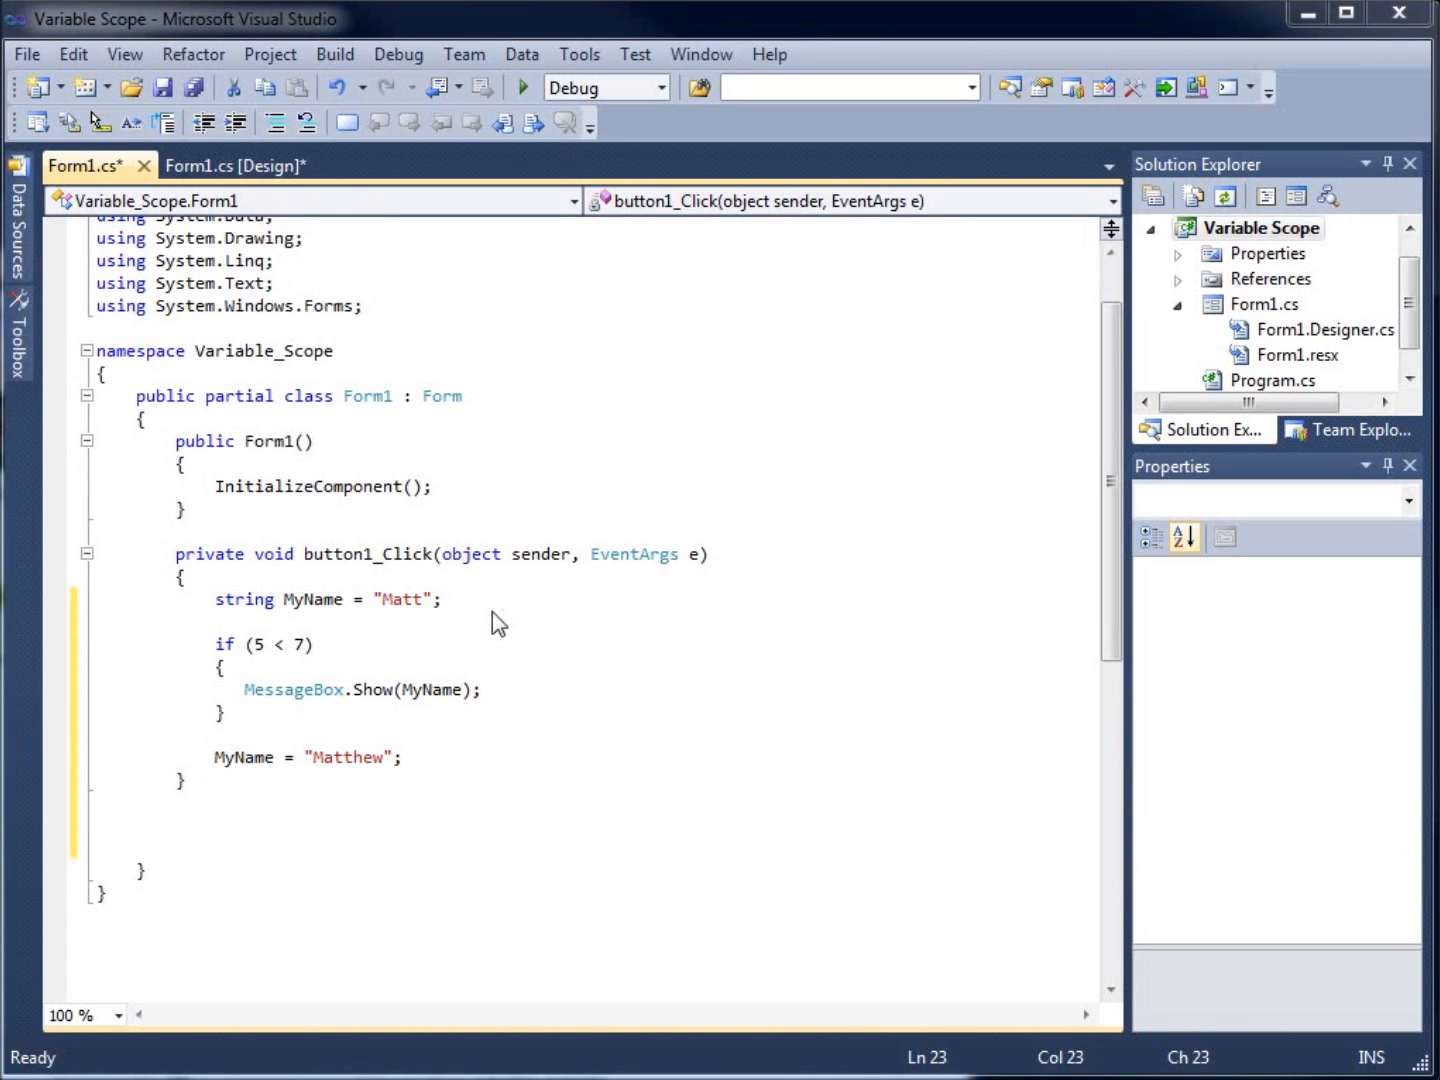
# Step: In Form1's designer, add button2 and generate its empty button2_Click handler
pyautogui.click(235, 165)
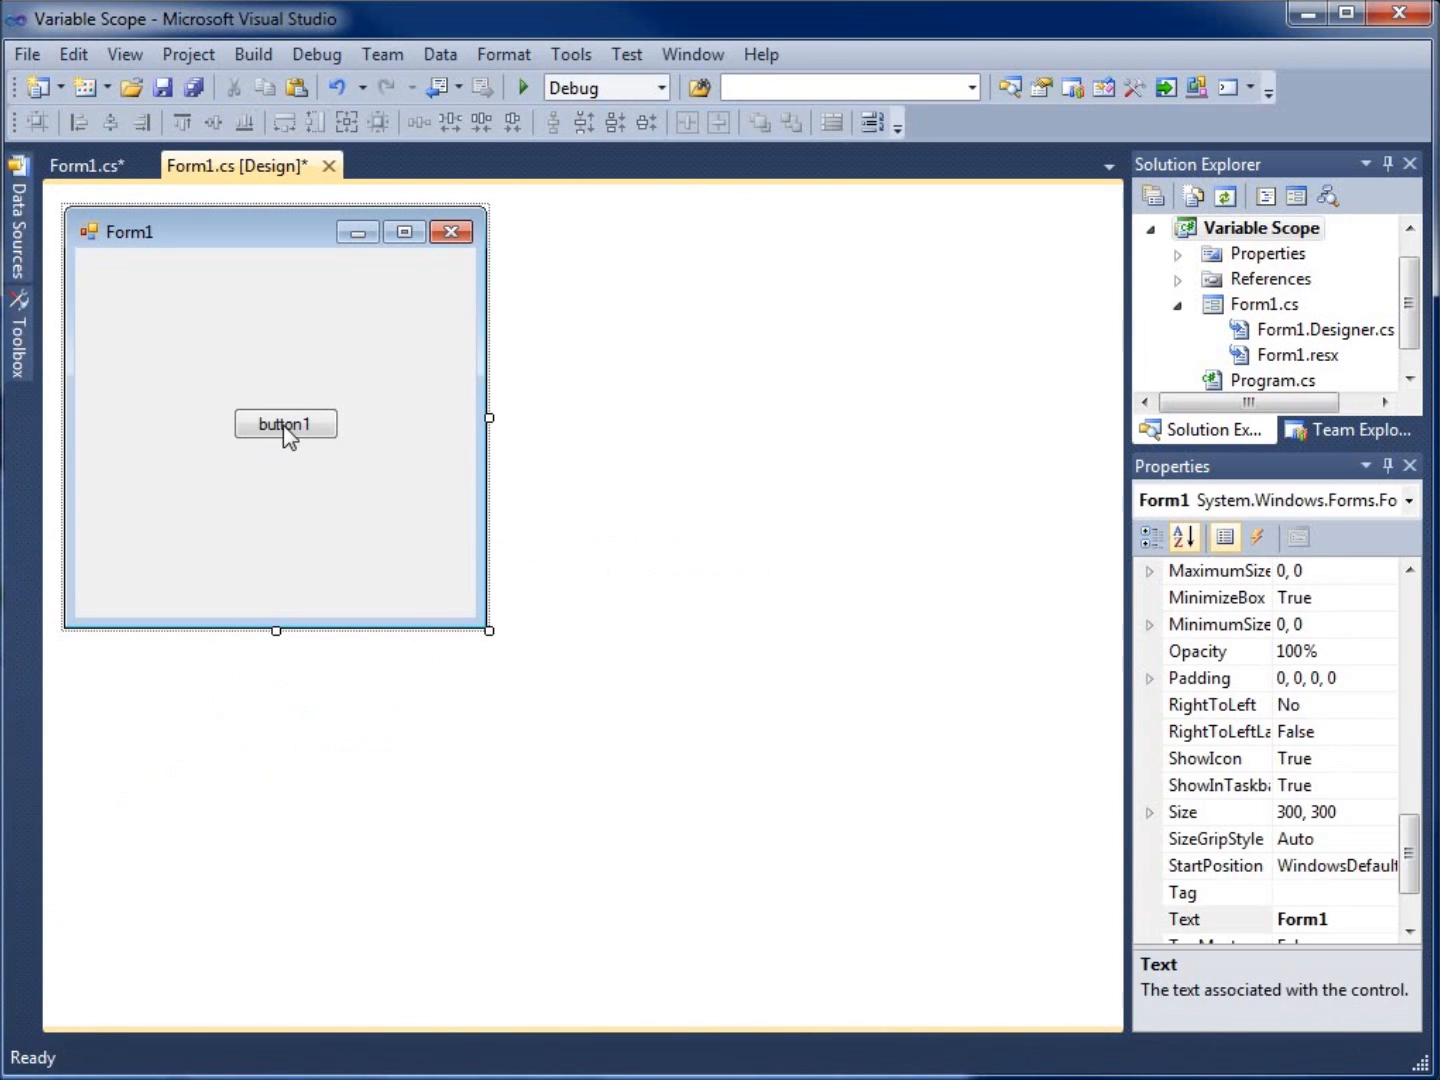
pyautogui.click(285, 424)
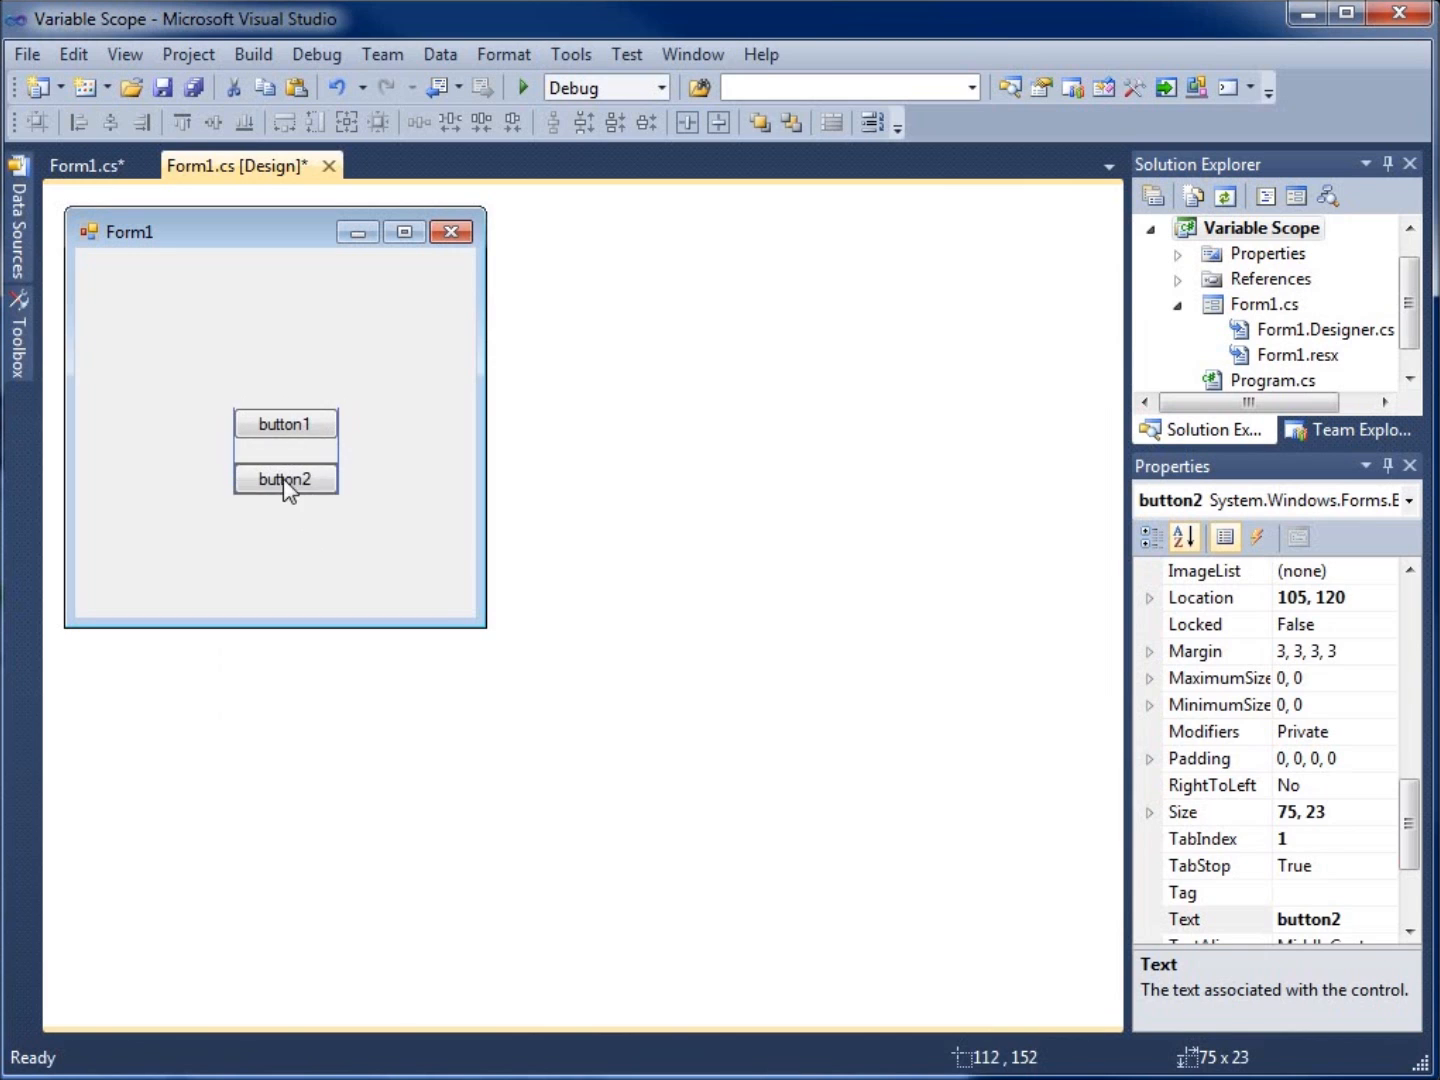
pyautogui.doubleClick(285, 479)
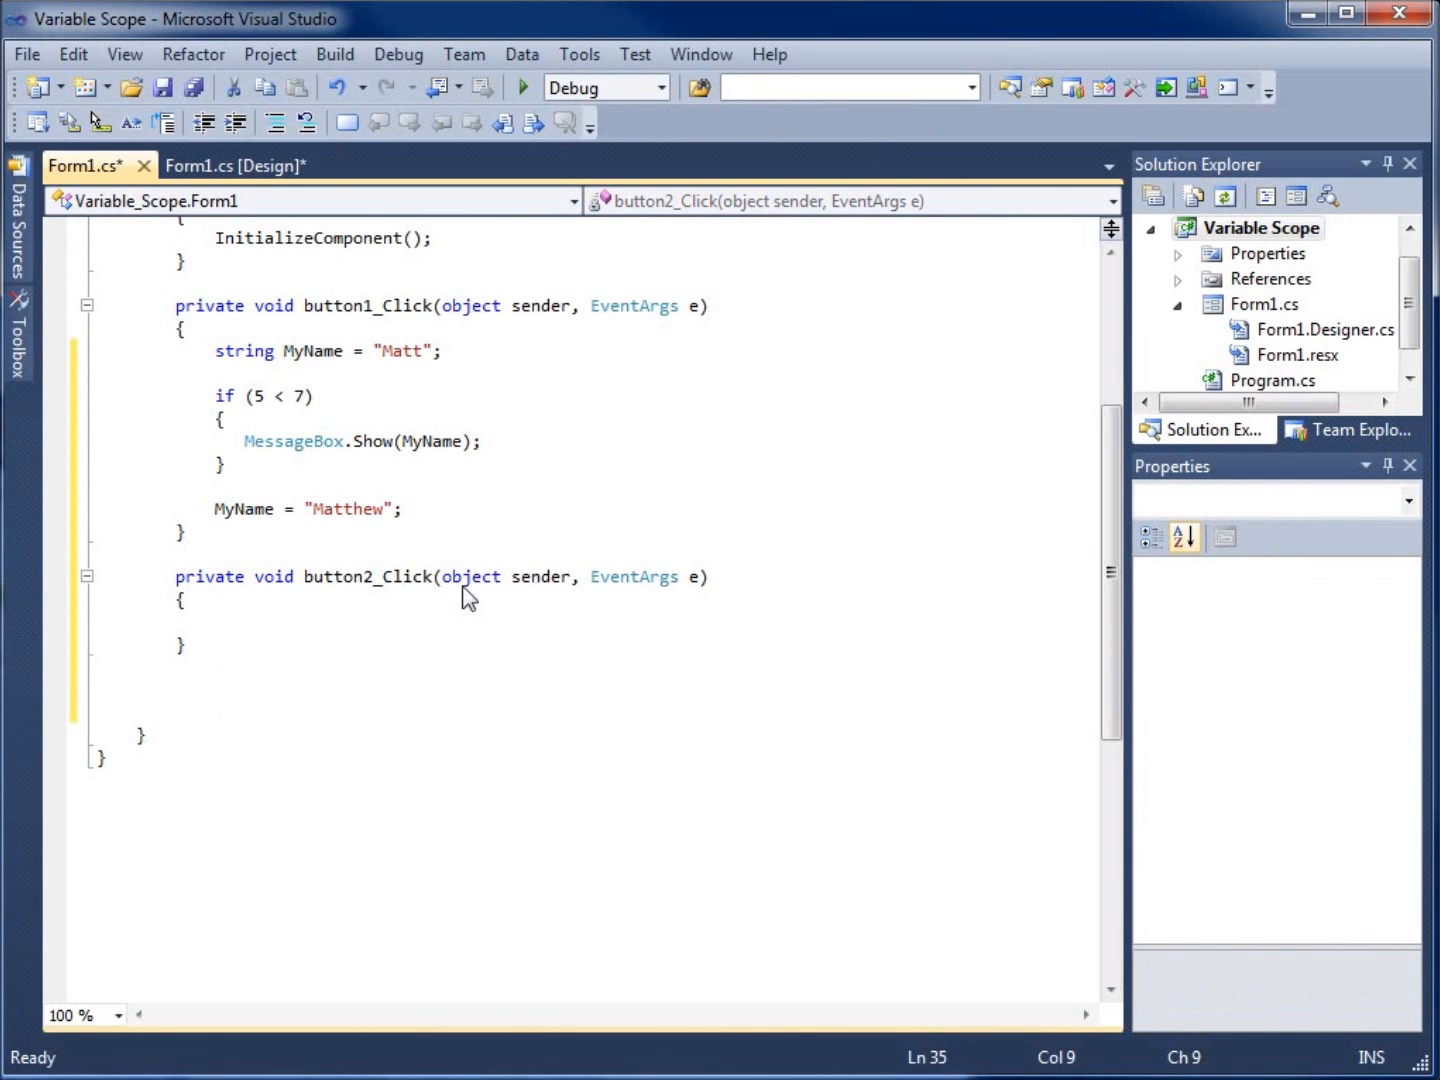
pyautogui.moveTo(408, 632)
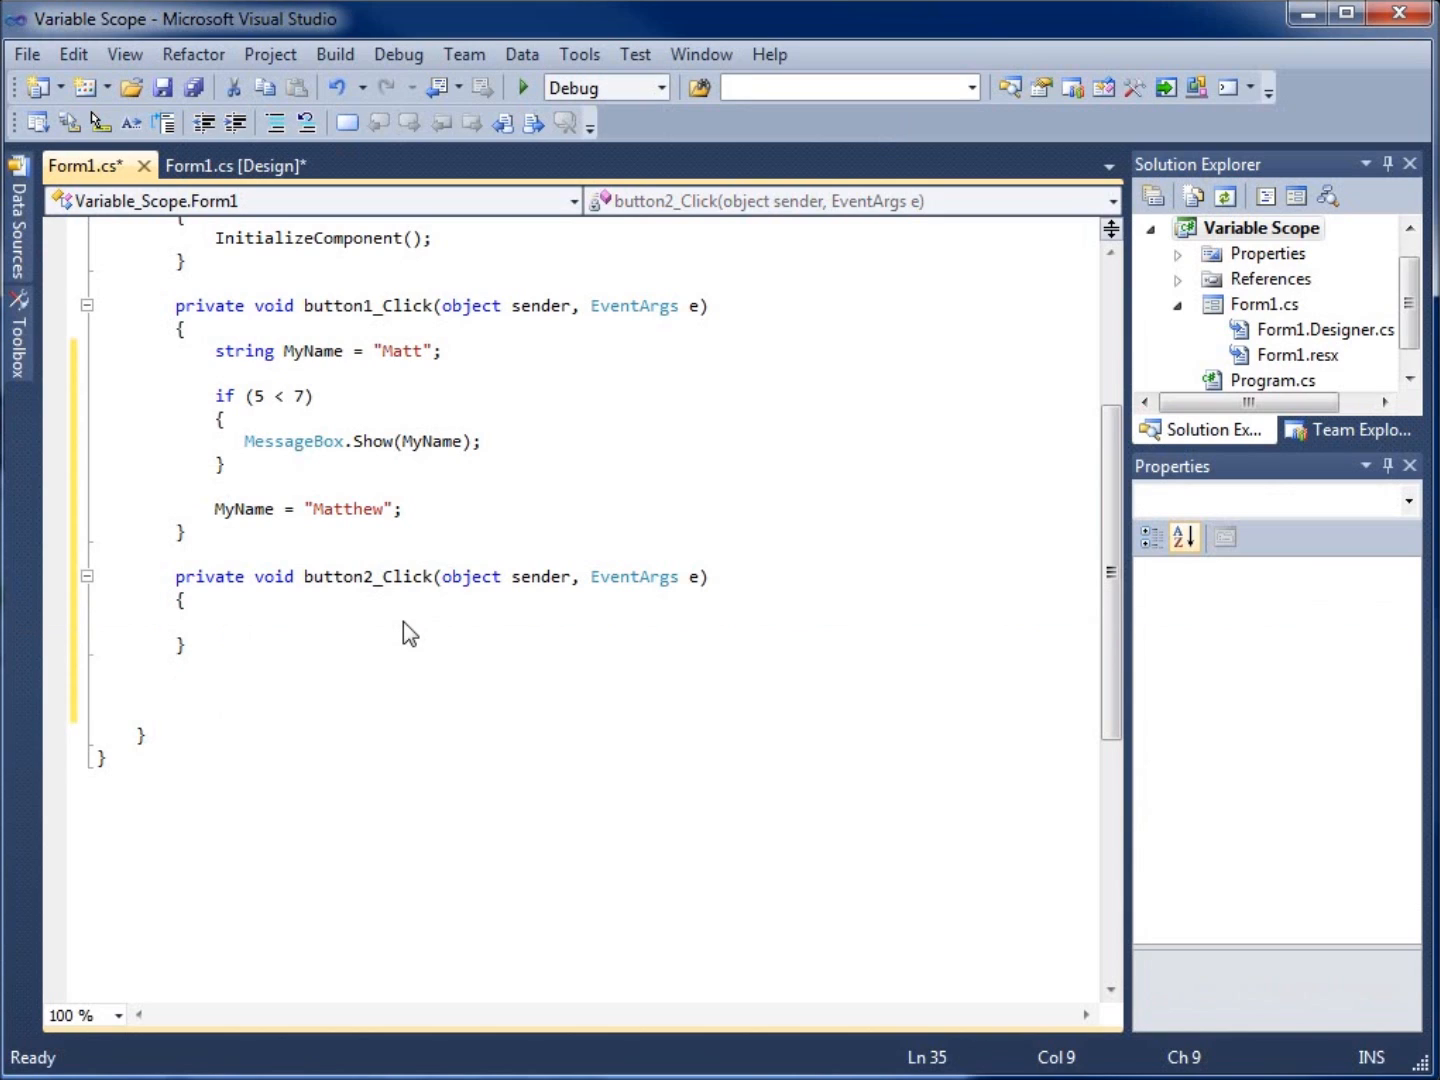
pyautogui.click(215, 622)
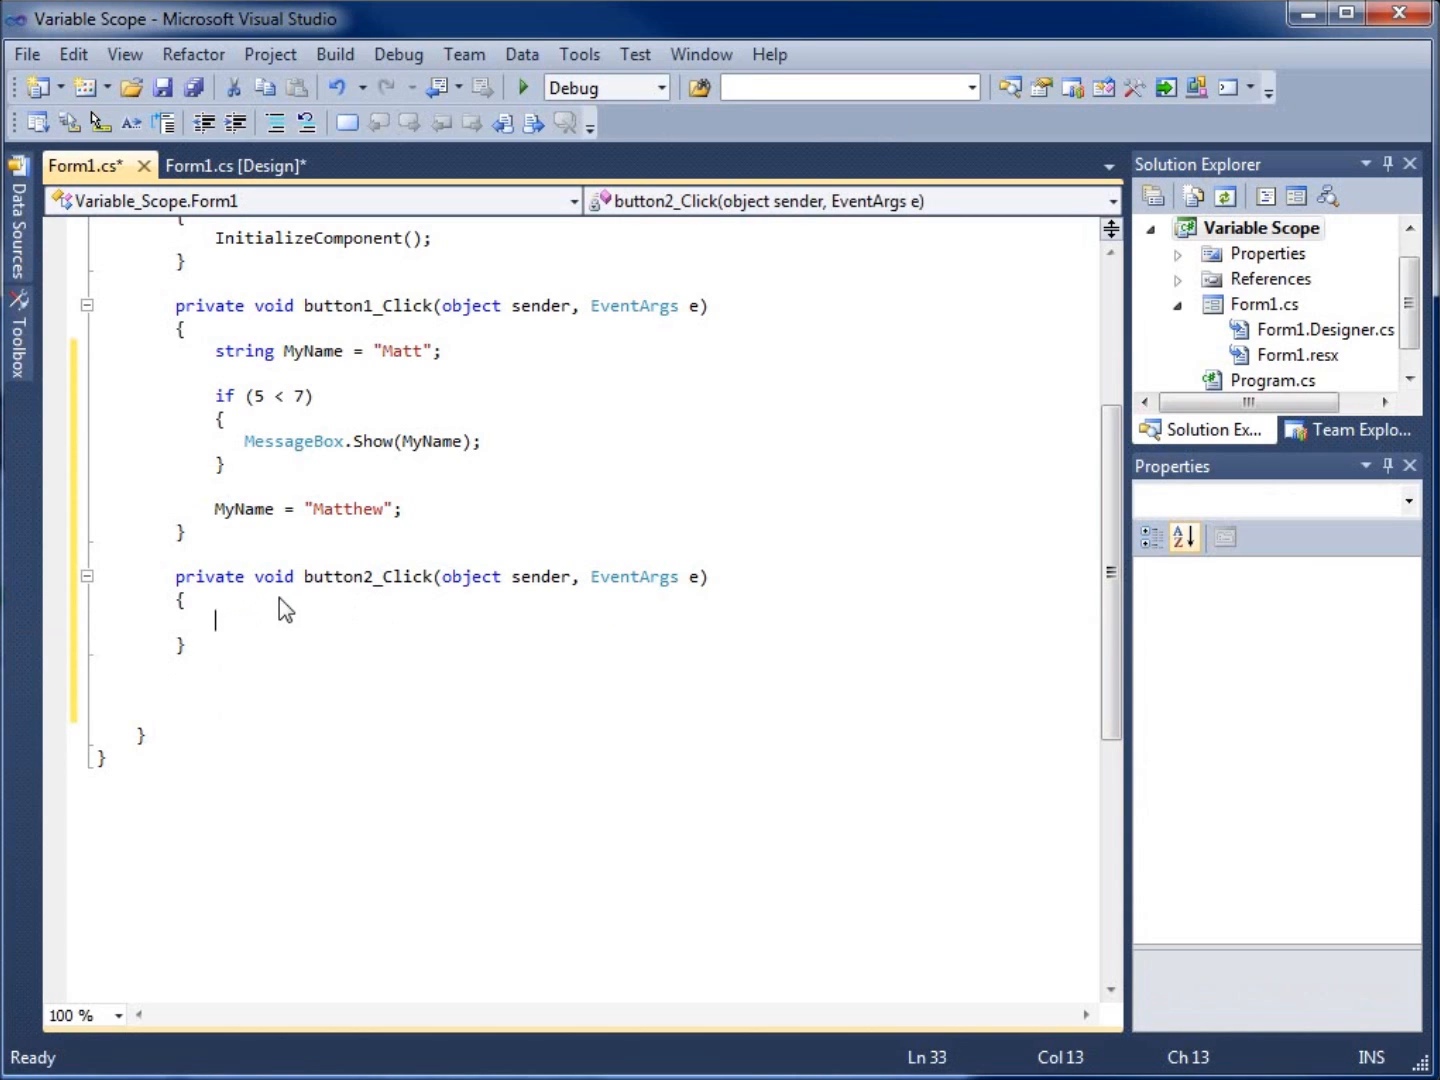
pyautogui.moveTo(295, 642)
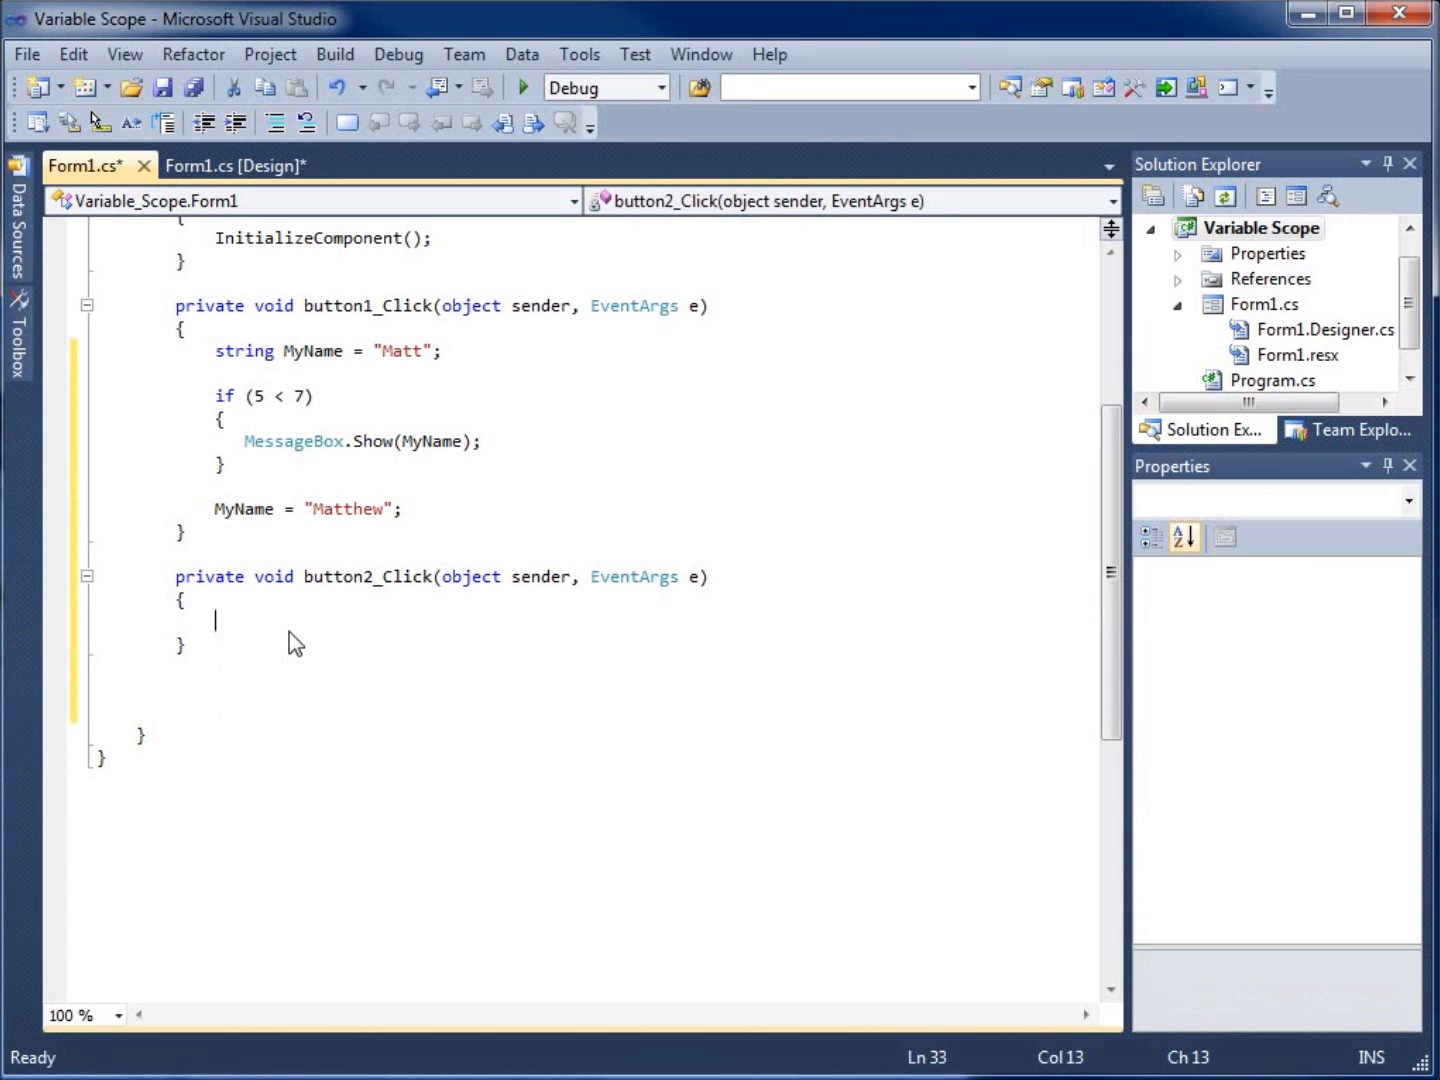
pyautogui.write('MyName')
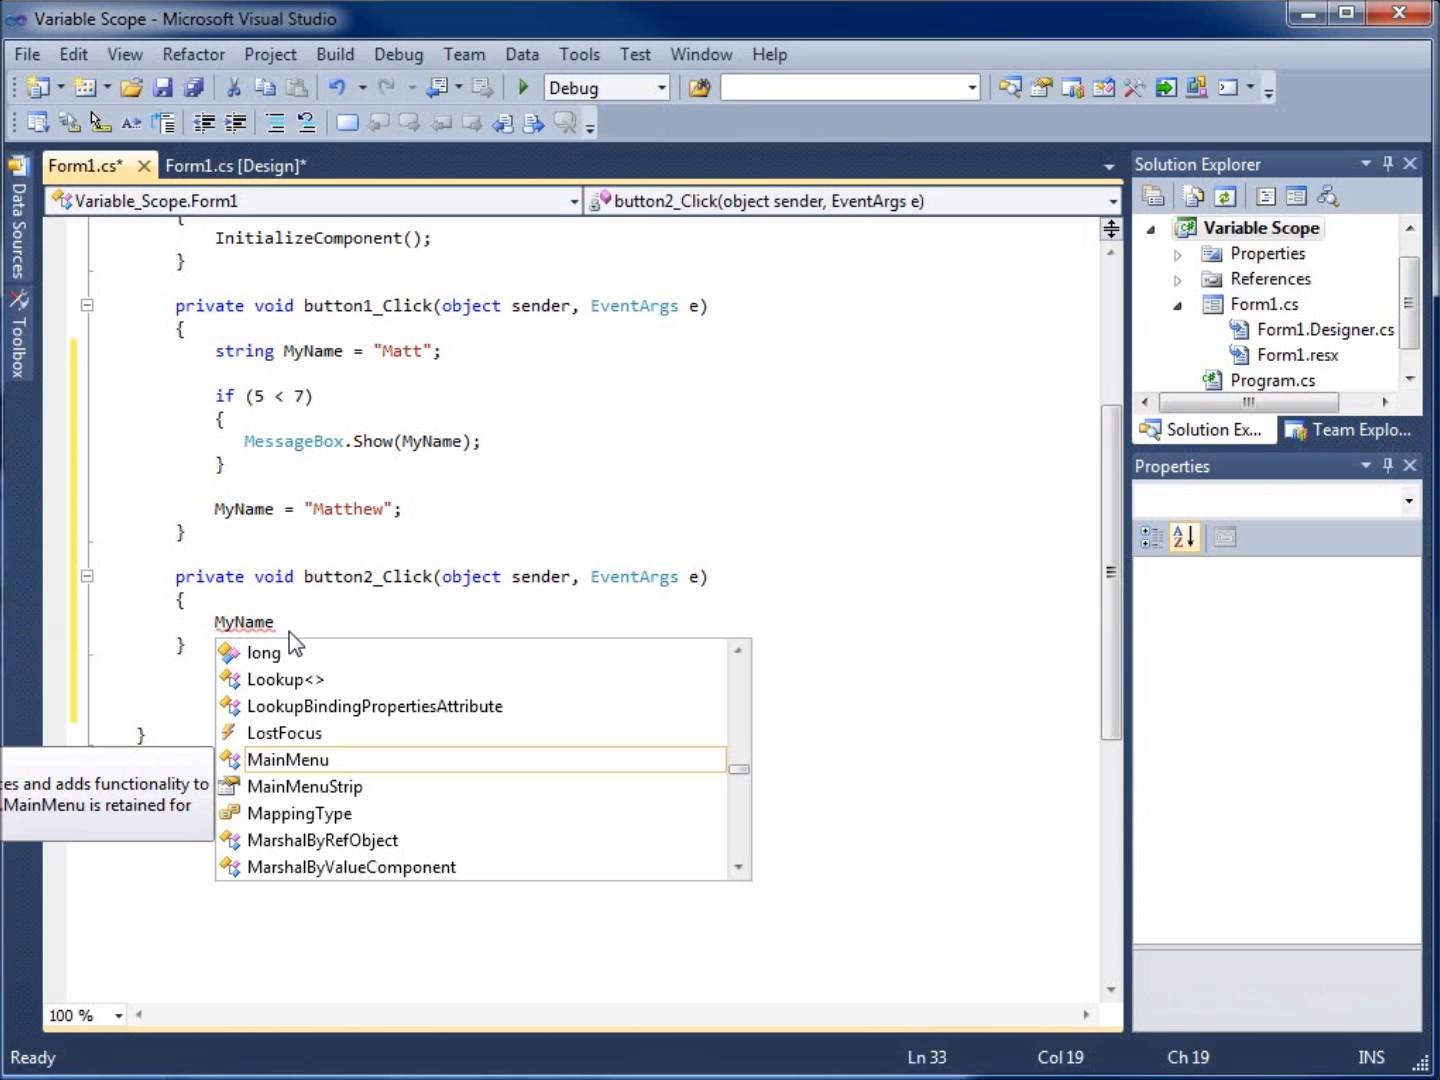
pyautogui.write('M')
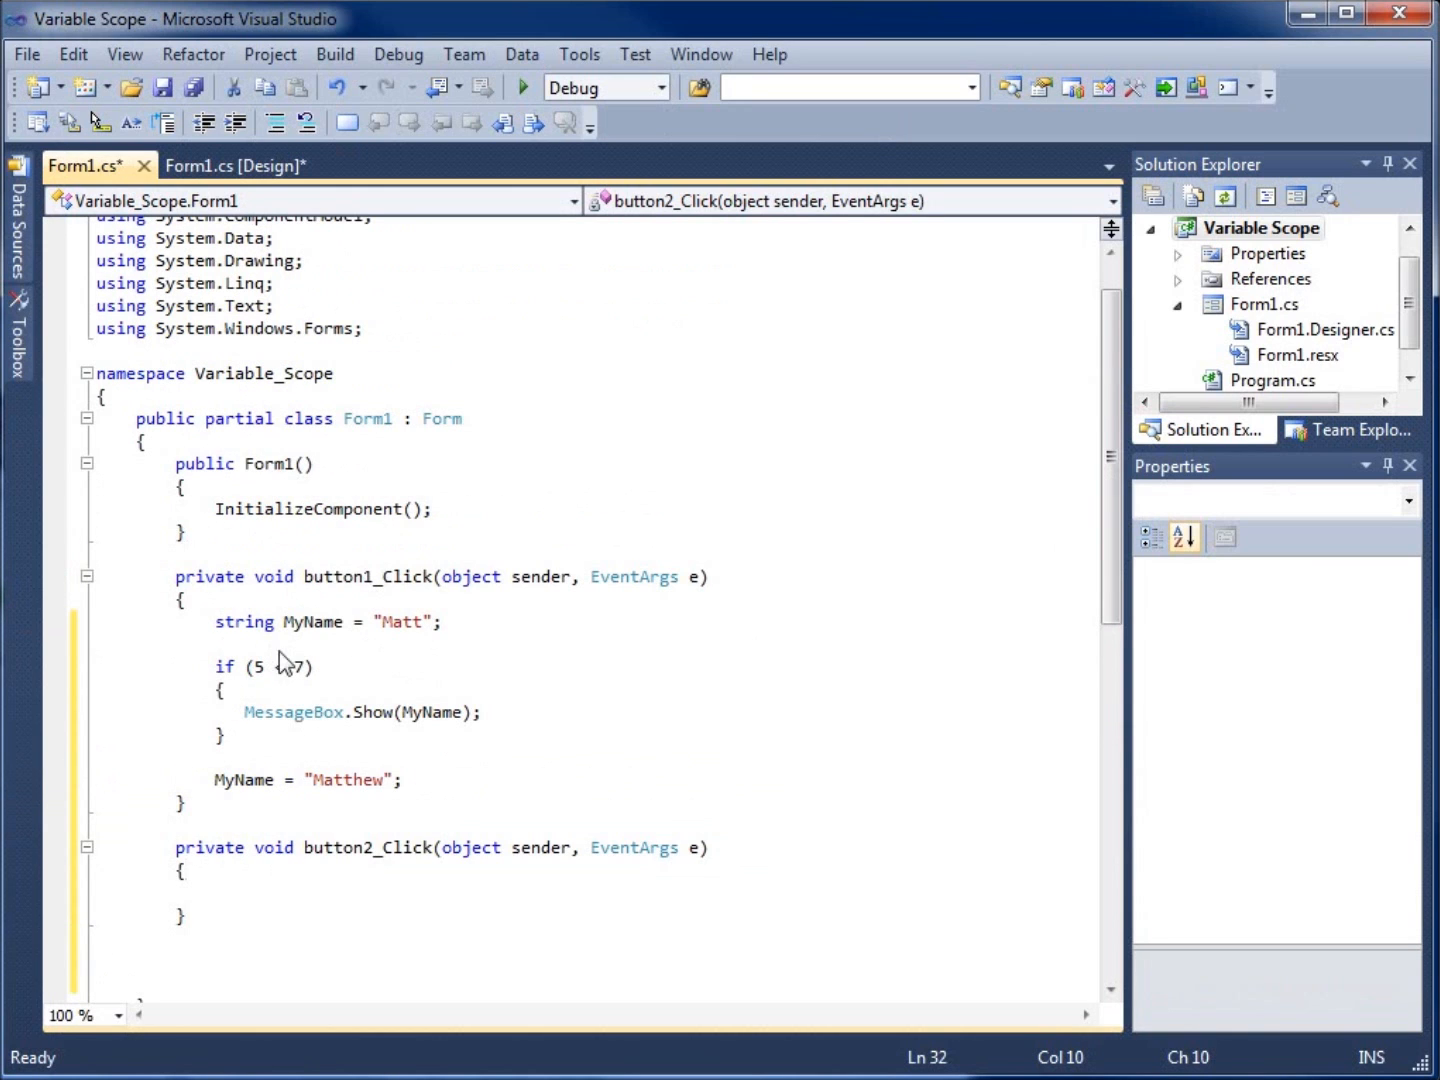
pyautogui.moveTo(459, 693)
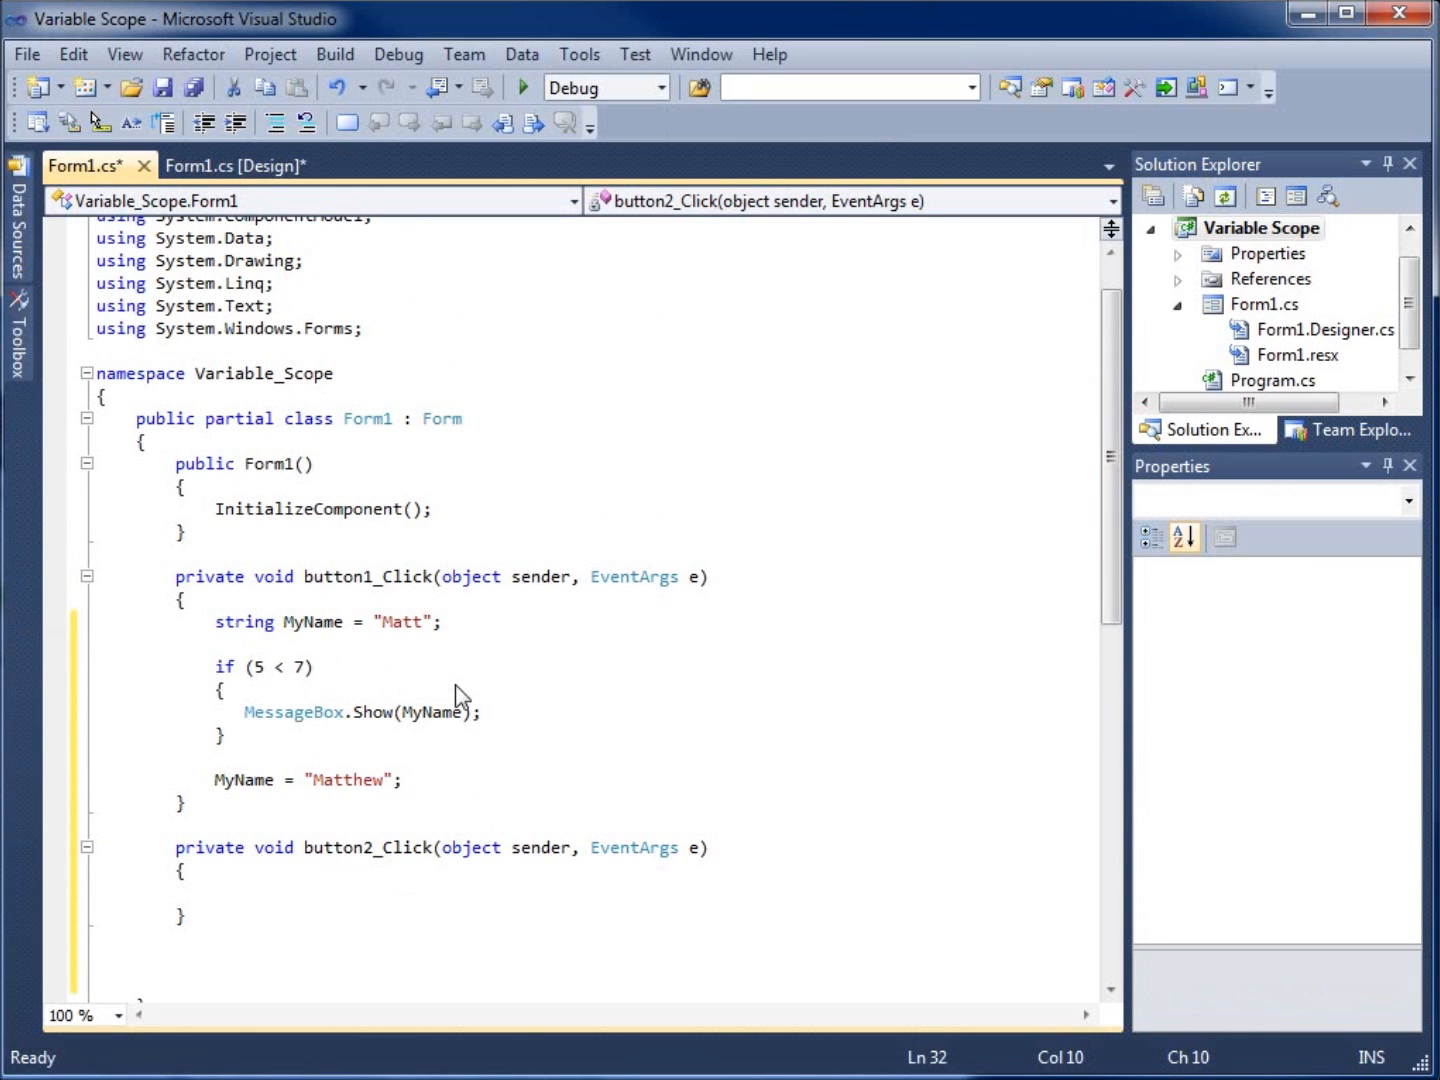
# Step: Delete the MyName declaration from button1_Click and retype it at the top of Form1
pyautogui.doubleClick(243, 622)
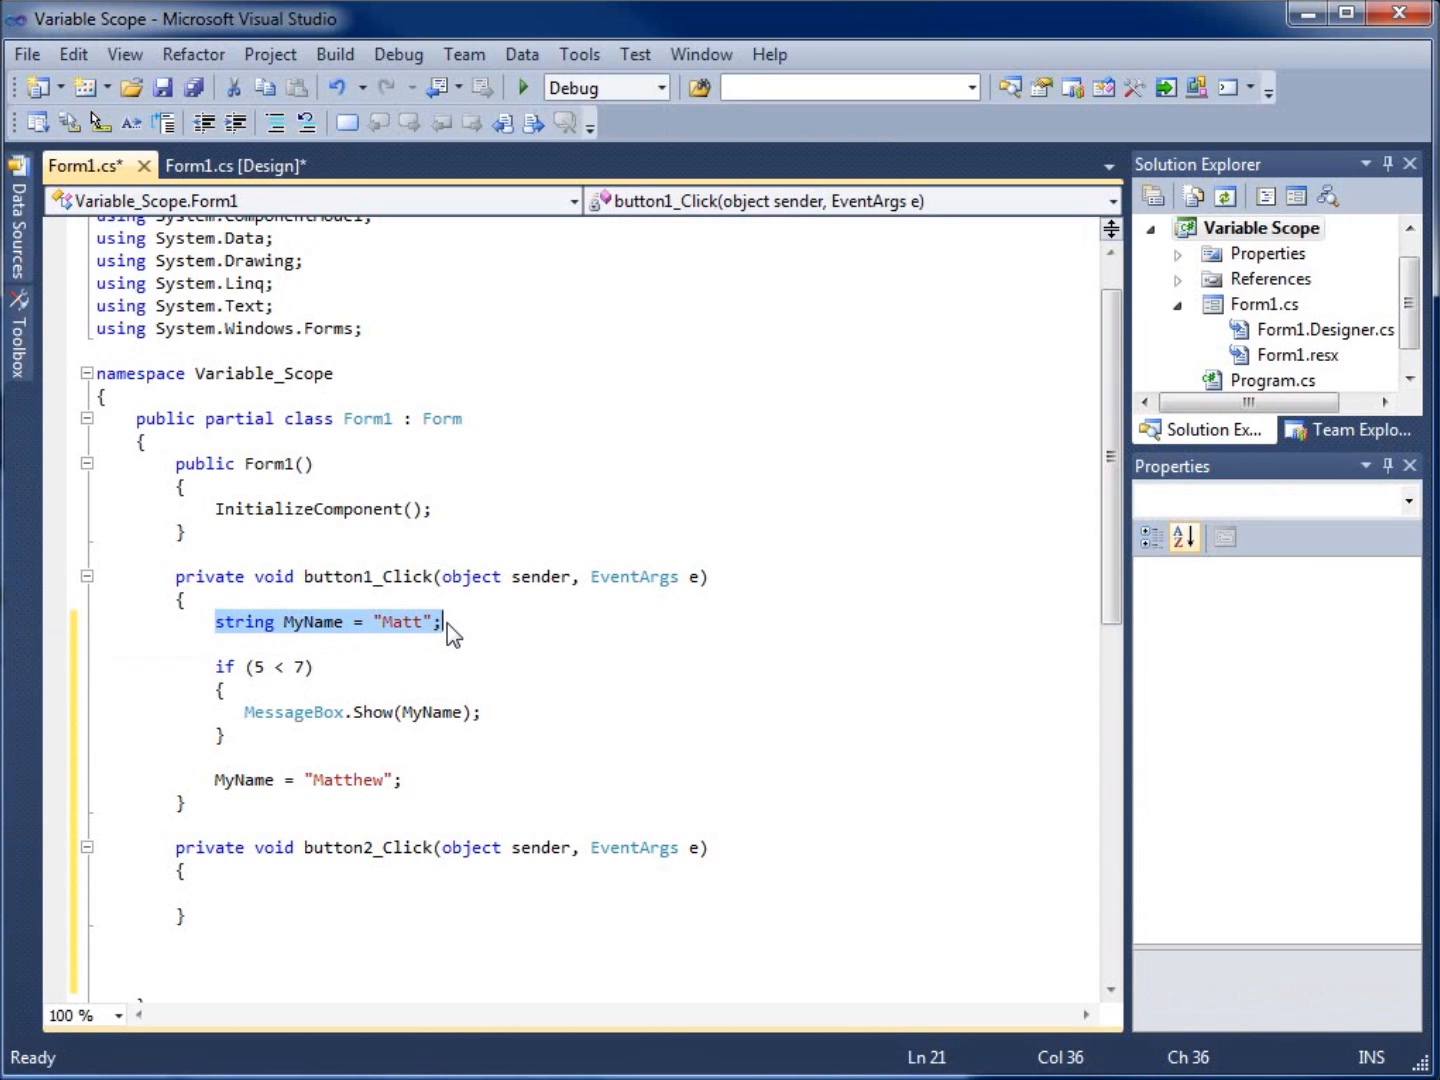
pyautogui.press('Delete')
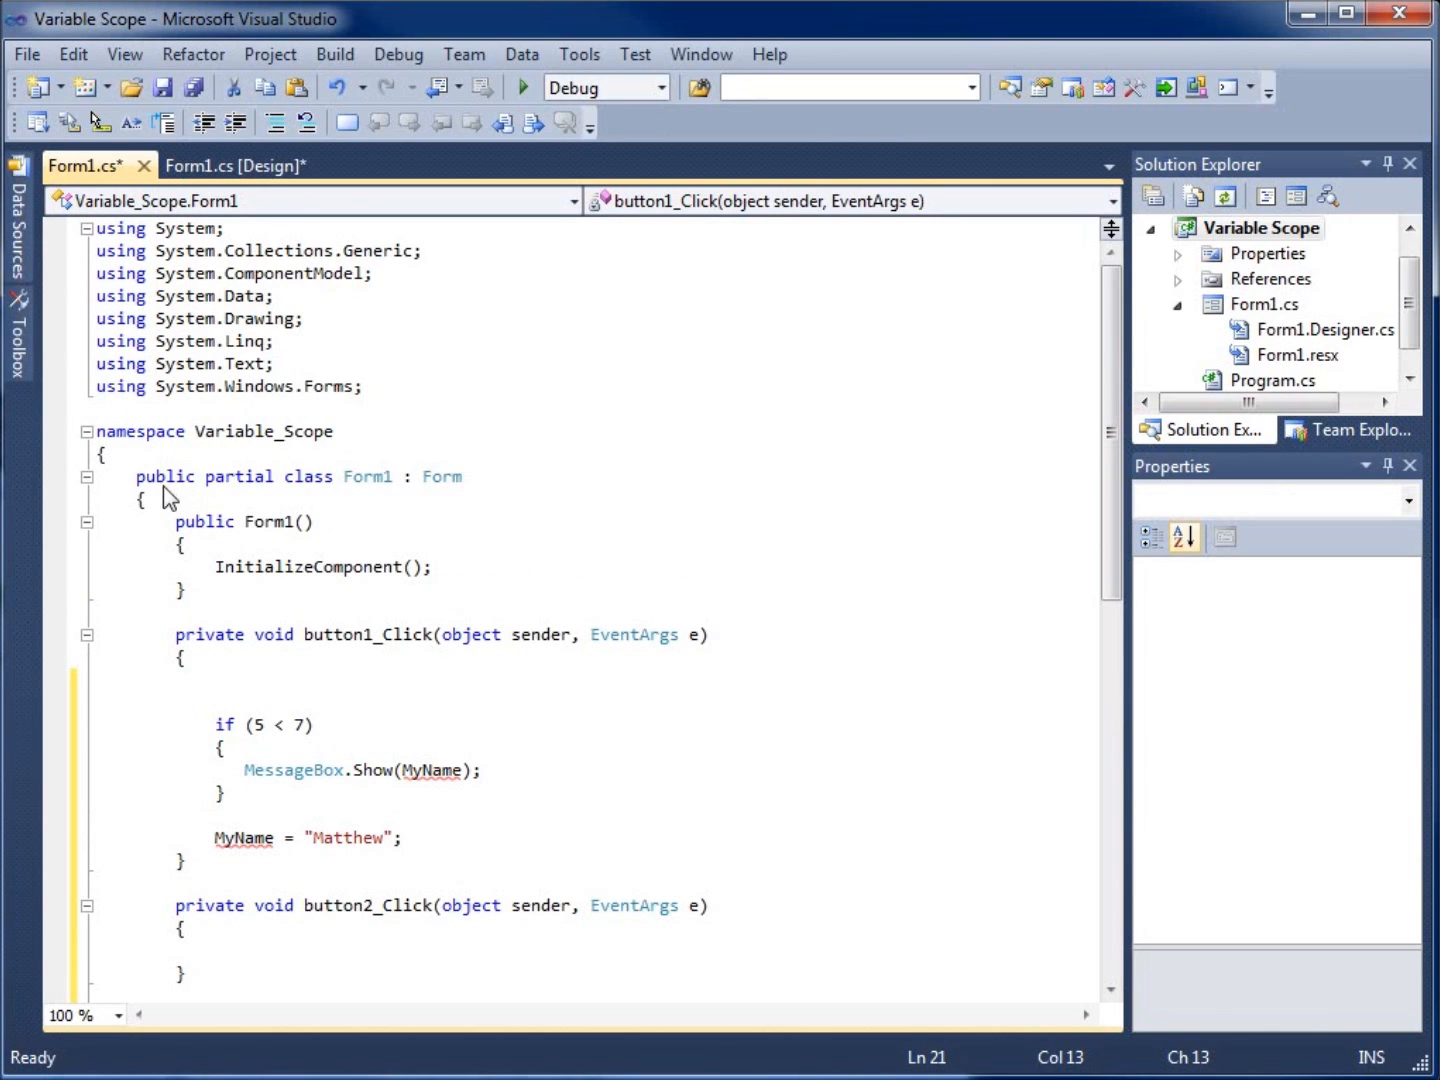
pyautogui.moveTo(485, 499)
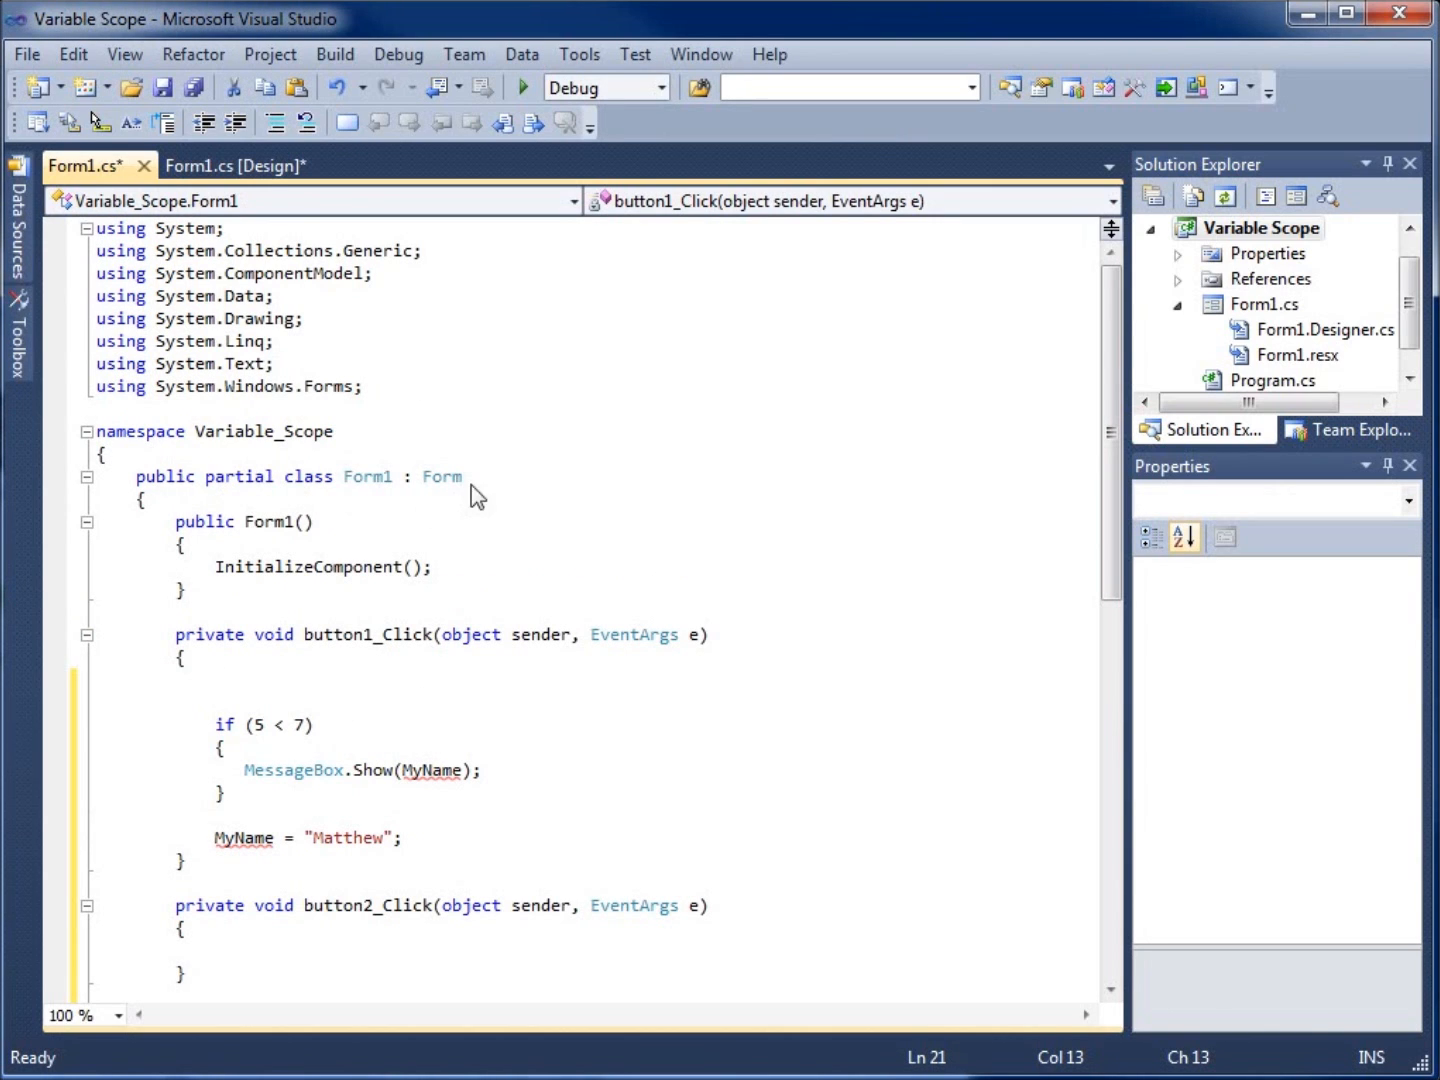
pyautogui.click(180, 522)
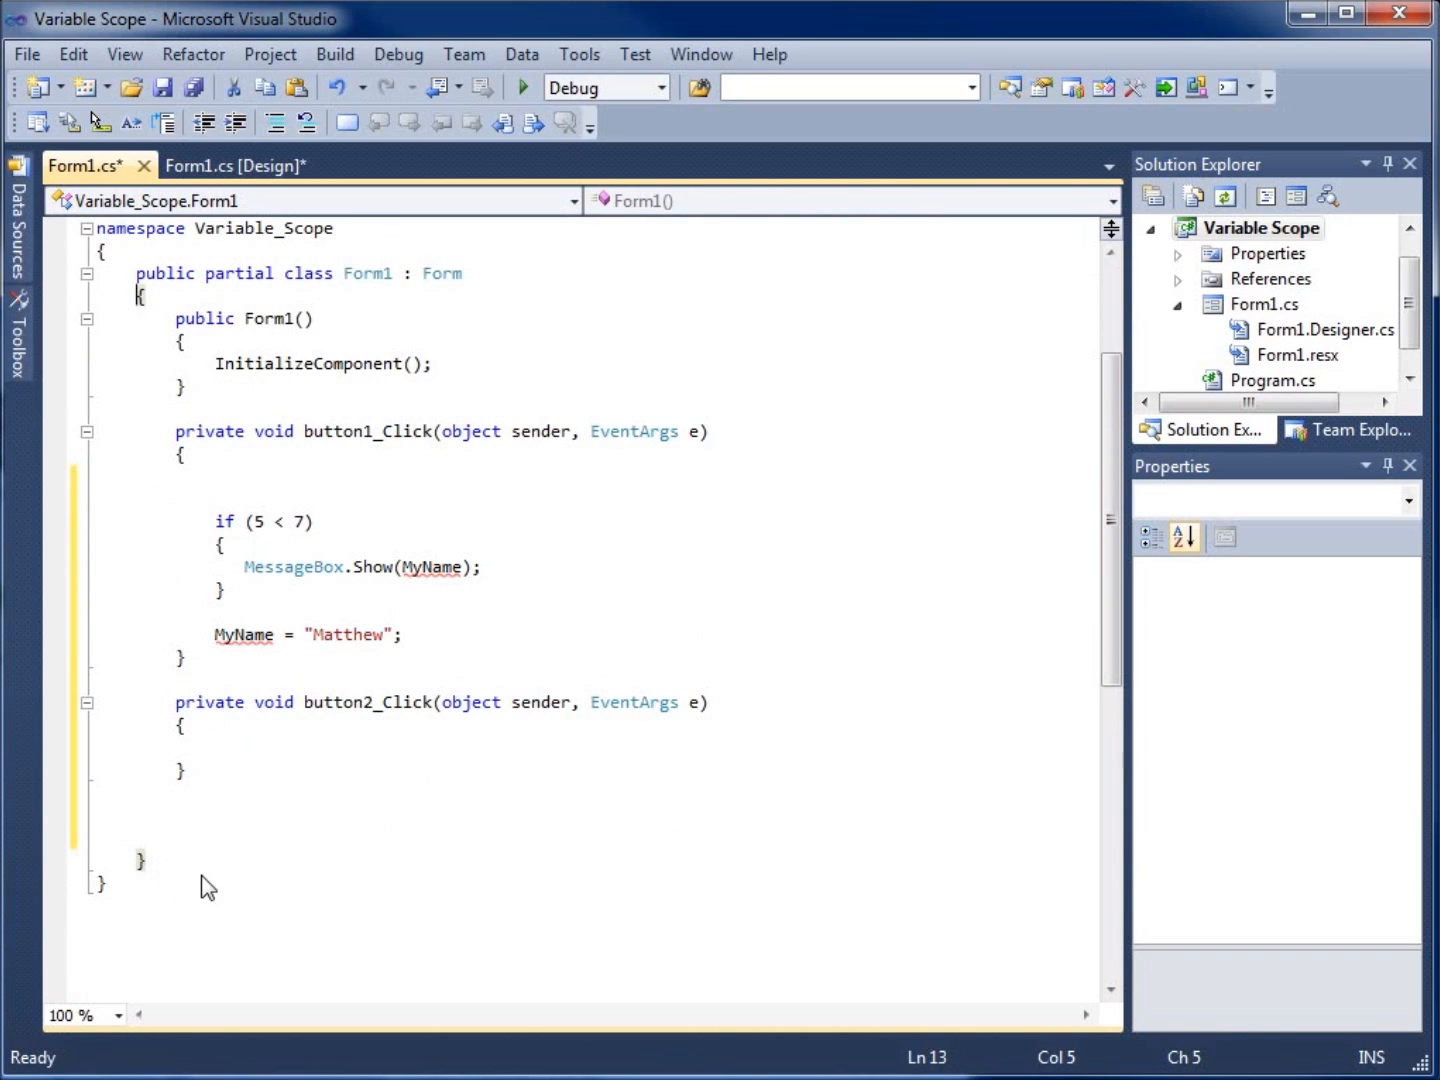
pyautogui.moveTo(139, 316)
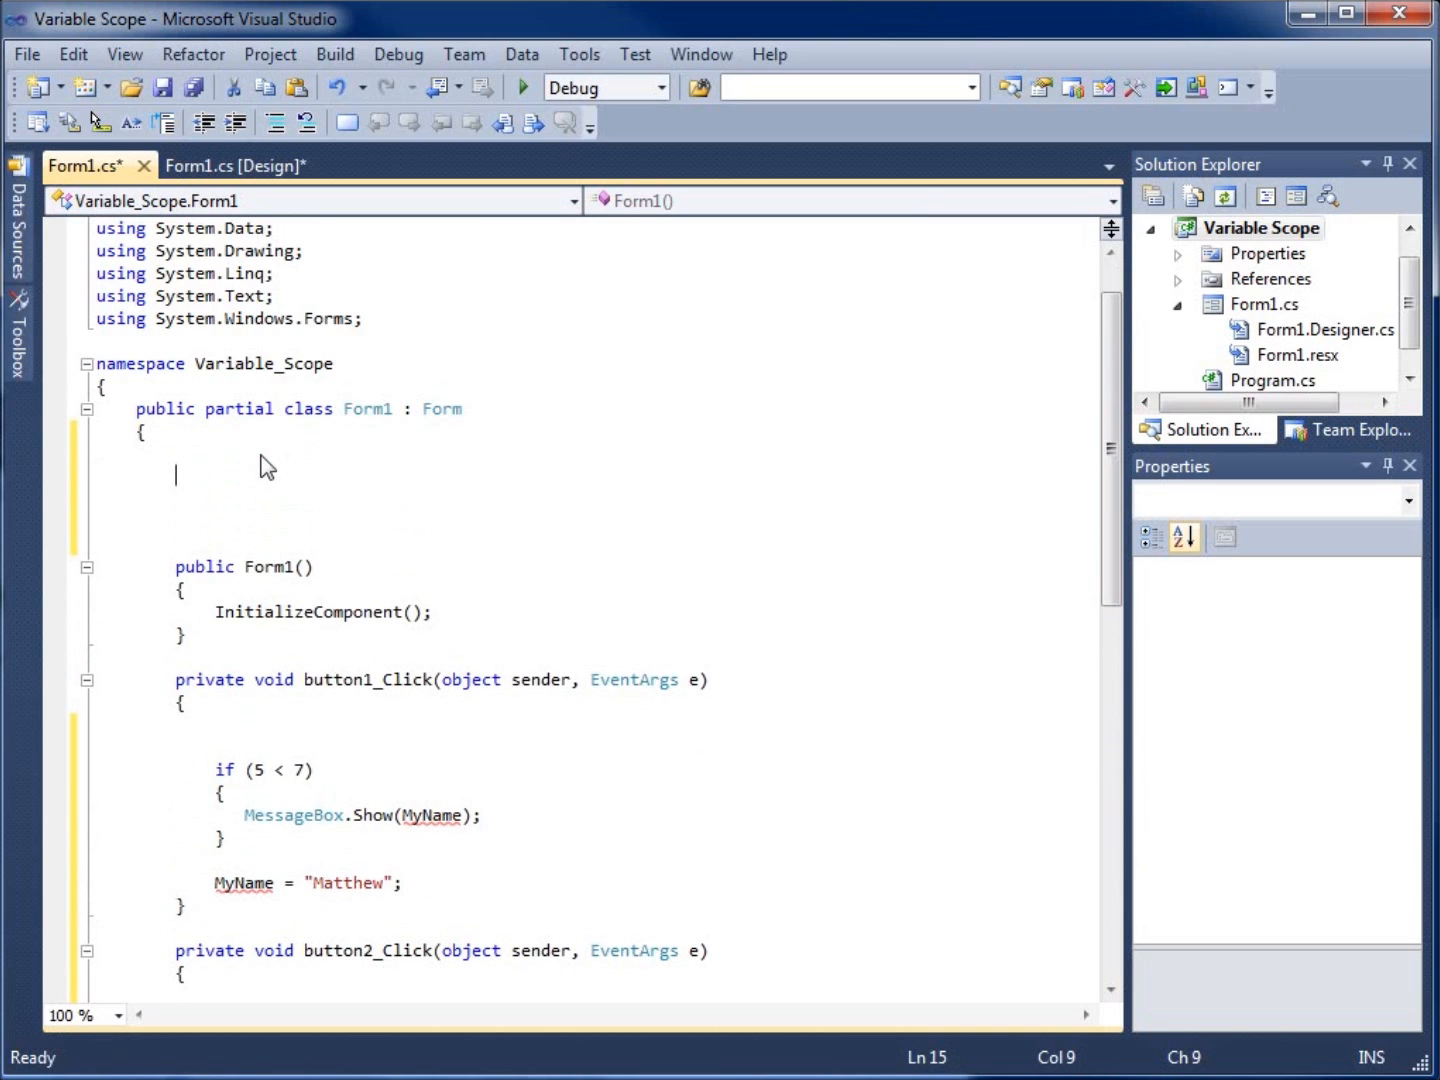
pyautogui.write('string MyName = "Matt";')
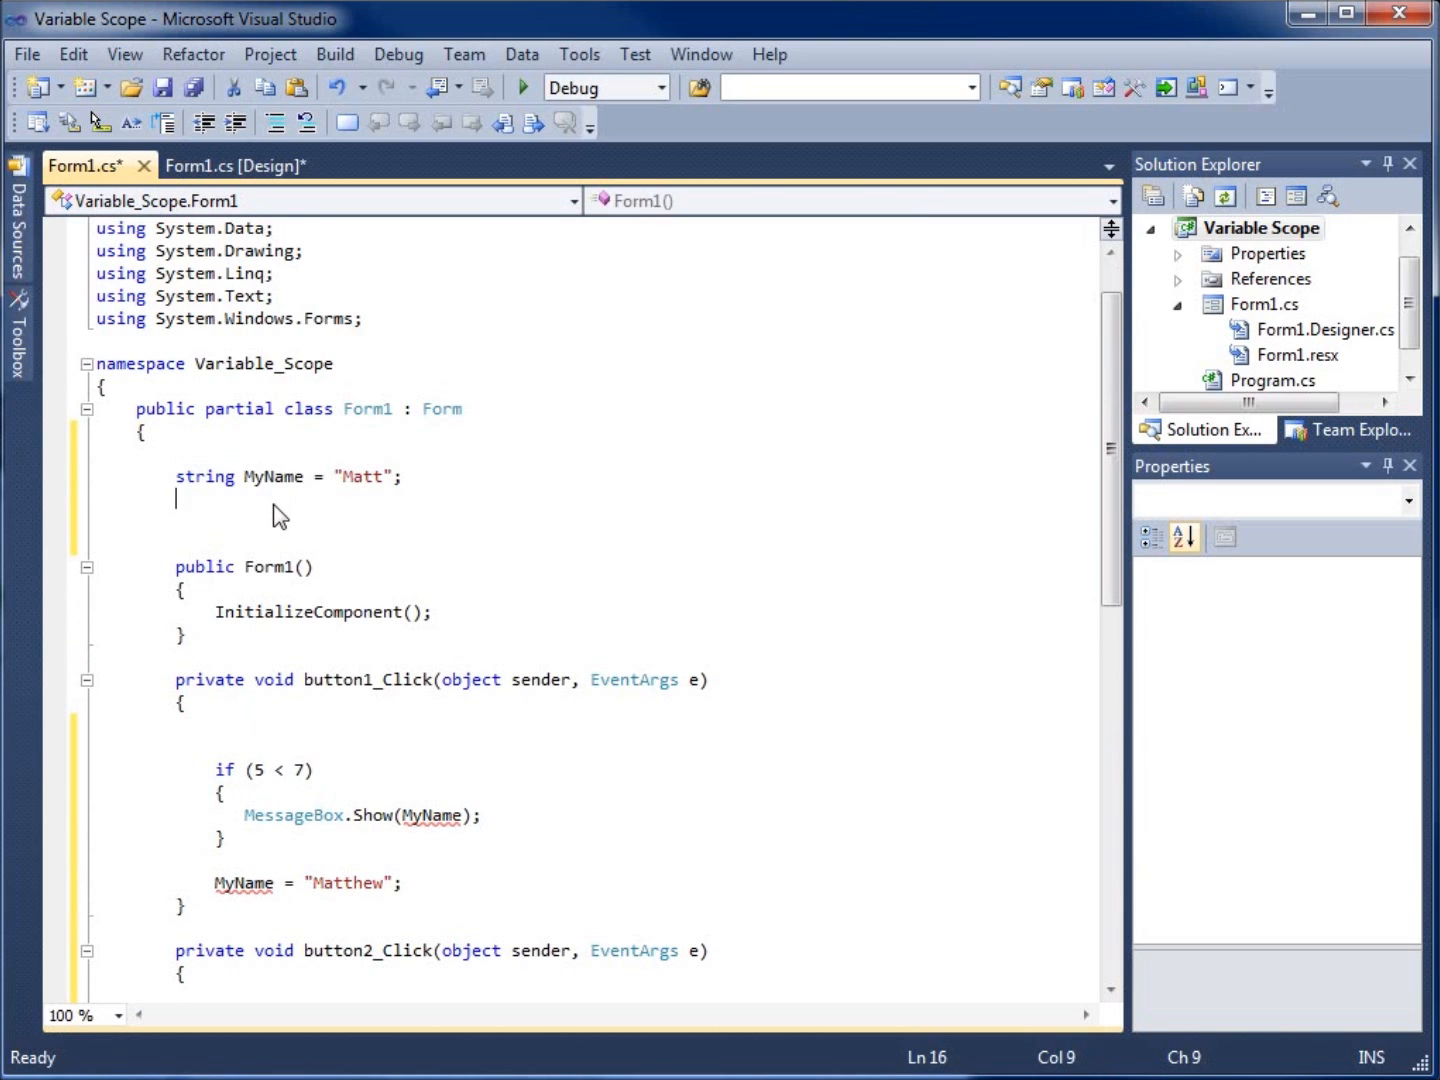
pyautogui.moveTo(385, 481)
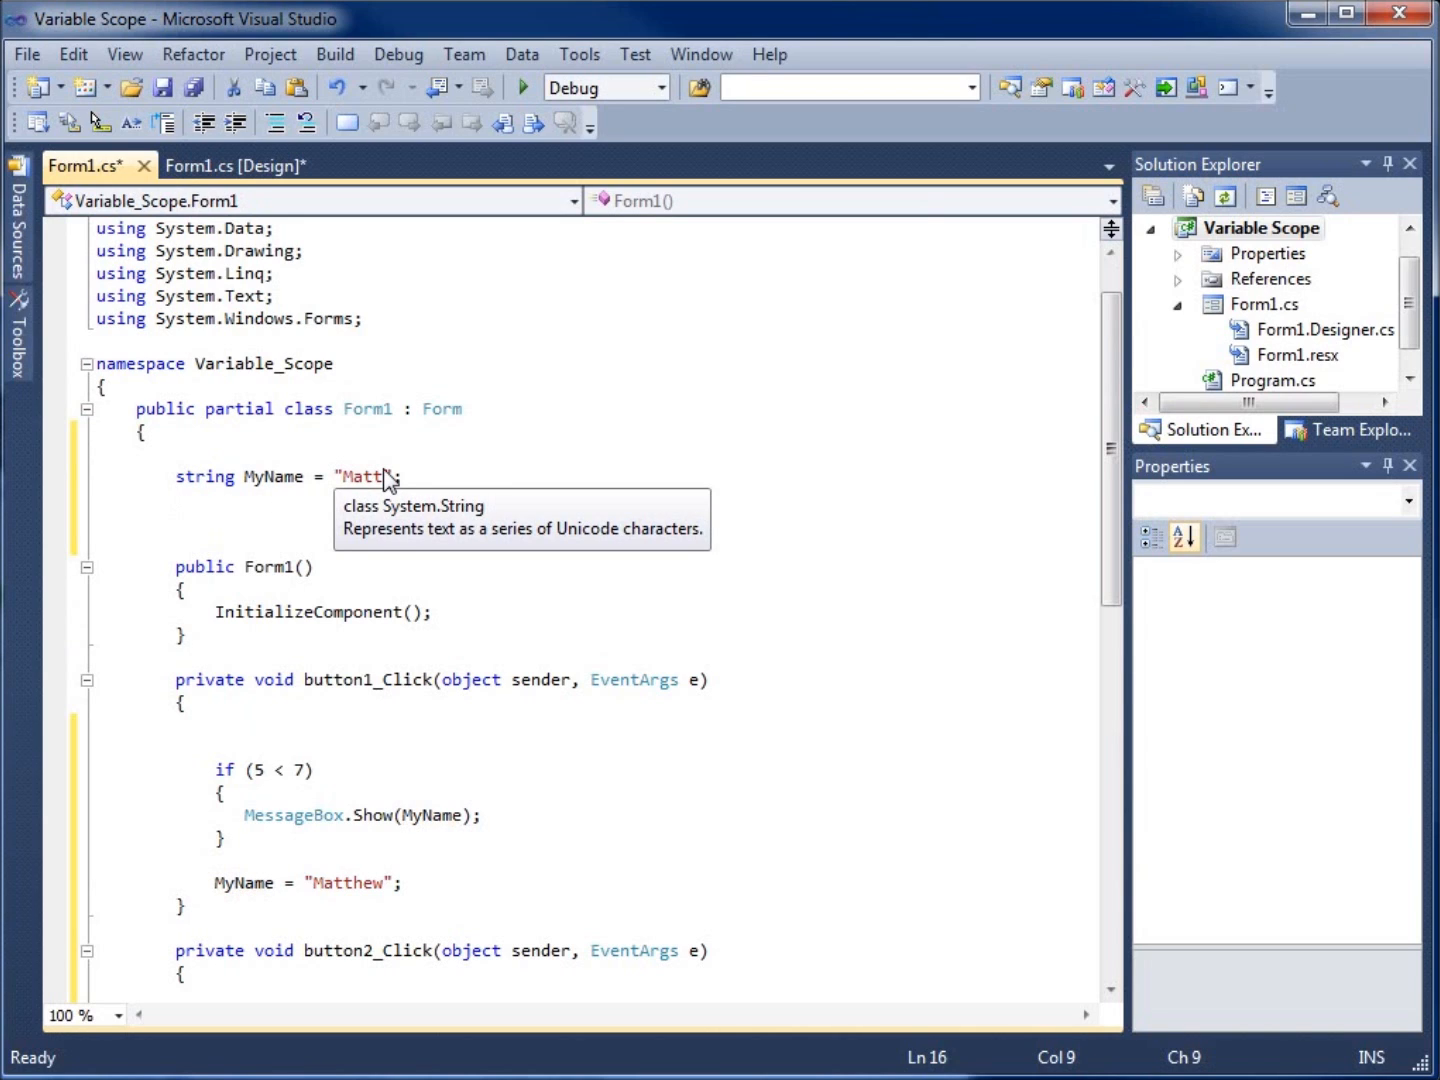
pyautogui.moveTo(382, 512)
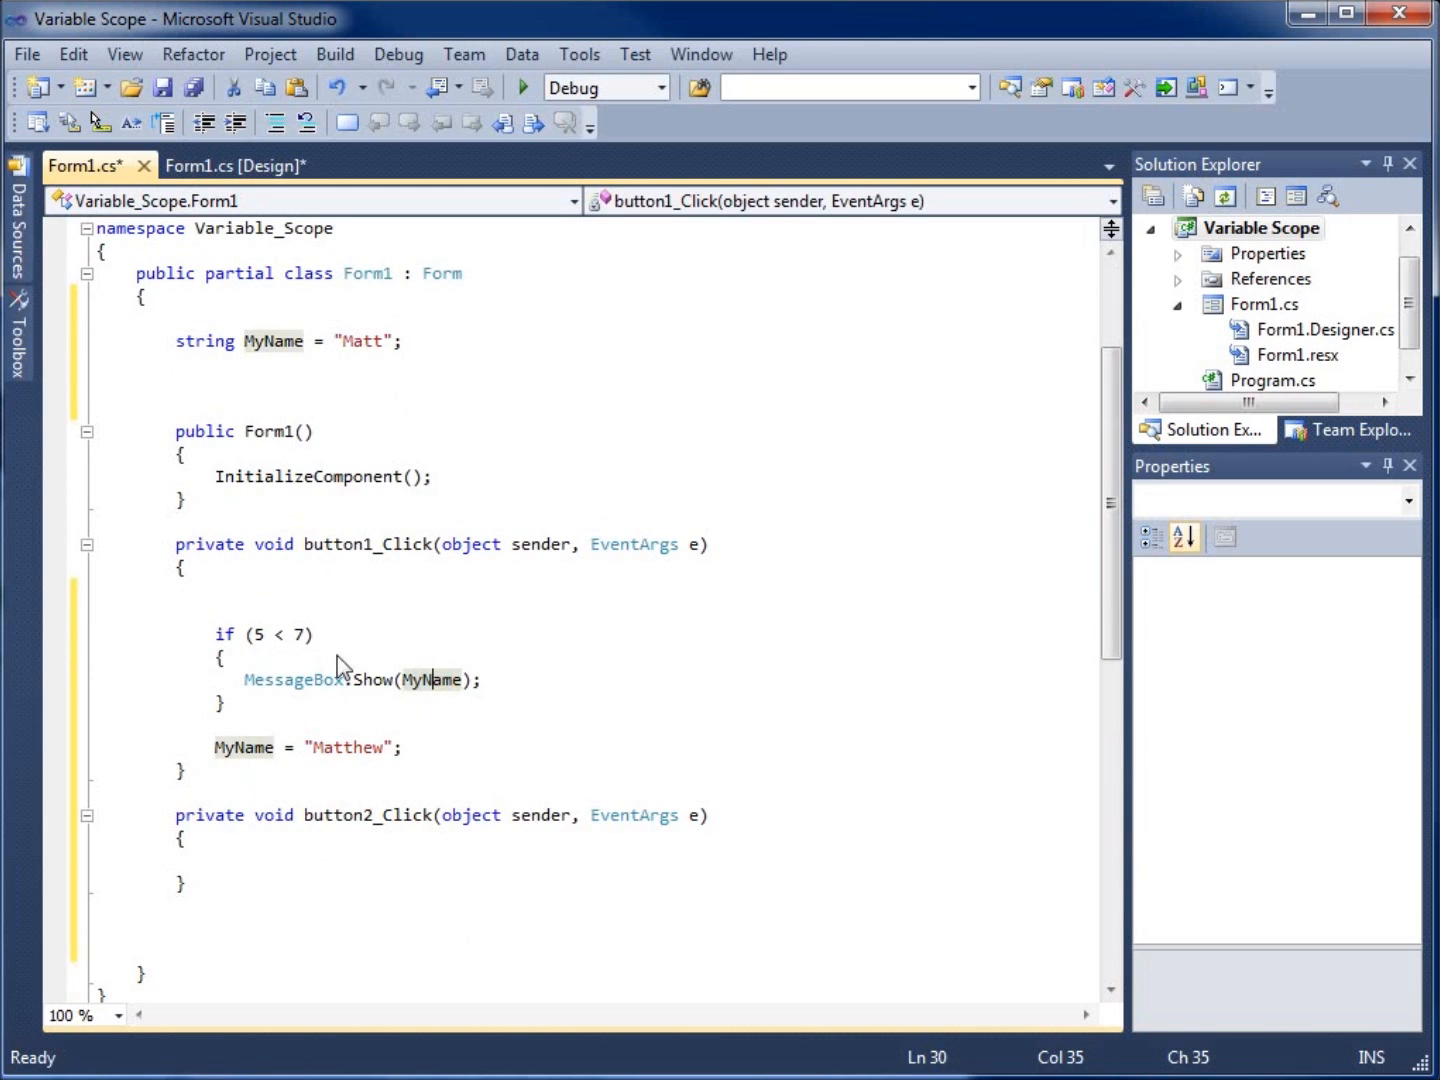
# Step: Type MyName = "Matt"; inside button2_Click
pyautogui.scroll(-3)
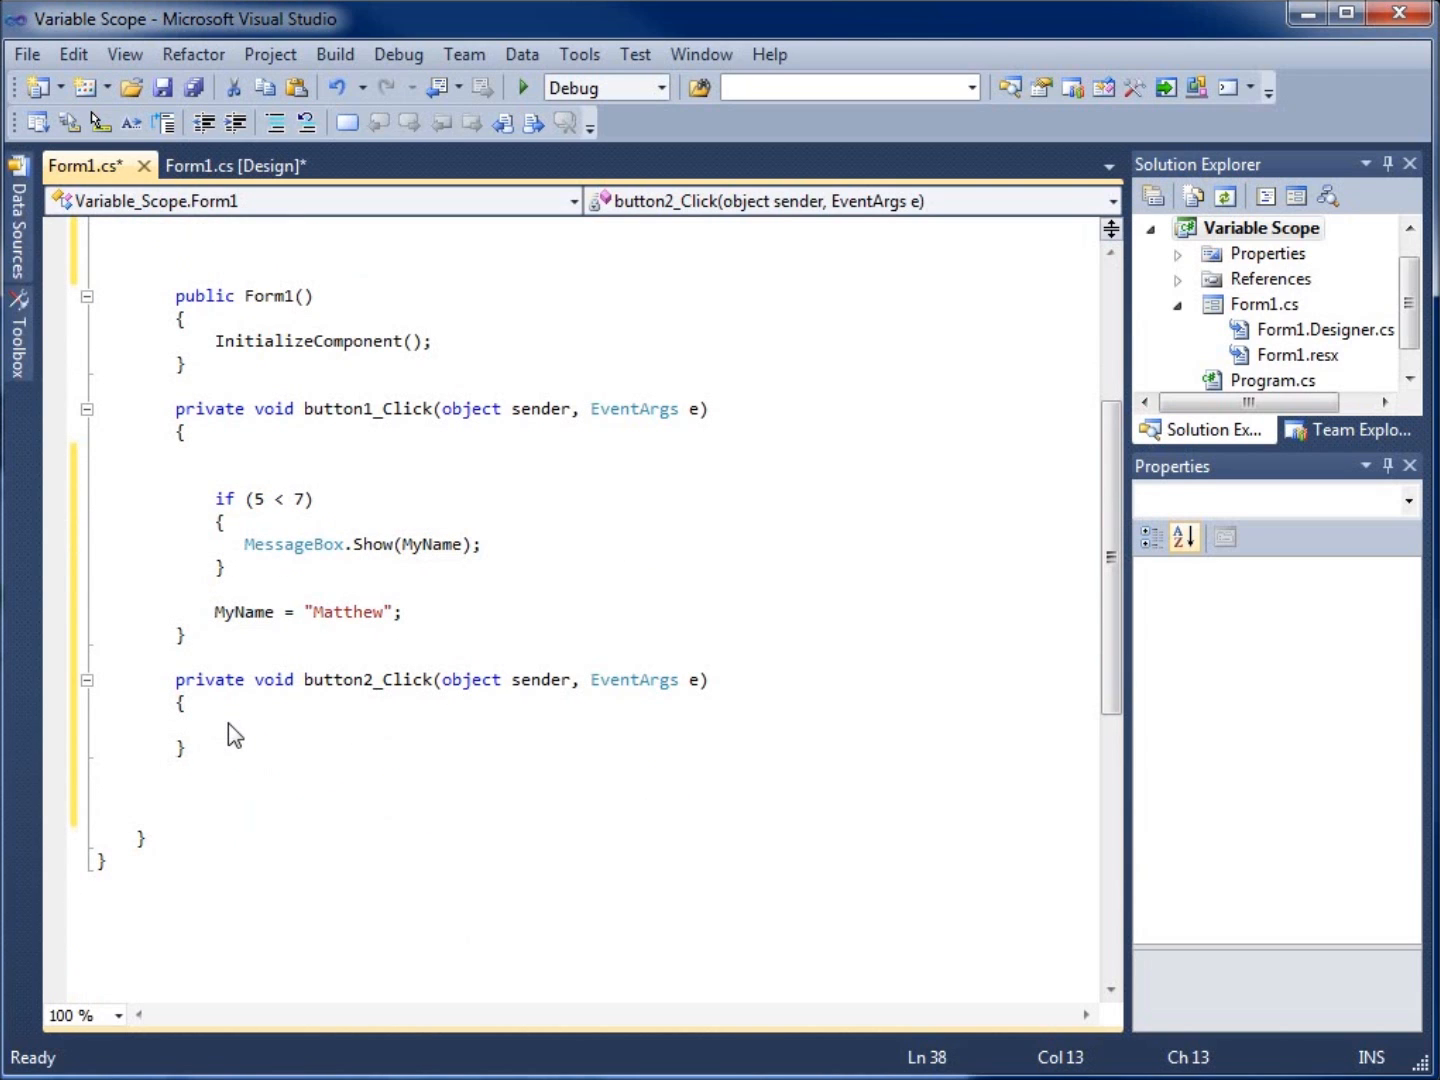
pyautogui.write('MyName')
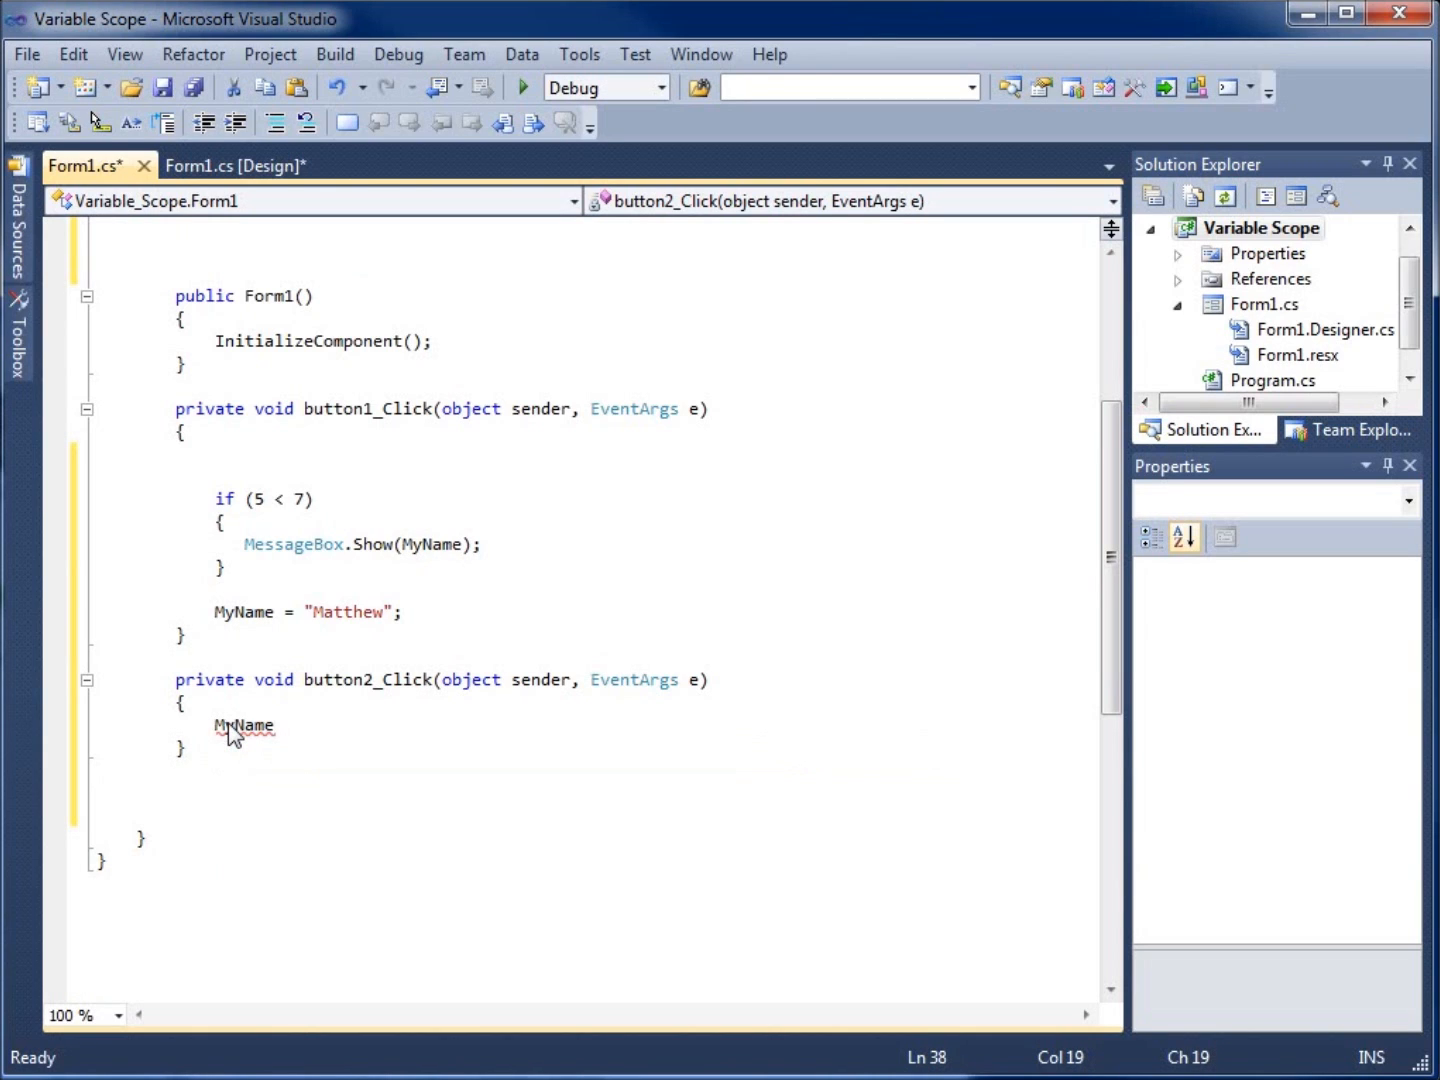
pyautogui.write('= "')
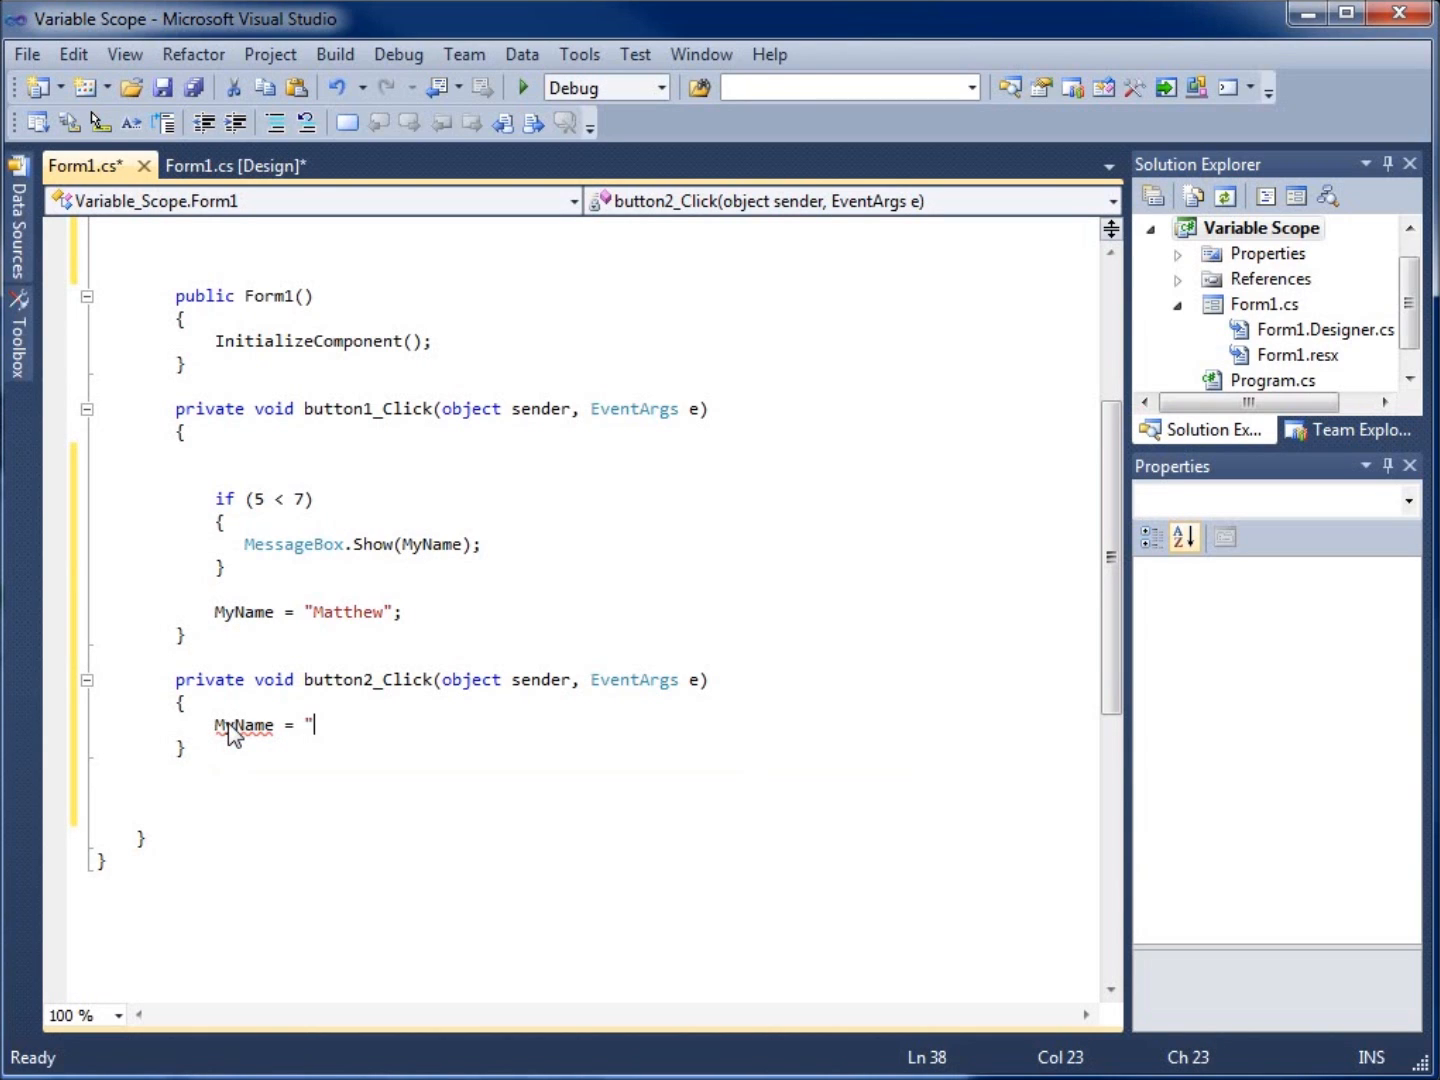
pyautogui.write('Mat')
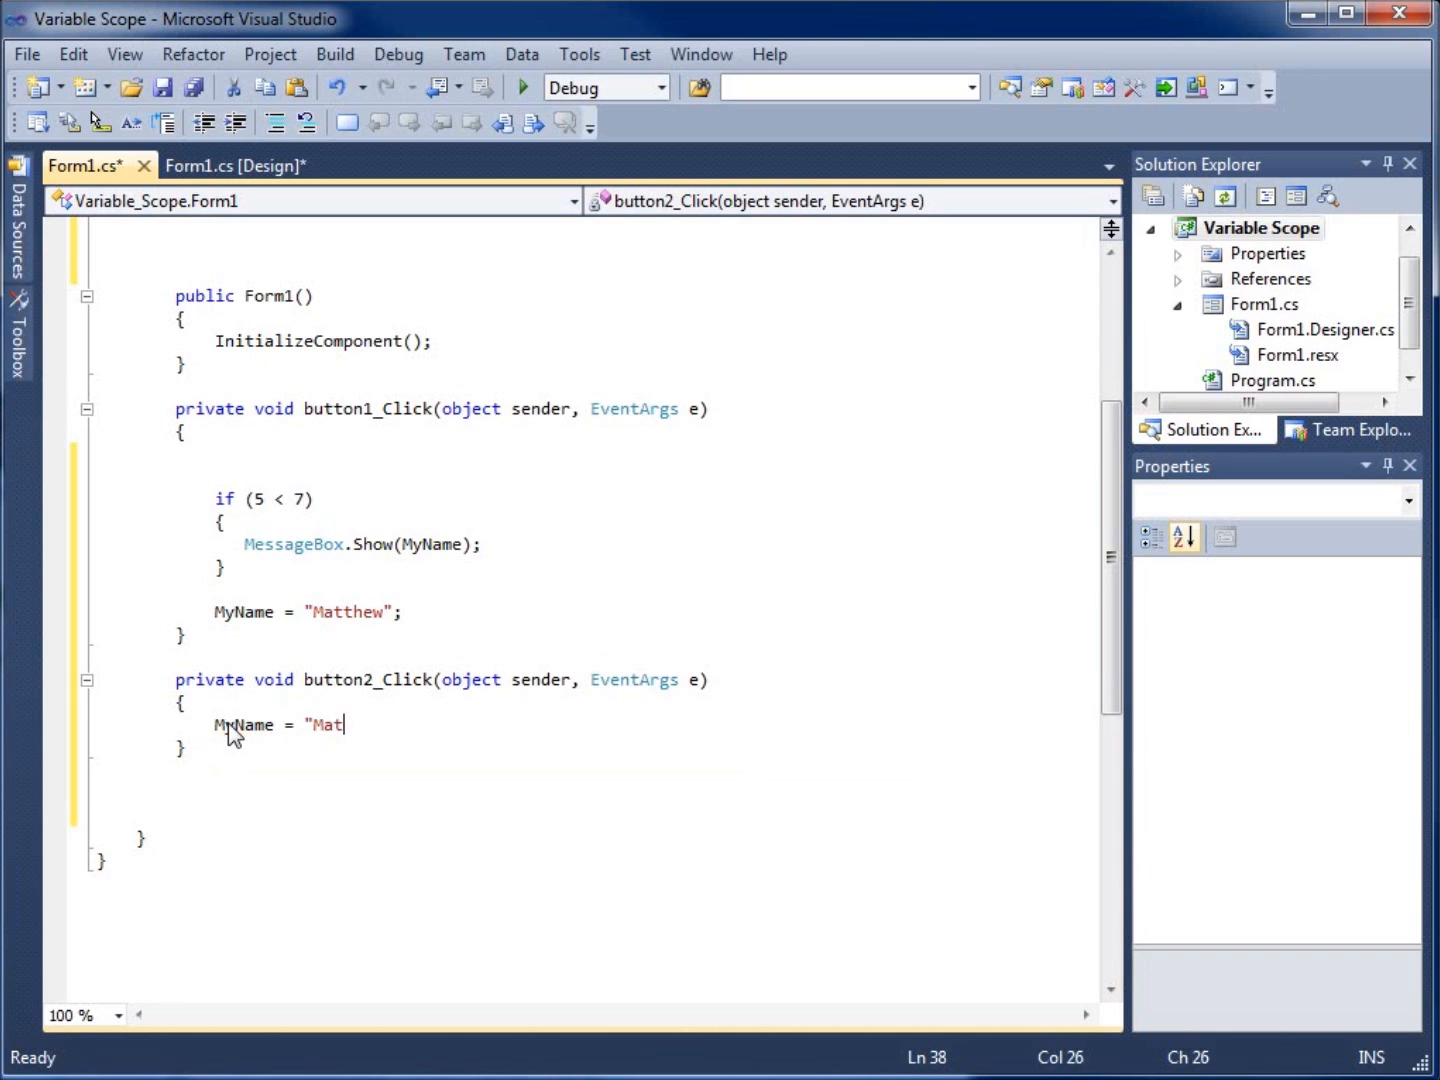
pyautogui.write('t";')
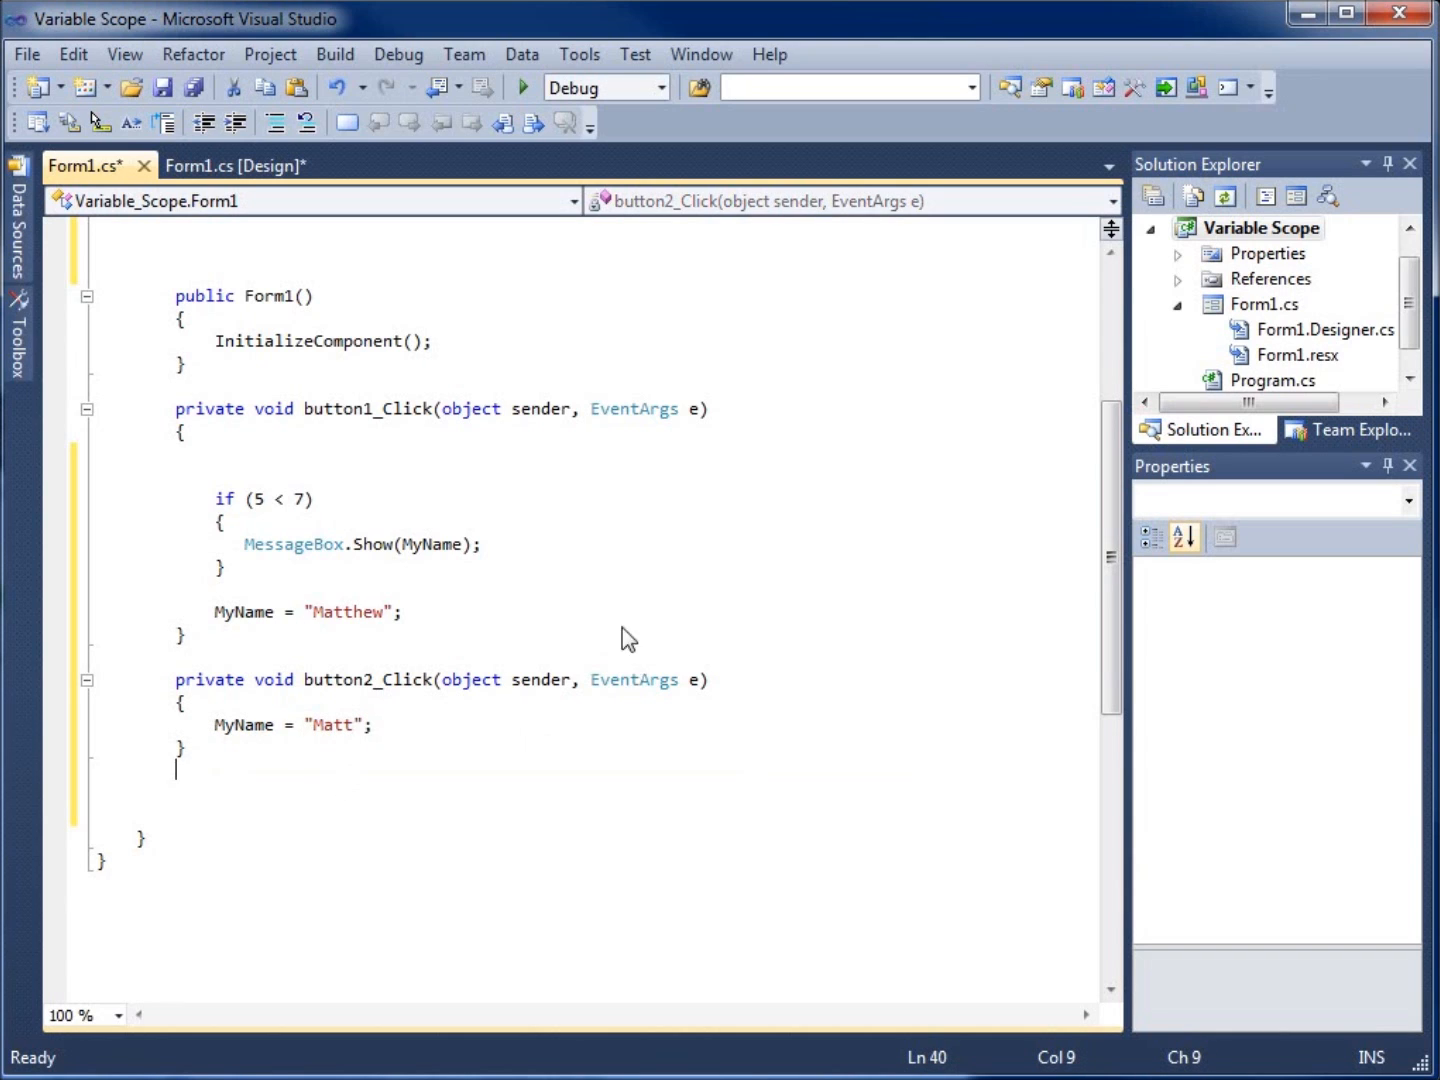
pyautogui.scroll(3)
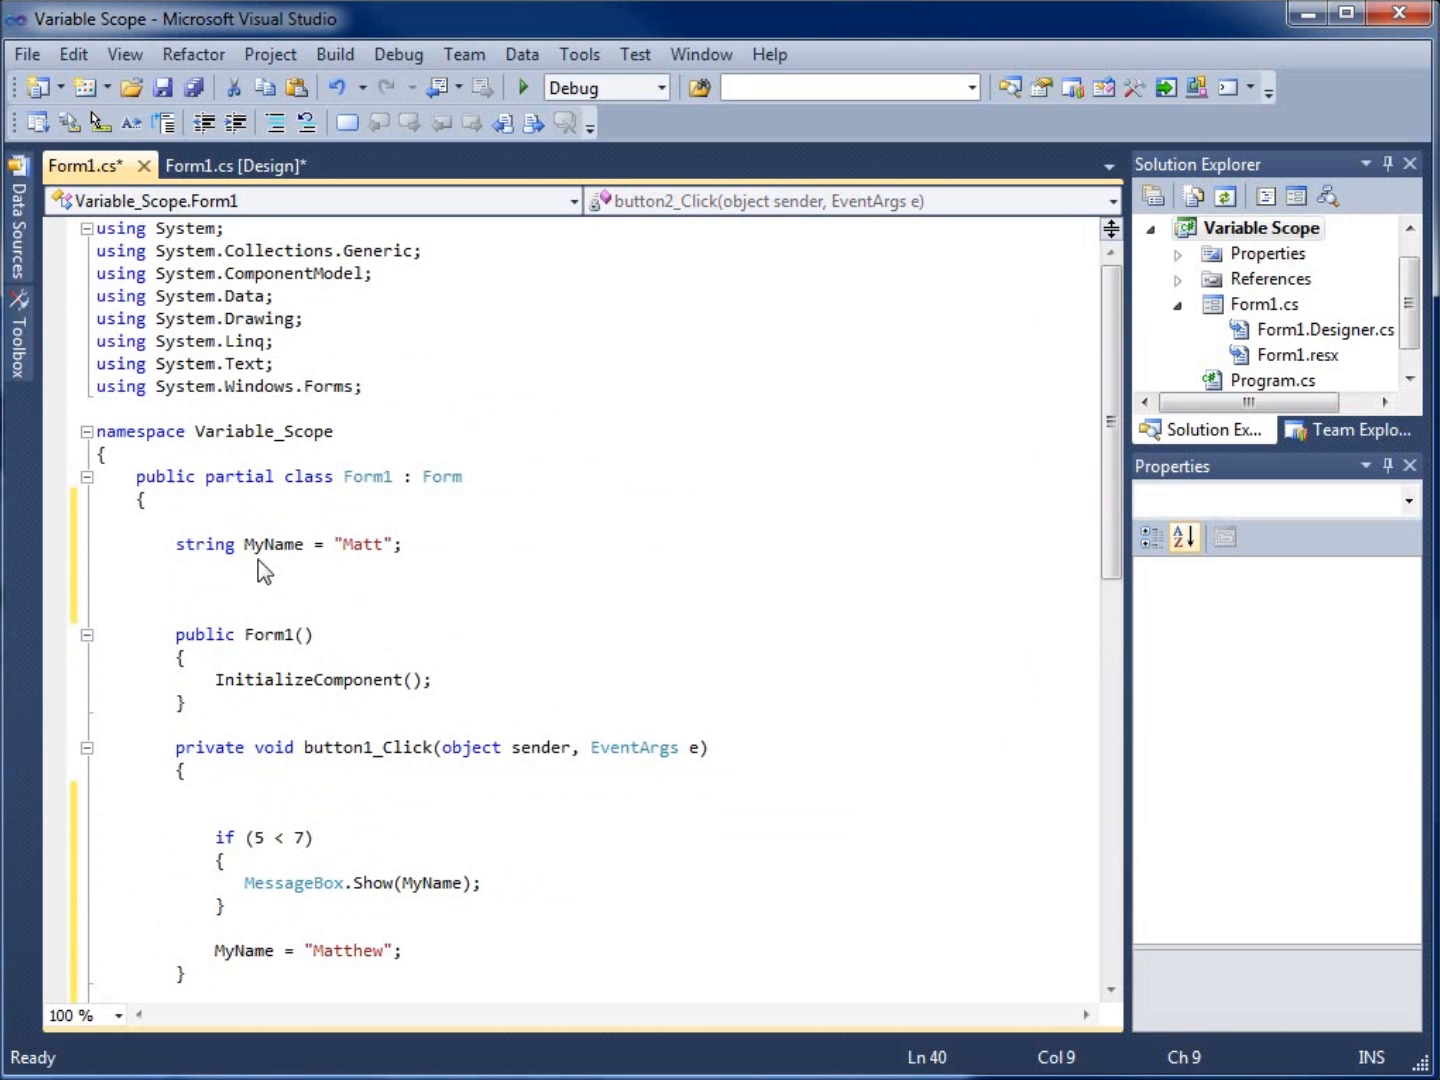
pyautogui.moveTo(435, 914)
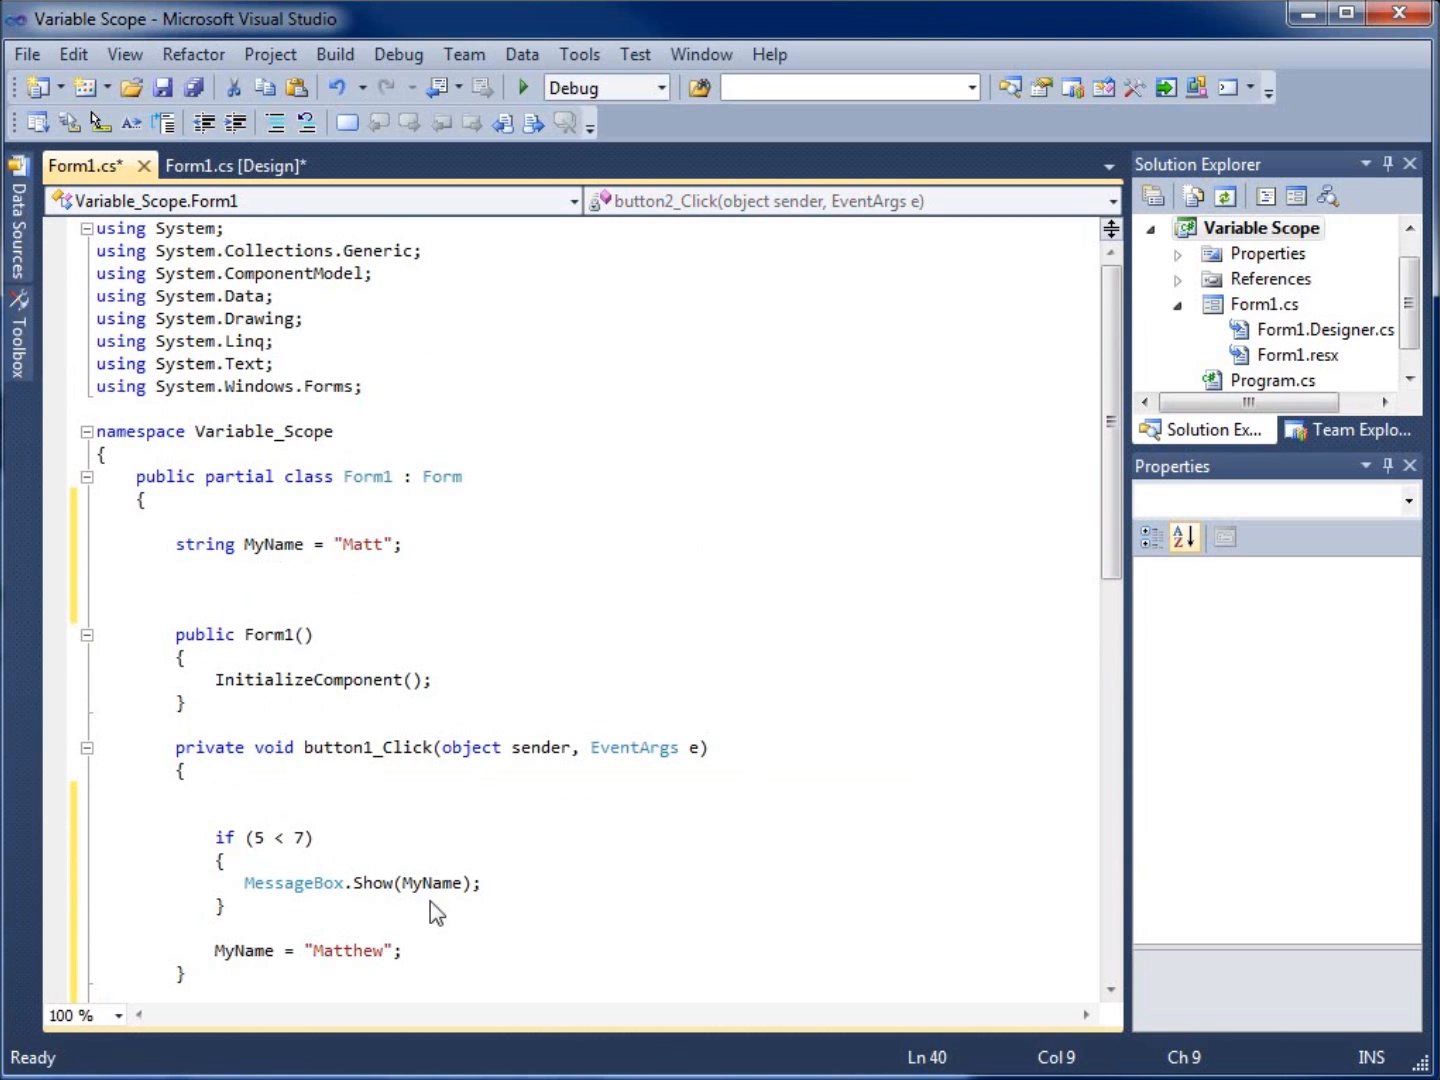
pyautogui.scroll(-3)
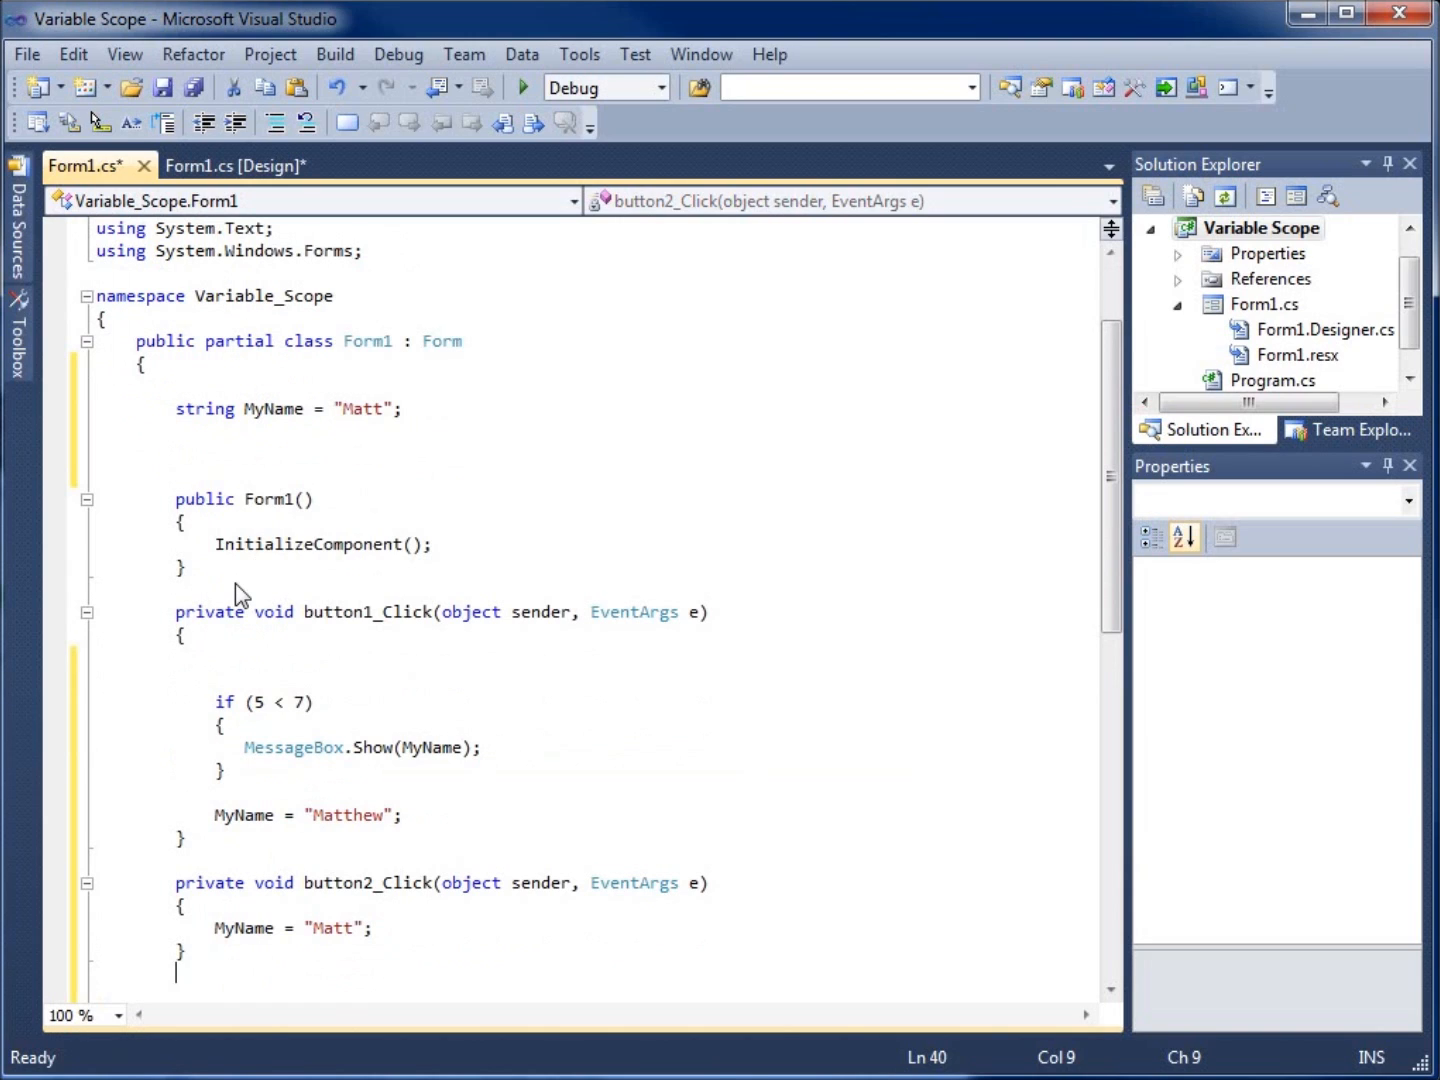
pyautogui.moveTo(528, 698)
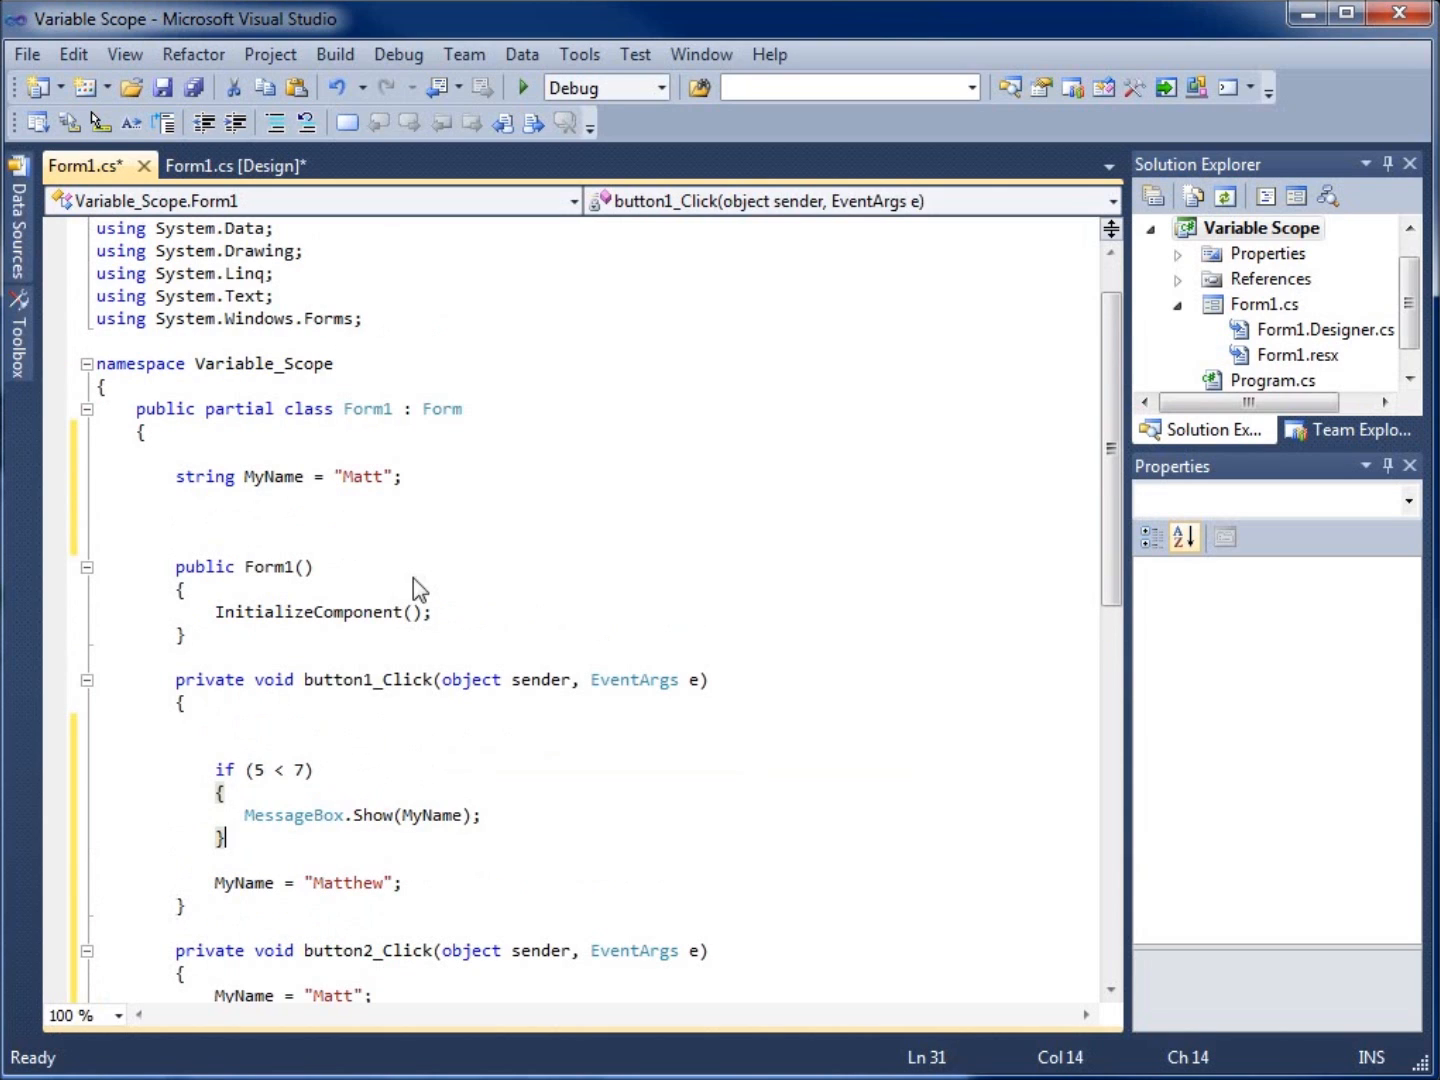
pyautogui.moveTo(271, 508)
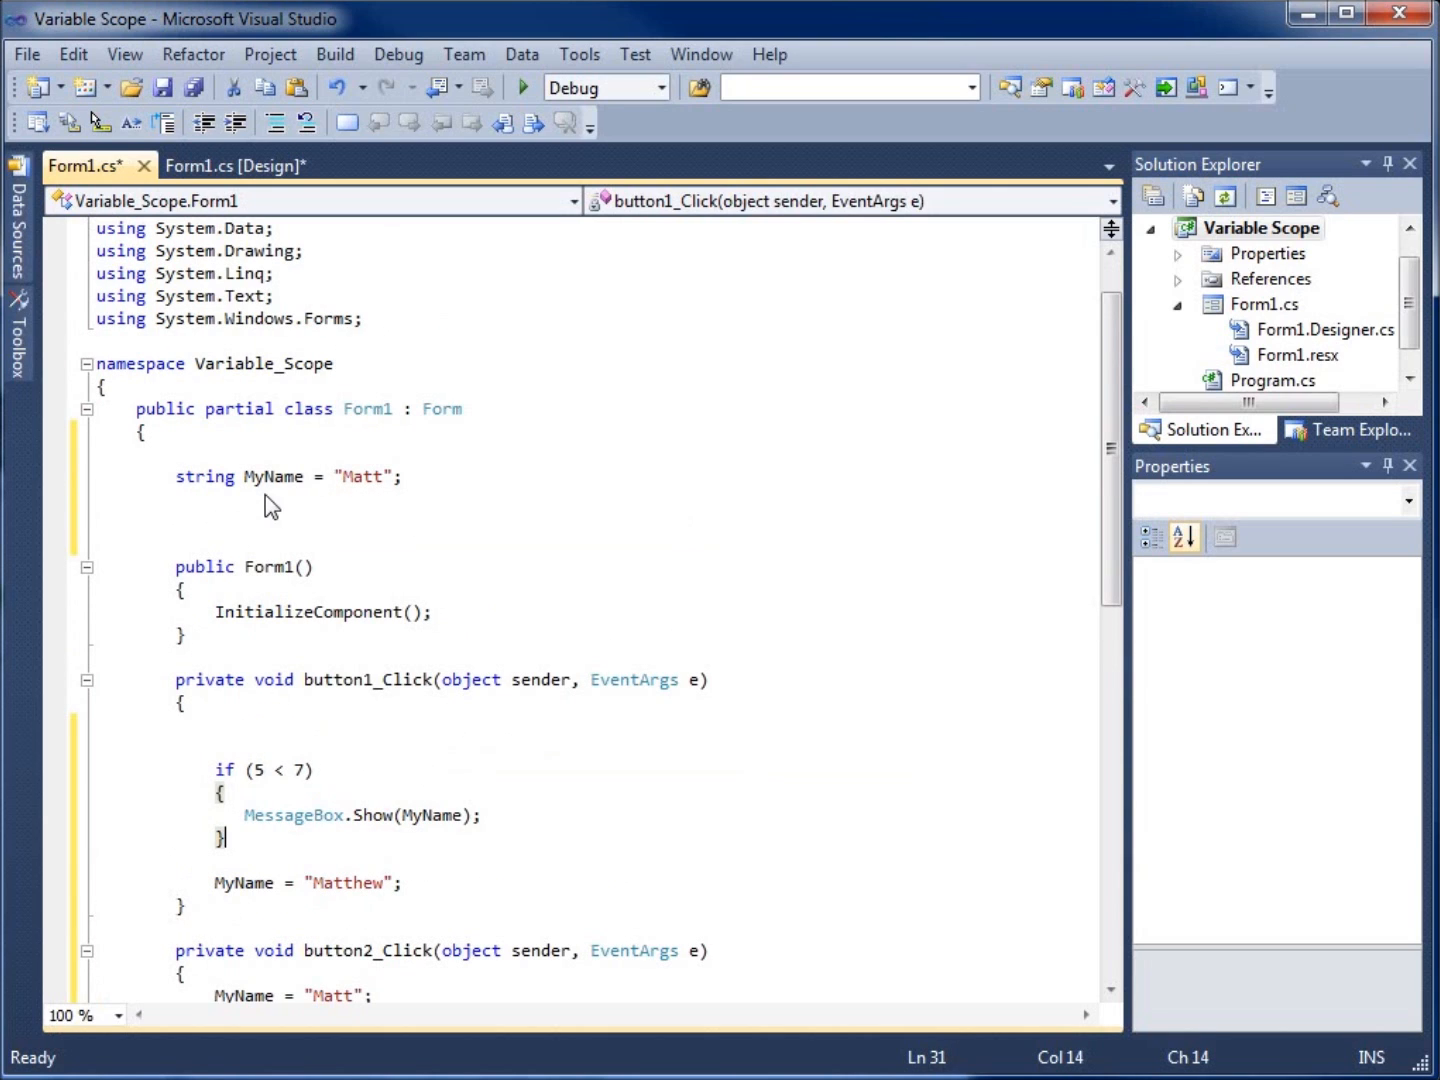
pyautogui.moveTo(232, 470)
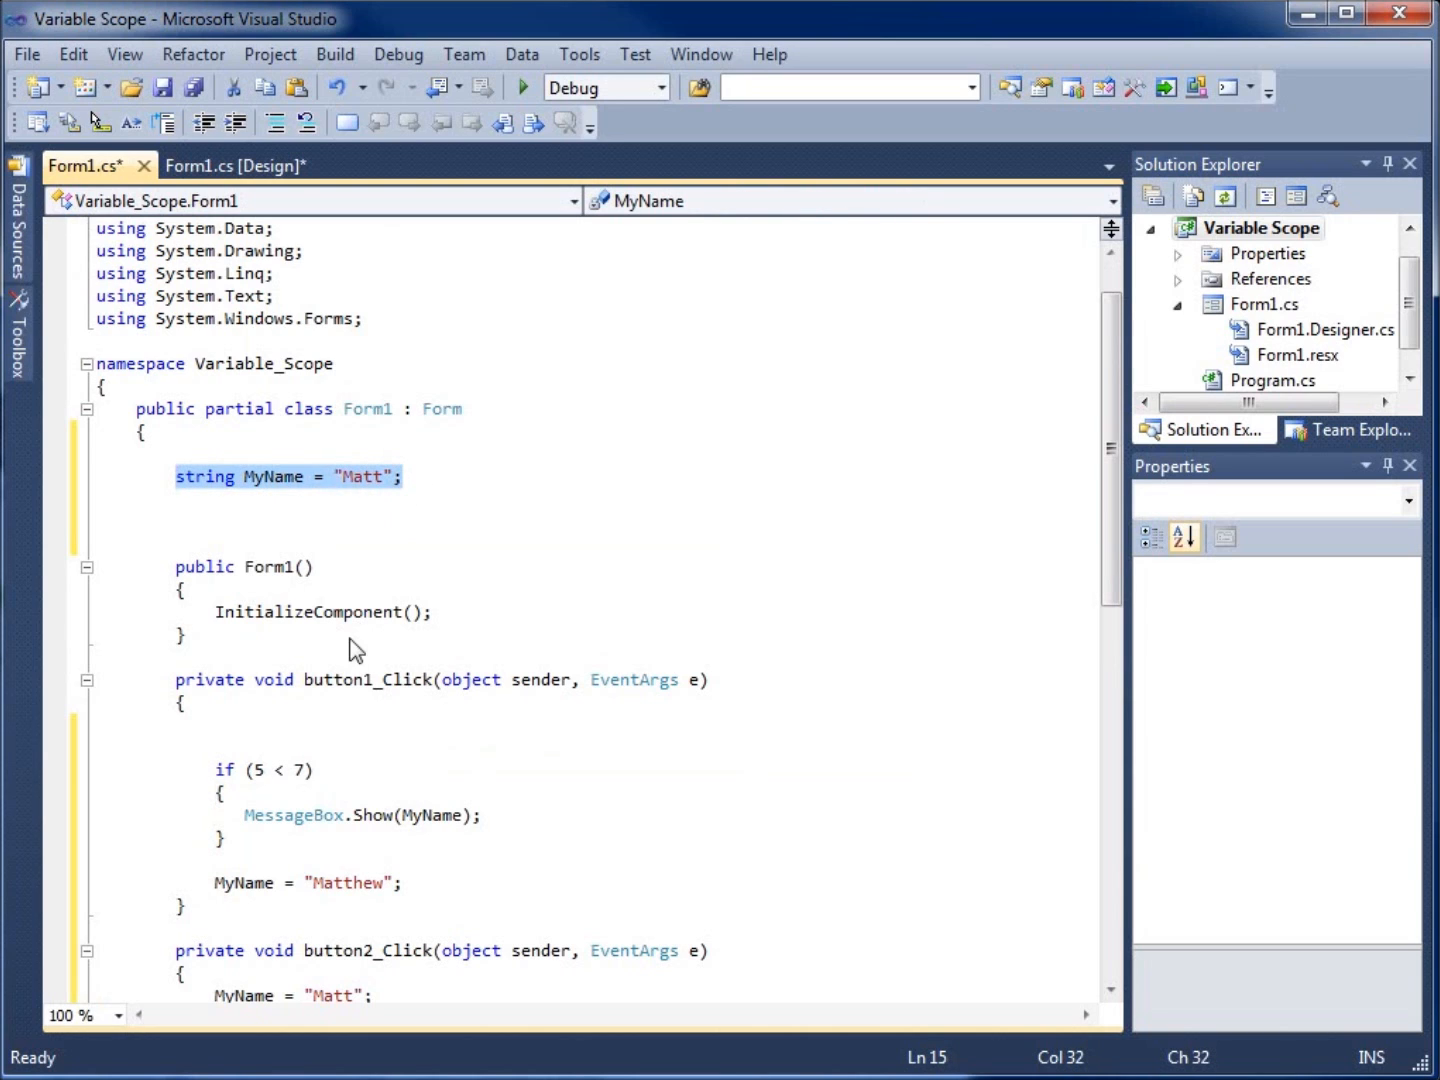
pyautogui.scroll(-3)
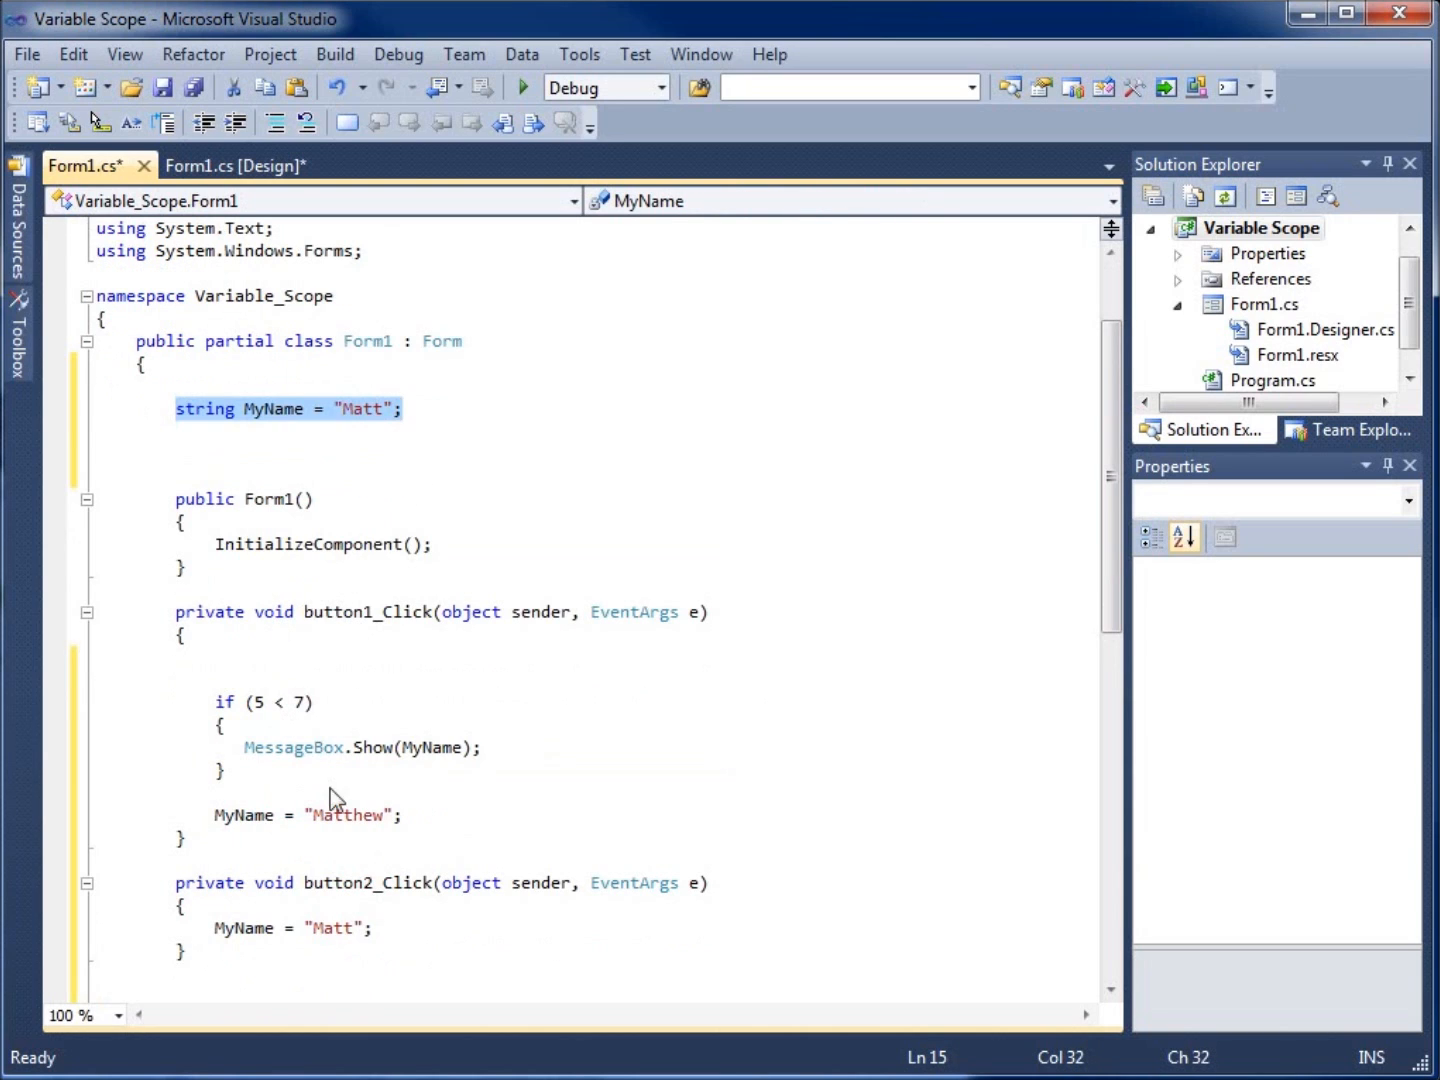
pyautogui.moveTo(40, 492)
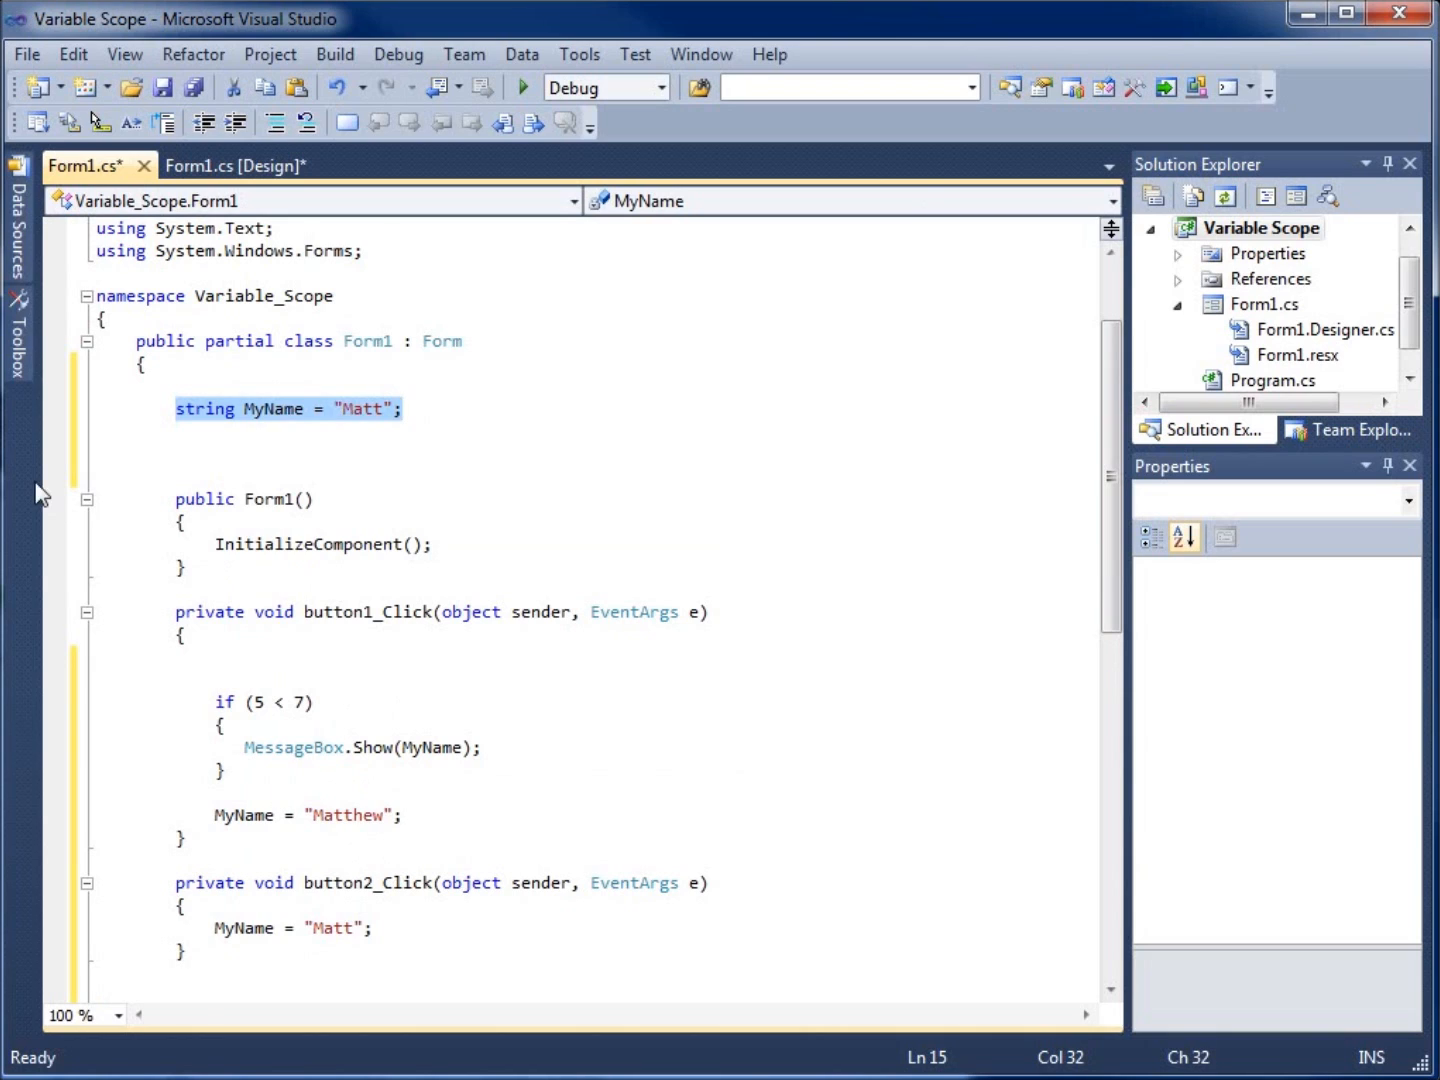
pyautogui.moveTo(130, 522)
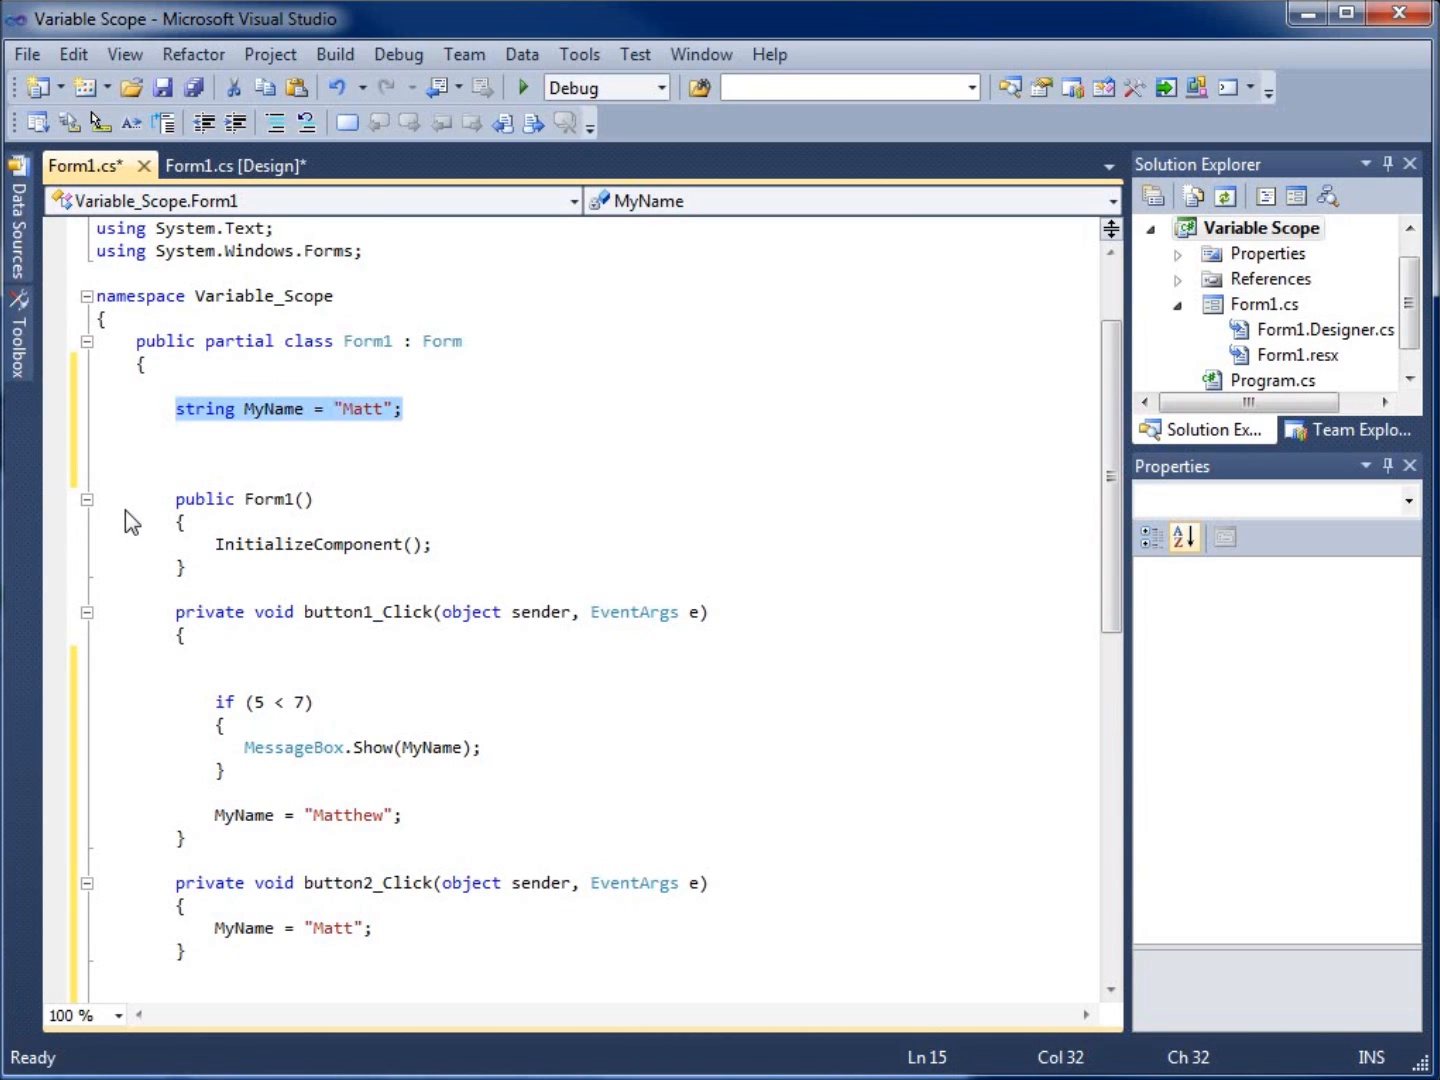